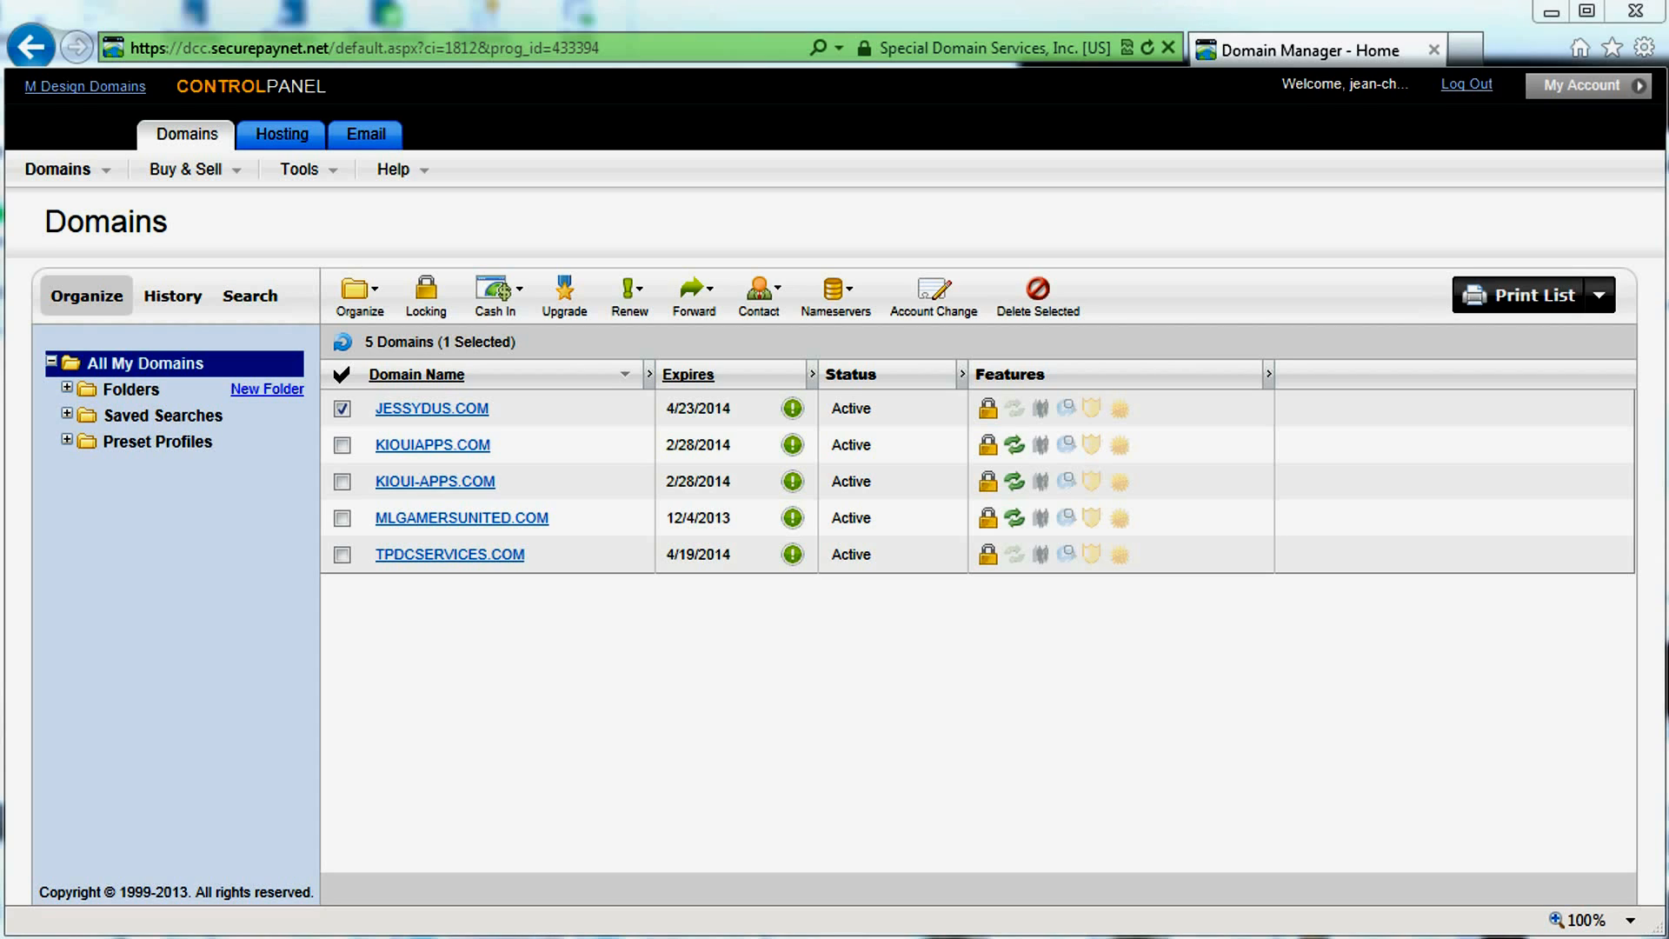
mouse_move(523, 405)
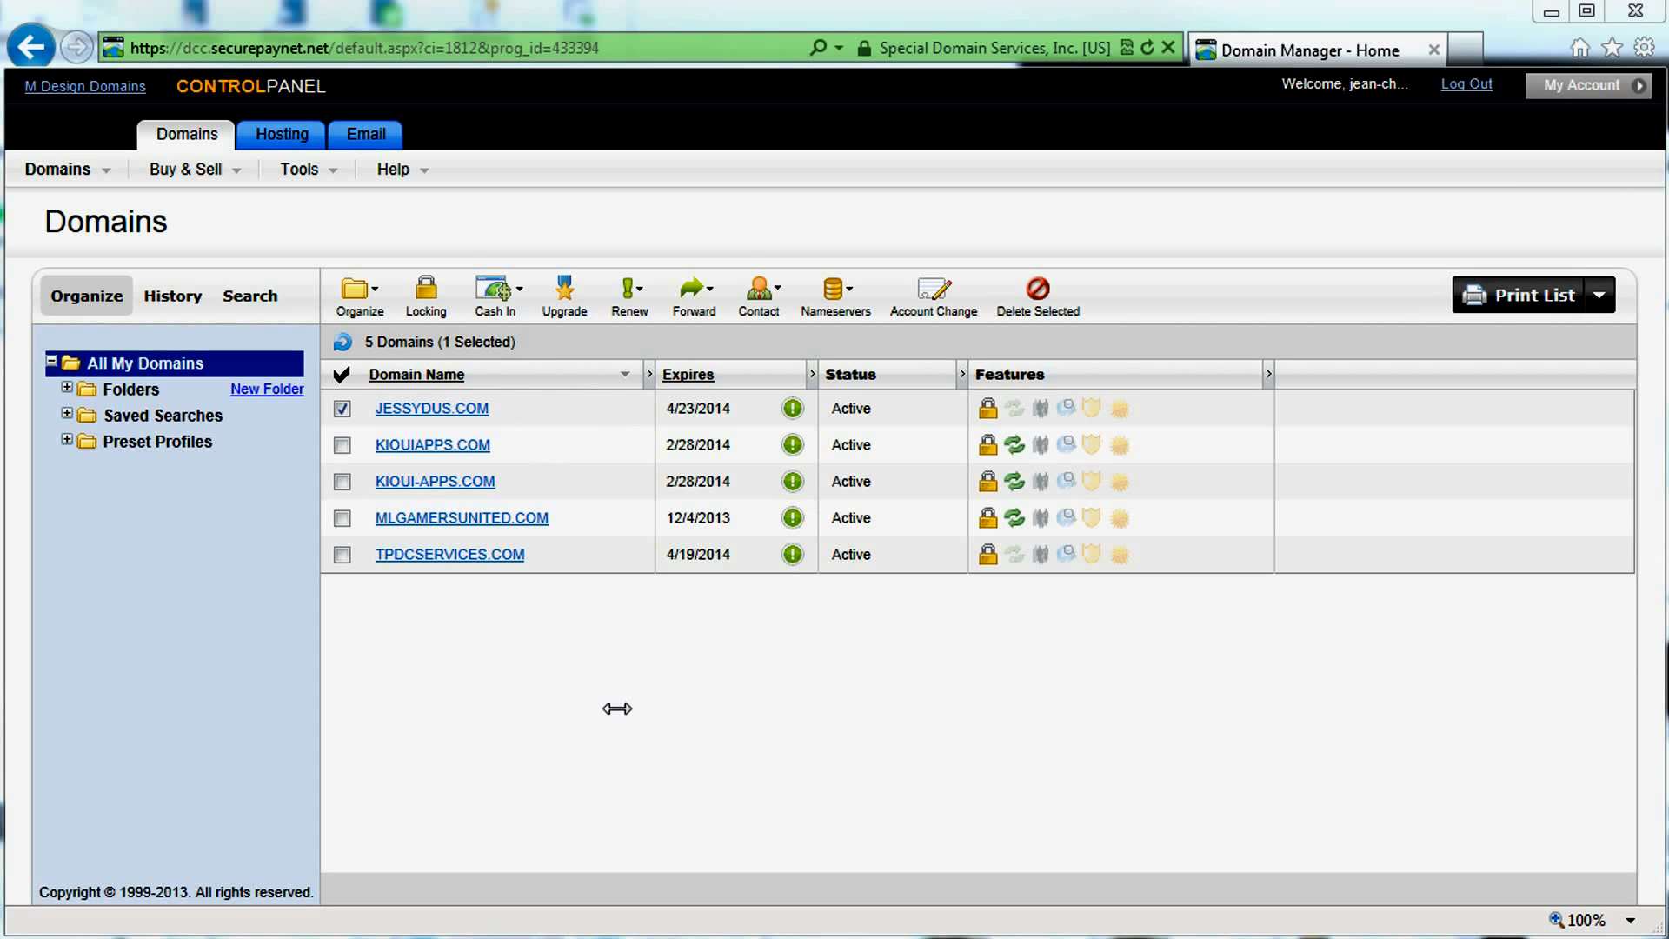
mouse_move(523, 619)
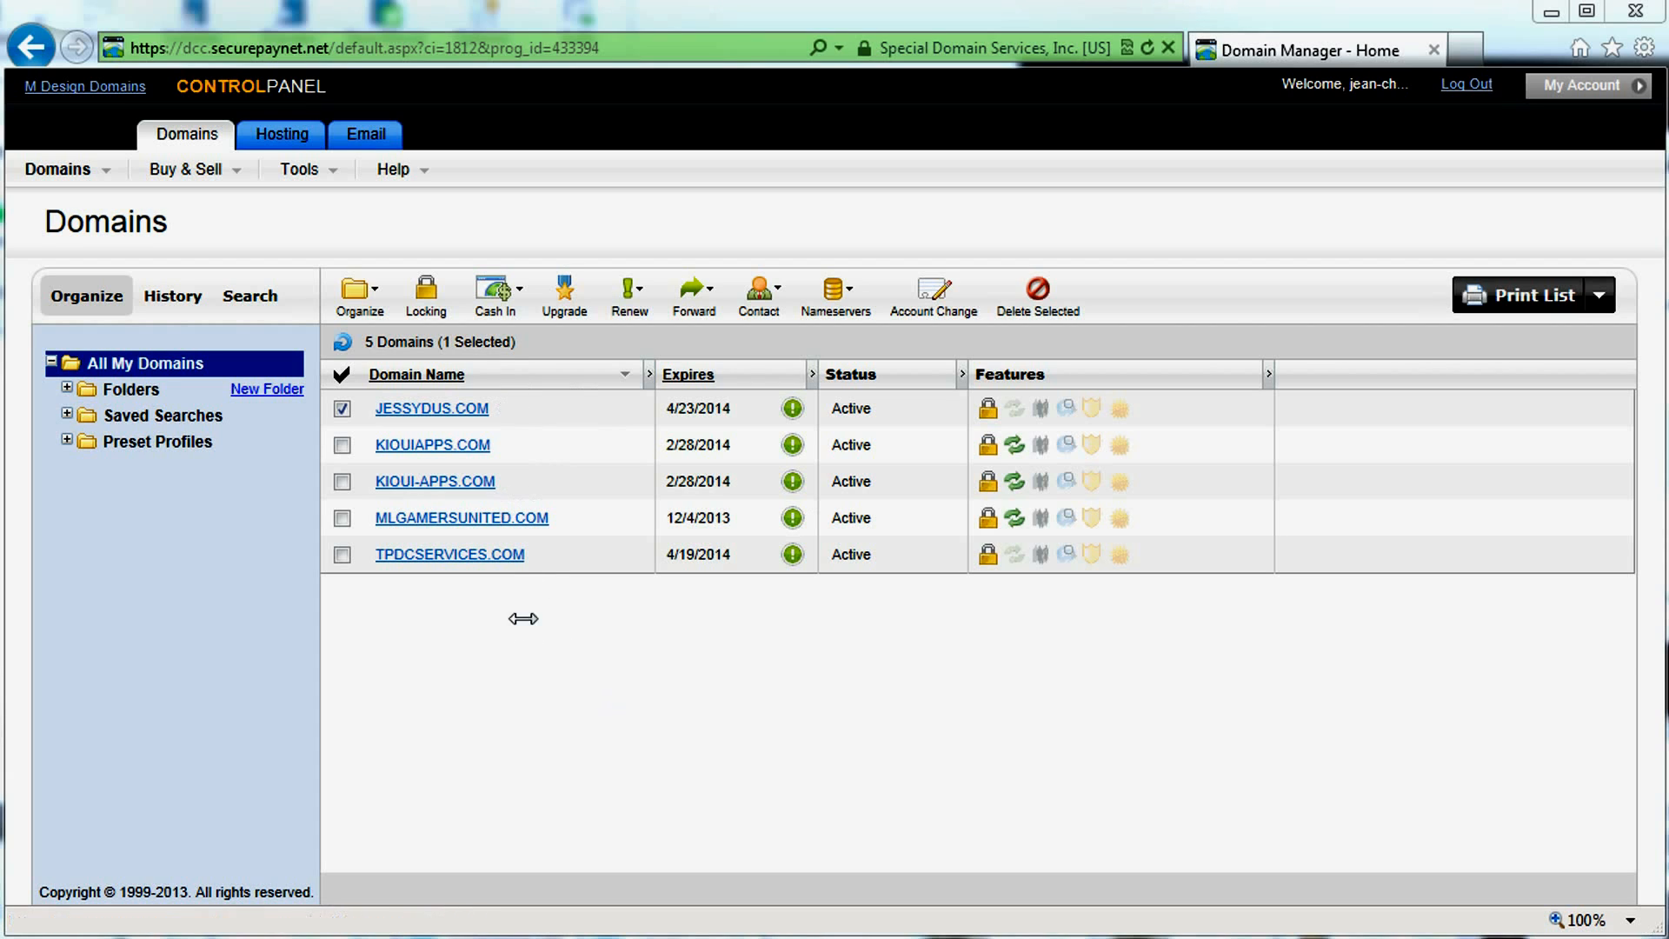
mouse_move(75, 269)
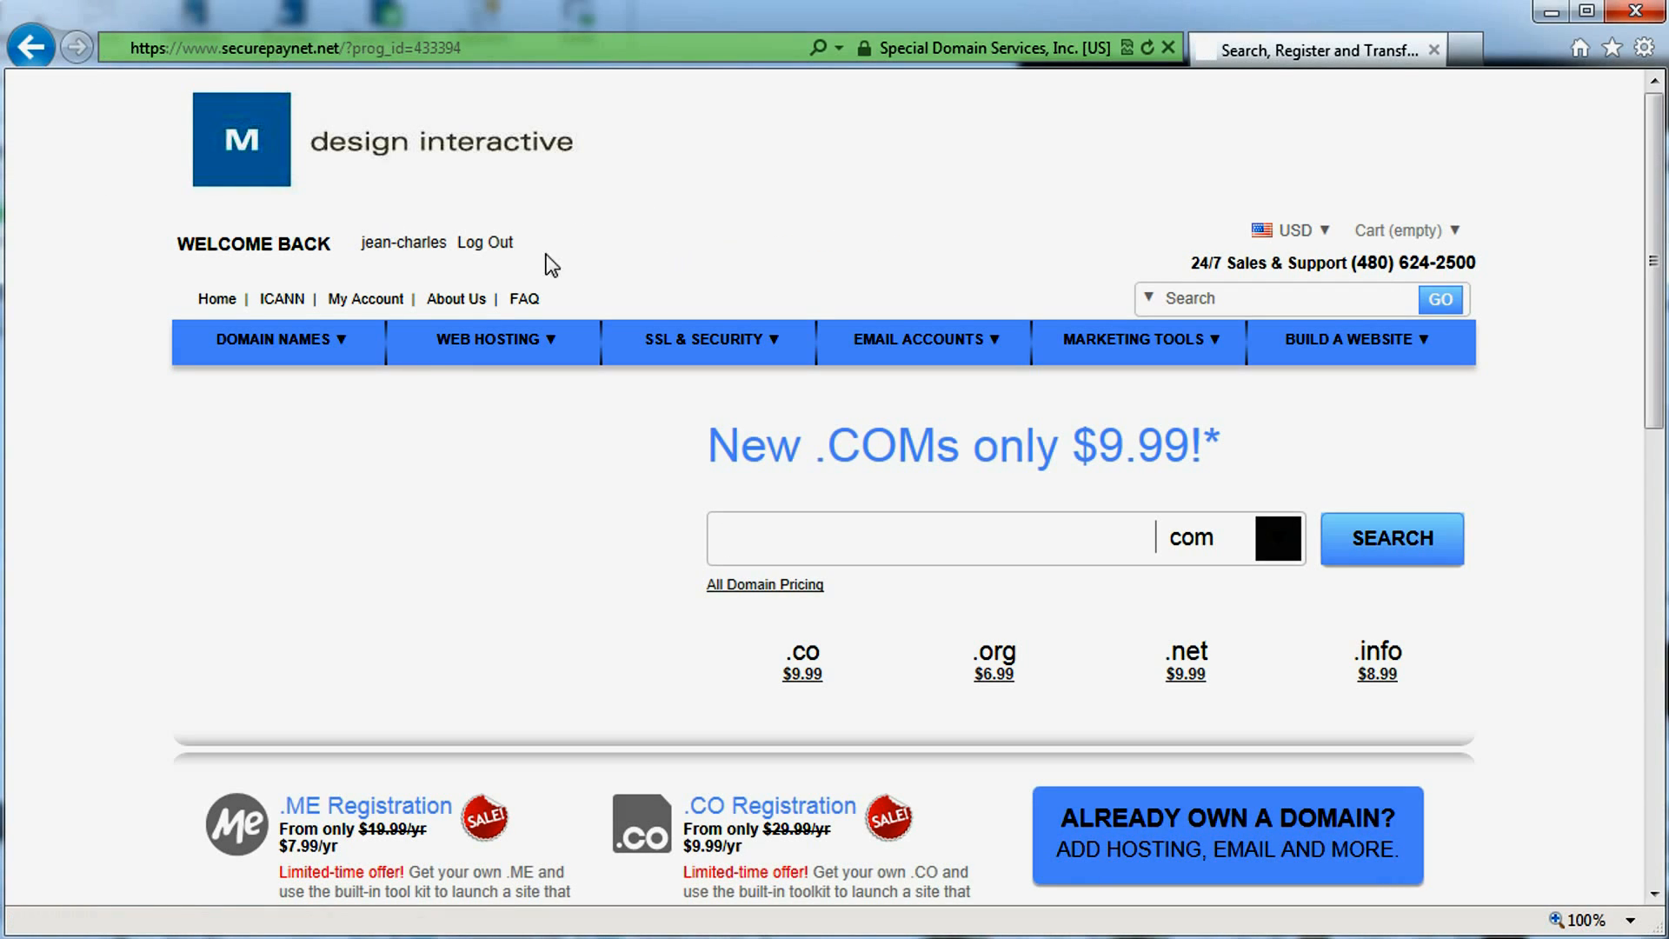
Return to the domain control panel and bring up JESSYDUS.COM's Domain Details page
click(276, 339)
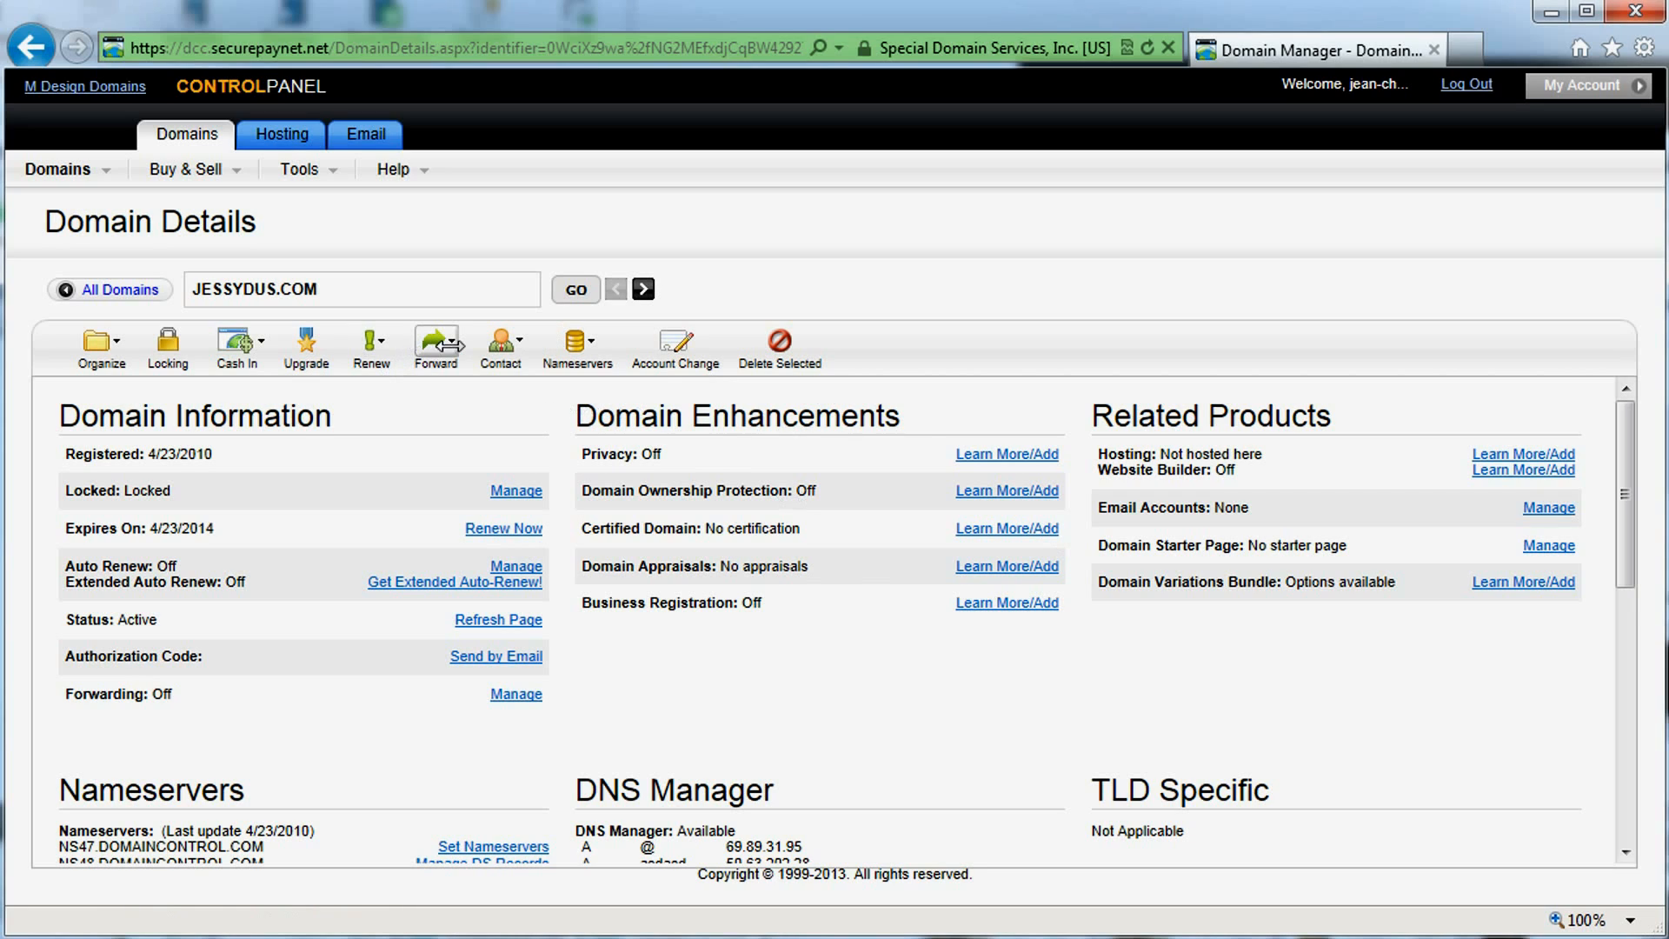
Forward the whole JESSYDUS.COM domain to stores.ebay.com/JessyDus/ and preview the eBay store
click(435, 341)
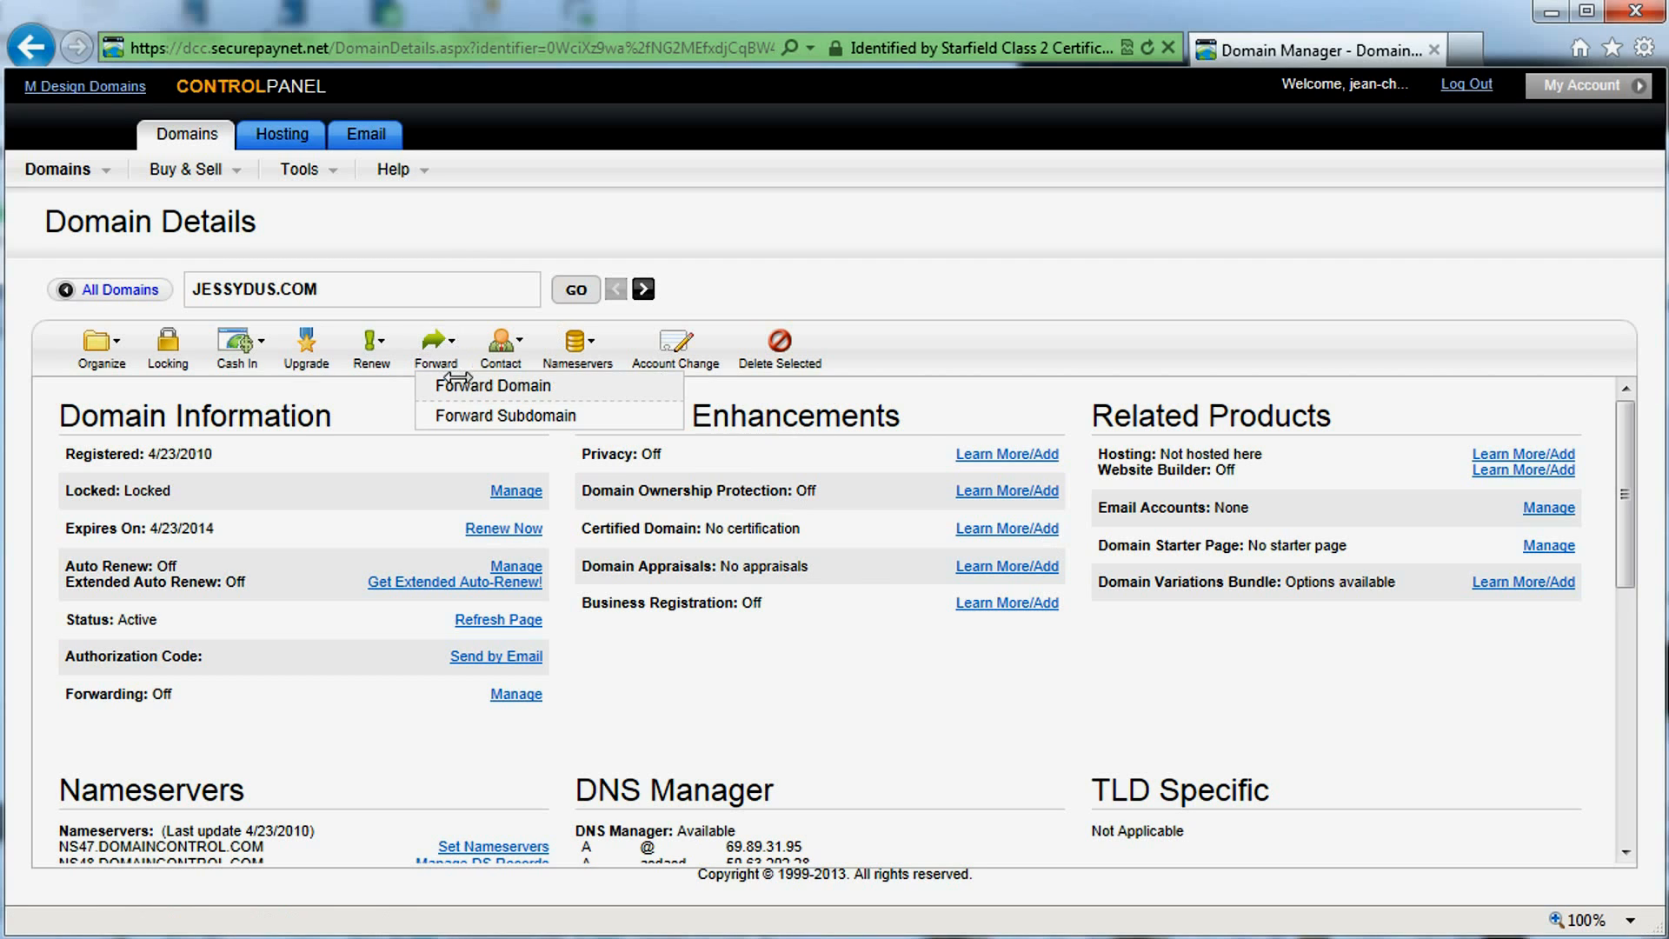
click(491, 386)
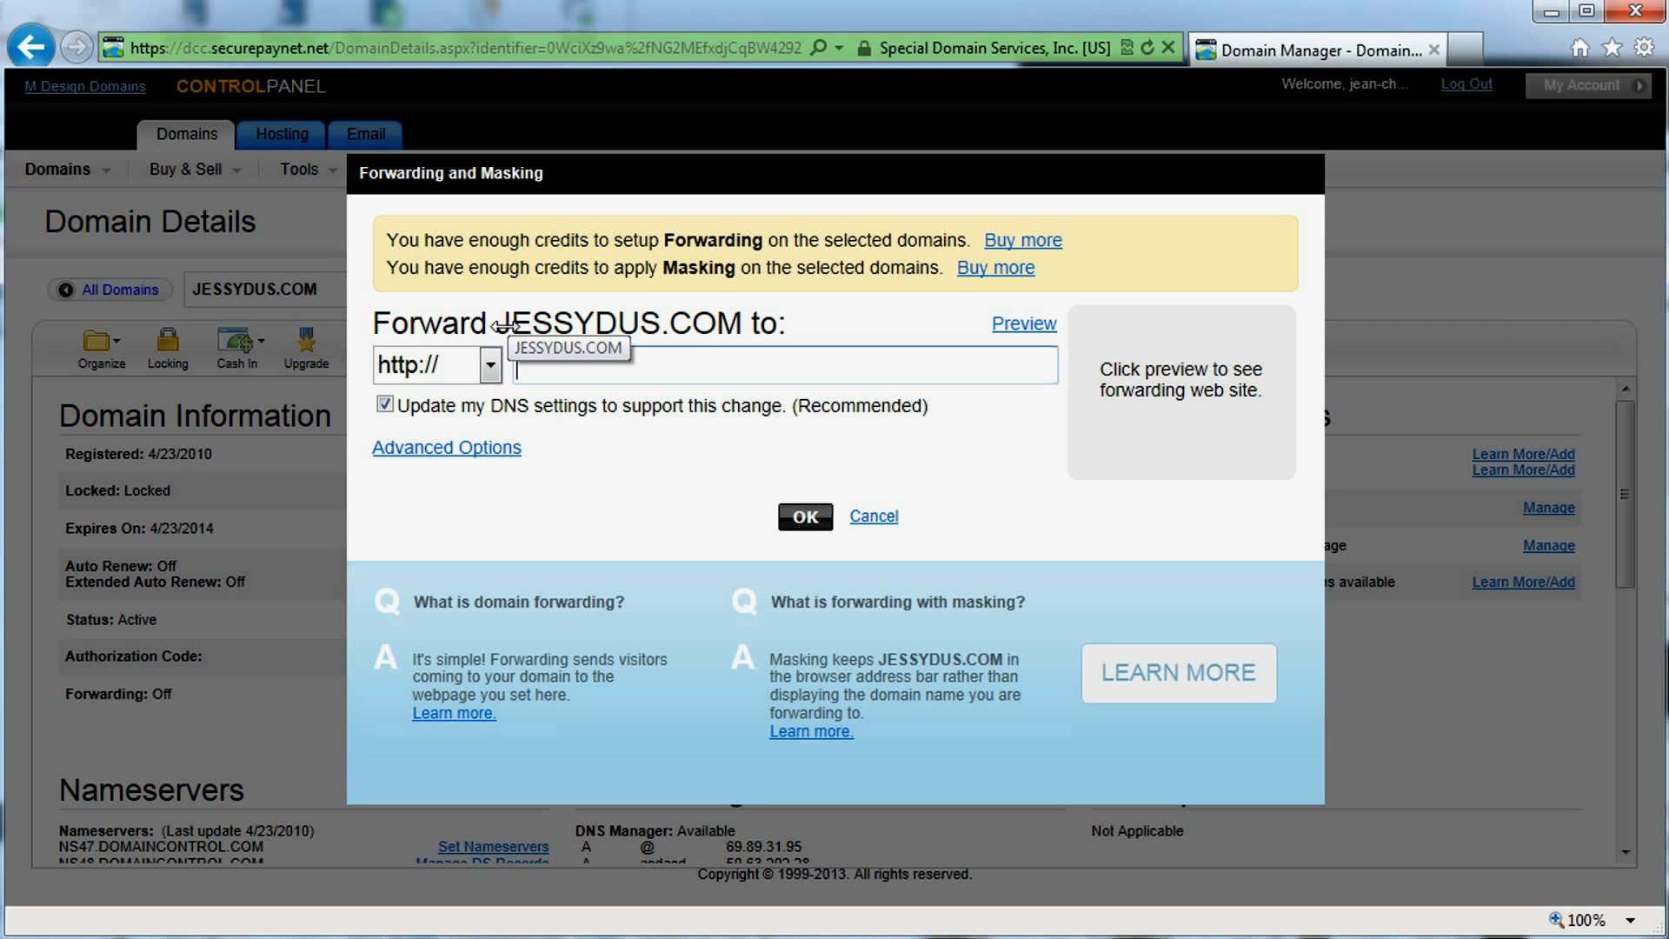
double_click(614, 323)
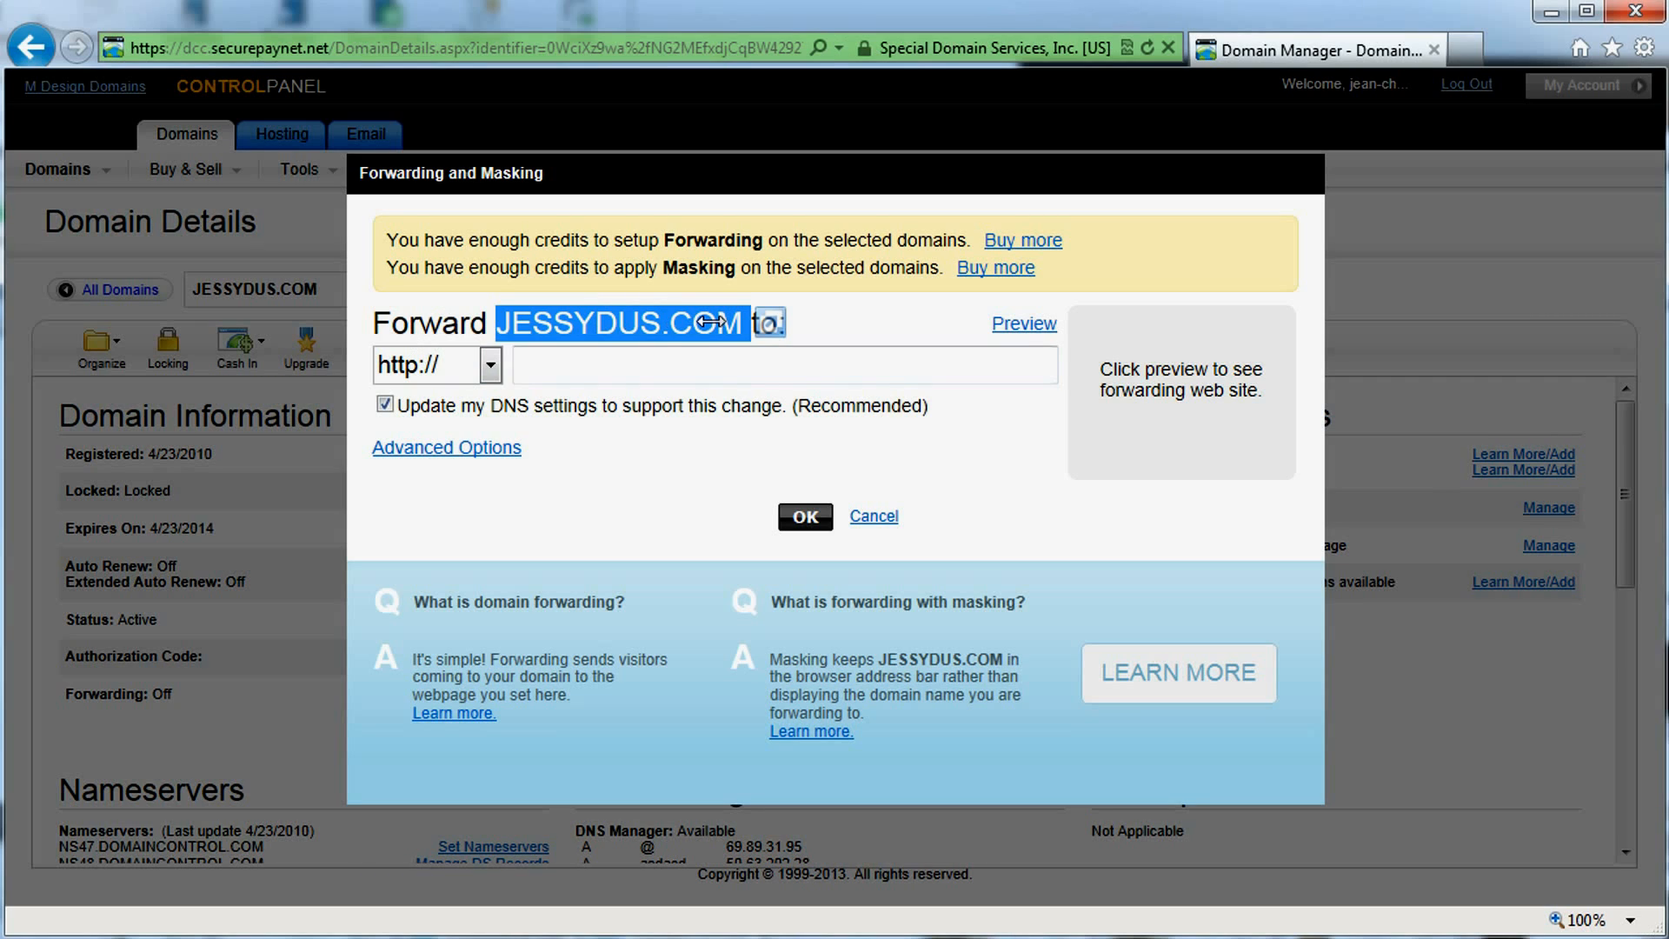
mouse_move(685, 365)
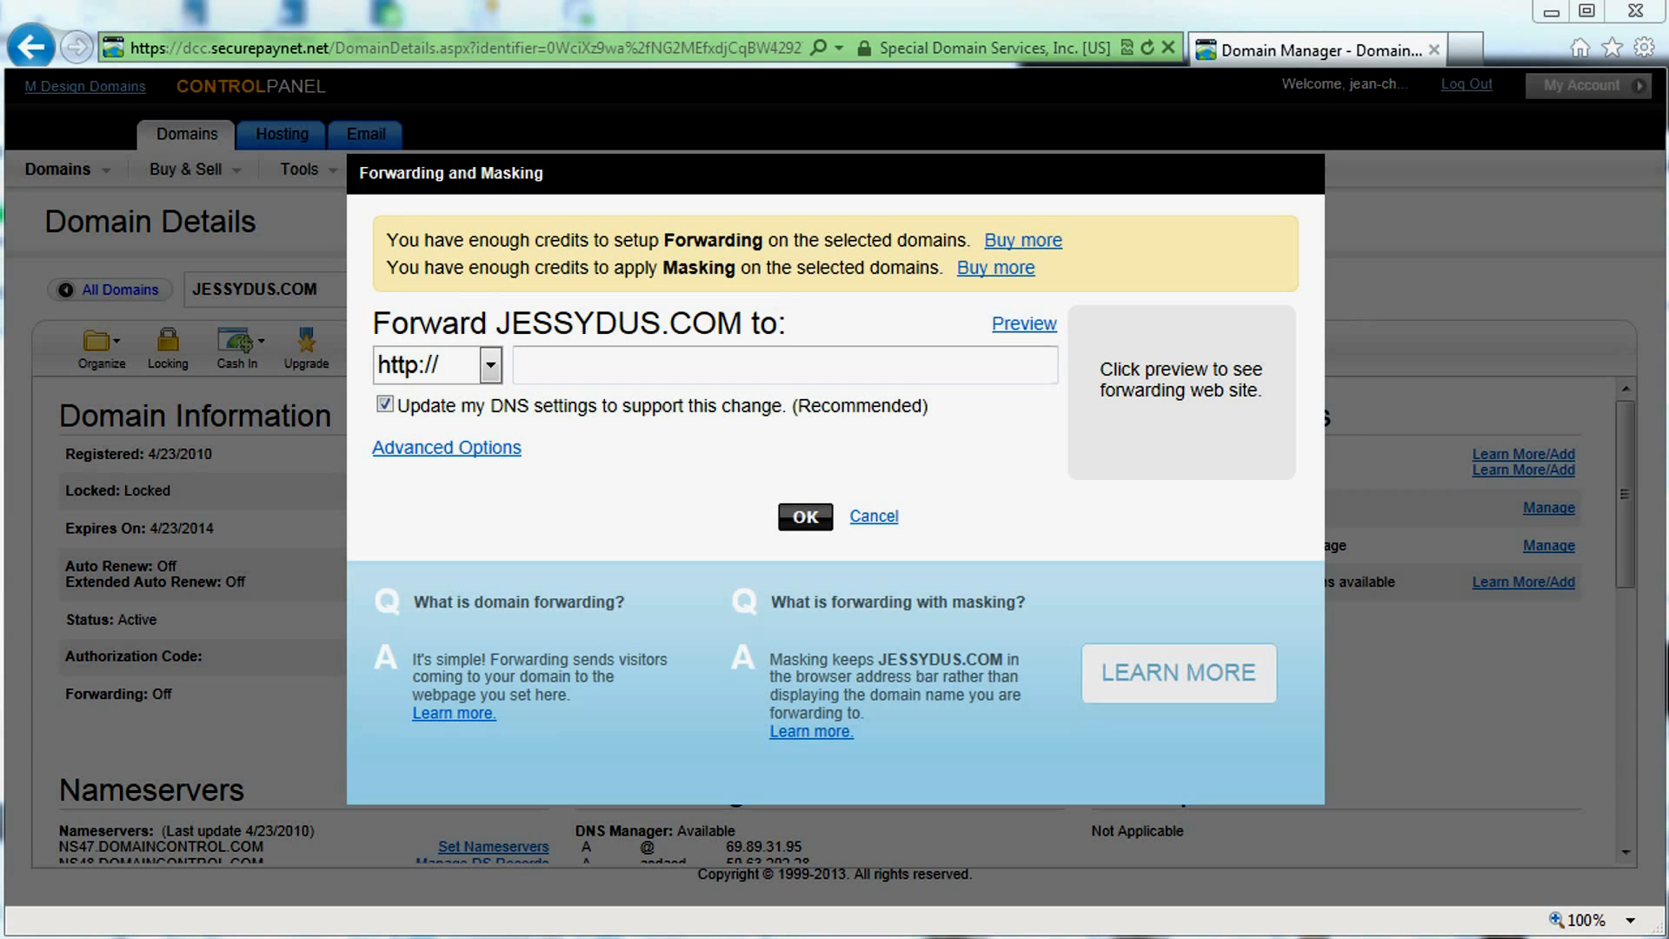
right_click(638, 363)
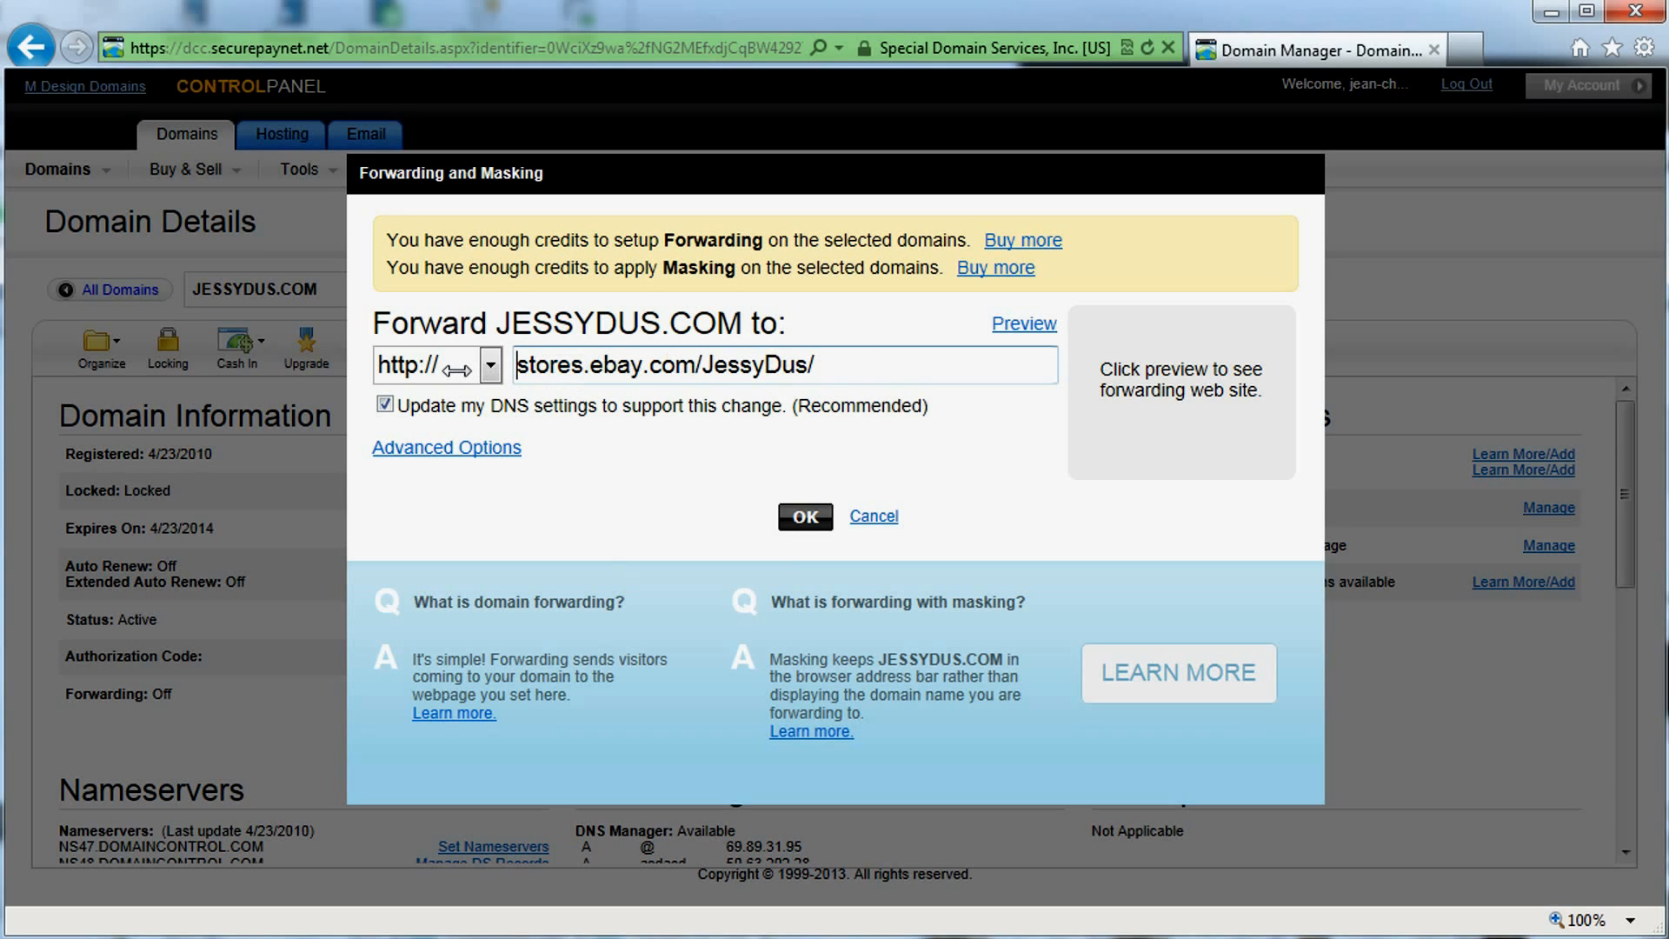
mouse_move(350, 400)
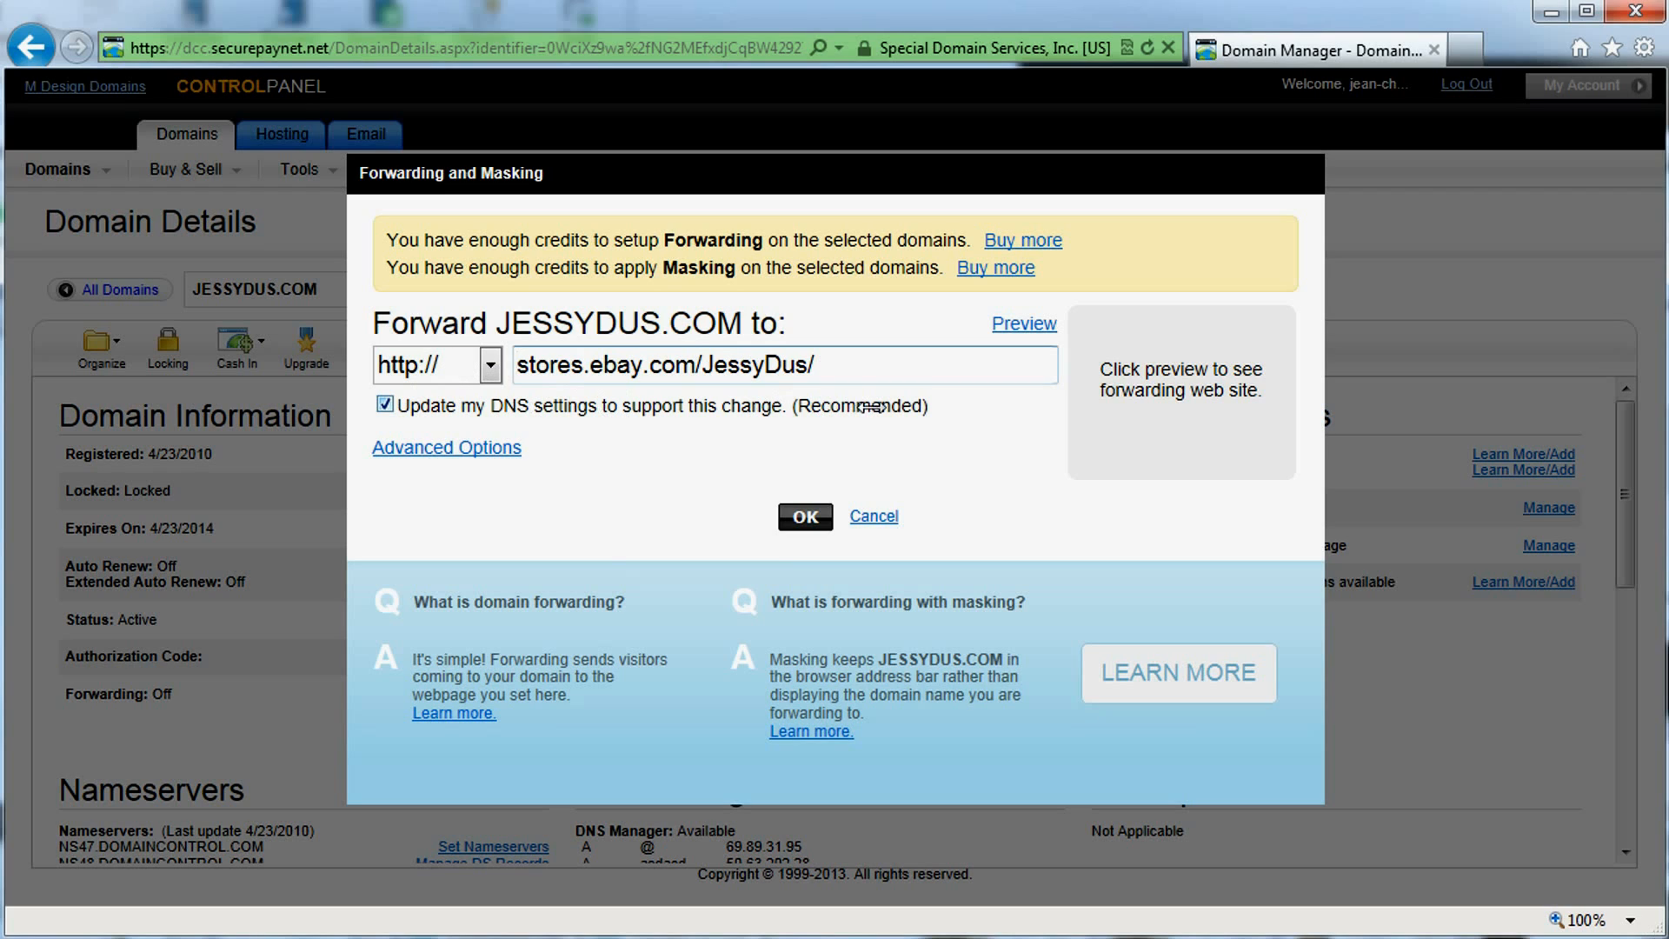
mouse_move(1017, 480)
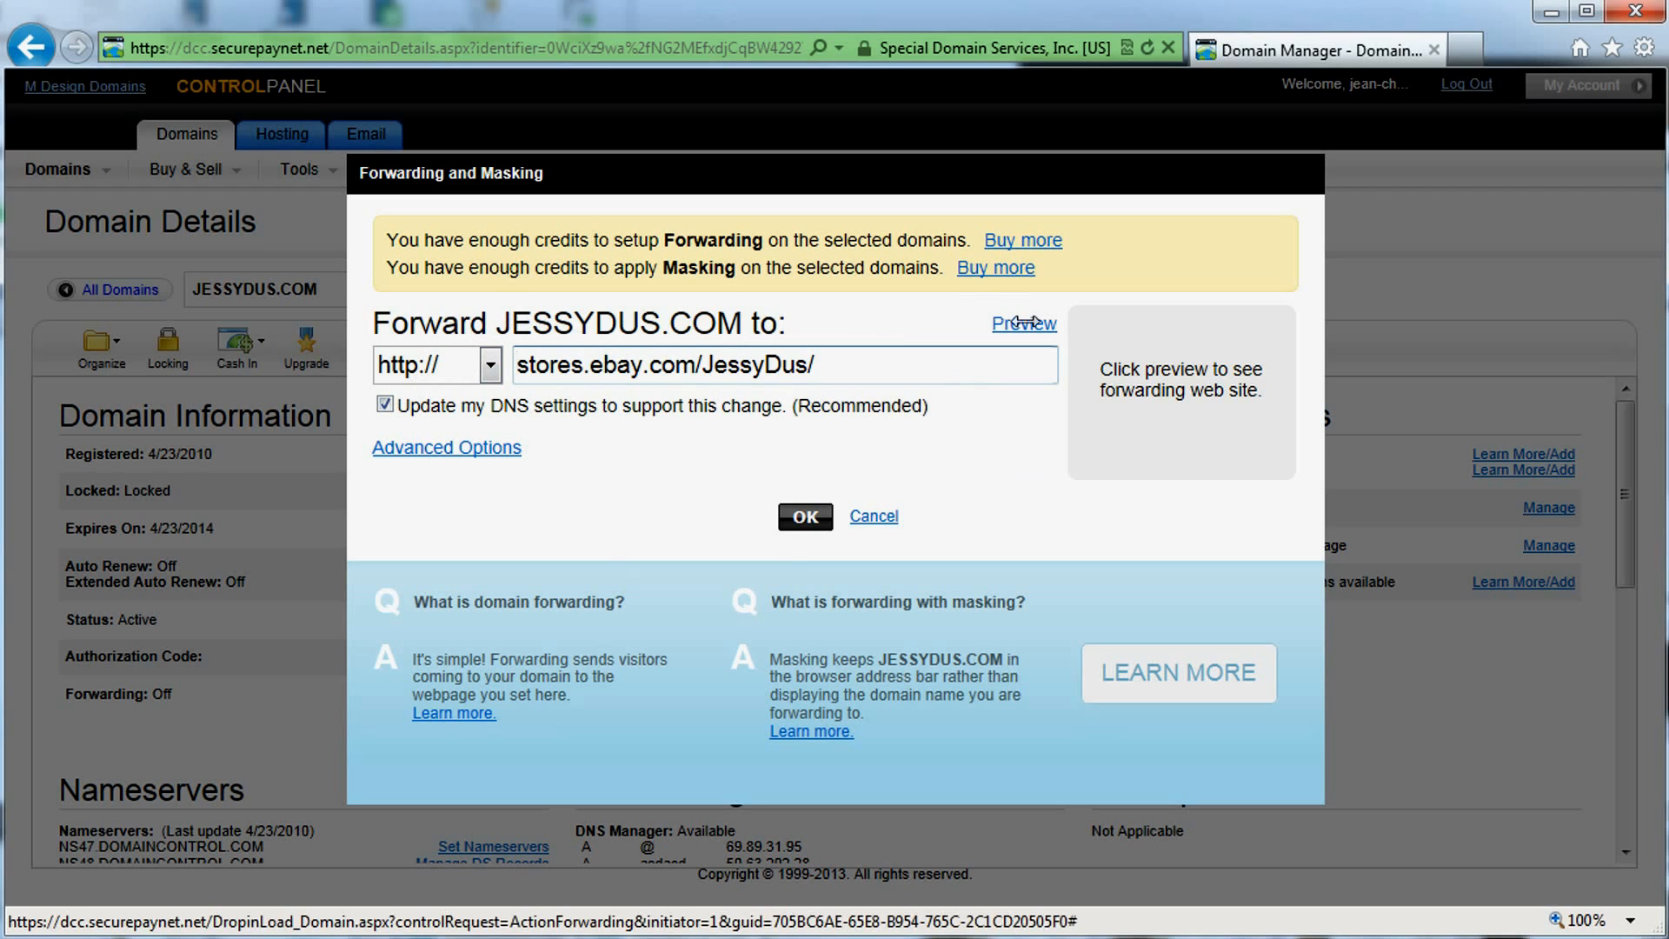
click(1020, 323)
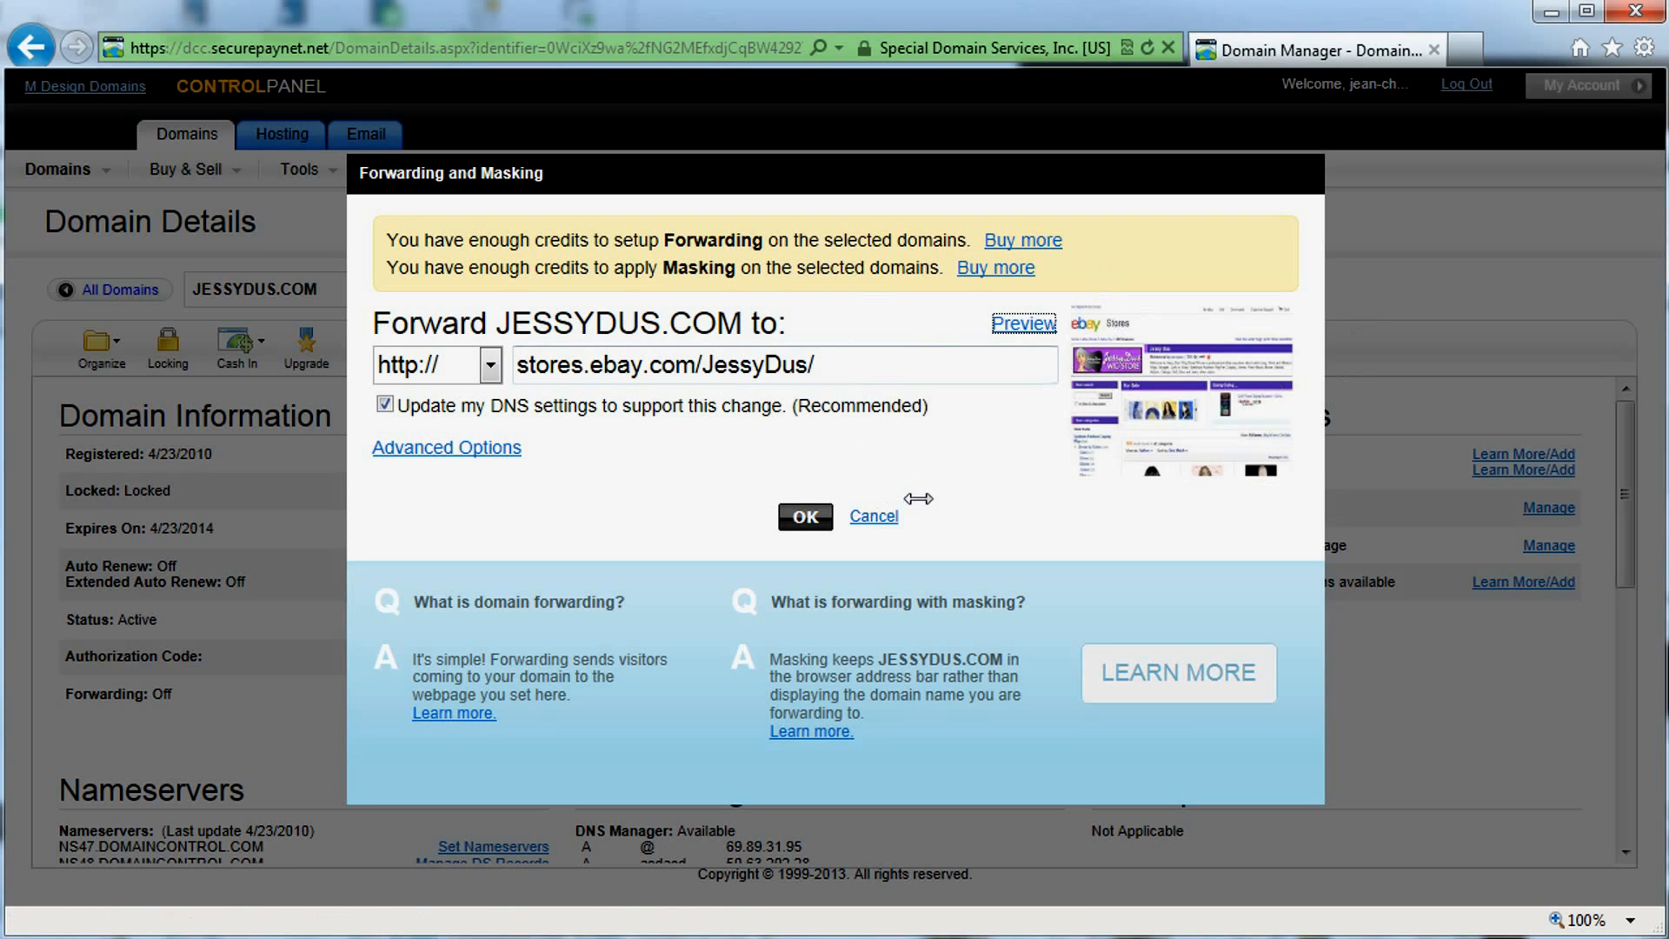
mouse_move(873, 514)
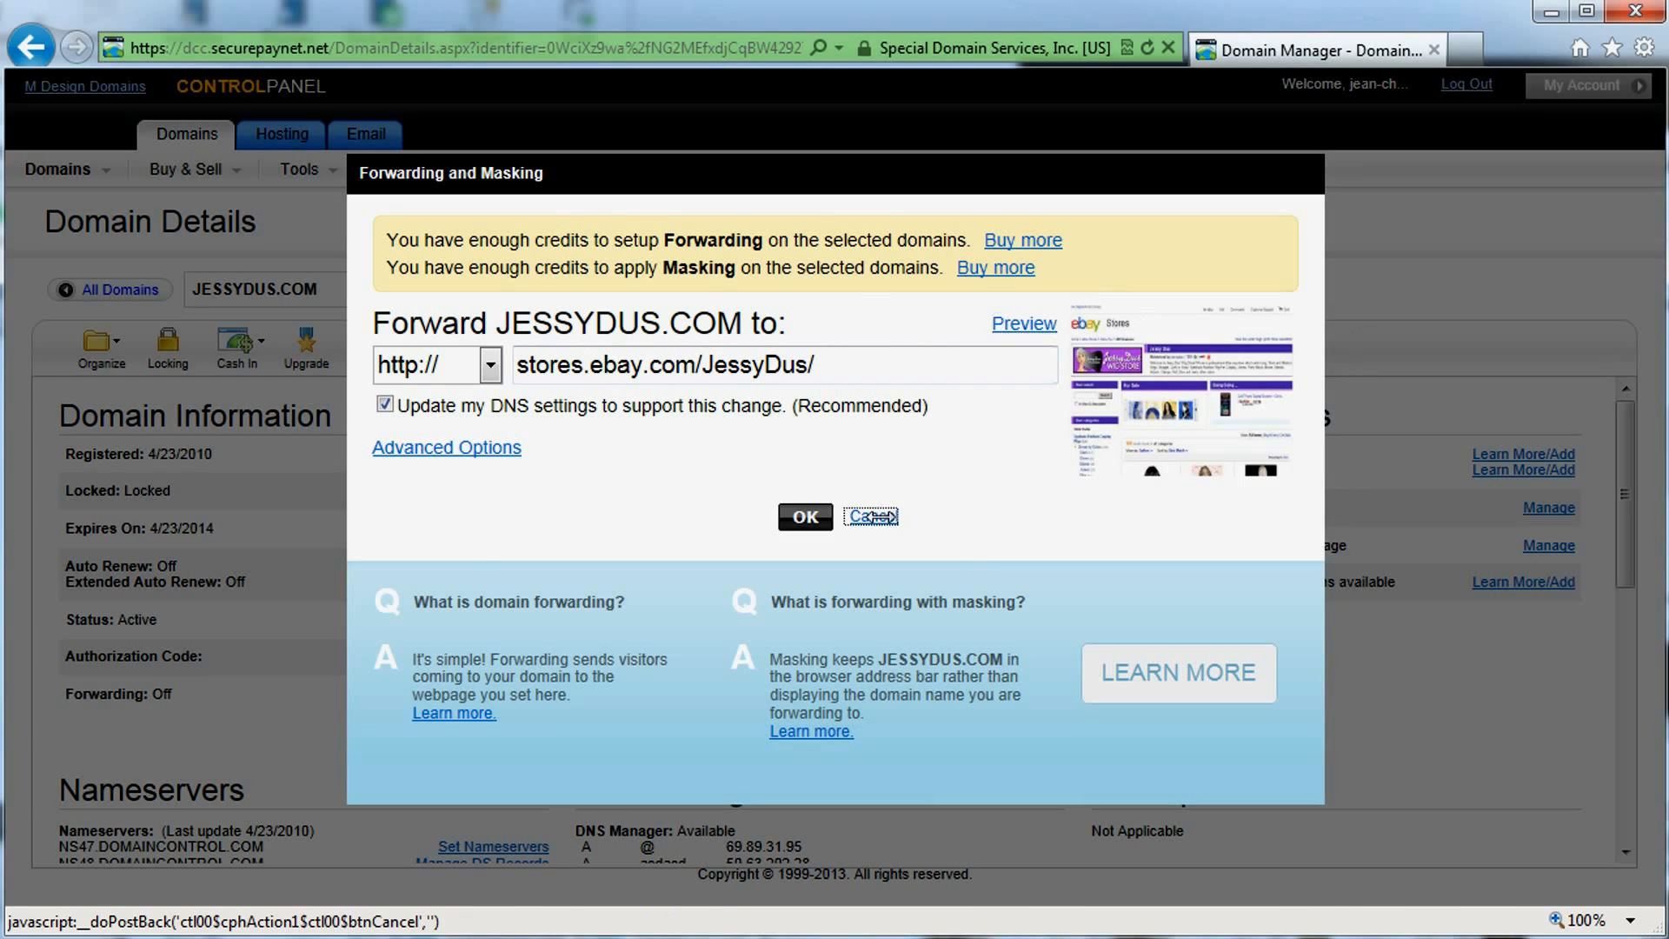
Cancel the domain forward and start a subdomain forward for JESSYDUS.COM instead
click(869, 516)
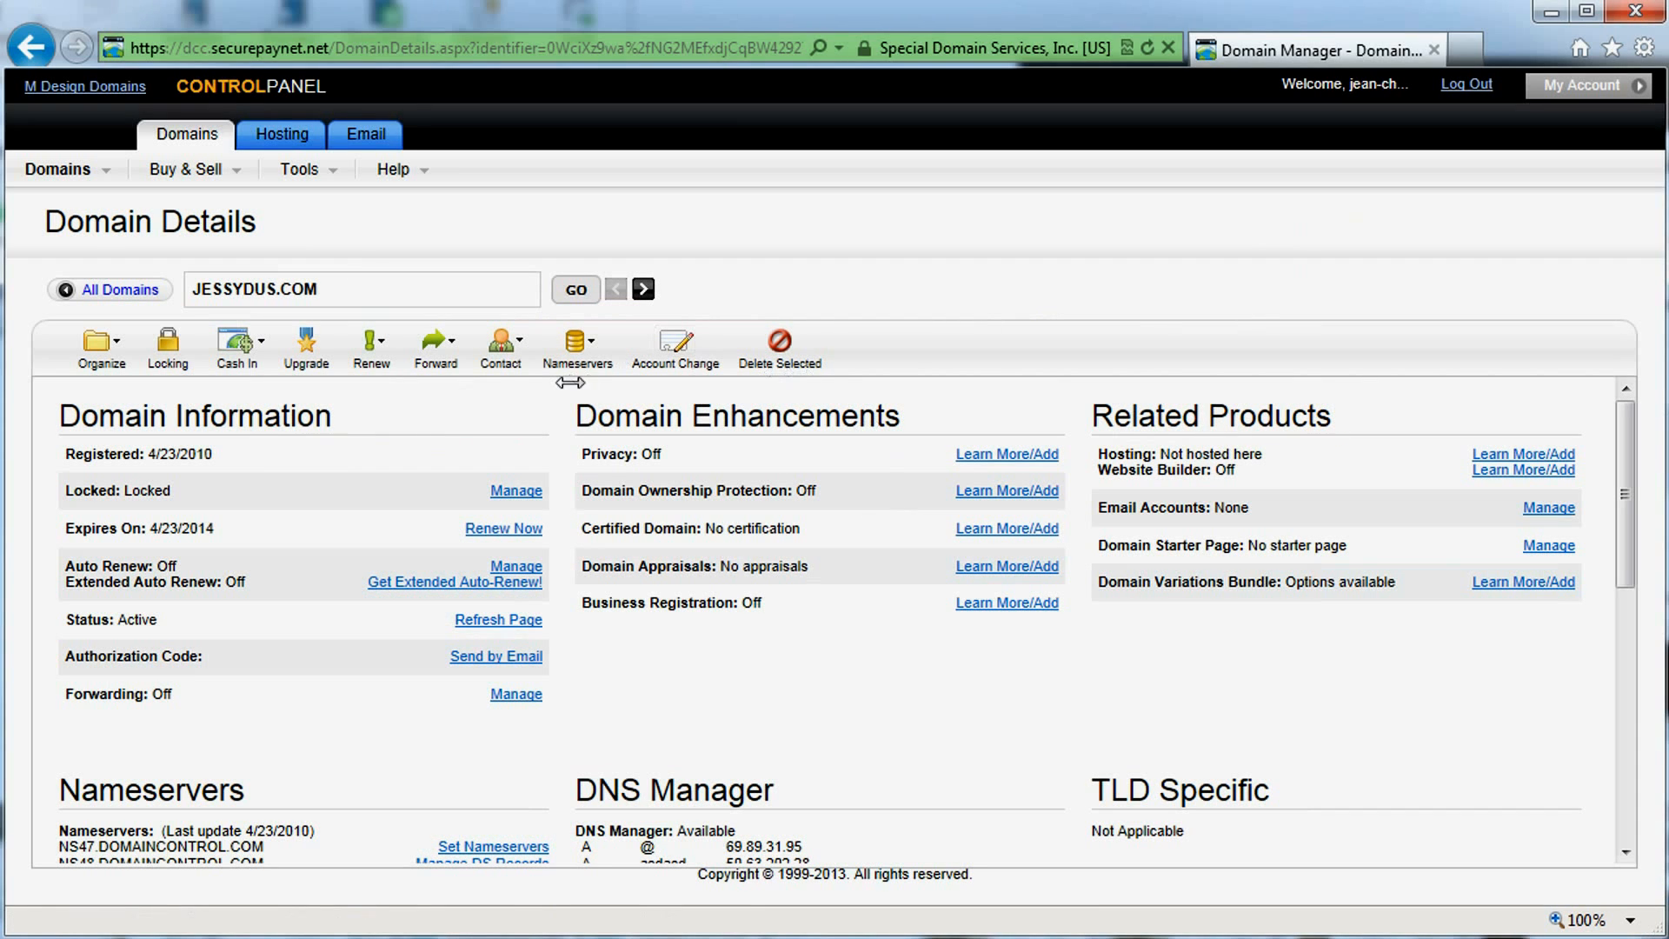
mouse_move(434, 341)
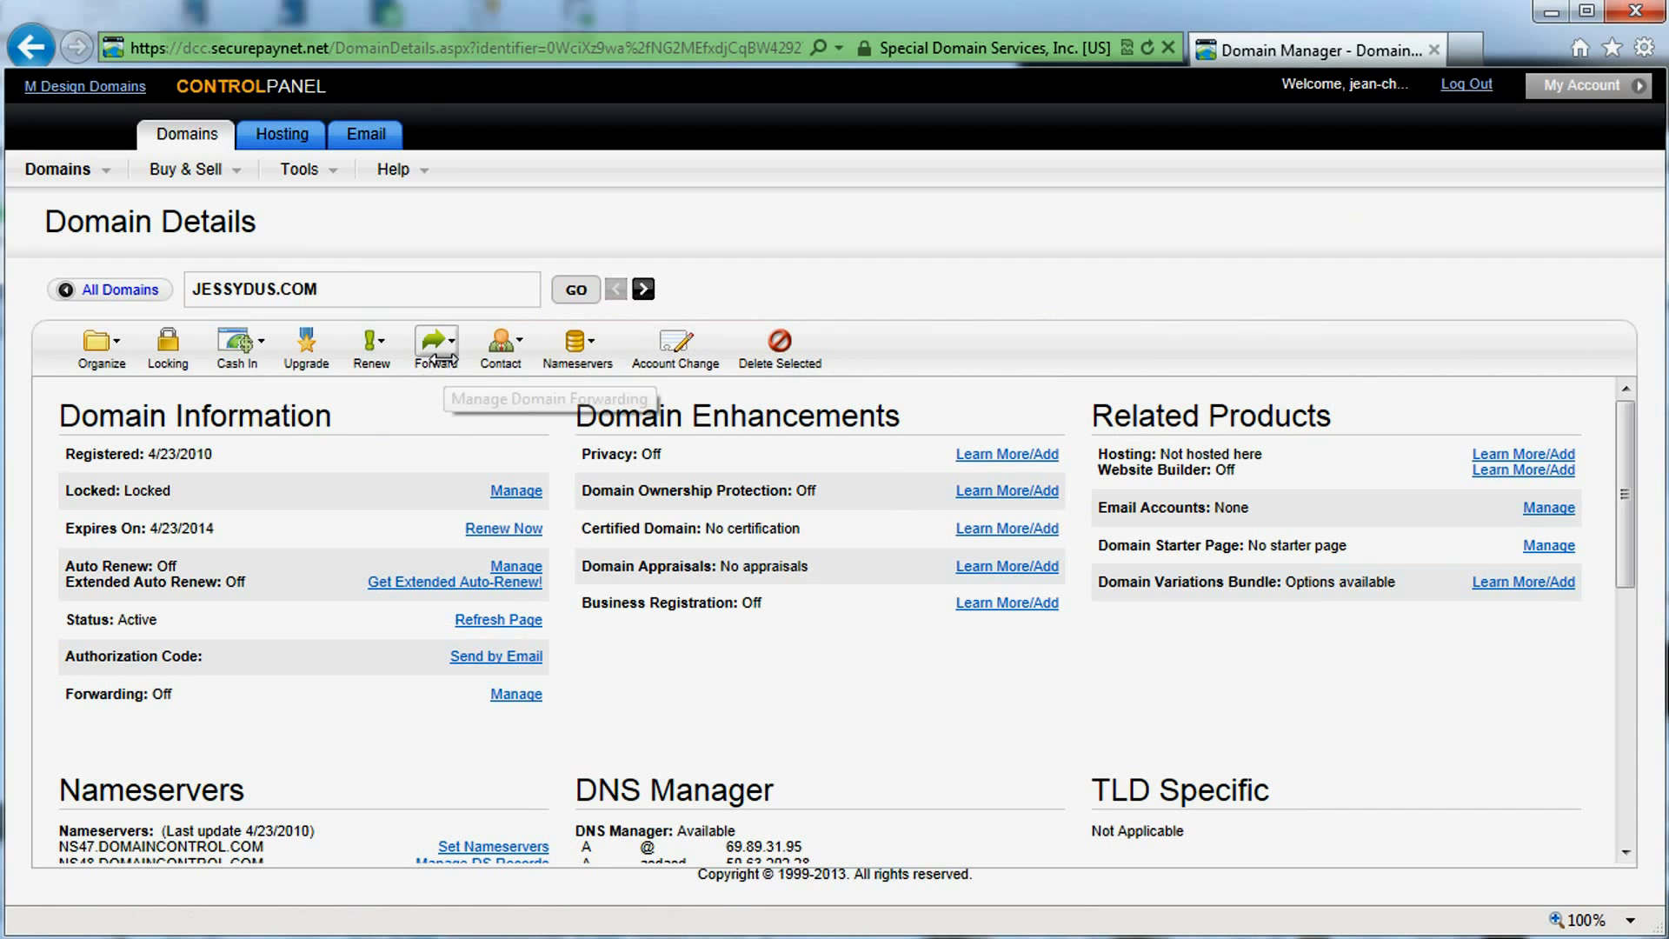
click(435, 346)
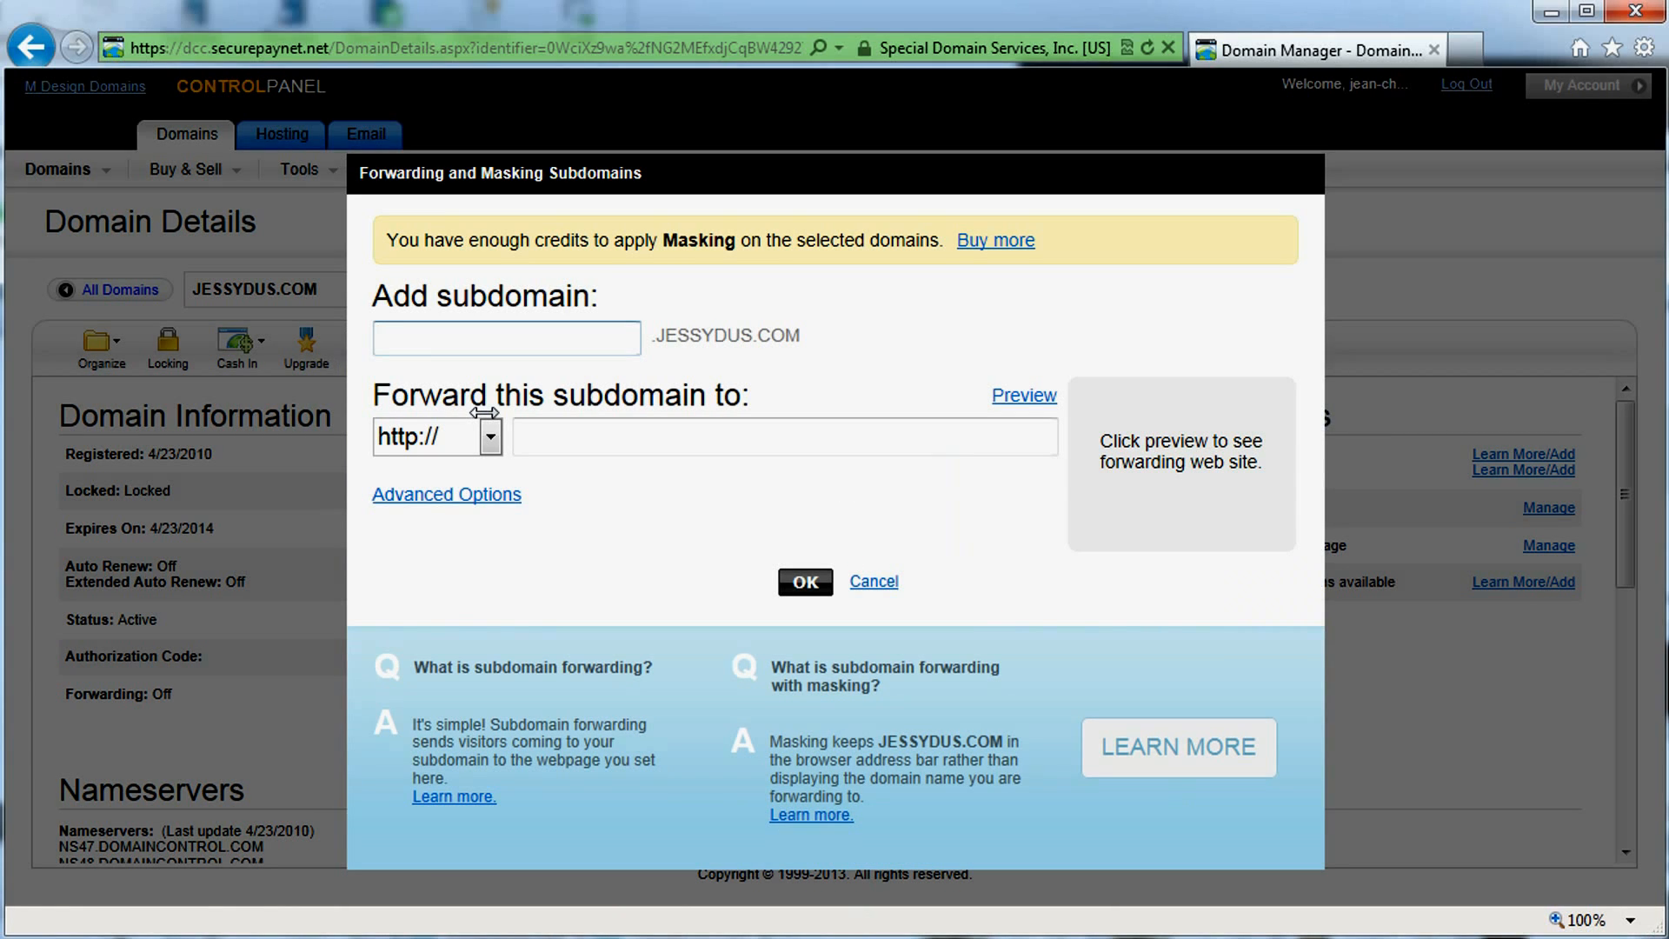
mouse_move(467, 355)
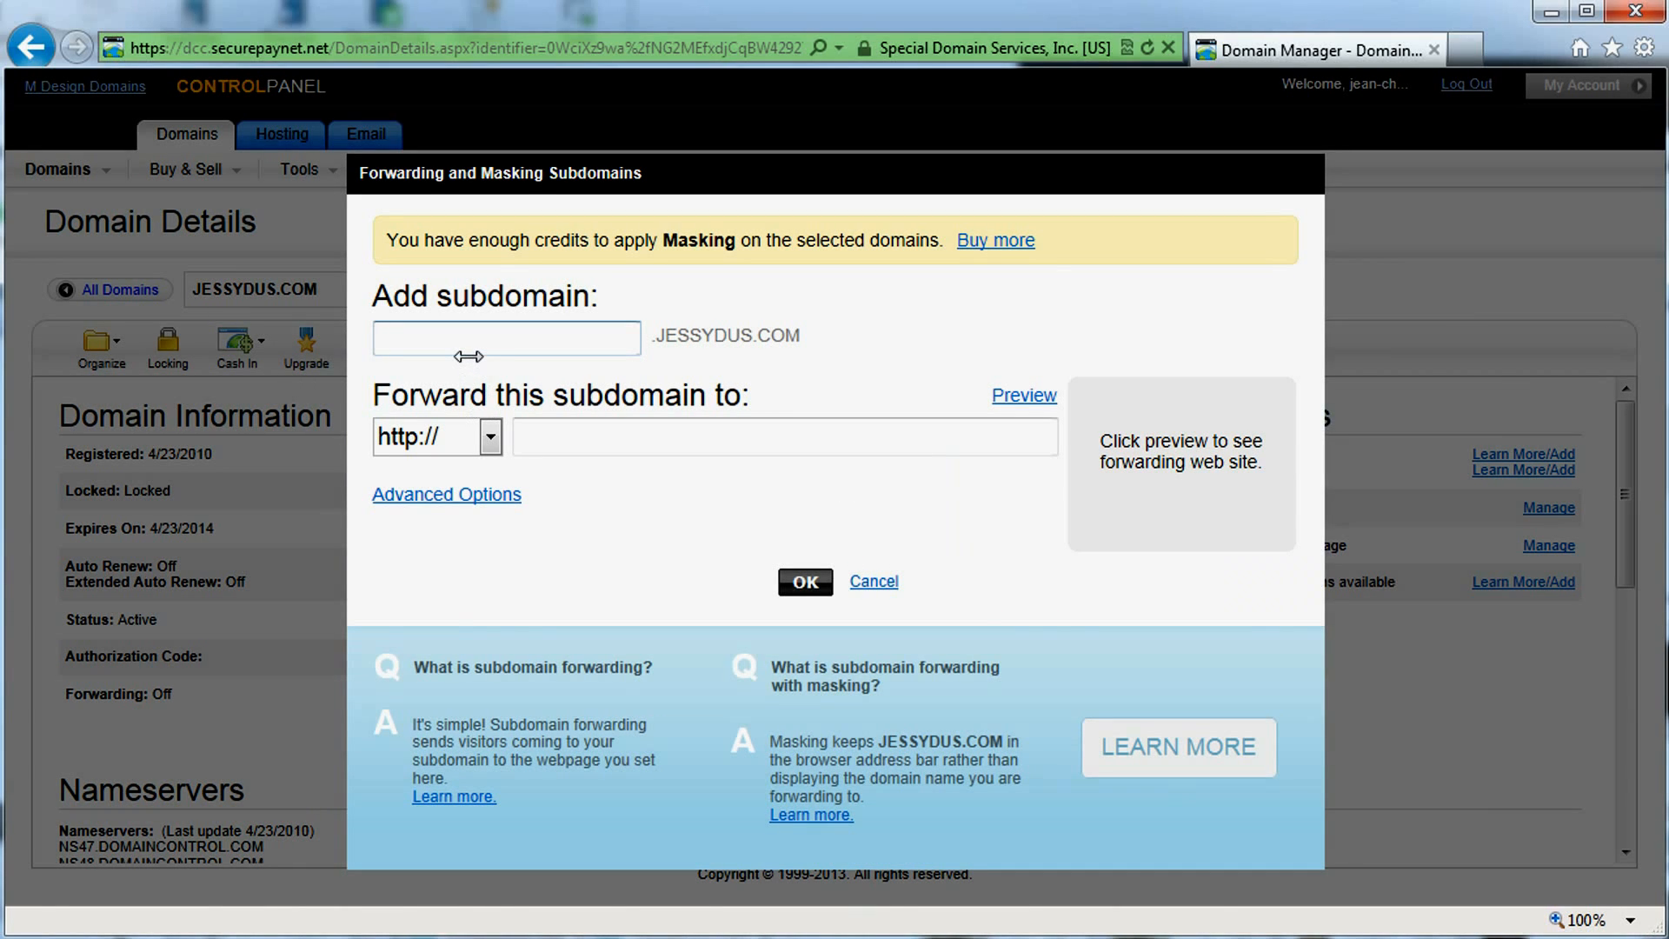
click(506, 338)
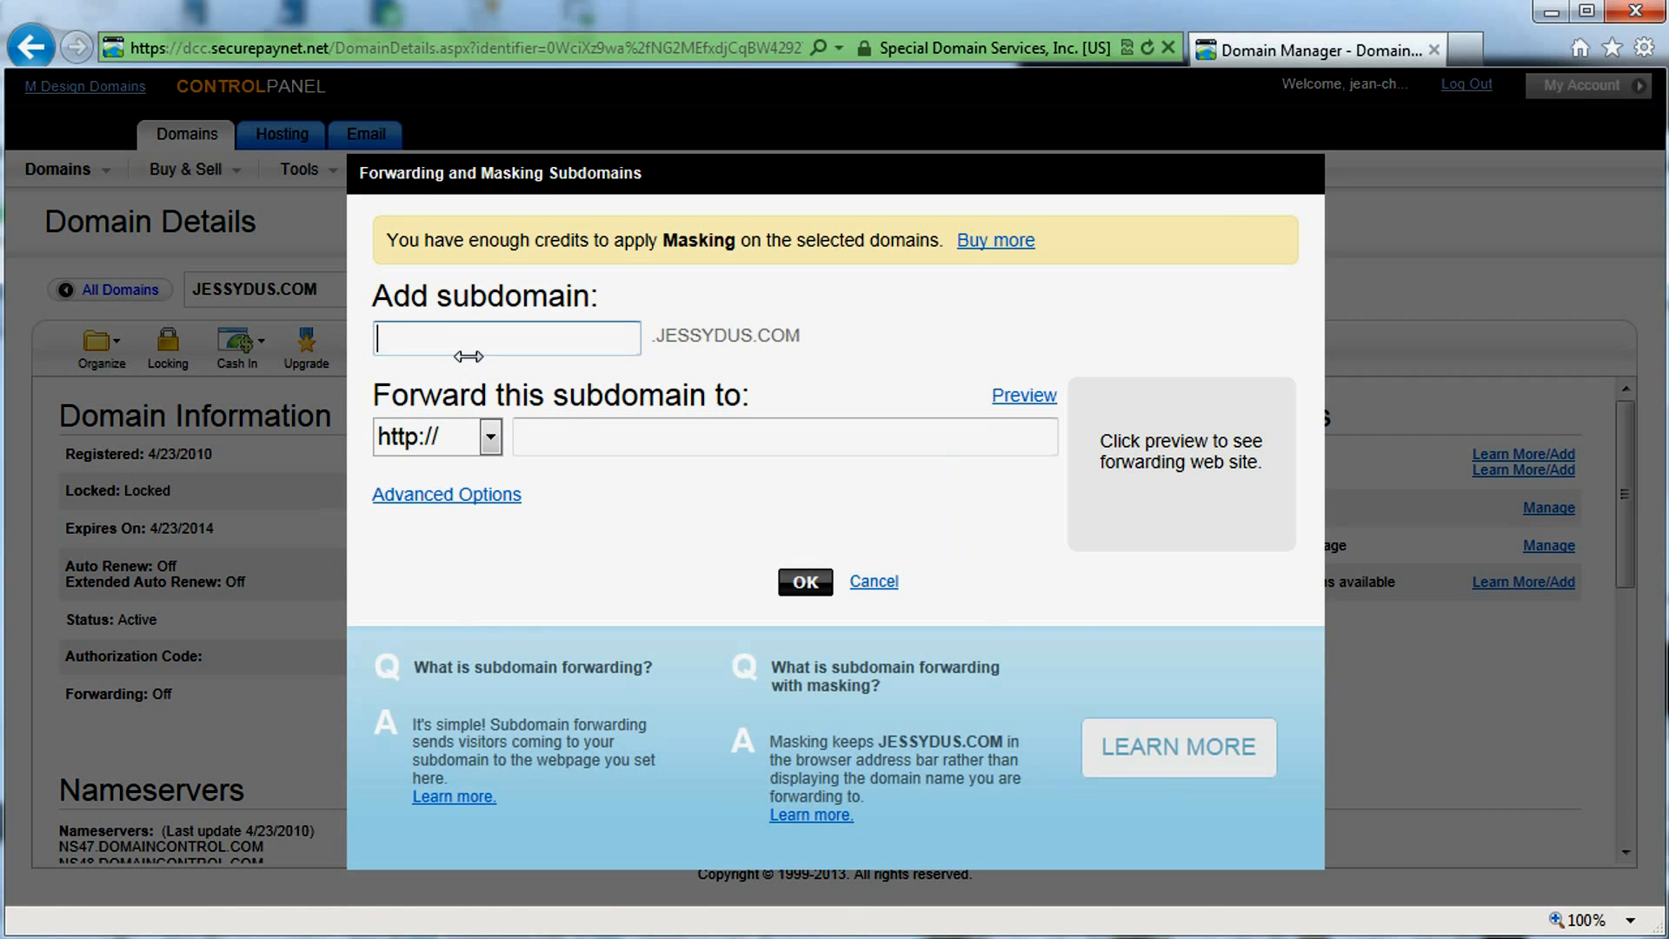
mouse_move(1434, 139)
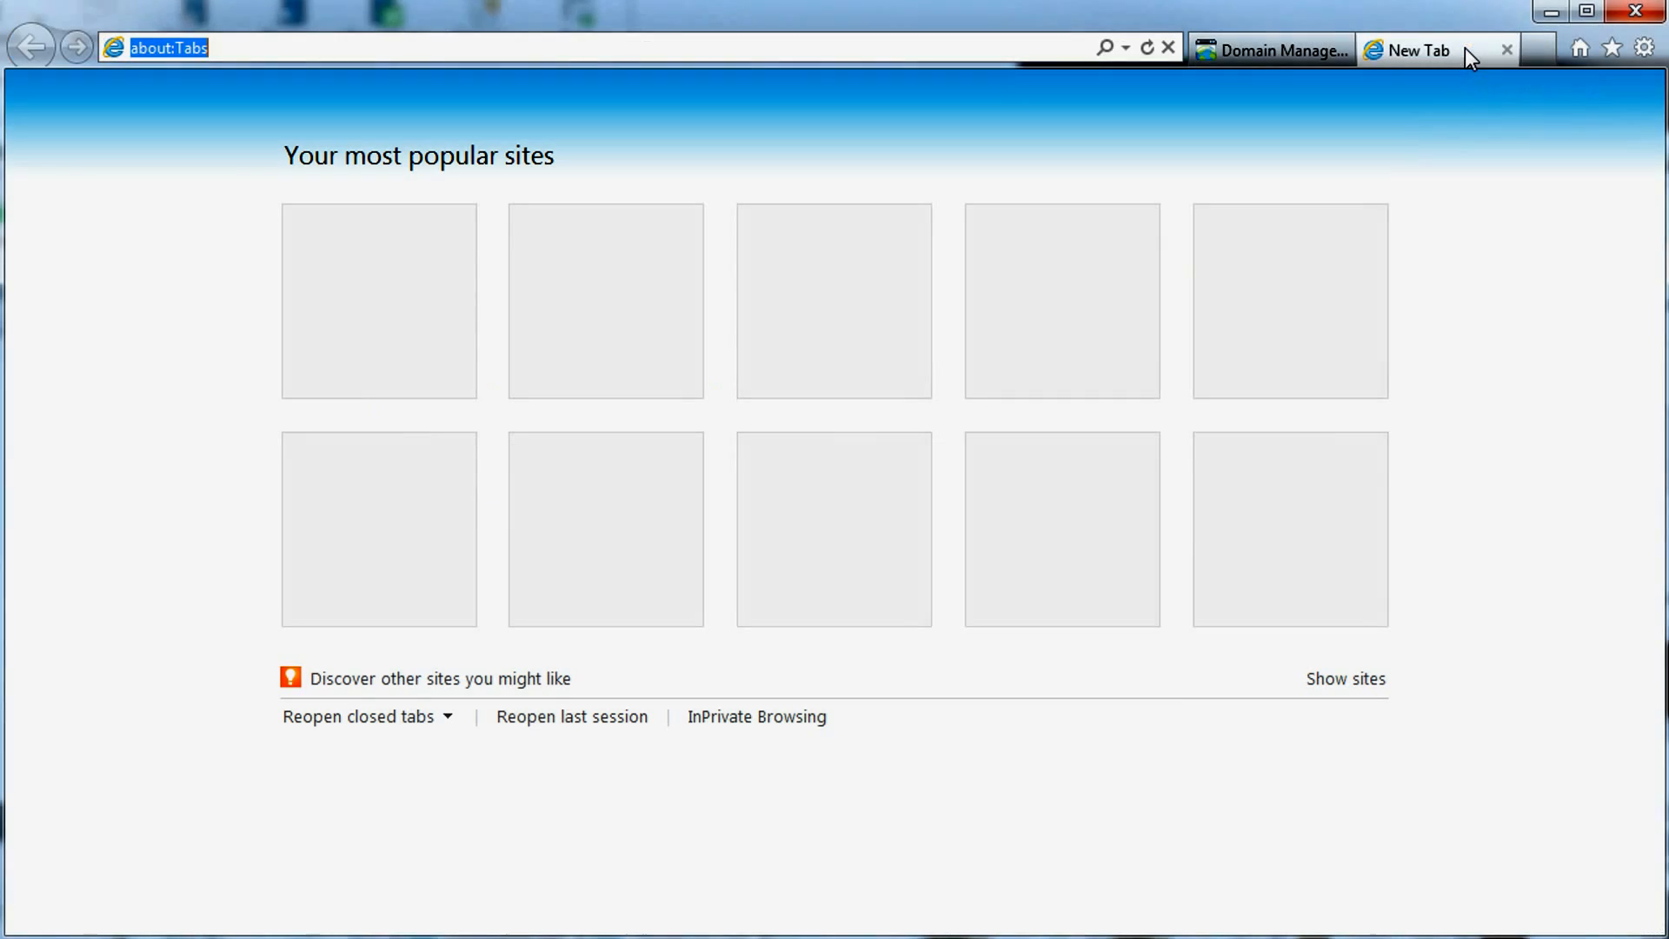
Open the South View Middle School site from 'edina k' history and highlight 'southview' in its address
text(edi)
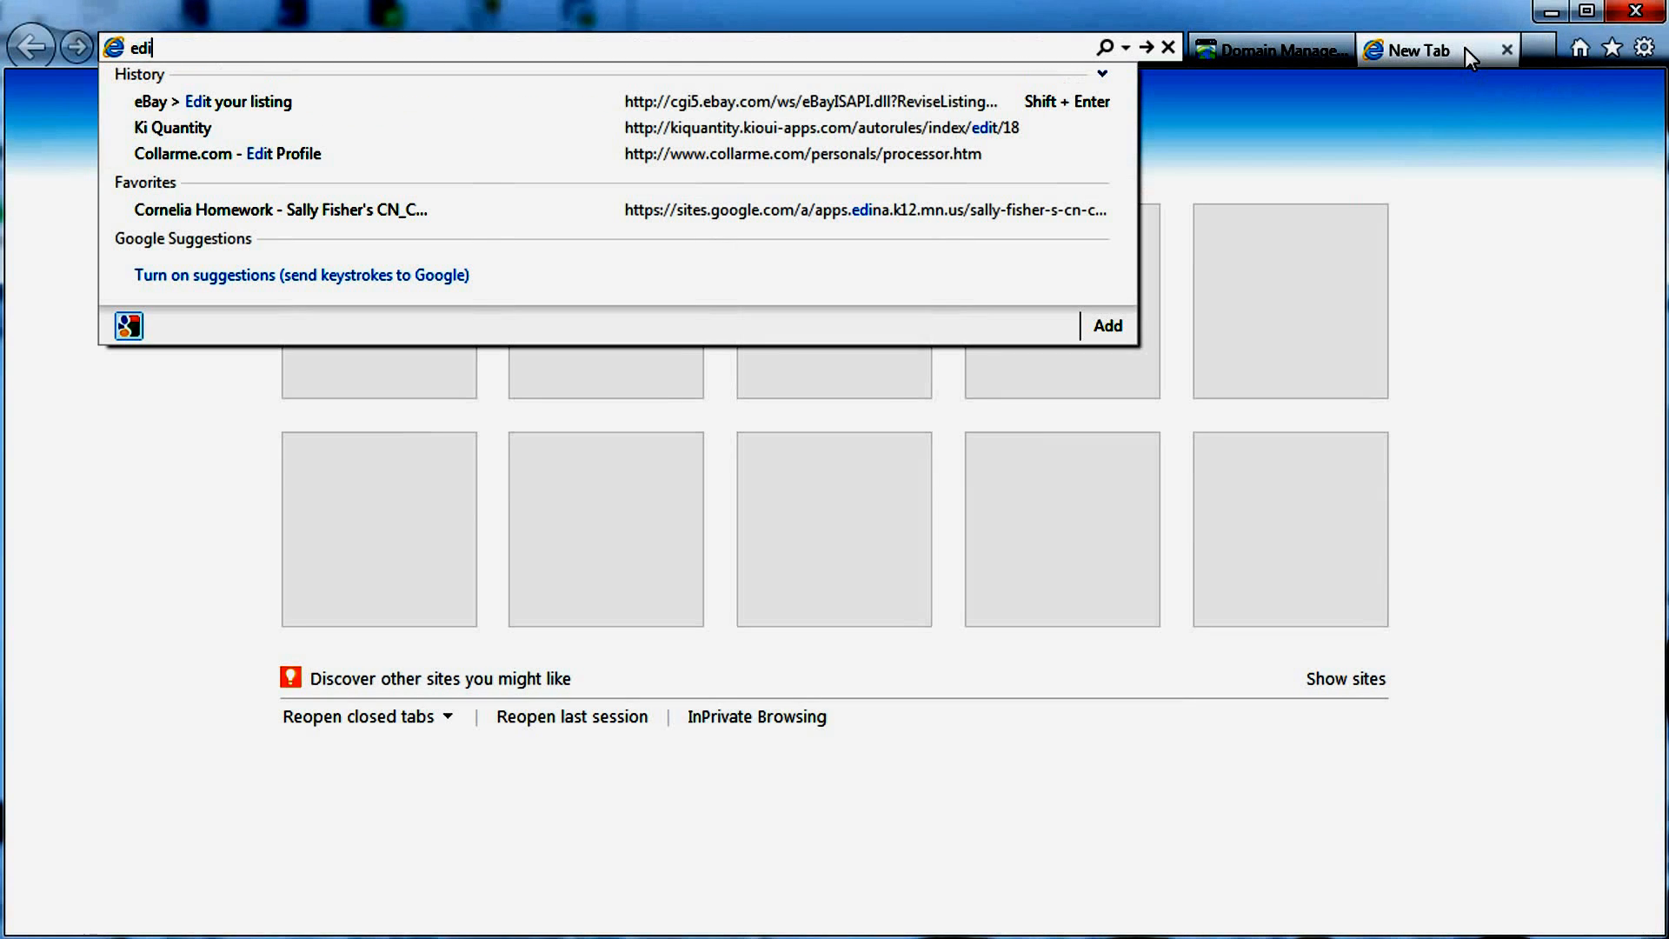
text(edina k)
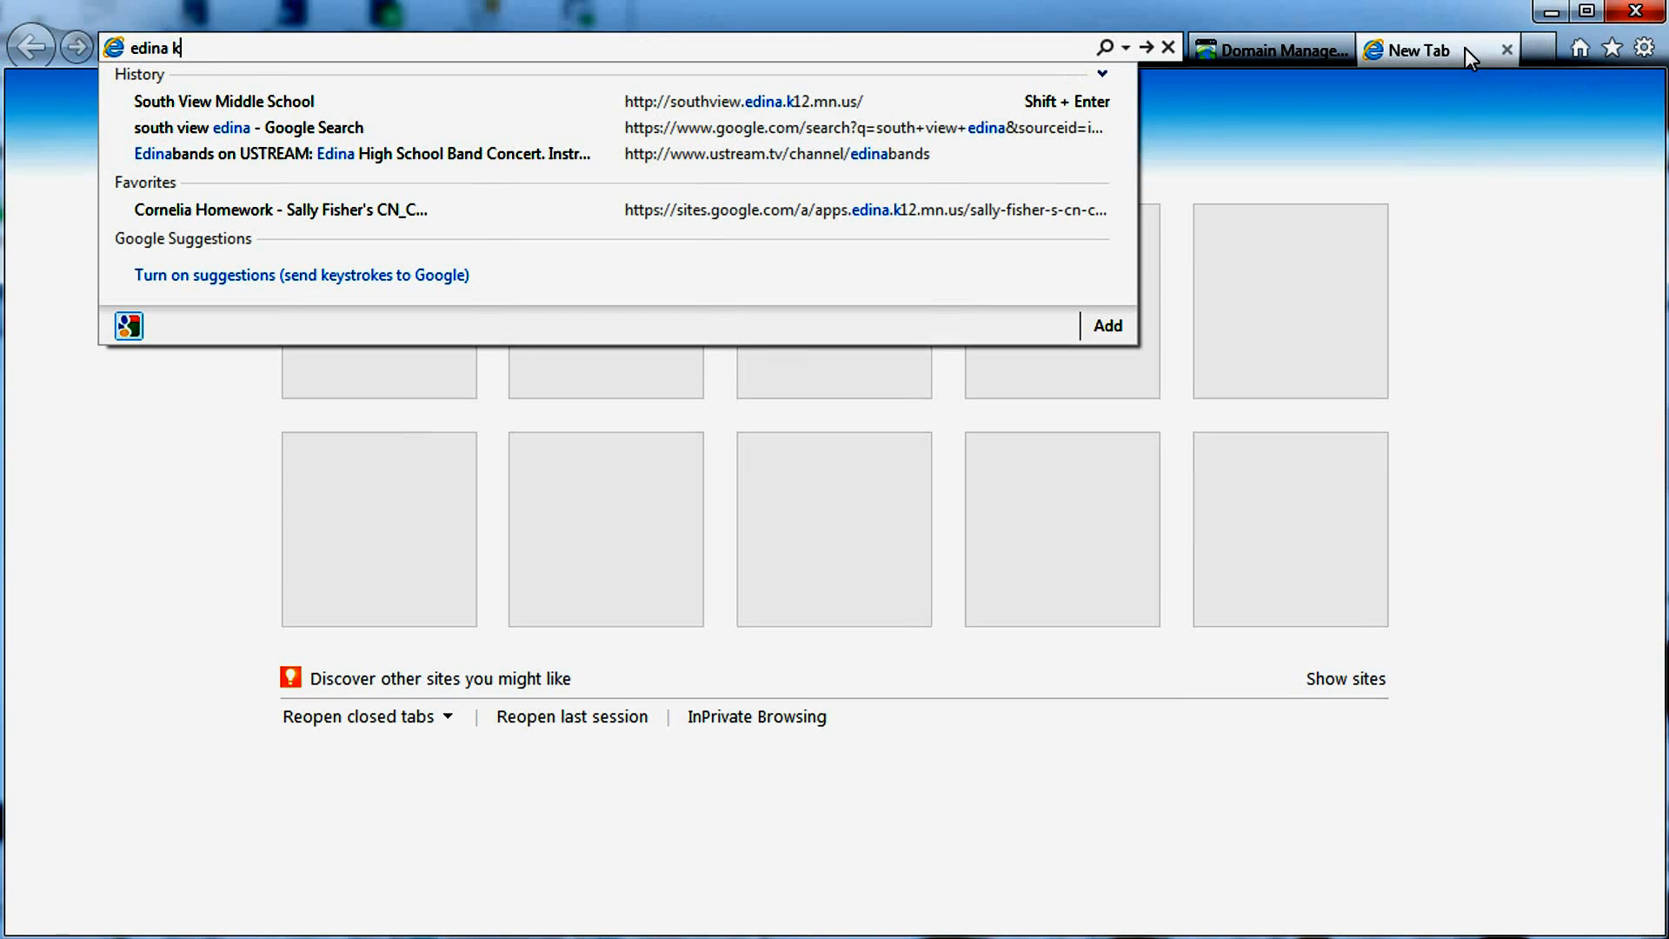
click(224, 100)
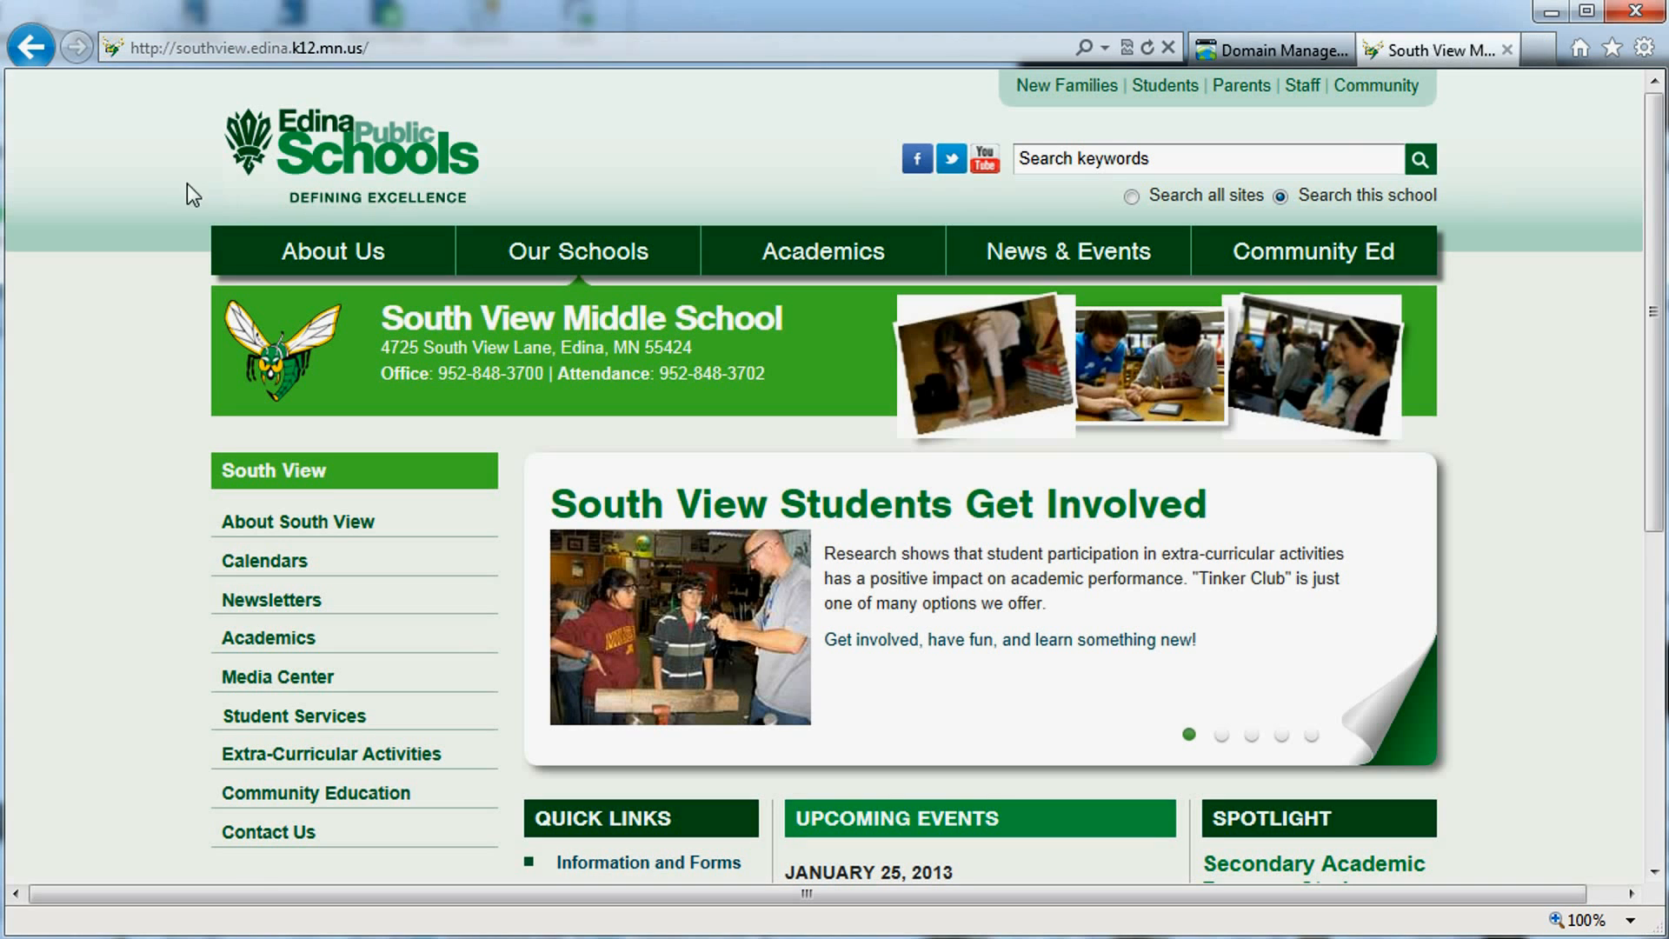
click(245, 48)
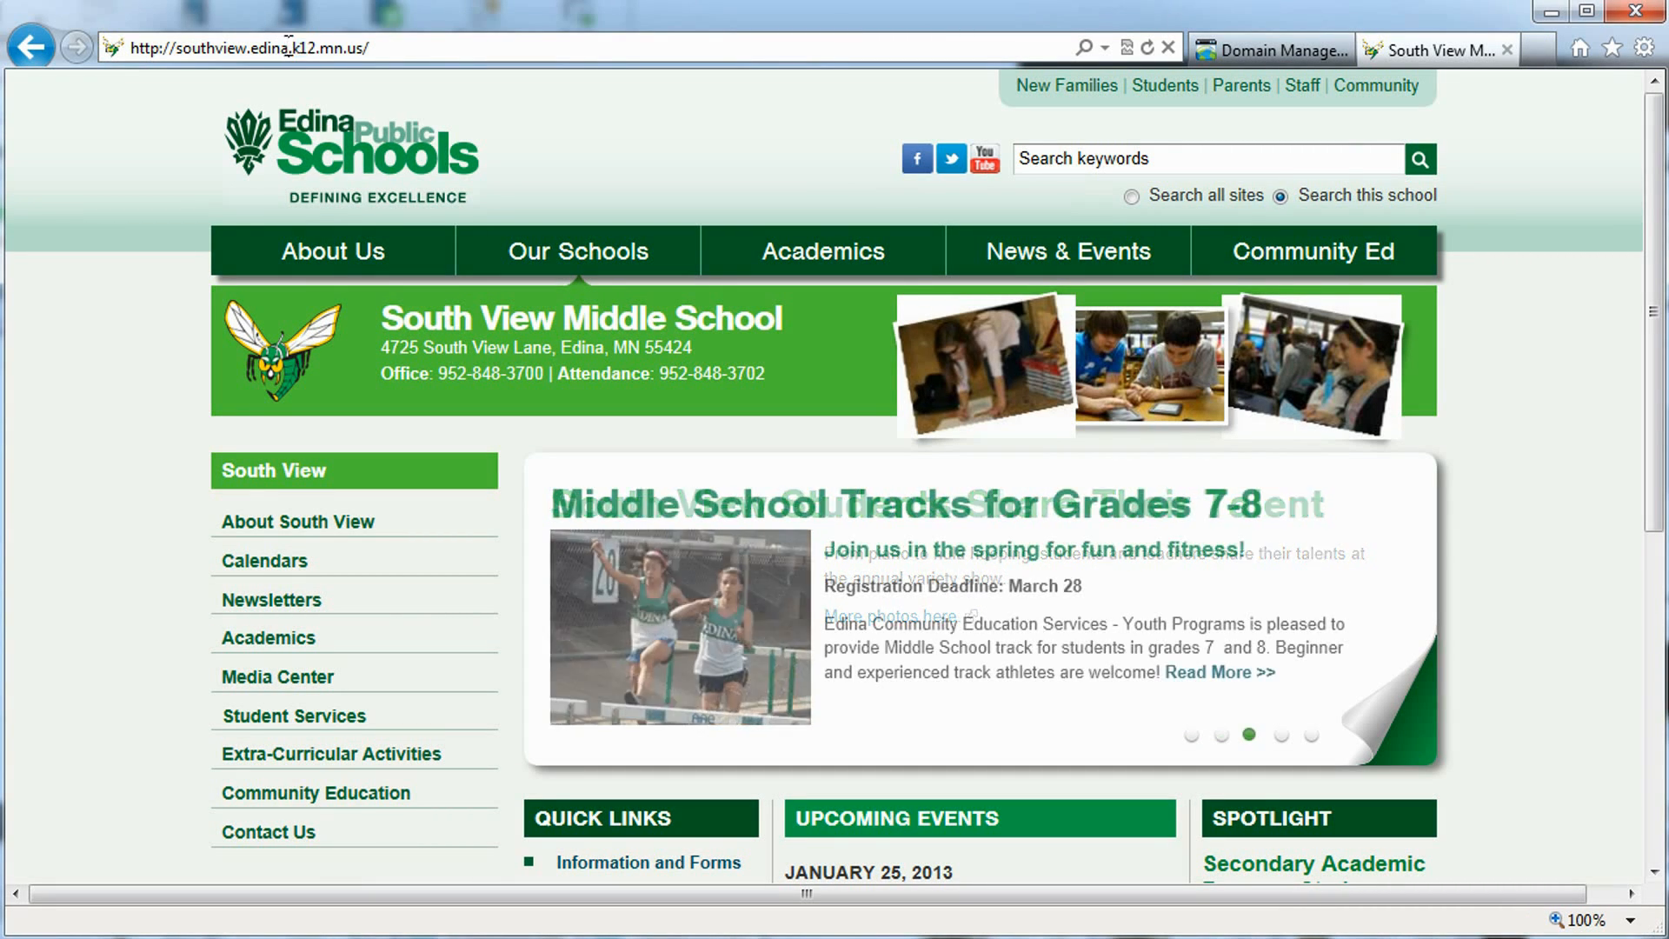
double_click(261, 49)
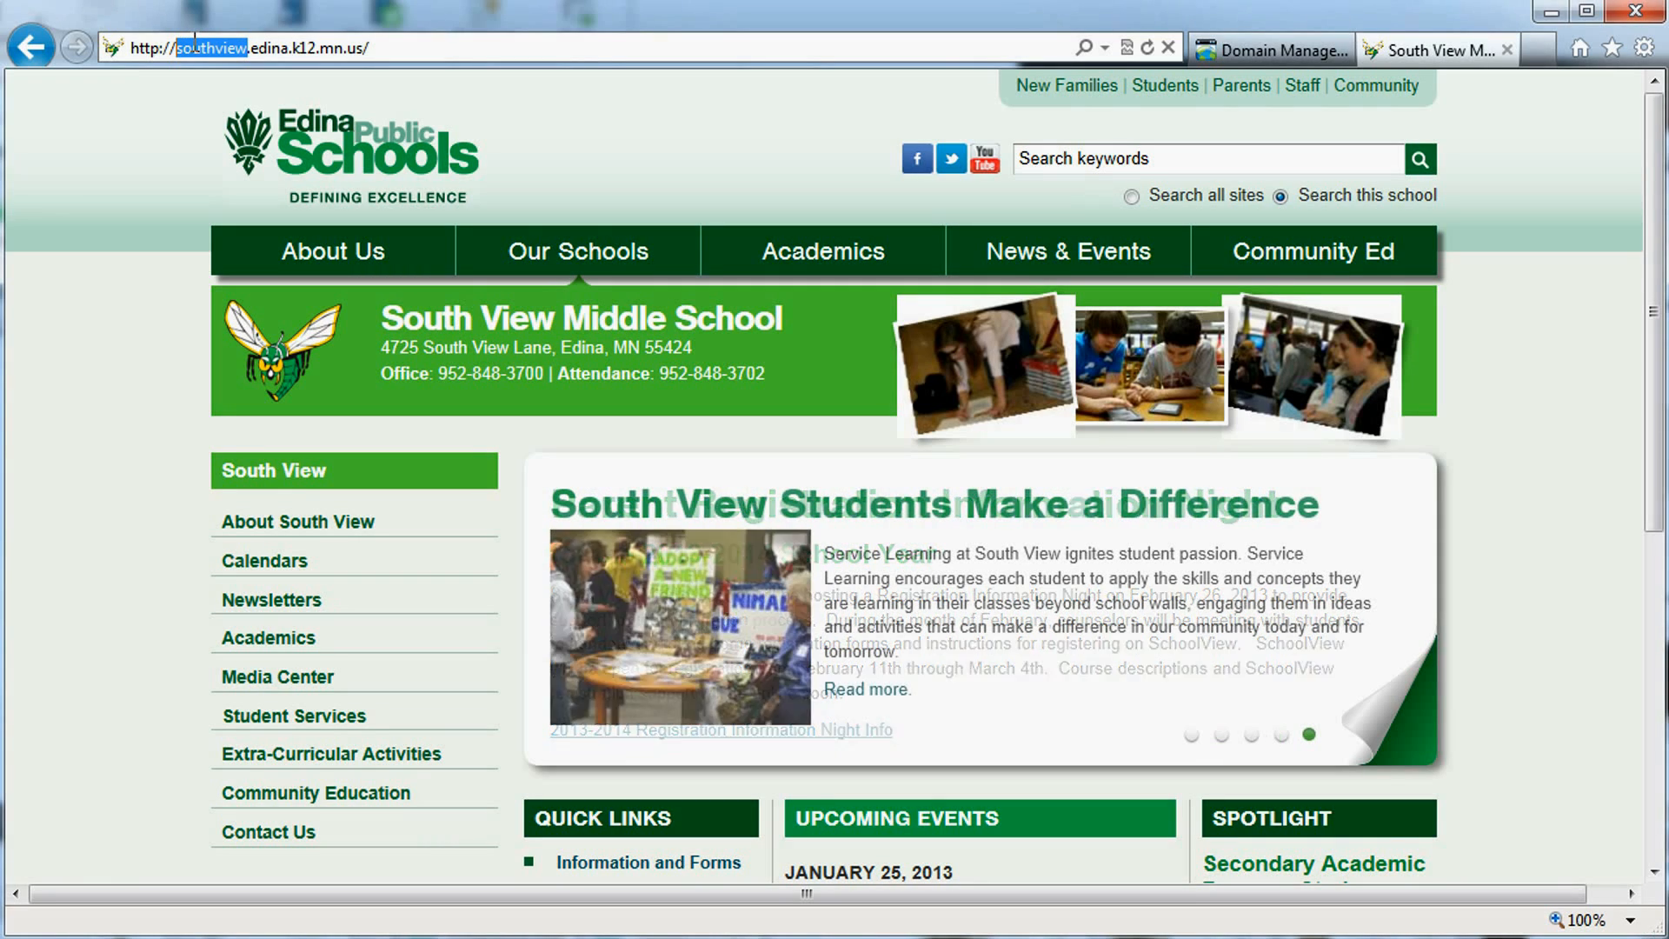
mouse_move(1269, 51)
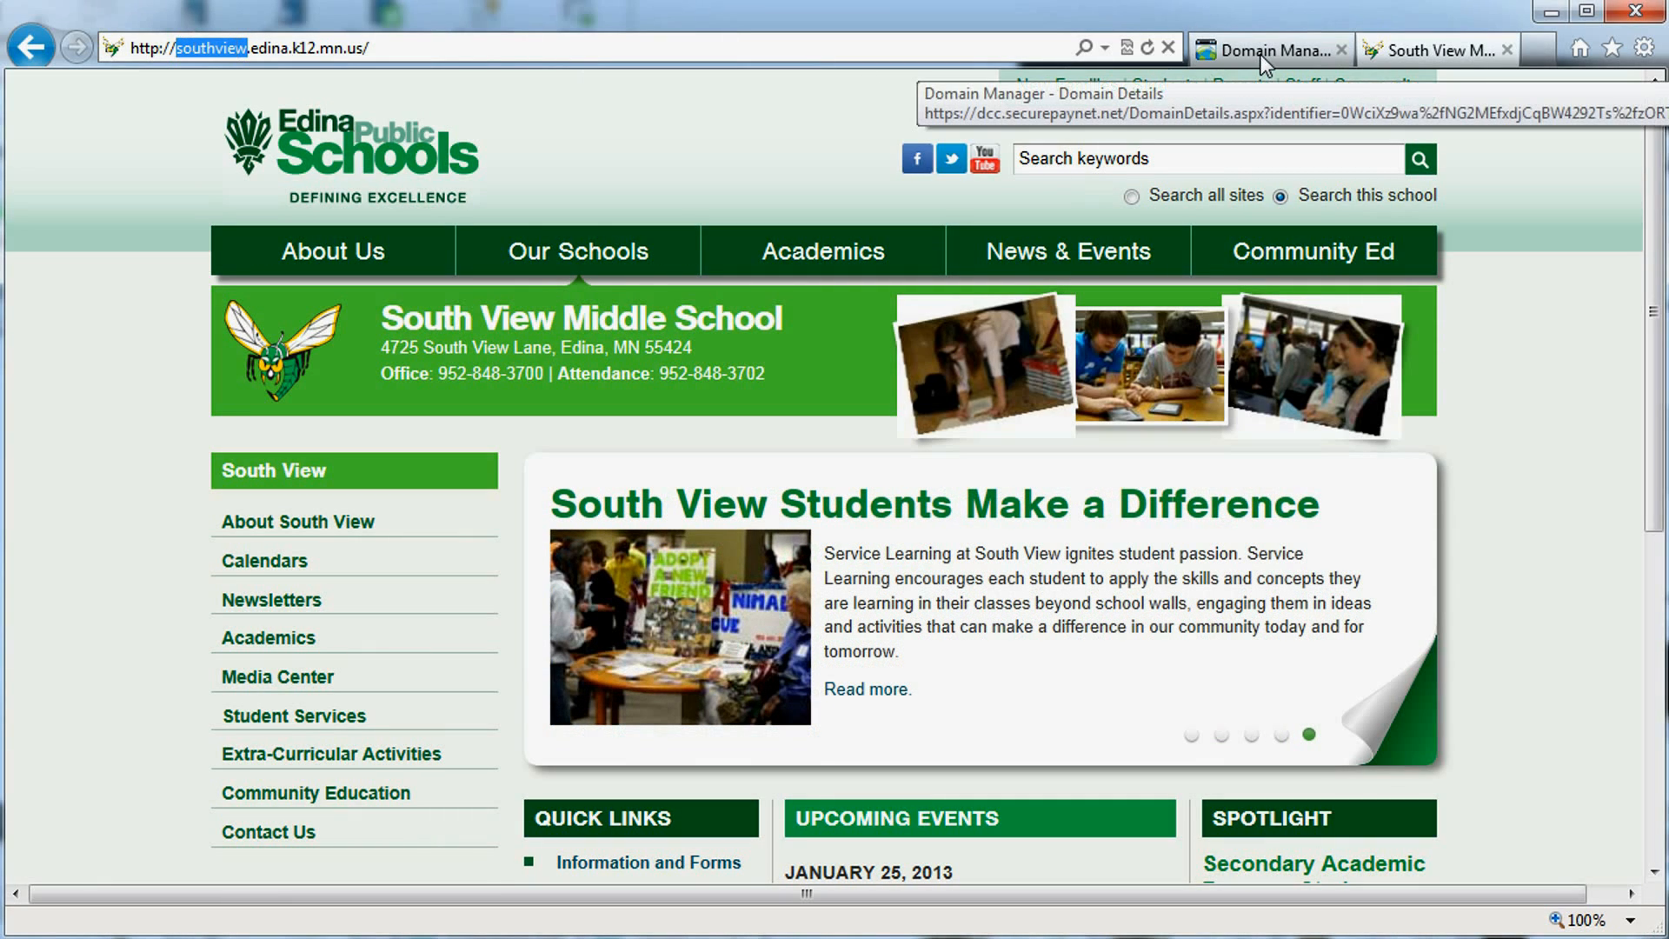
Forward subdomain www to stores.ebay.com/JessyDus/, preview it and save
click(1269, 49)
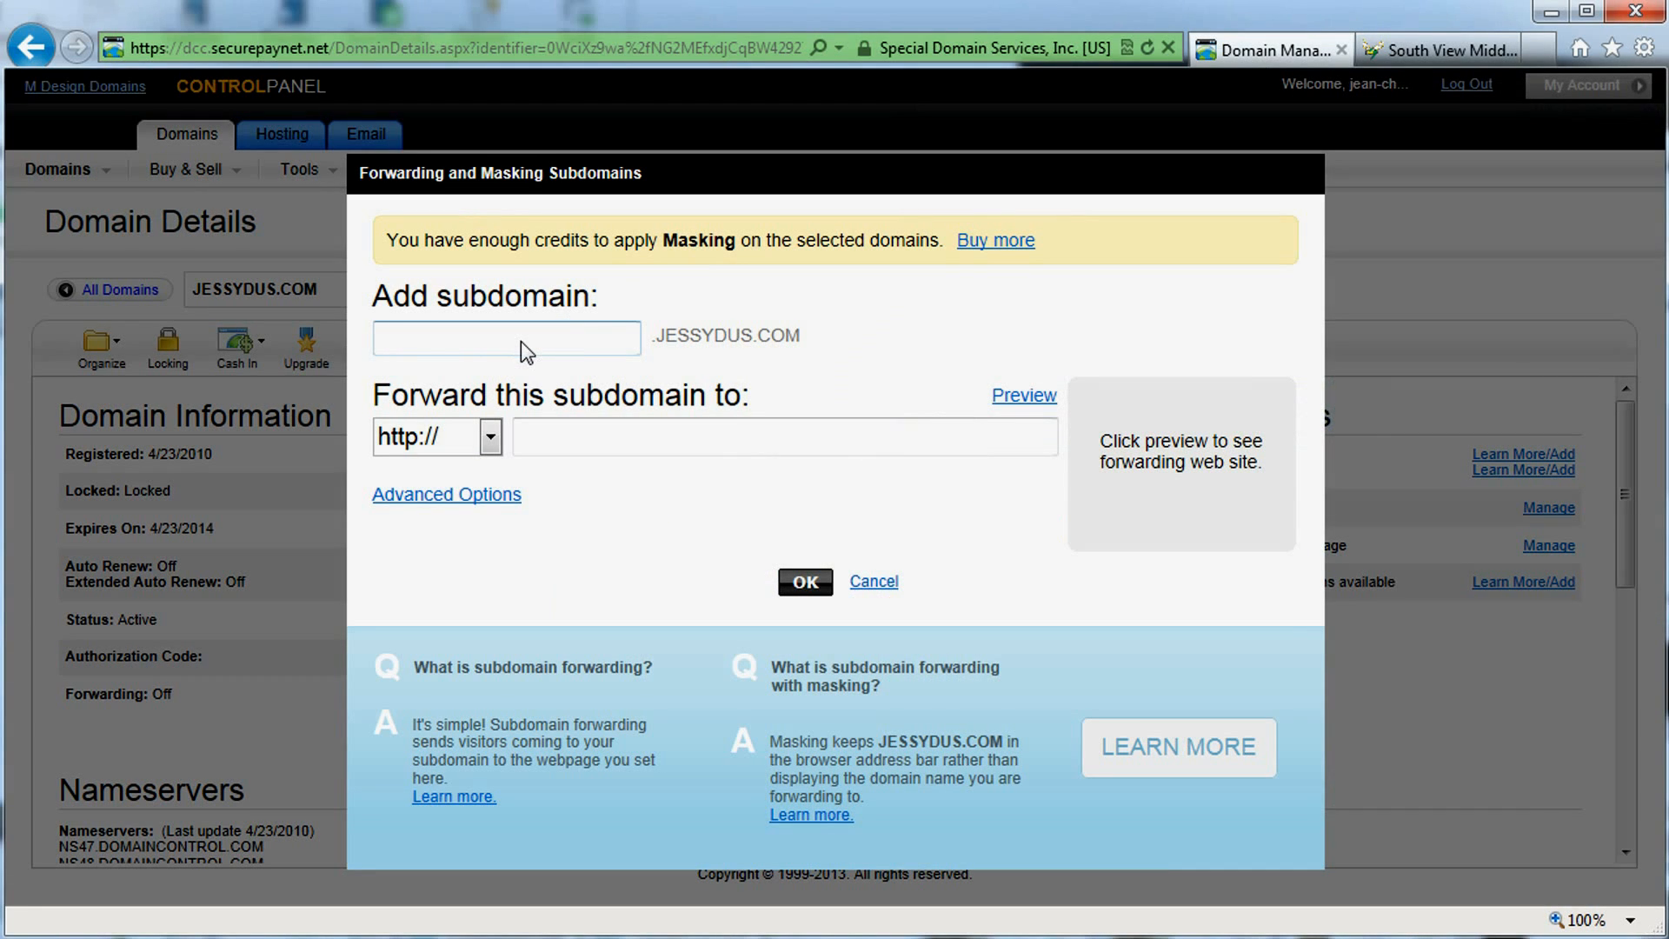
text(w)
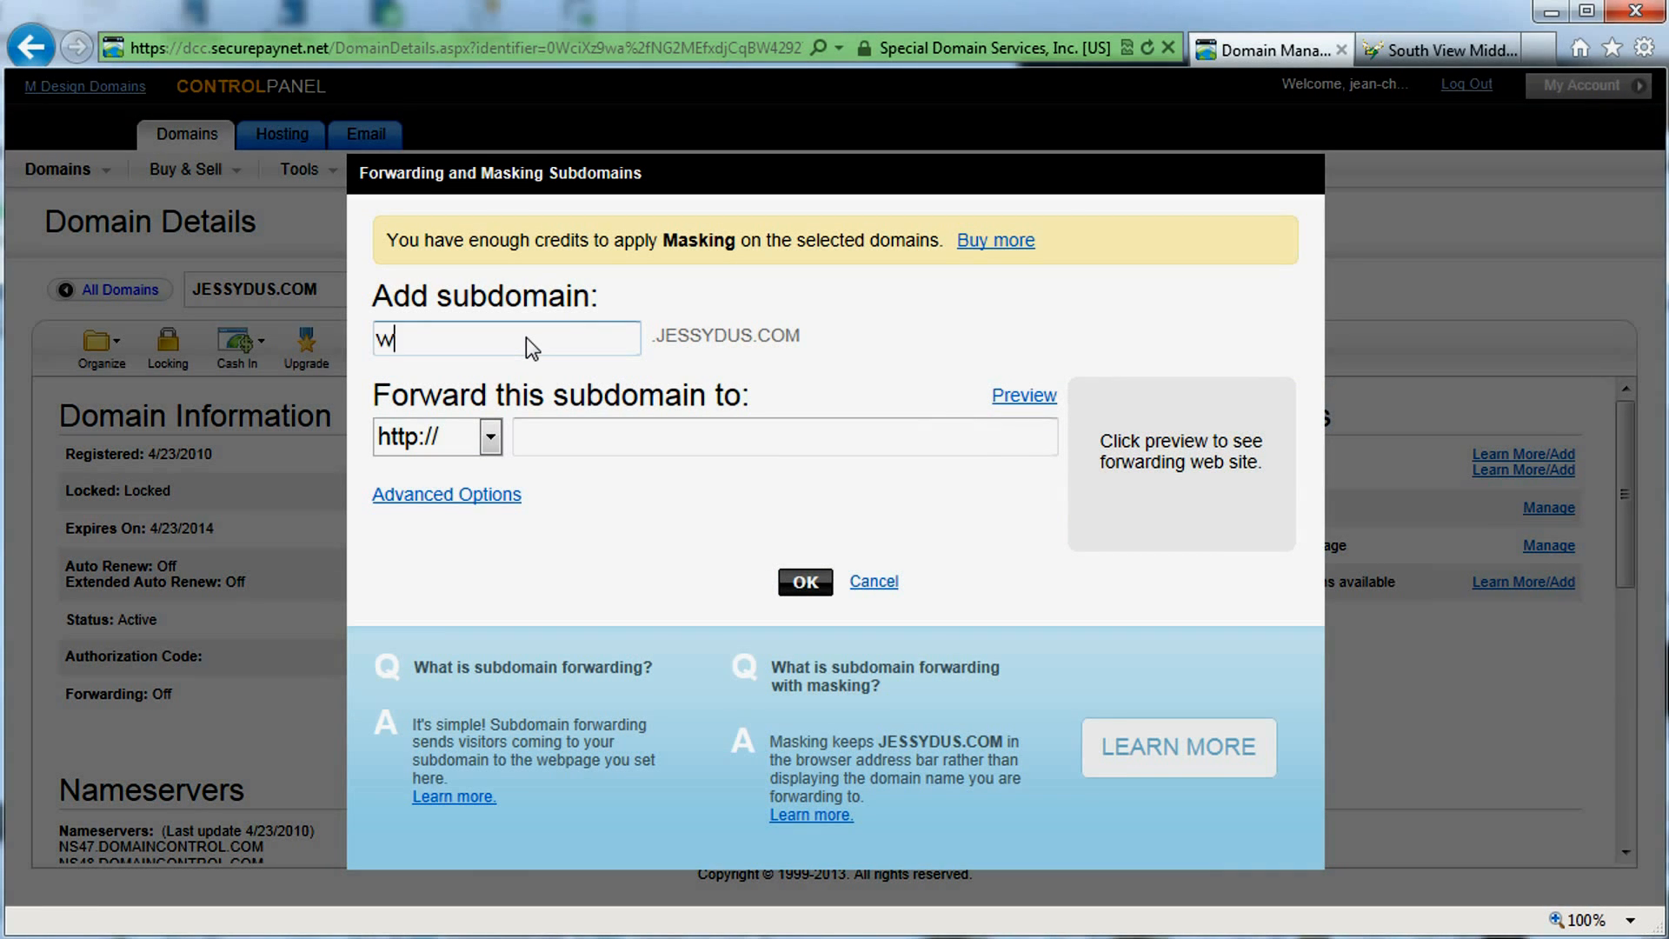
text(ww)
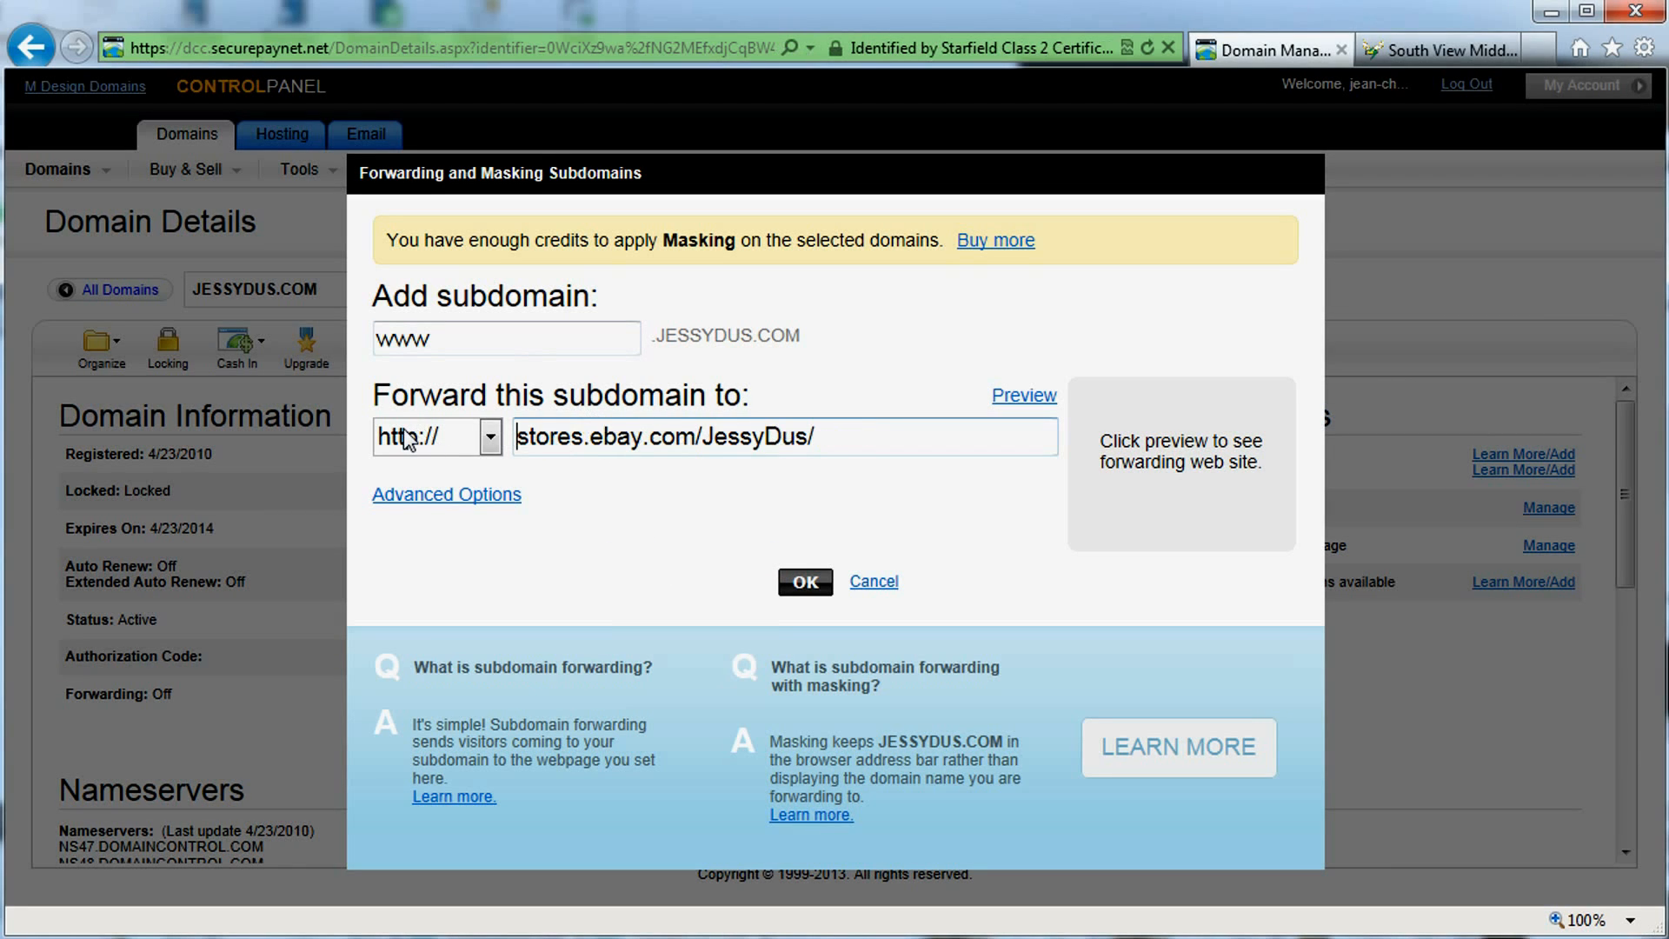
click(506, 338)
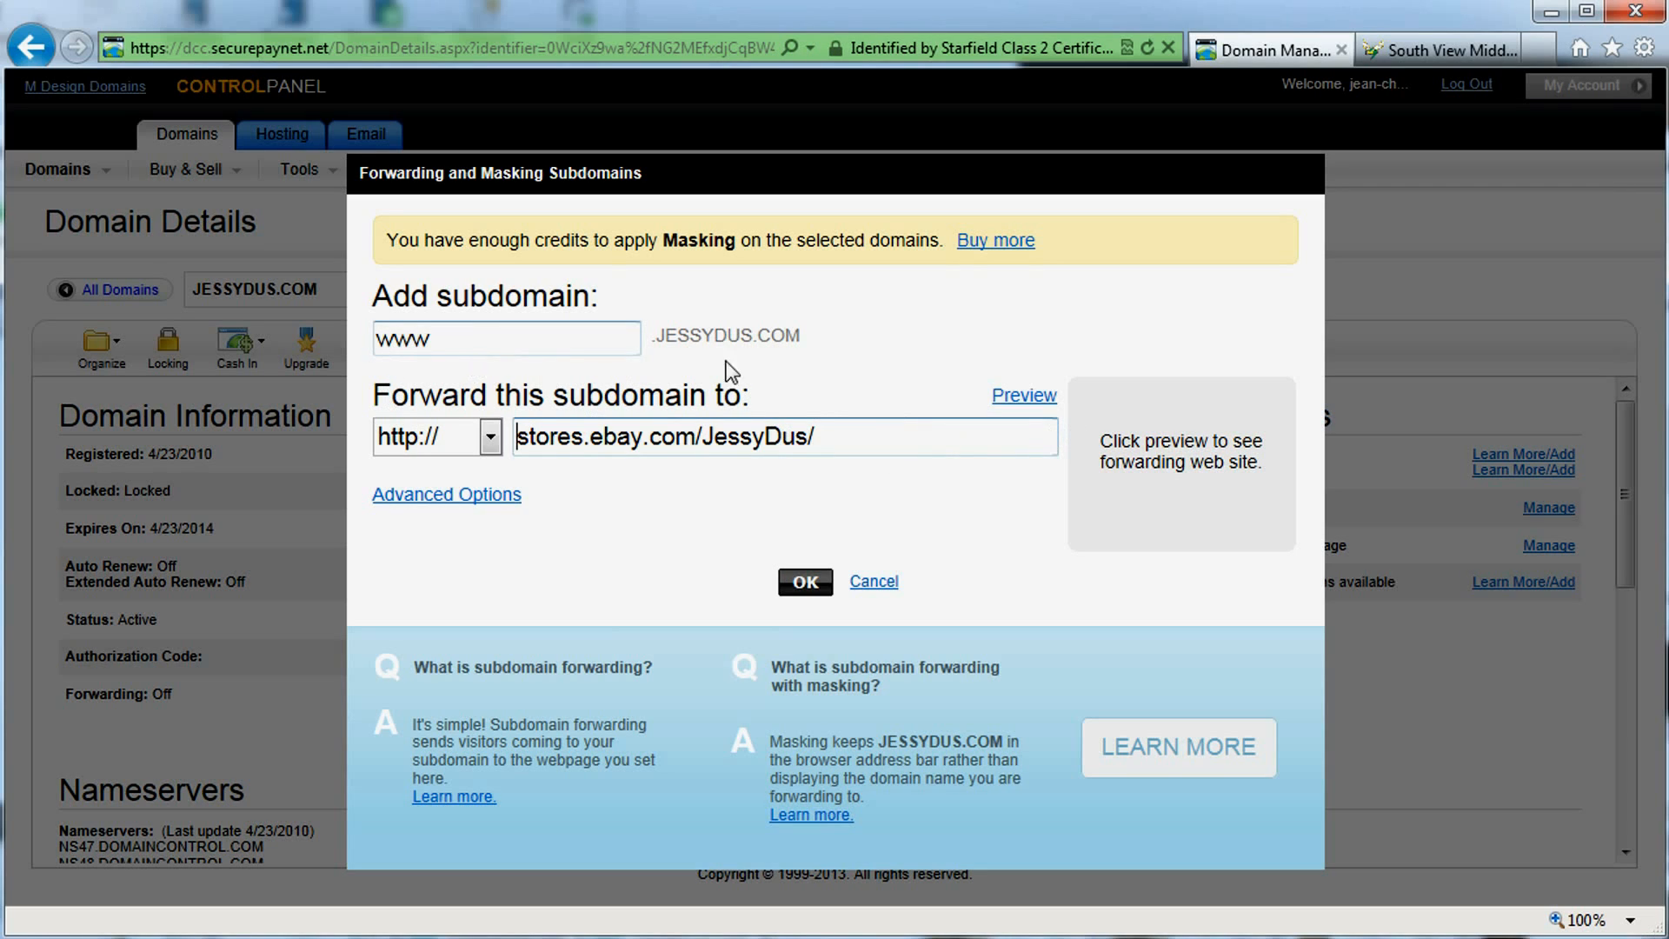
click(1022, 395)
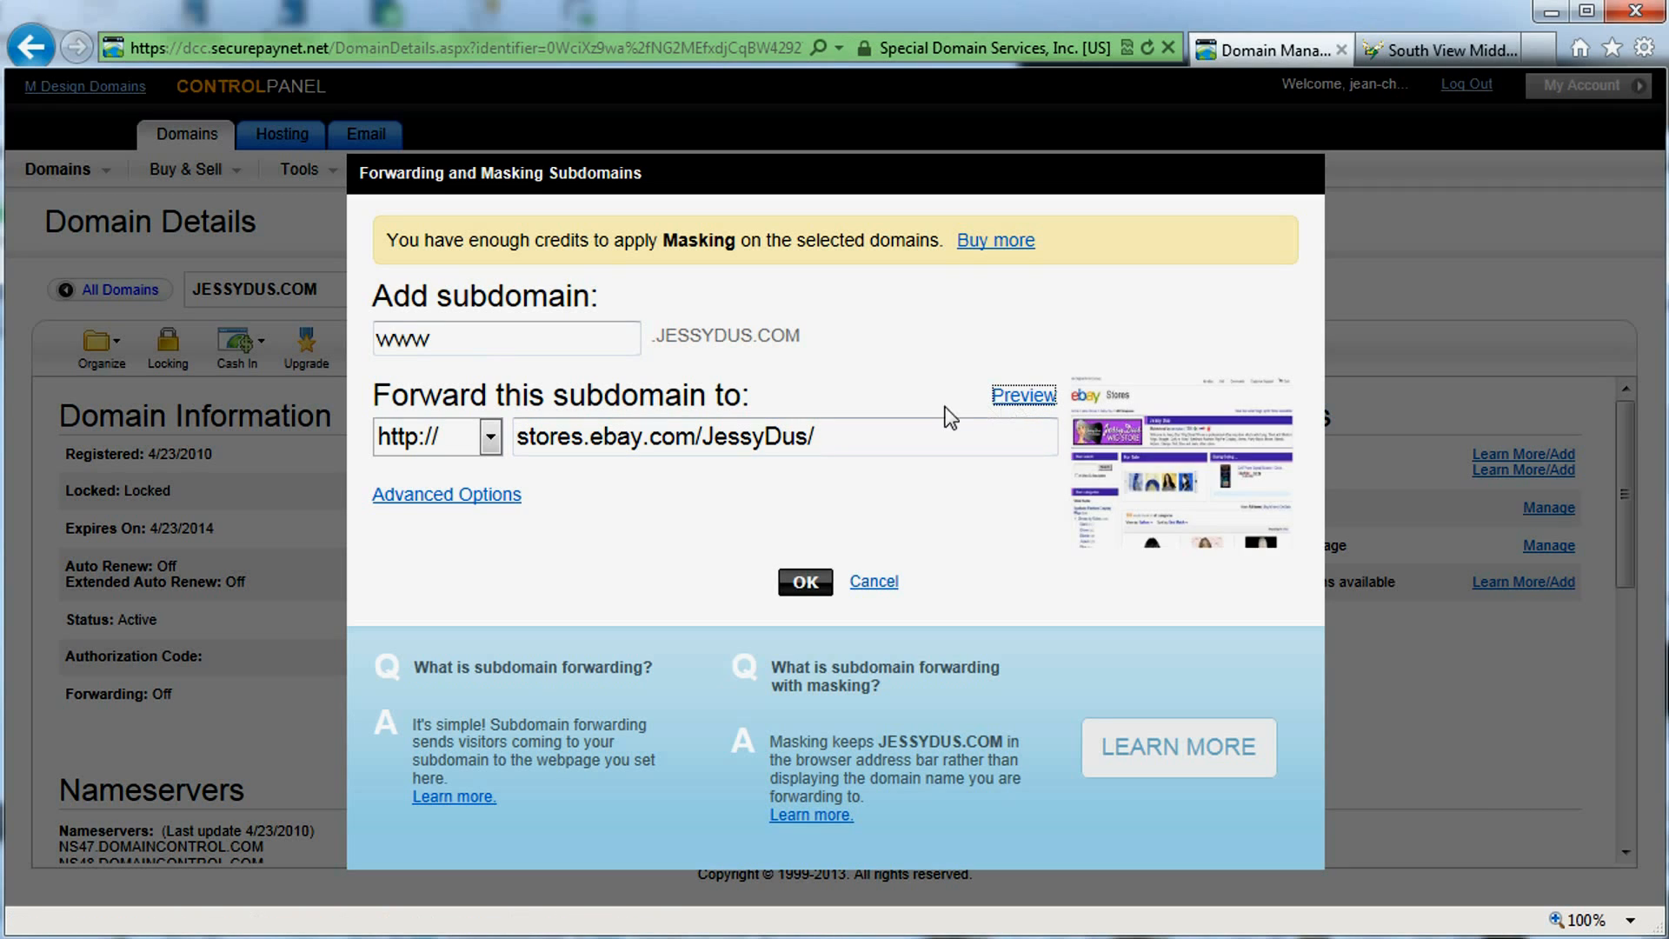
mouse_move(664, 428)
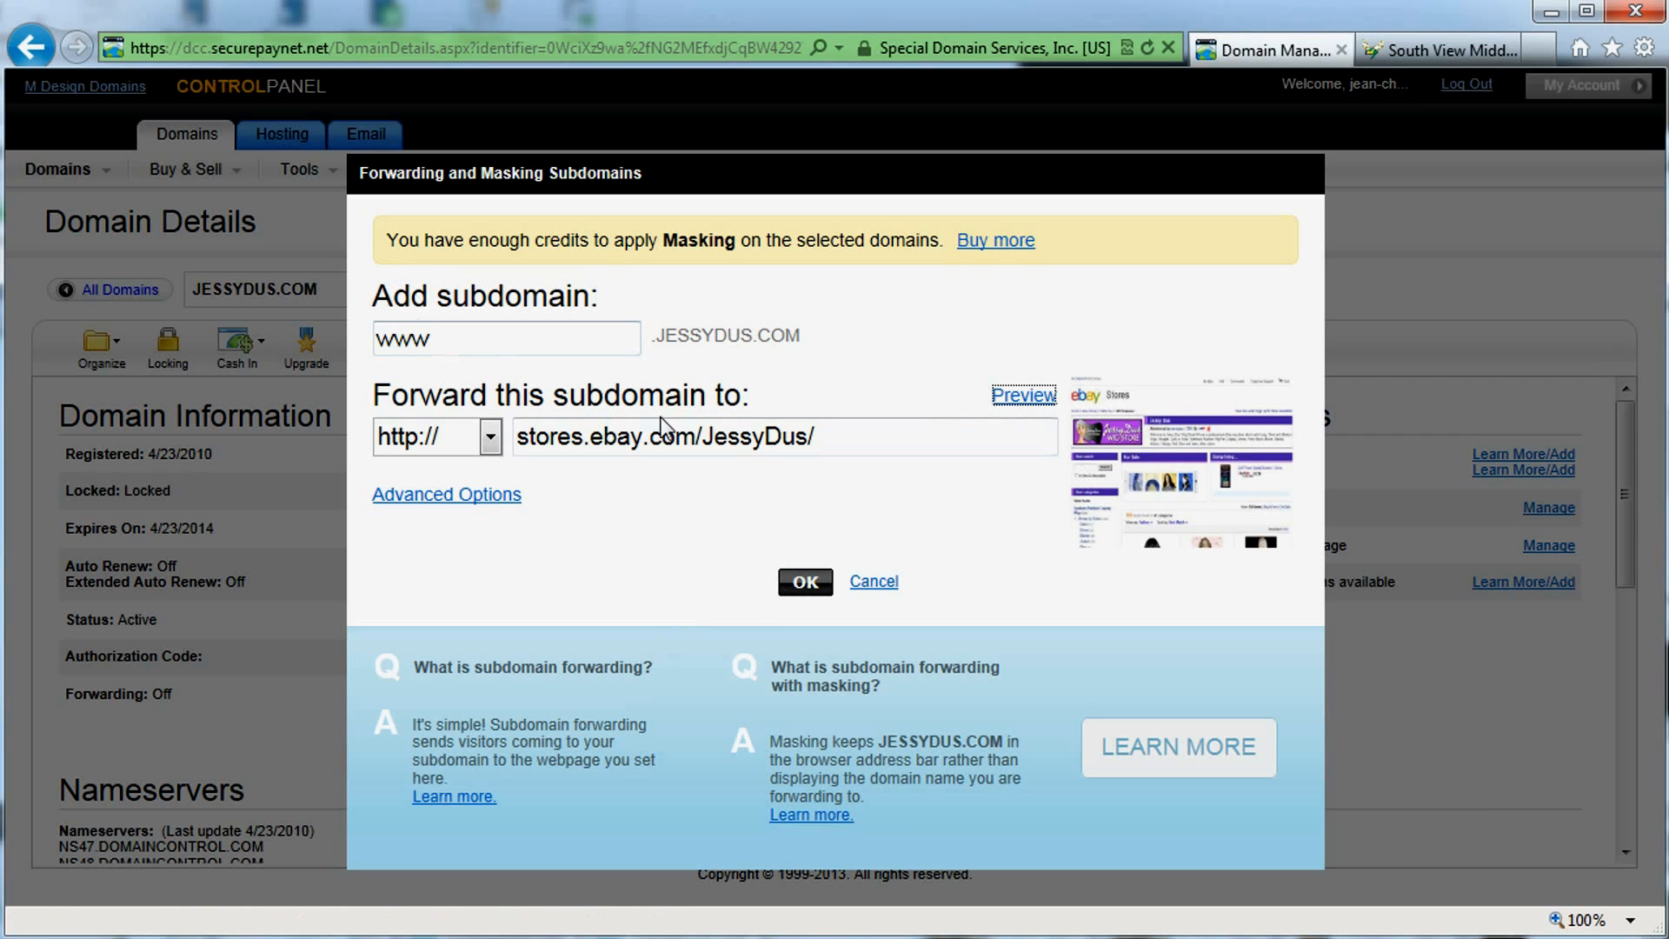
click(803, 581)
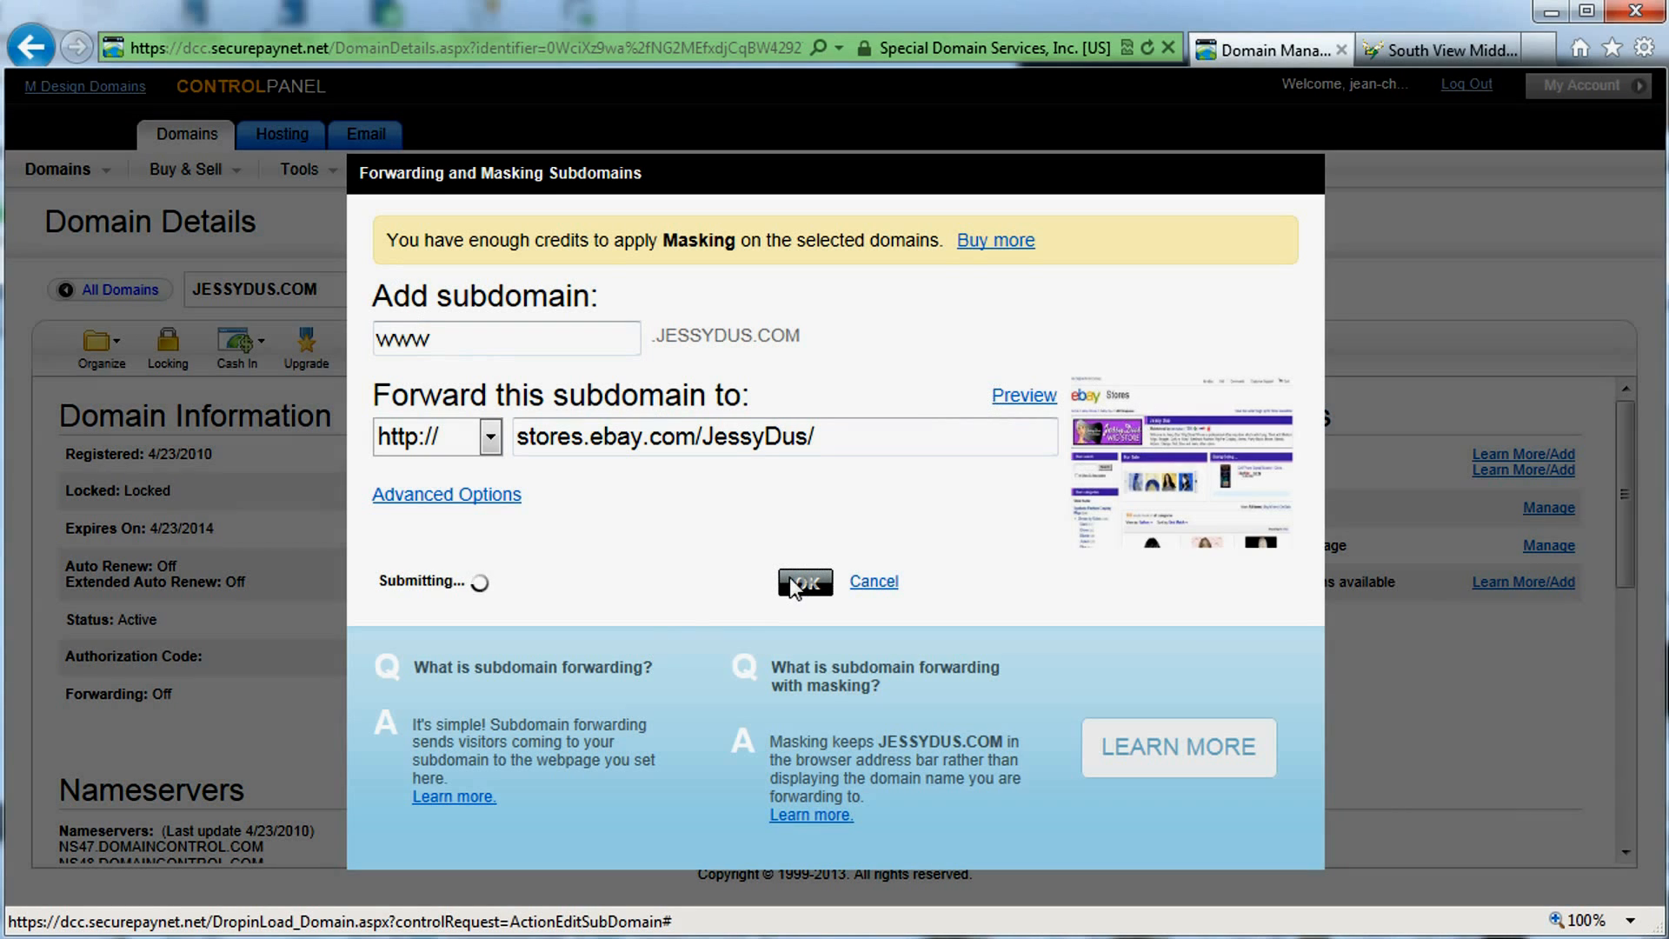
Add subdomain supersale forwarding to the eBay Long-Straight-Black-Wig listing, preview it and save
click(805, 581)
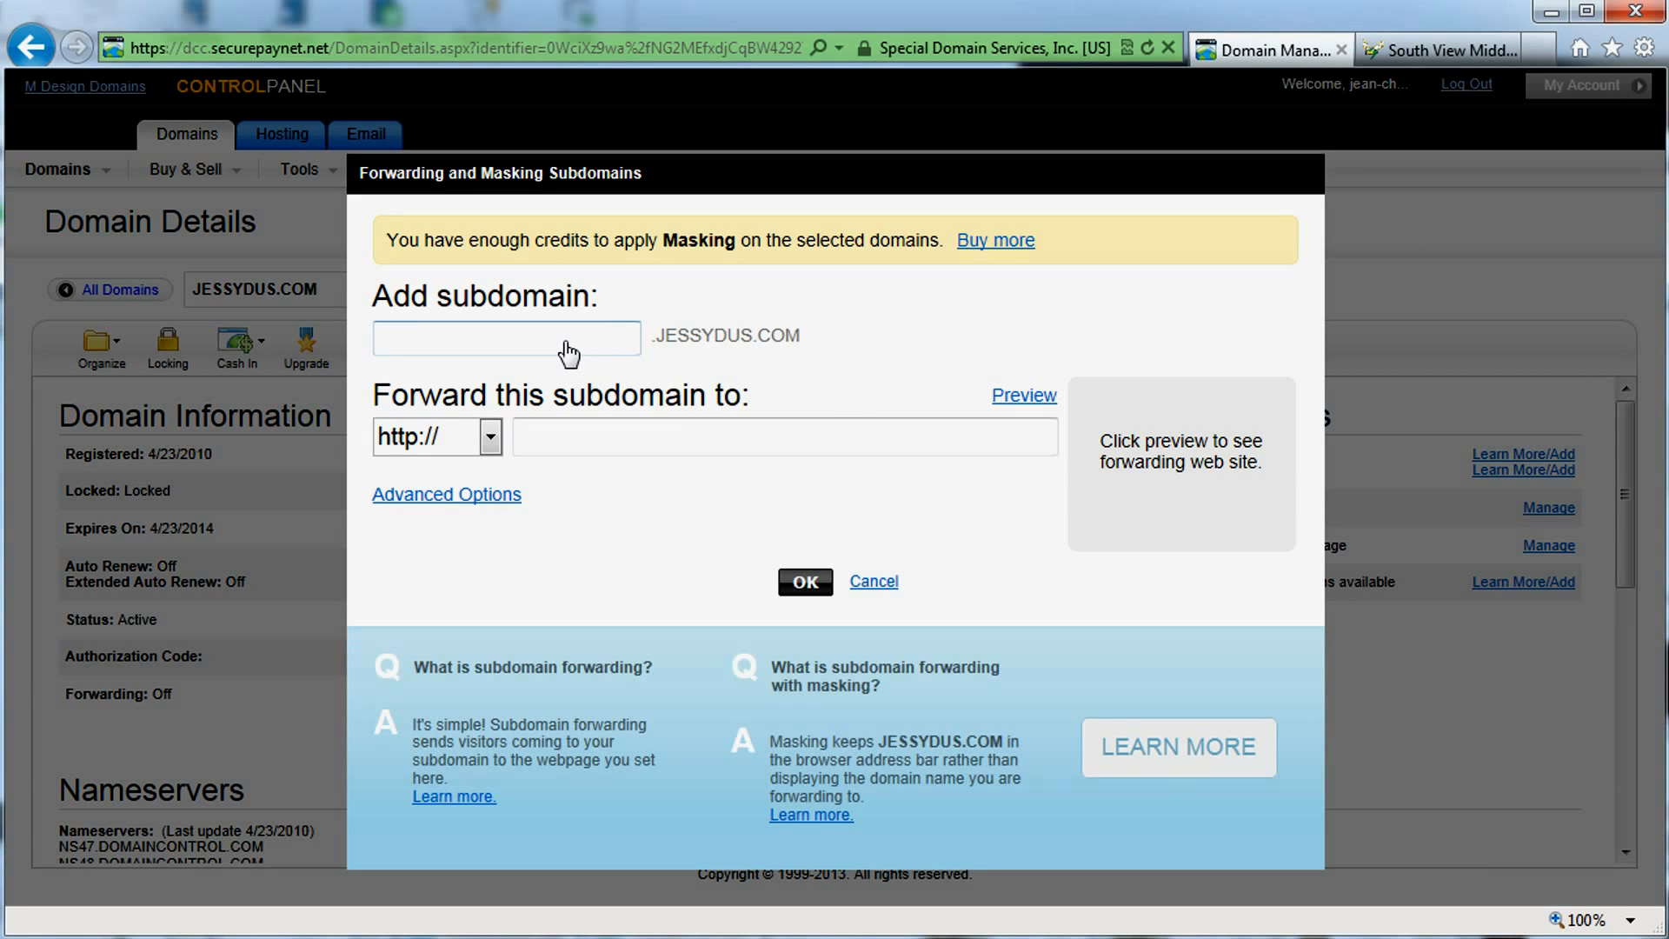
text(sale)
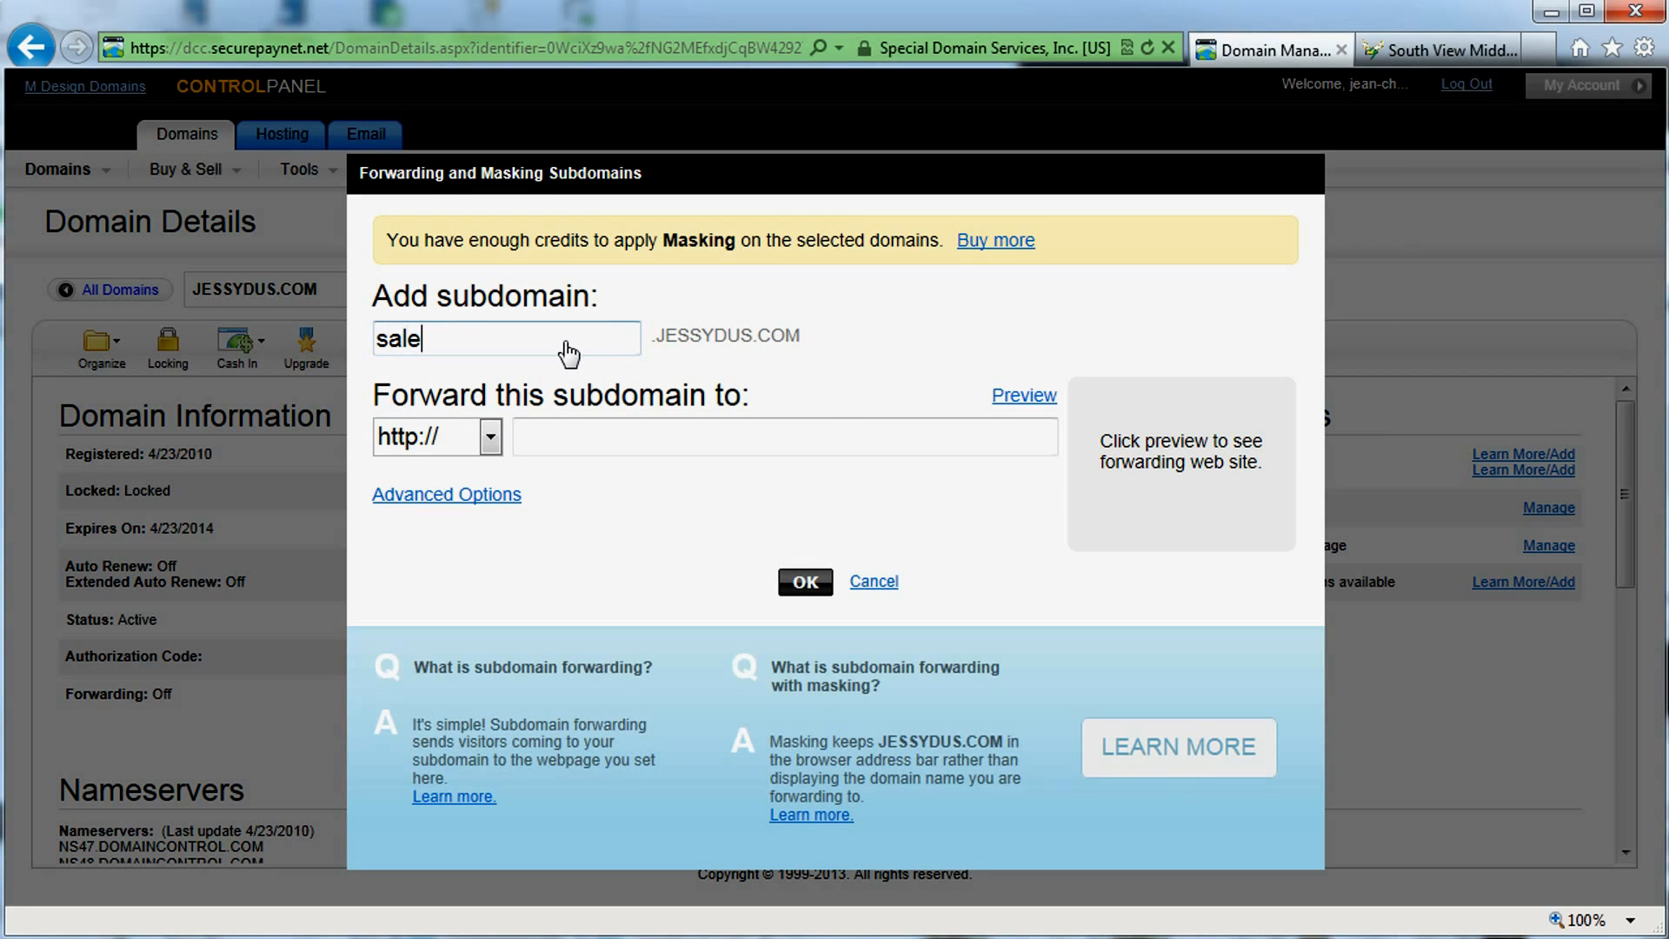
key(BackSpace)
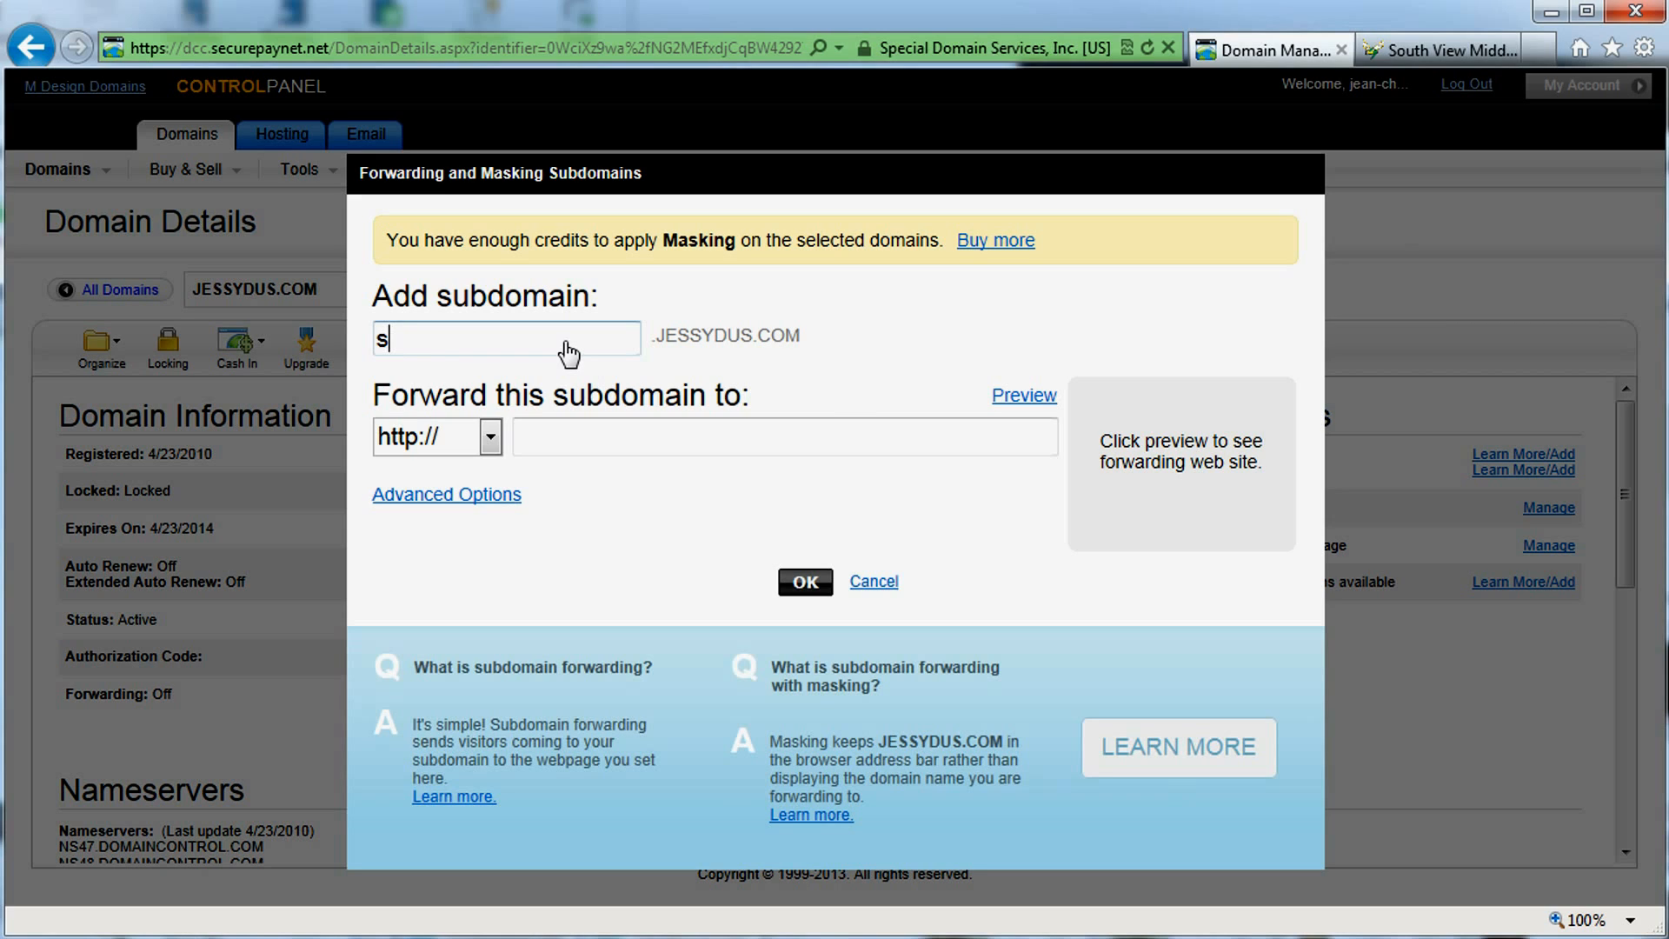
text(upersal)
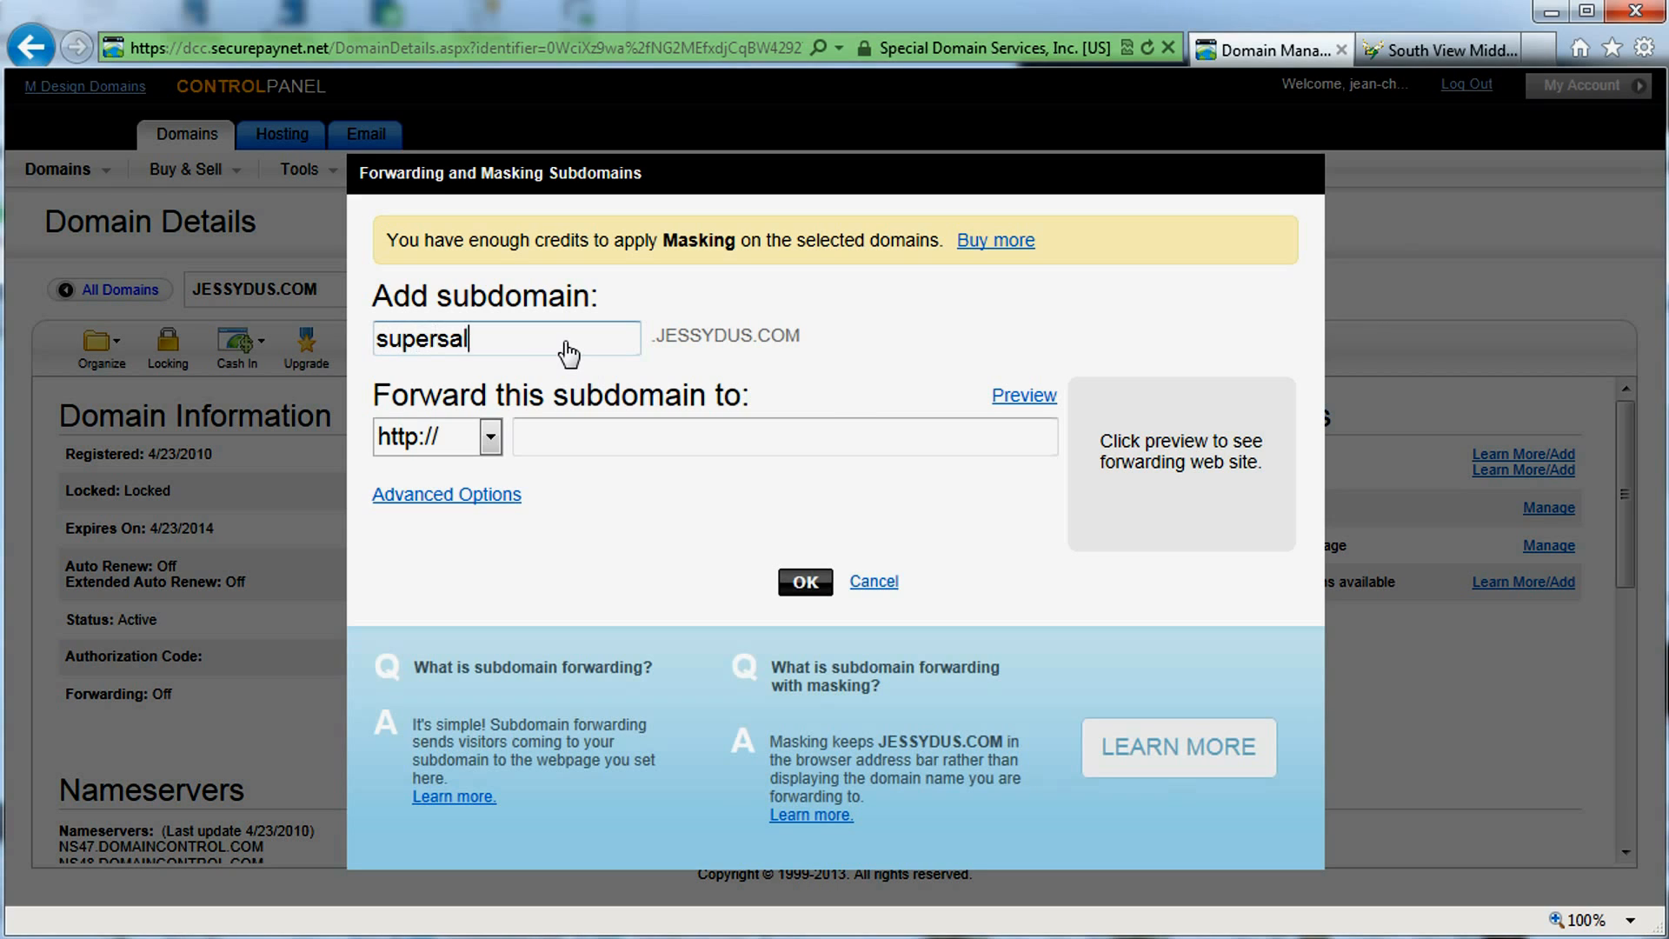
text(e)
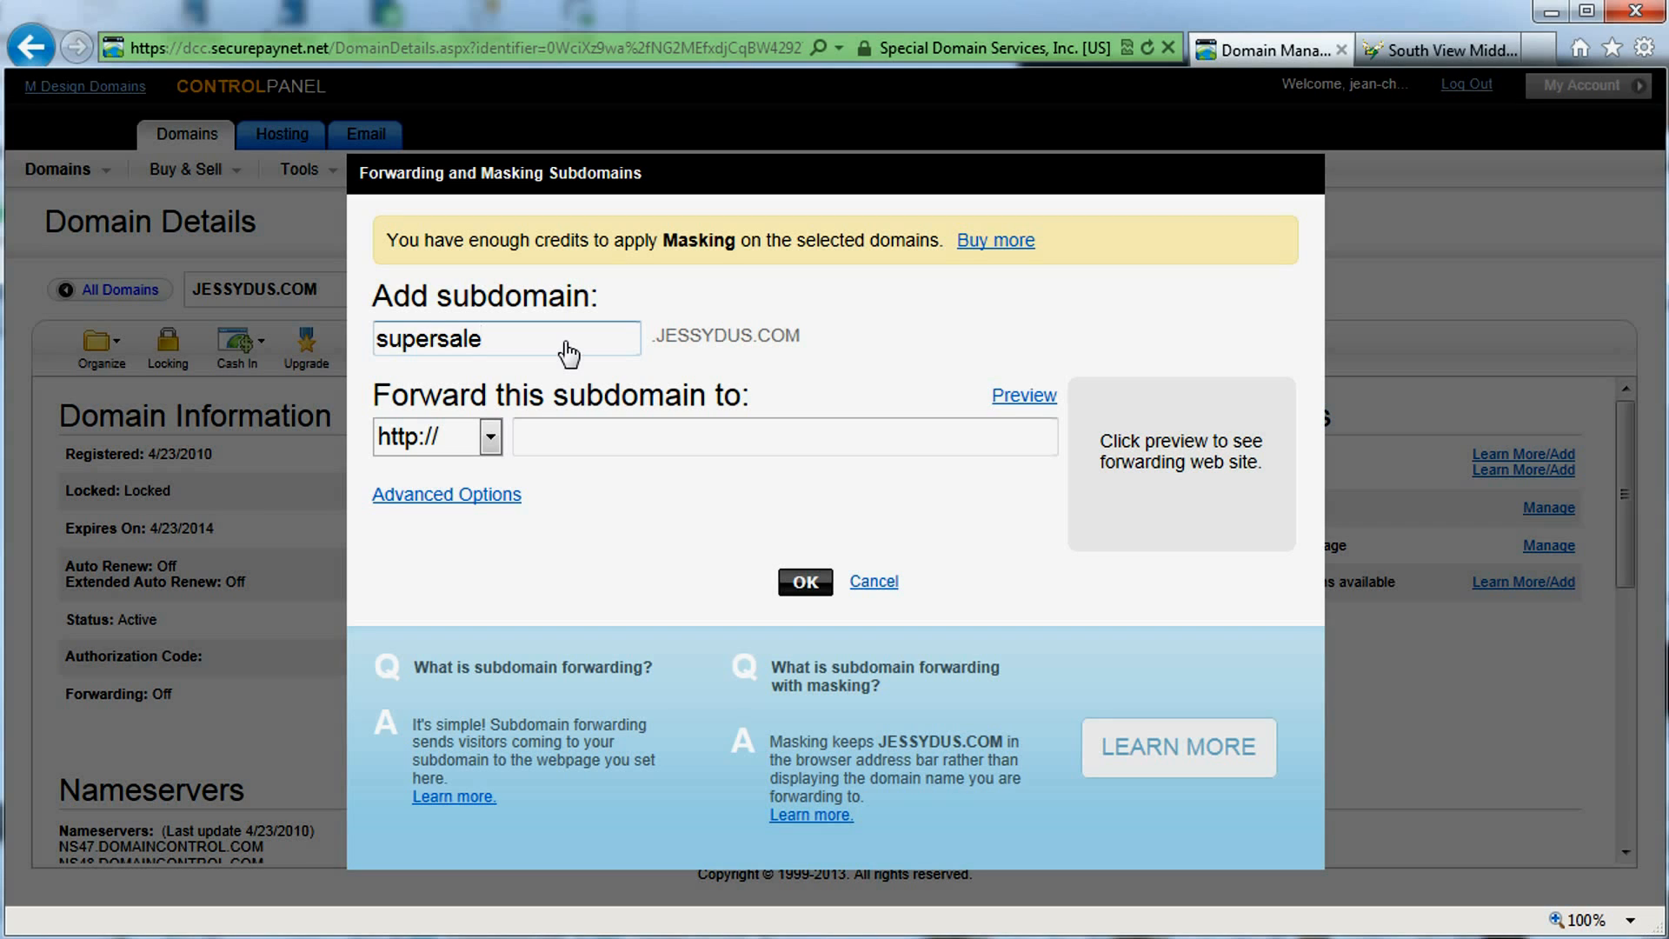
click(784, 437)
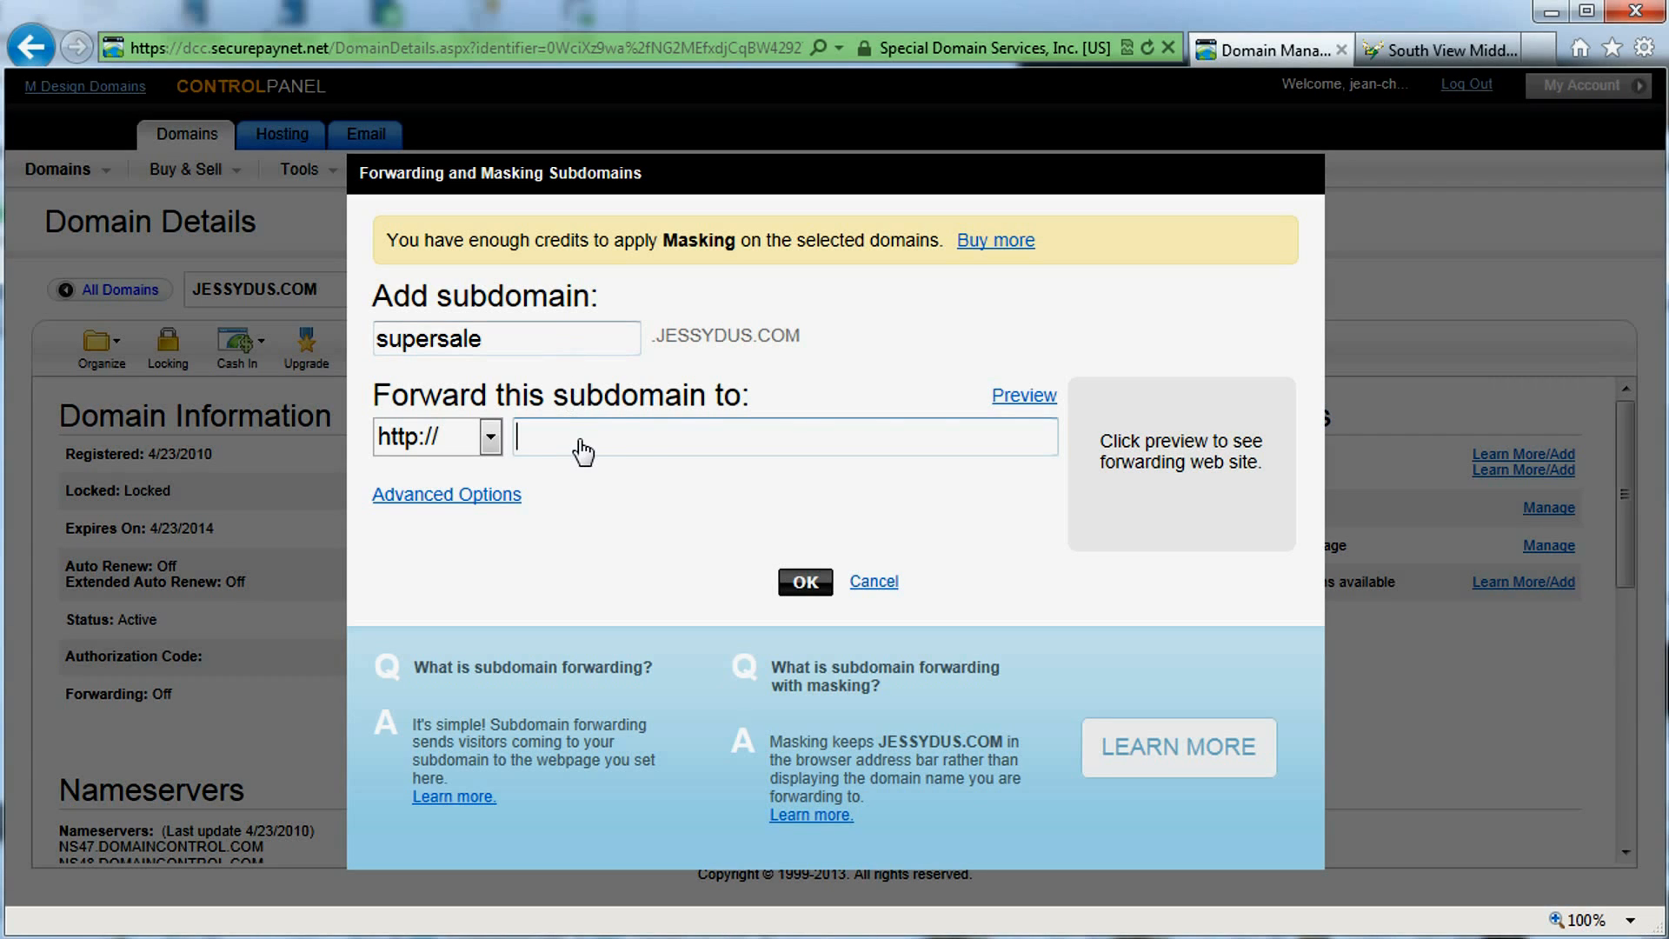
text(http://www.ebay.com/itm/Long-Straight-Black-Wig-)
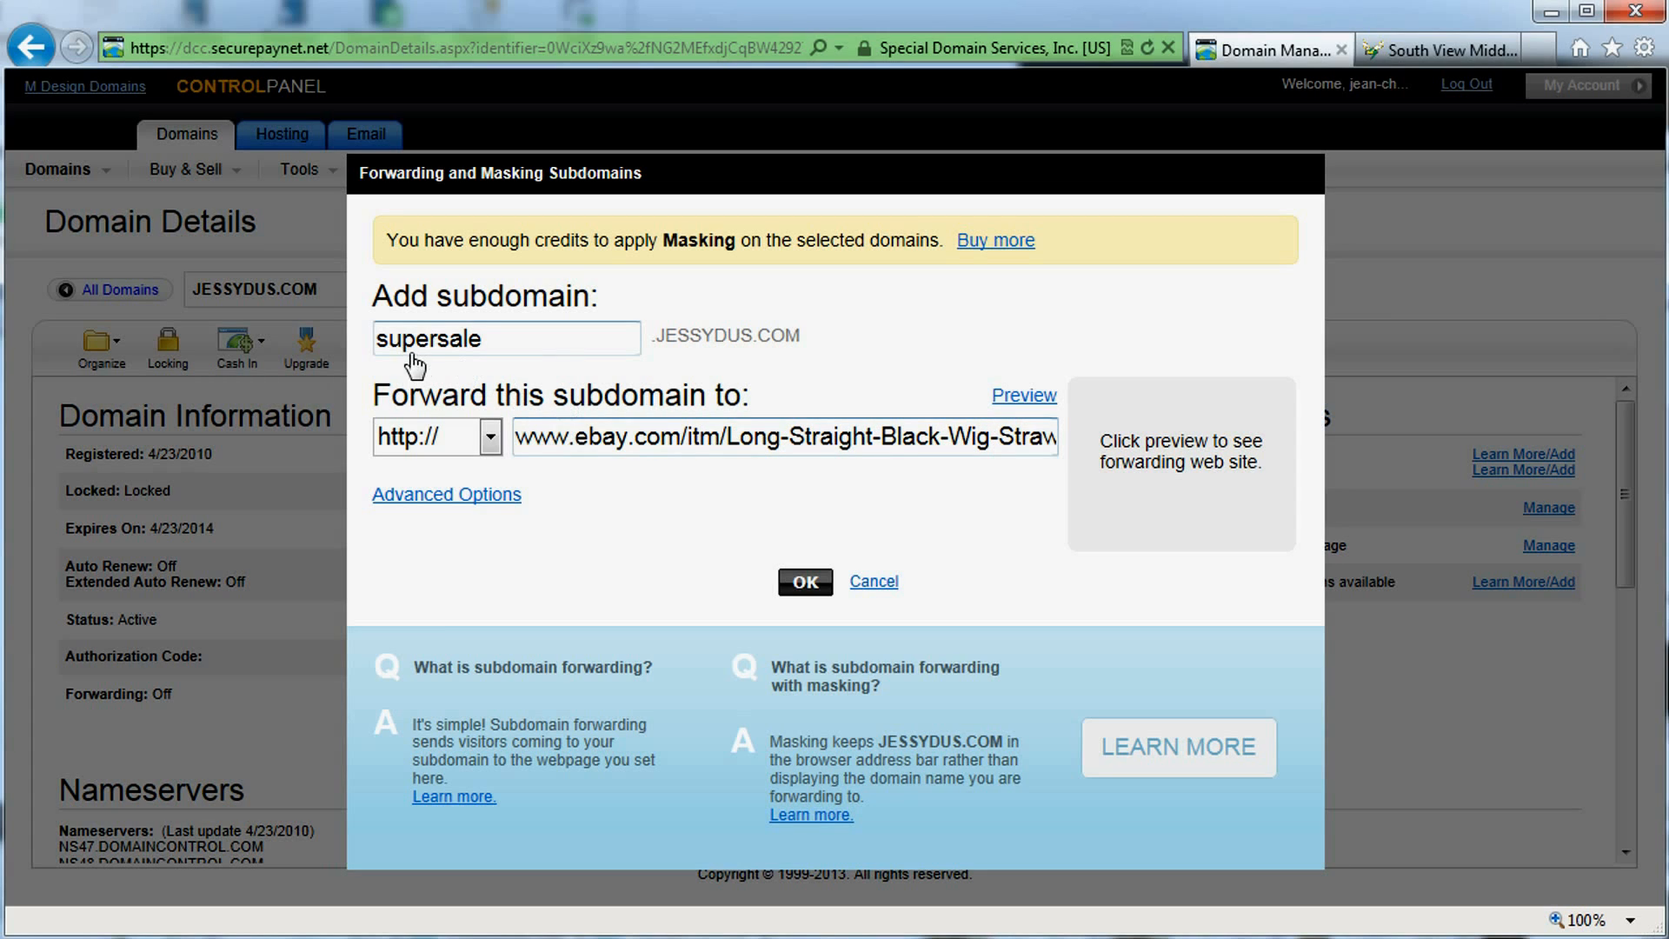
mouse_move(631, 354)
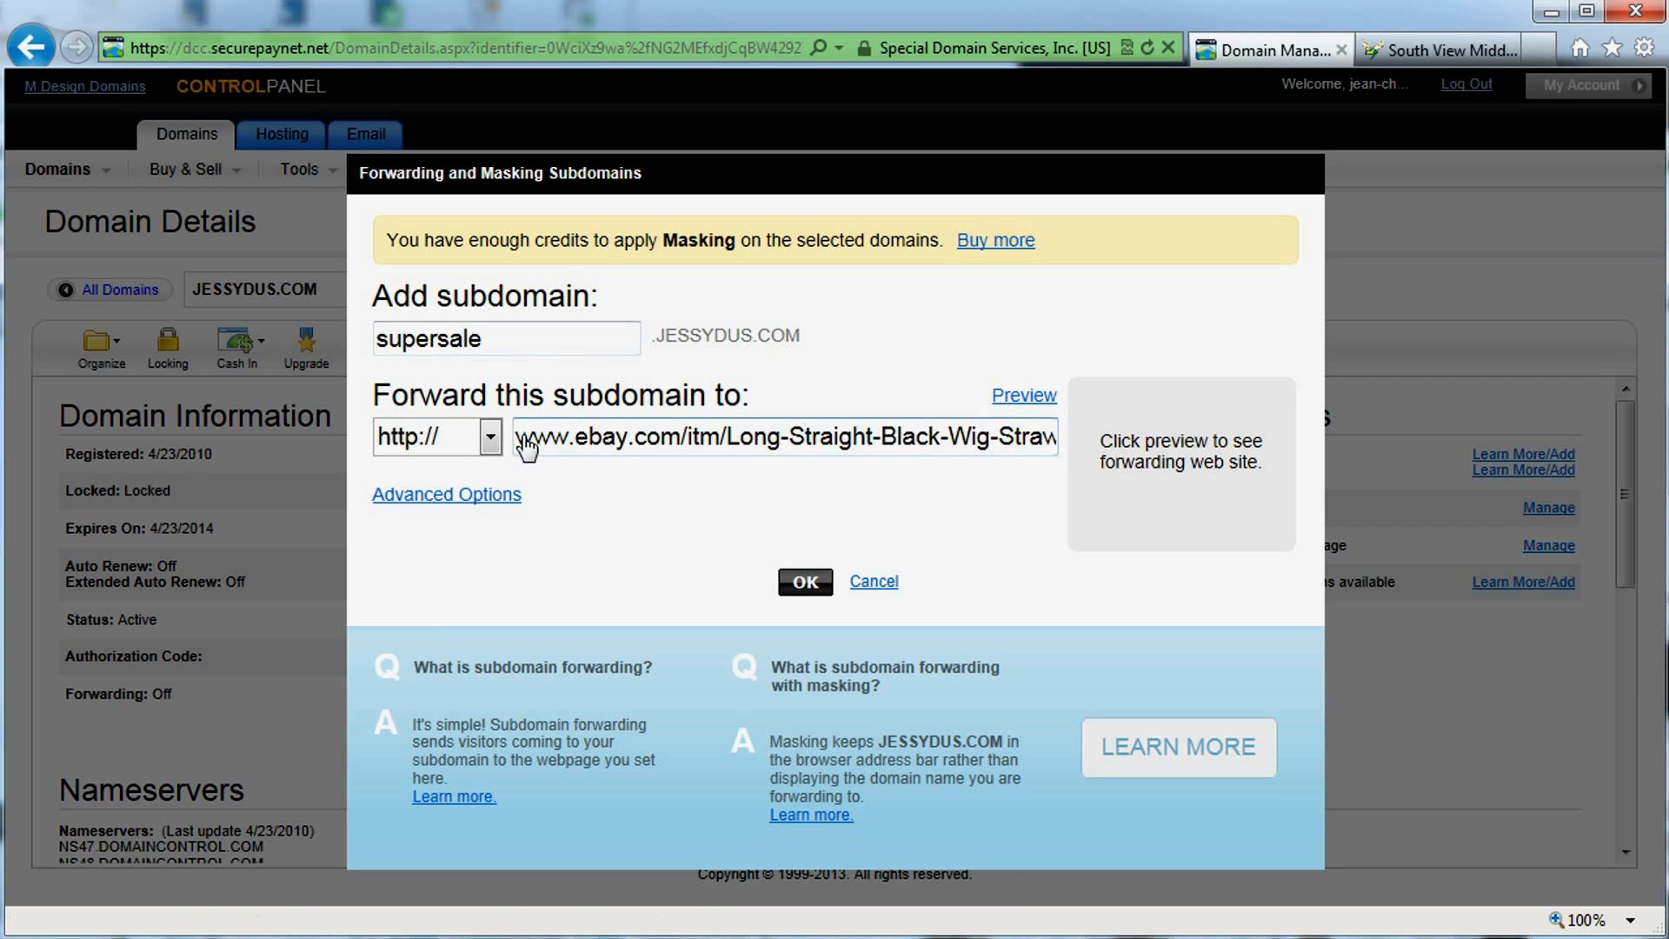
double_click(756, 438)
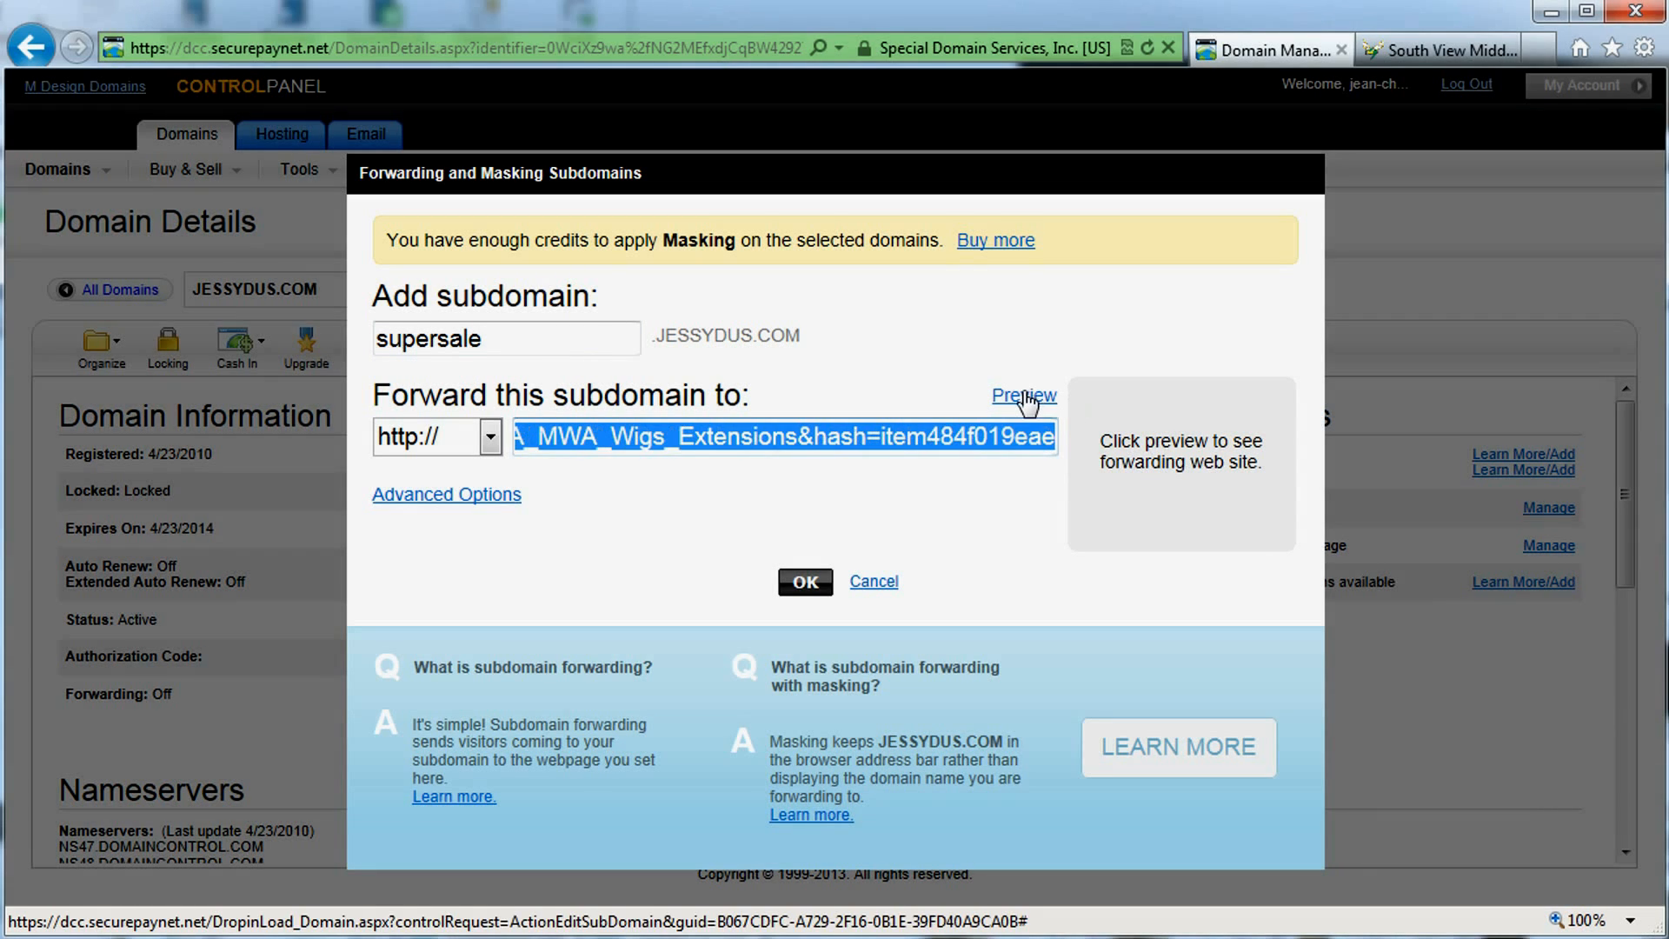
click(1022, 395)
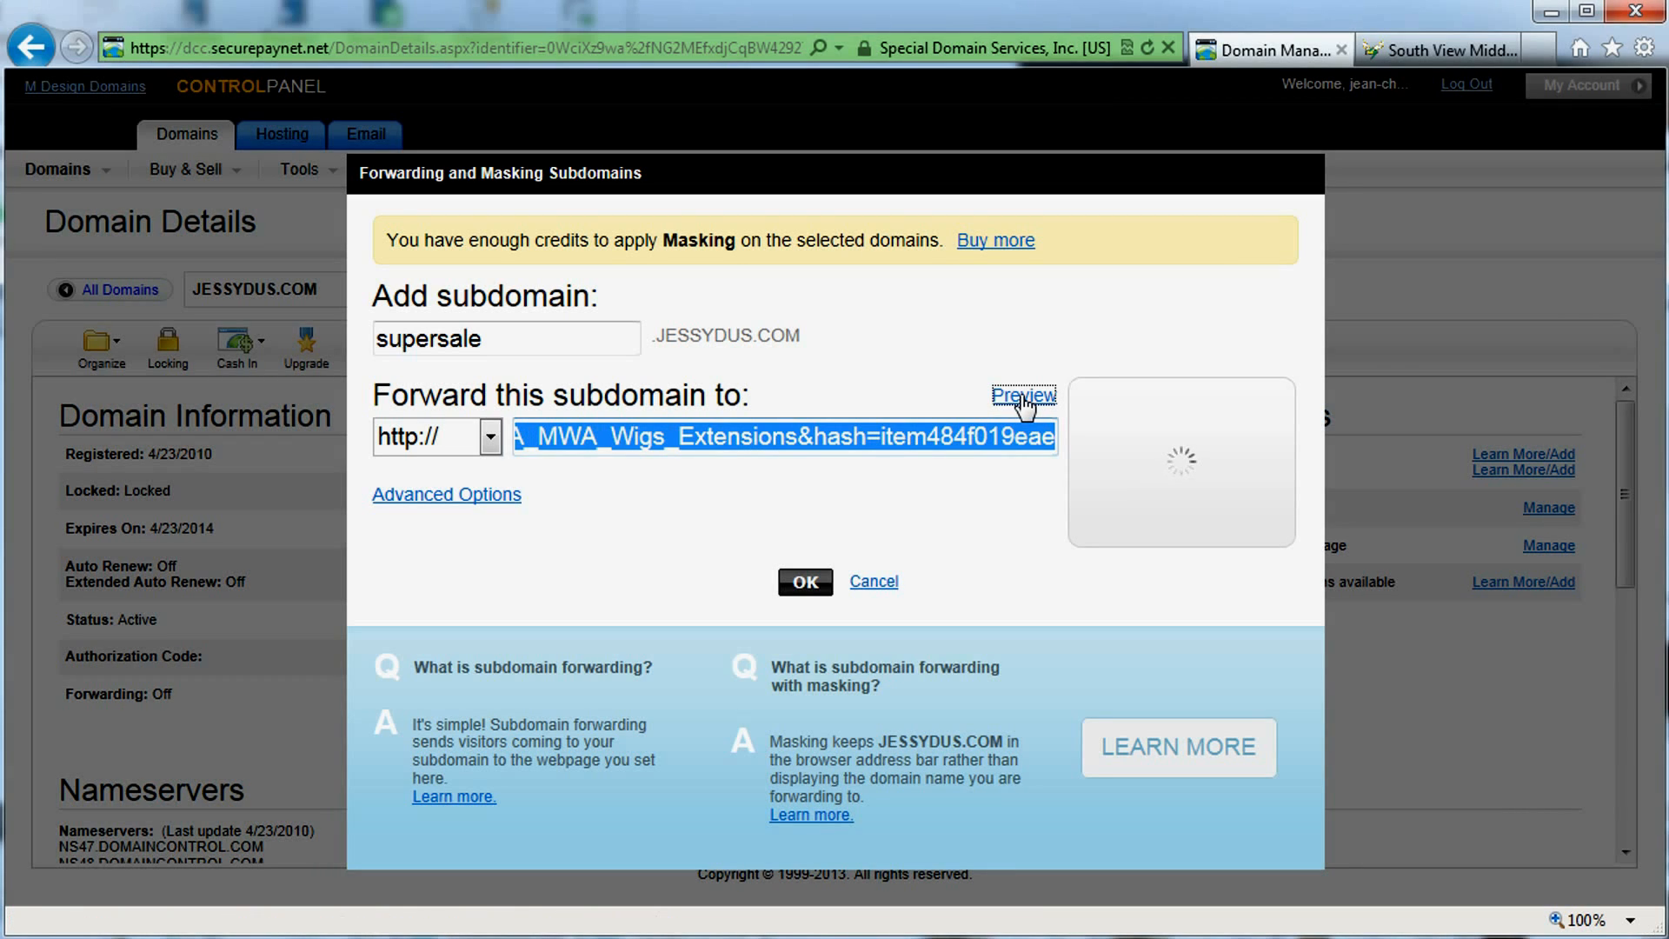
mouse_move(917, 466)
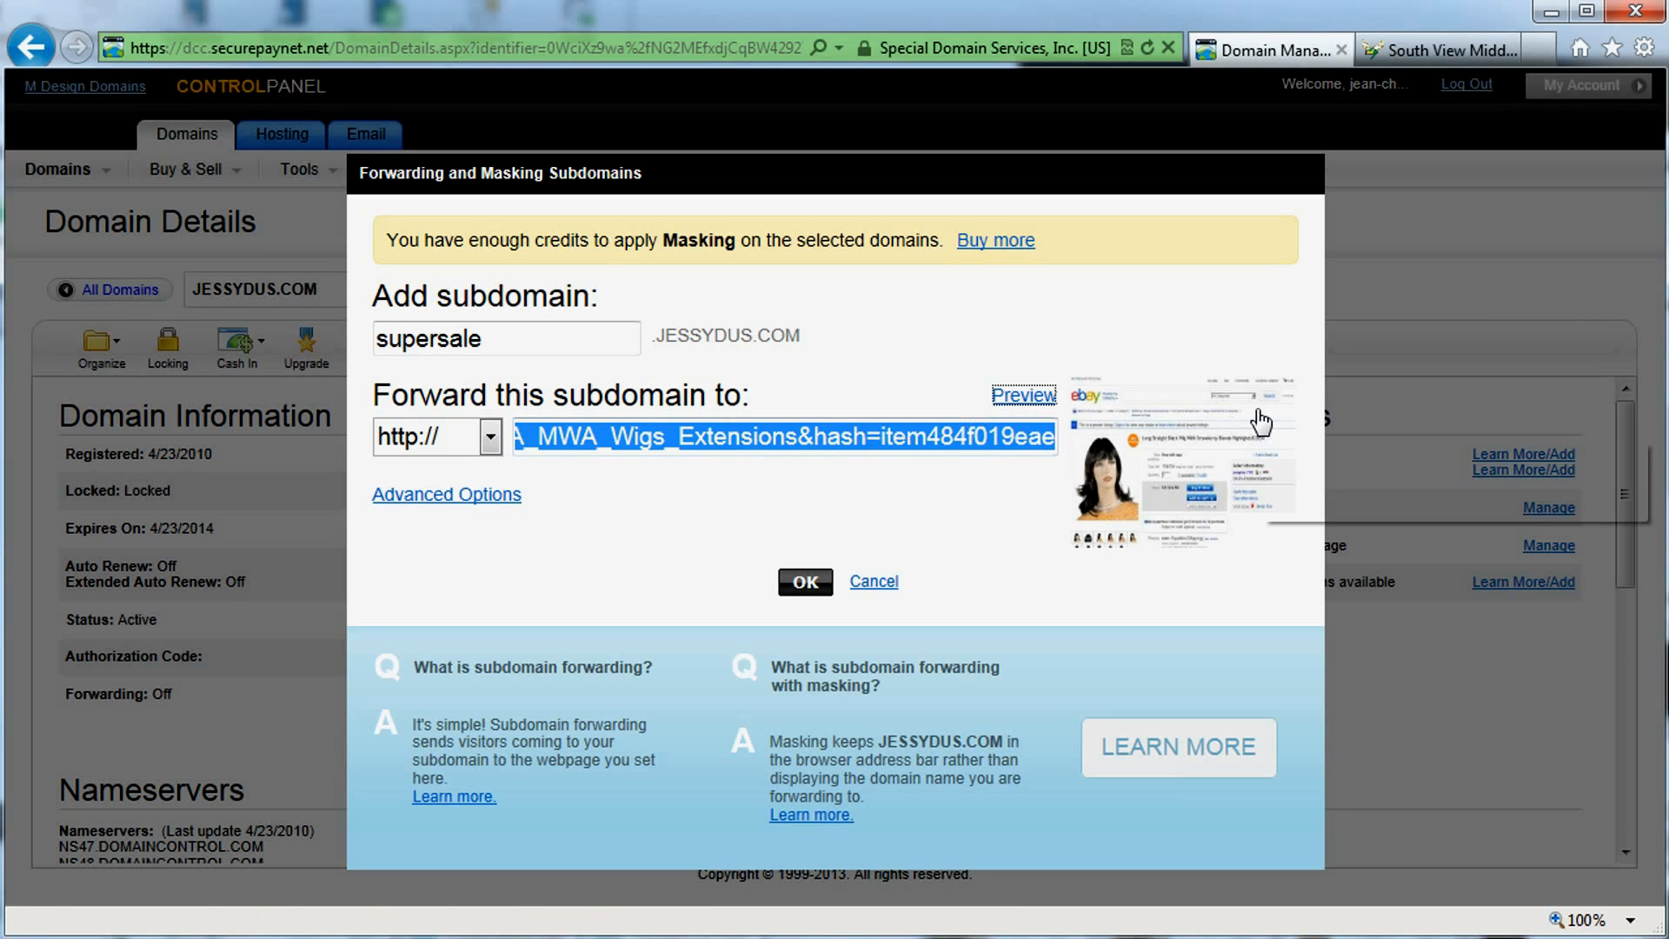
mouse_move(532, 351)
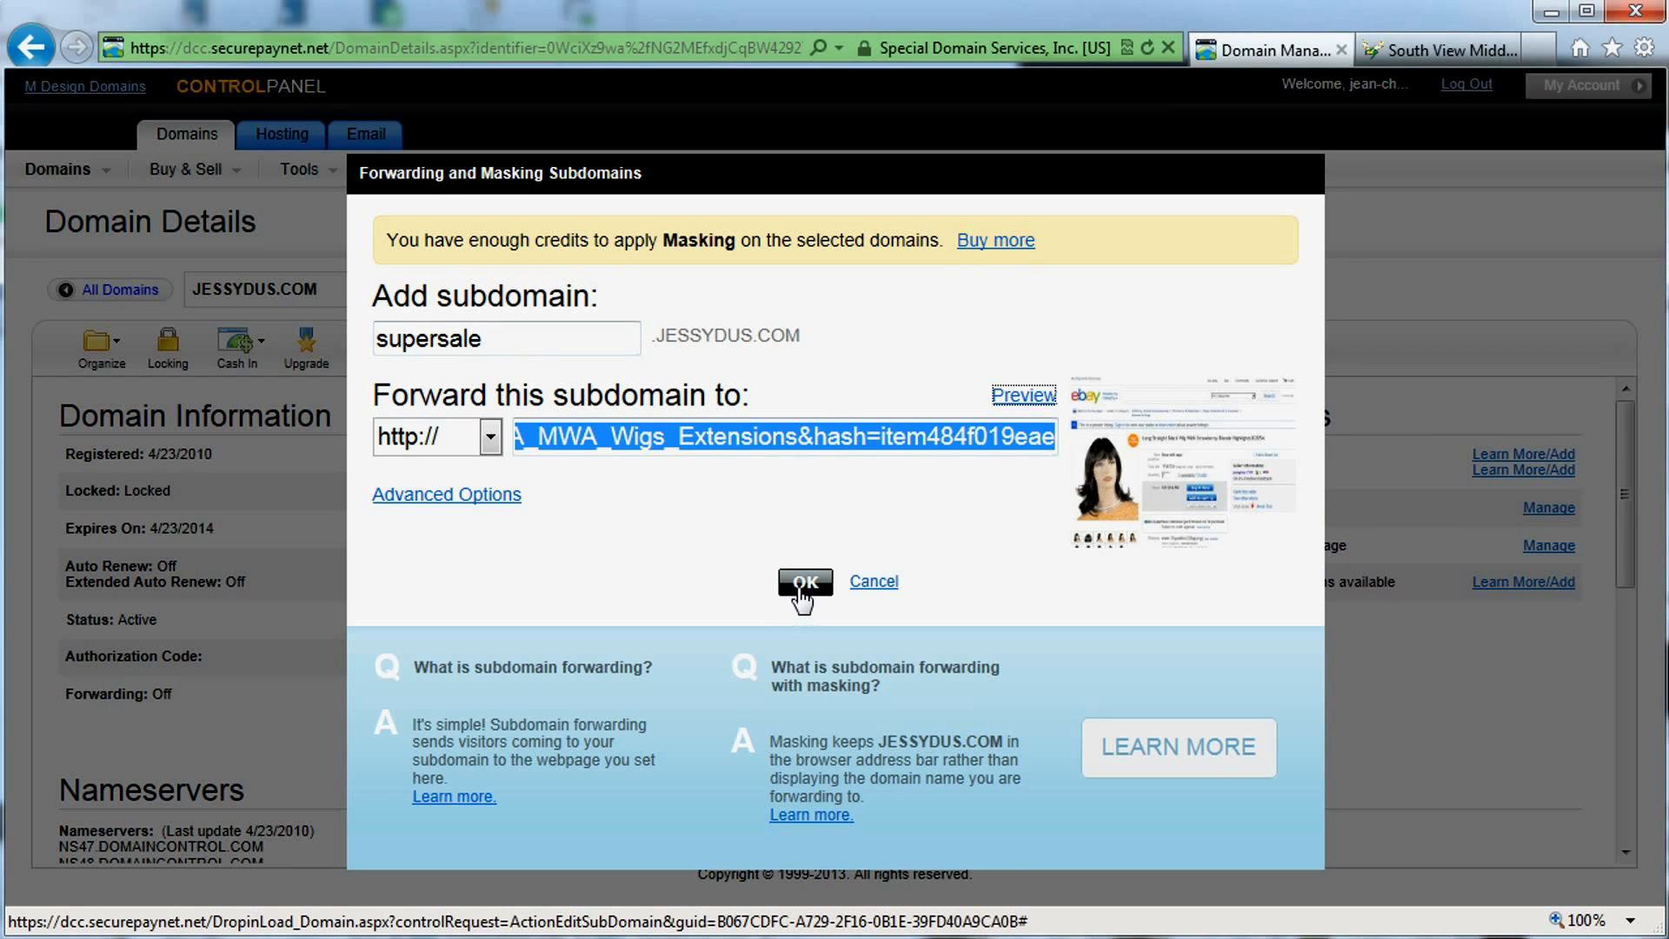
click(803, 586)
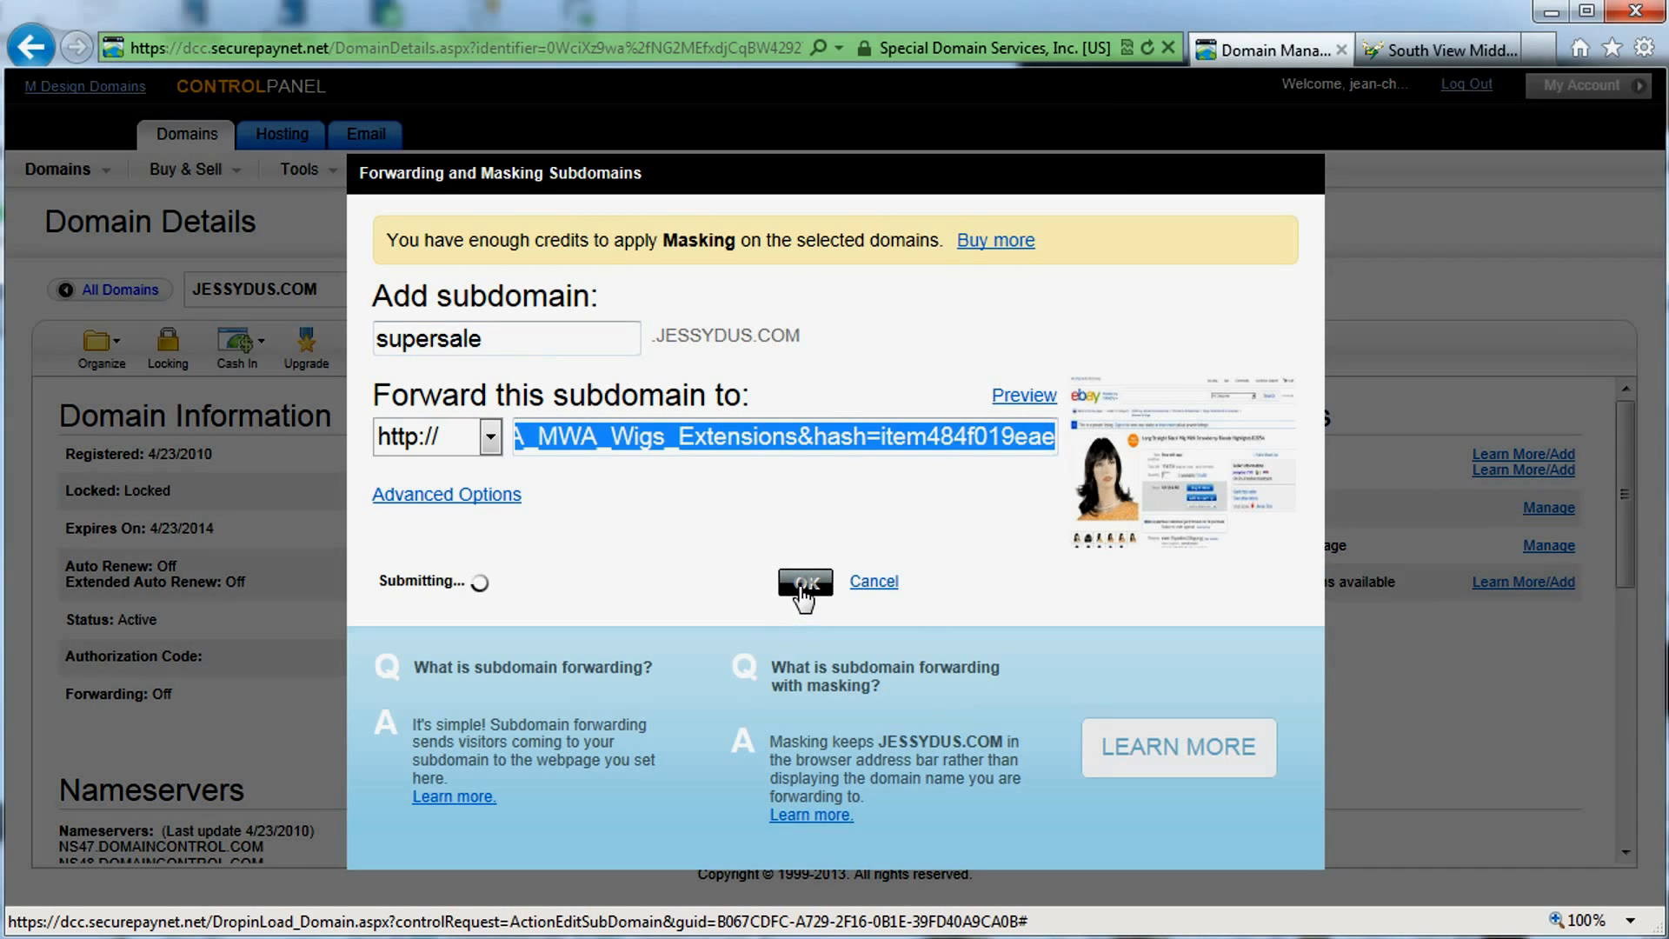
click(803, 585)
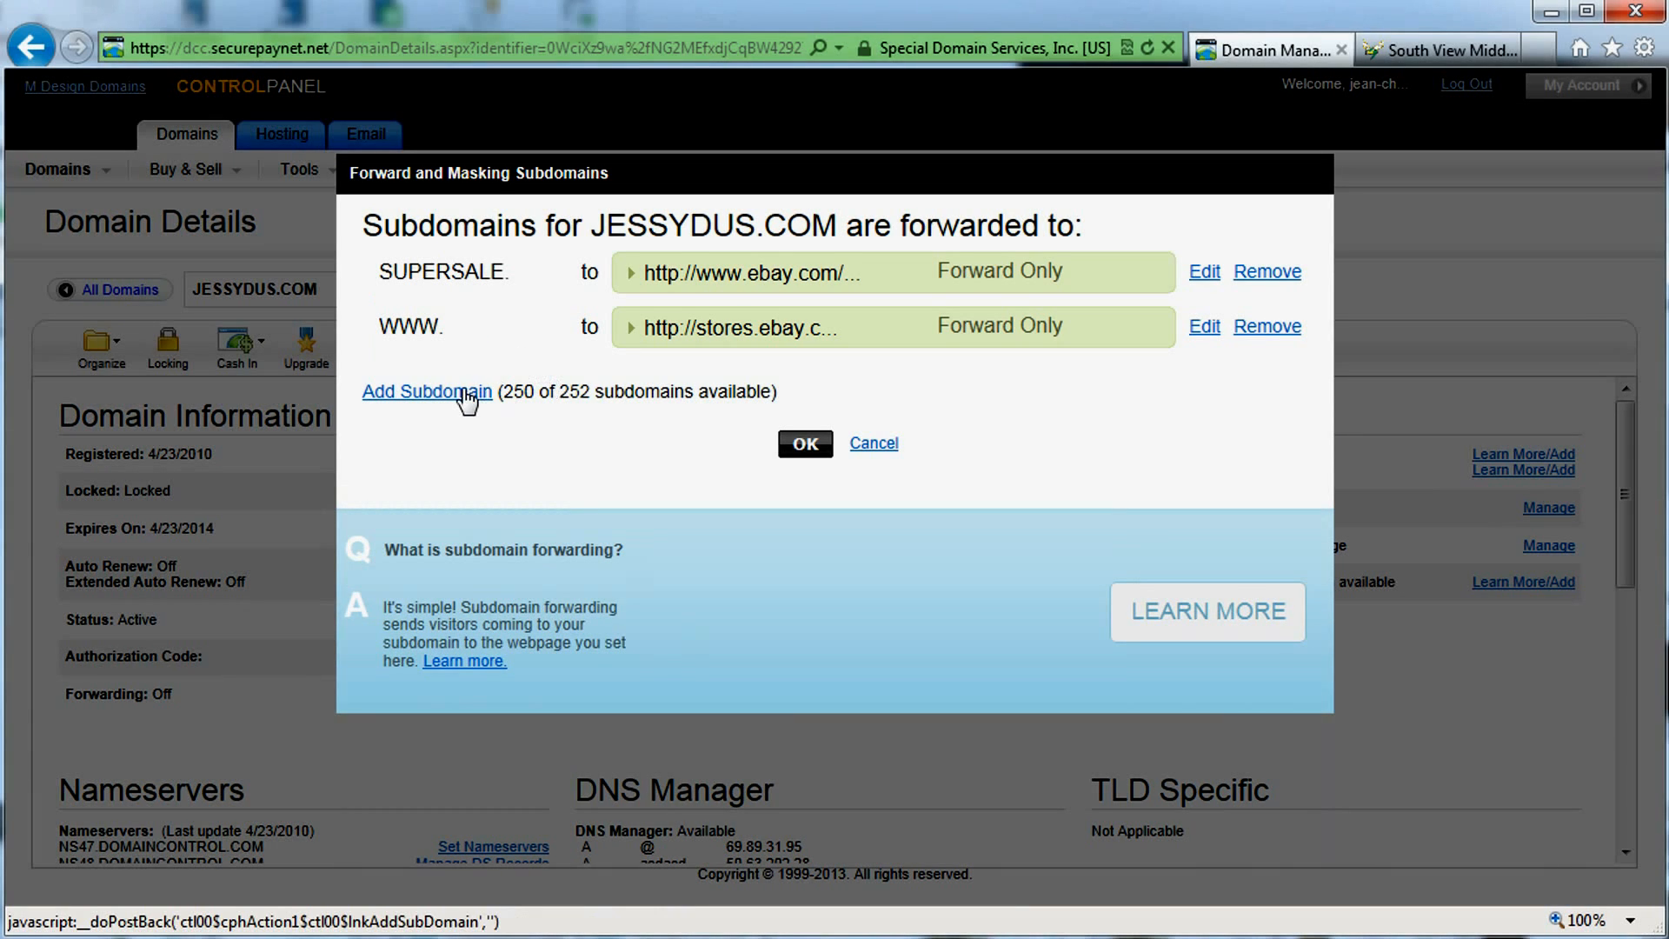
click(426, 391)
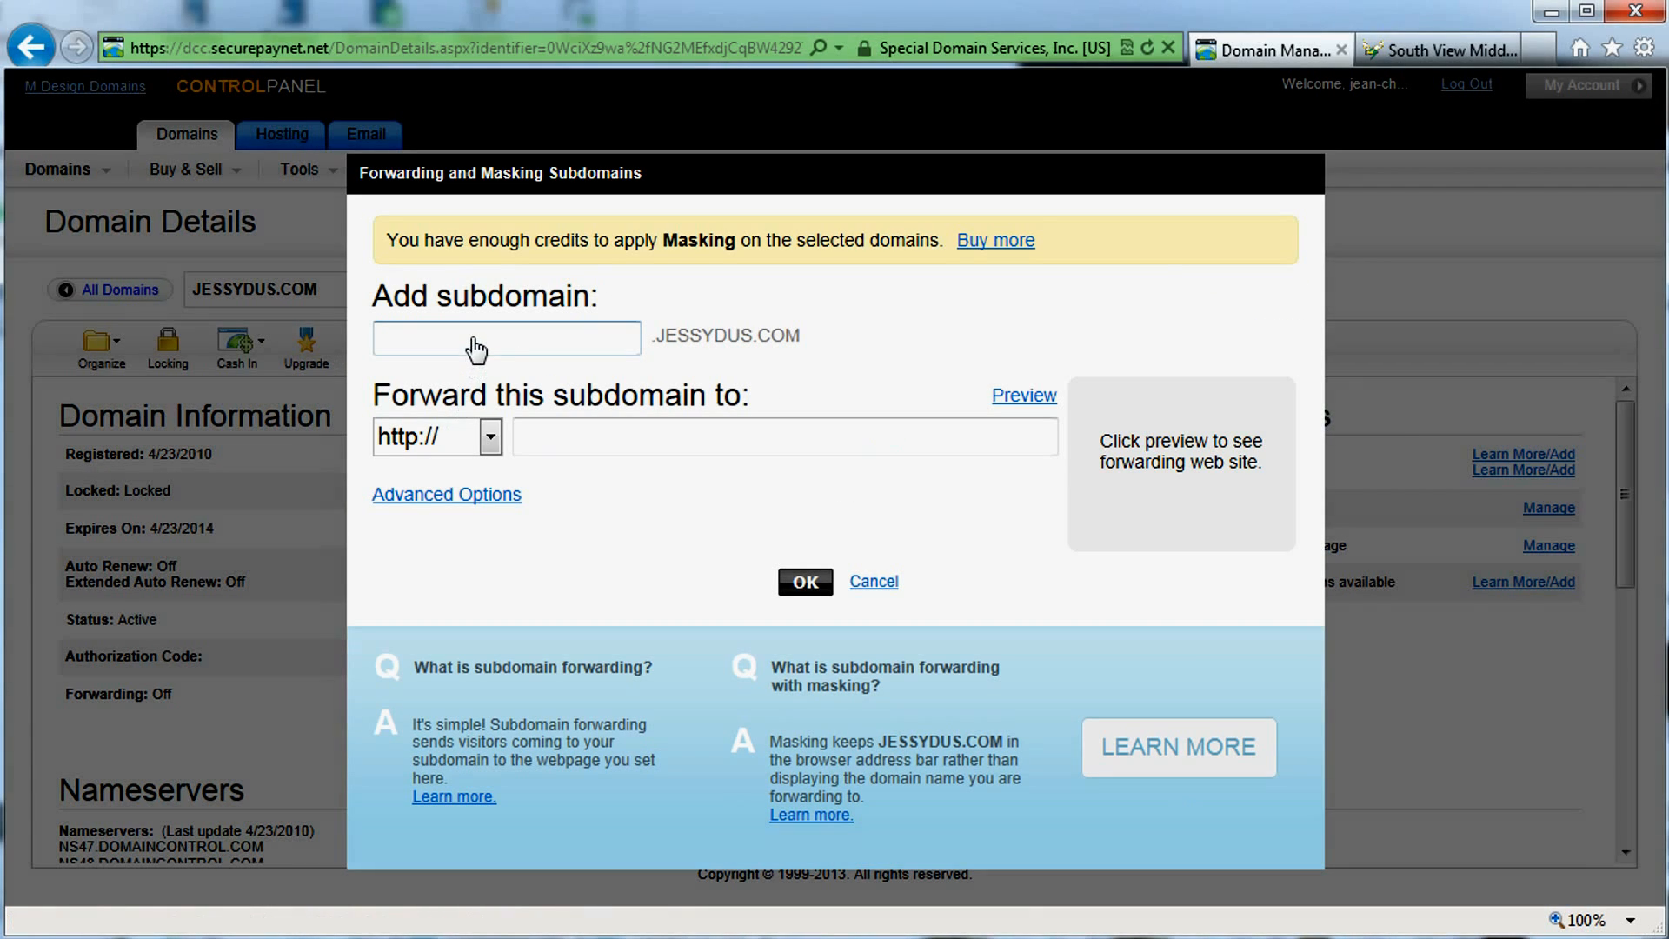
click(506, 339)
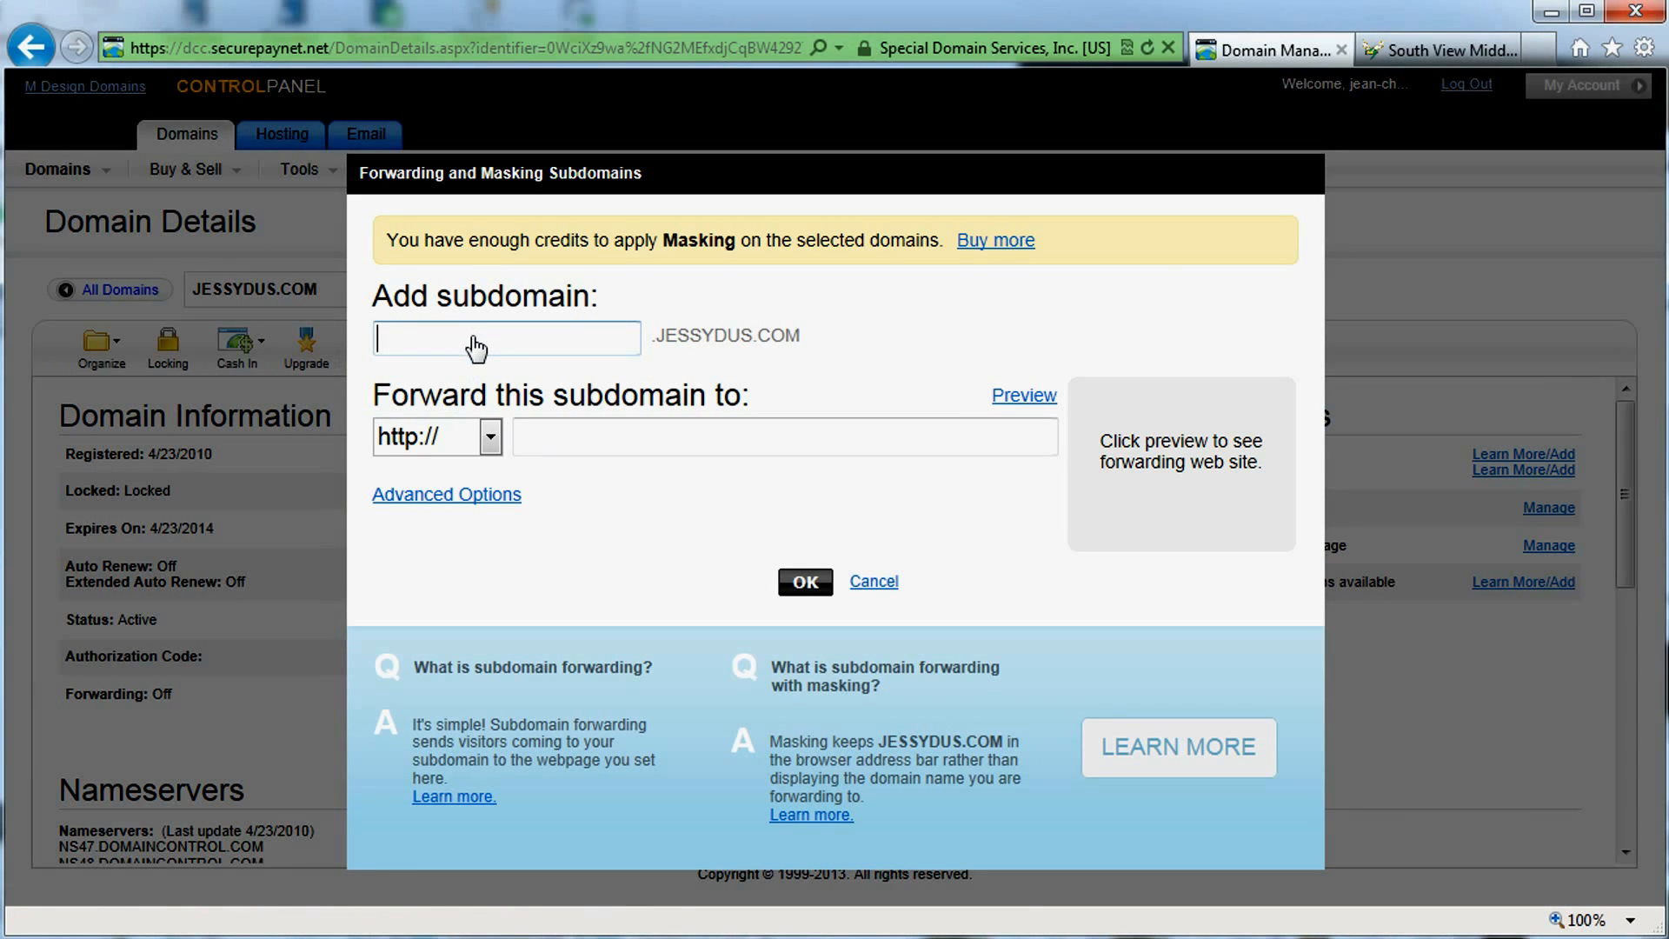
text(face)
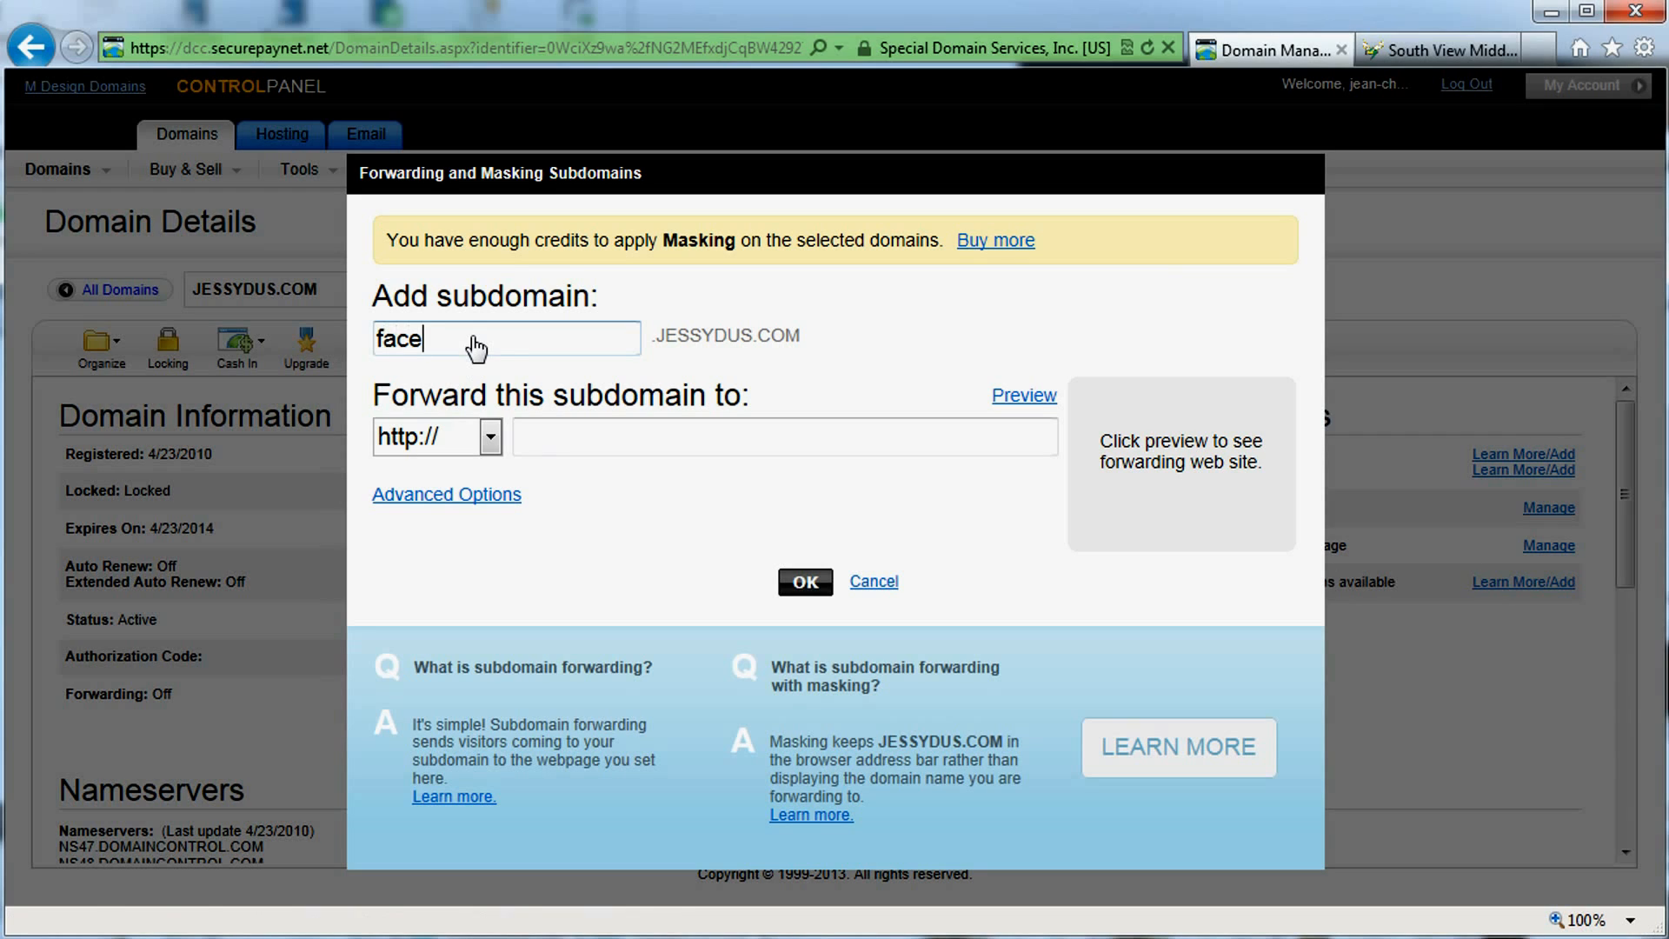
text(book)
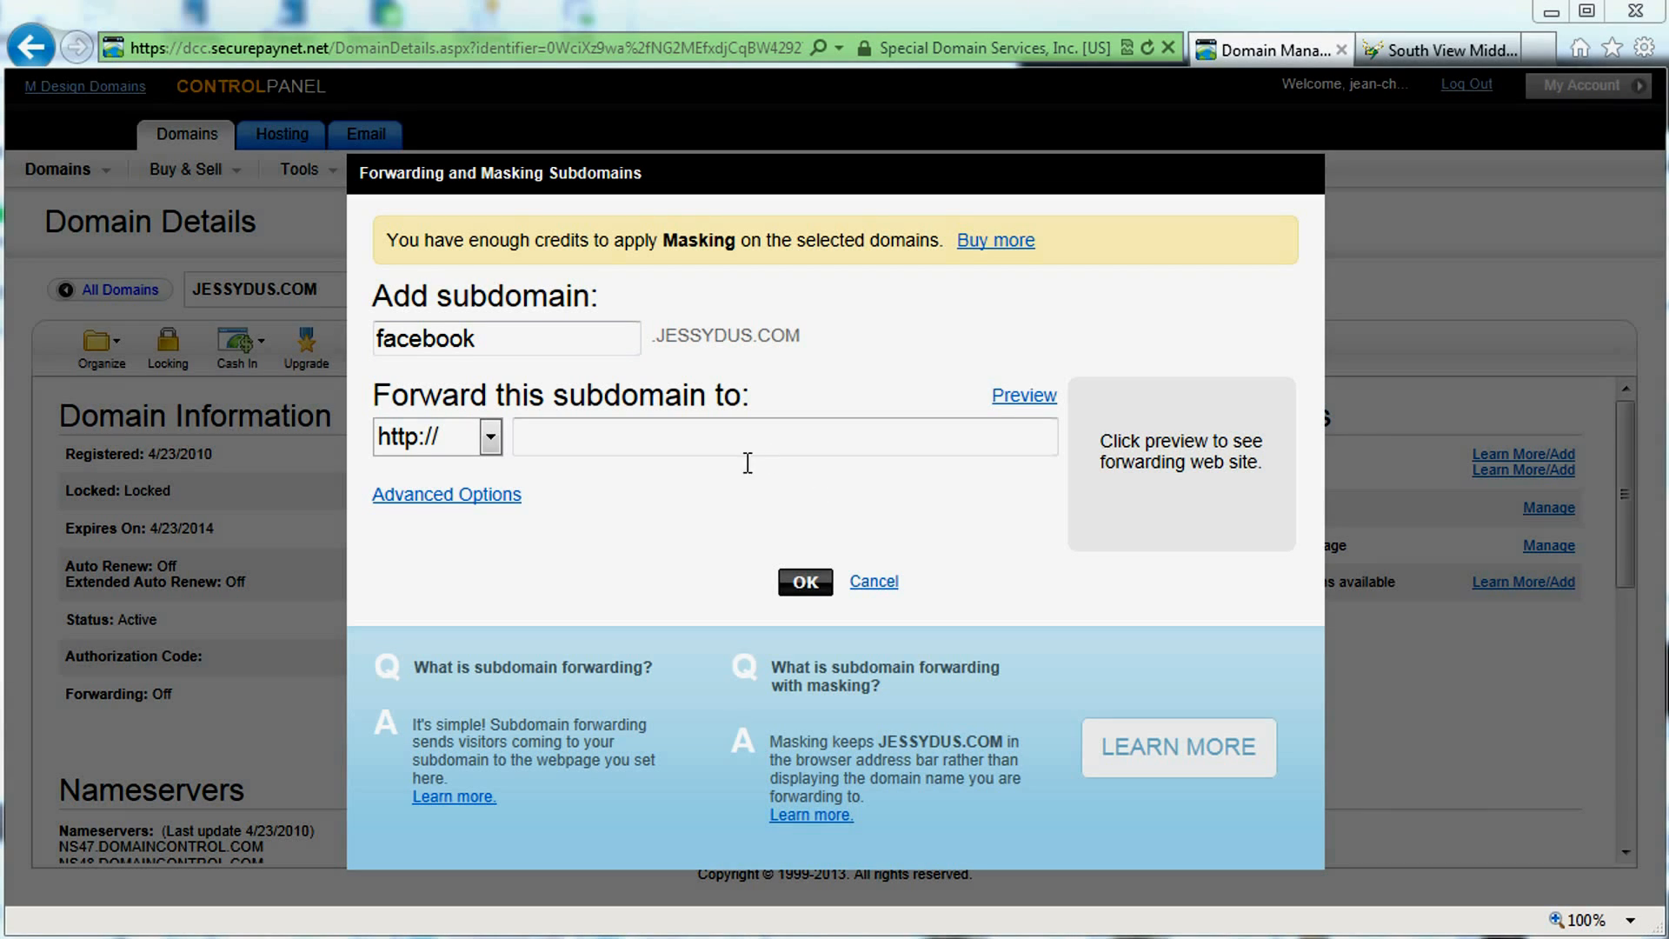
text(https://www.facebook.com/#!/ebayjessydus)
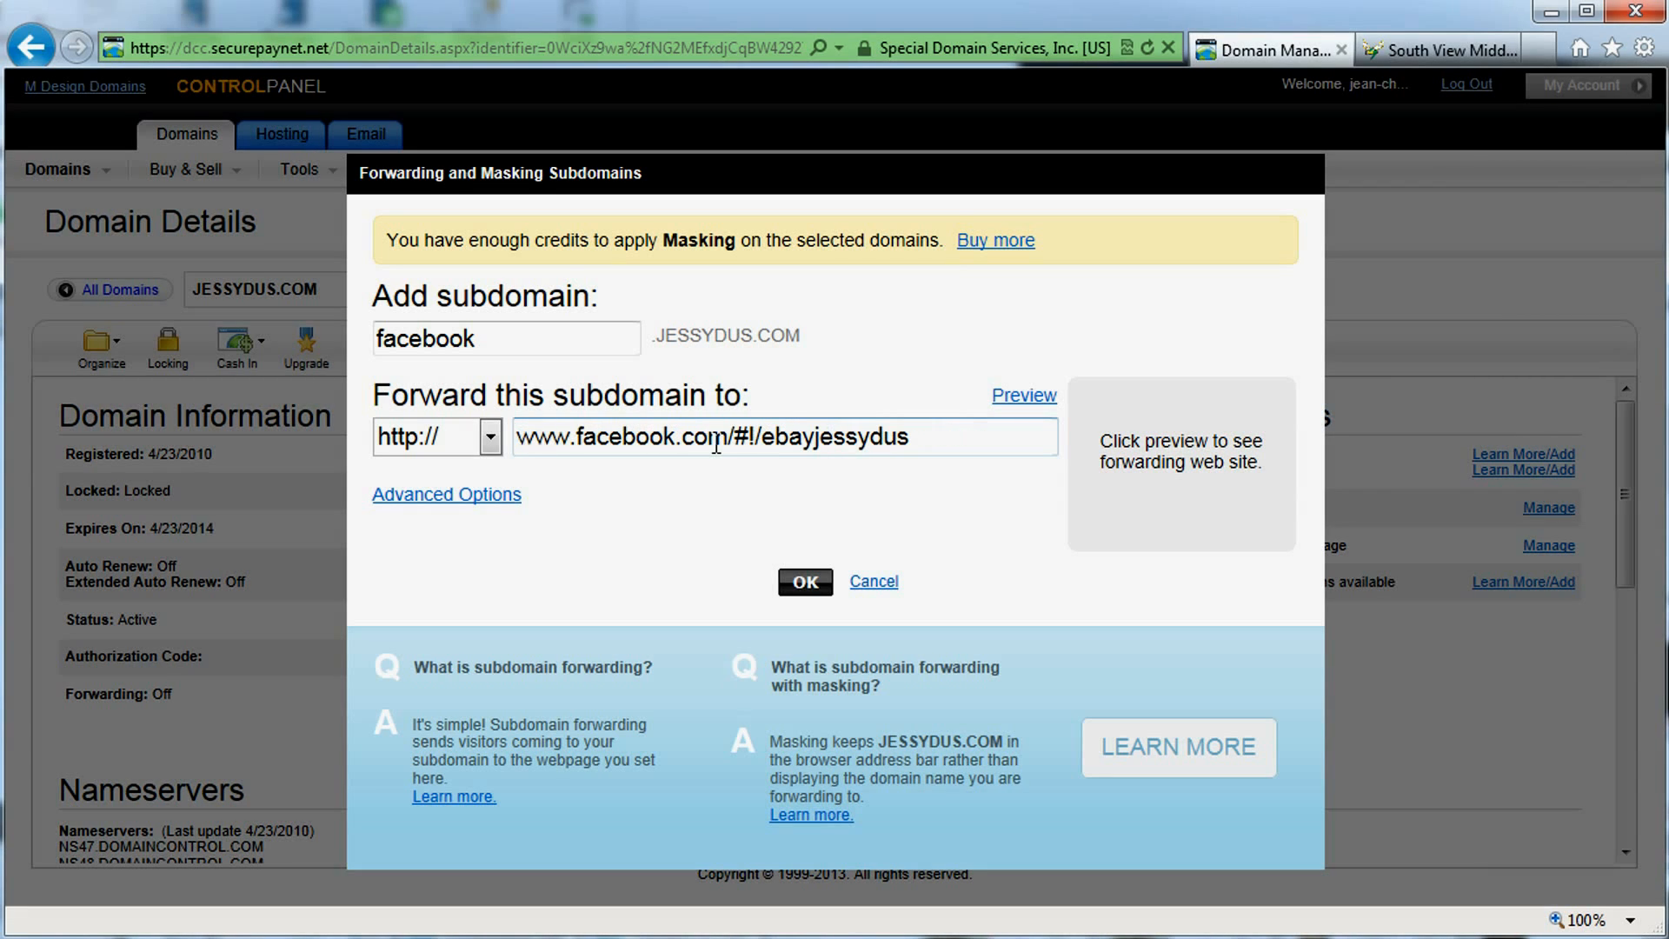
mouse_move(1050, 378)
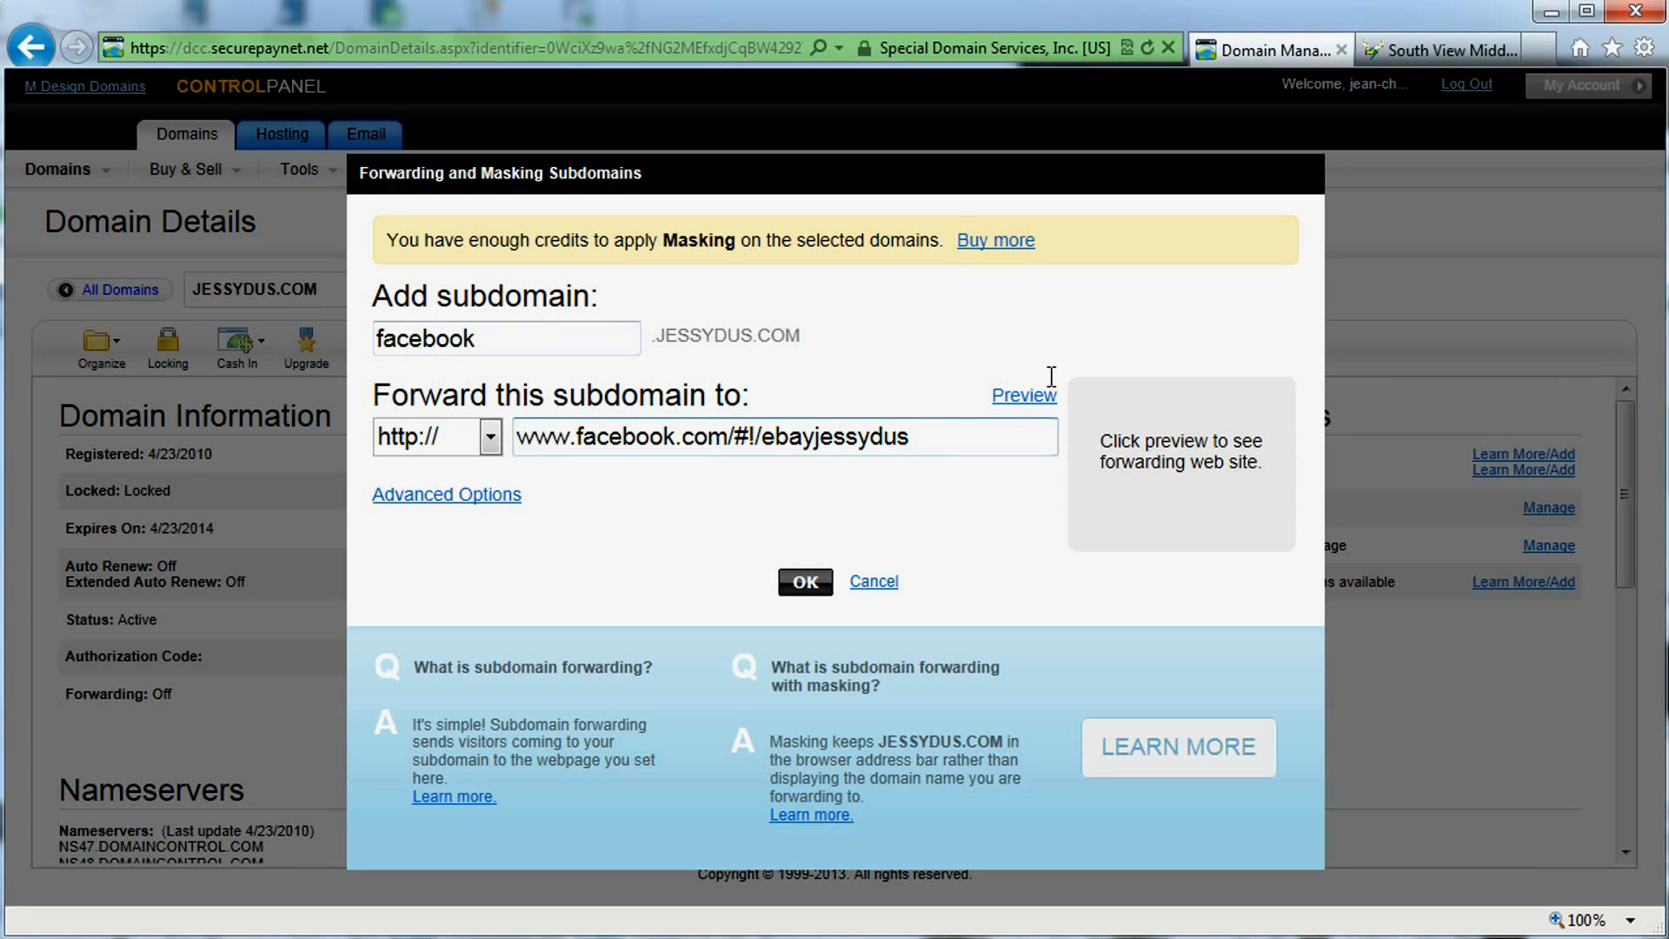
click(1022, 394)
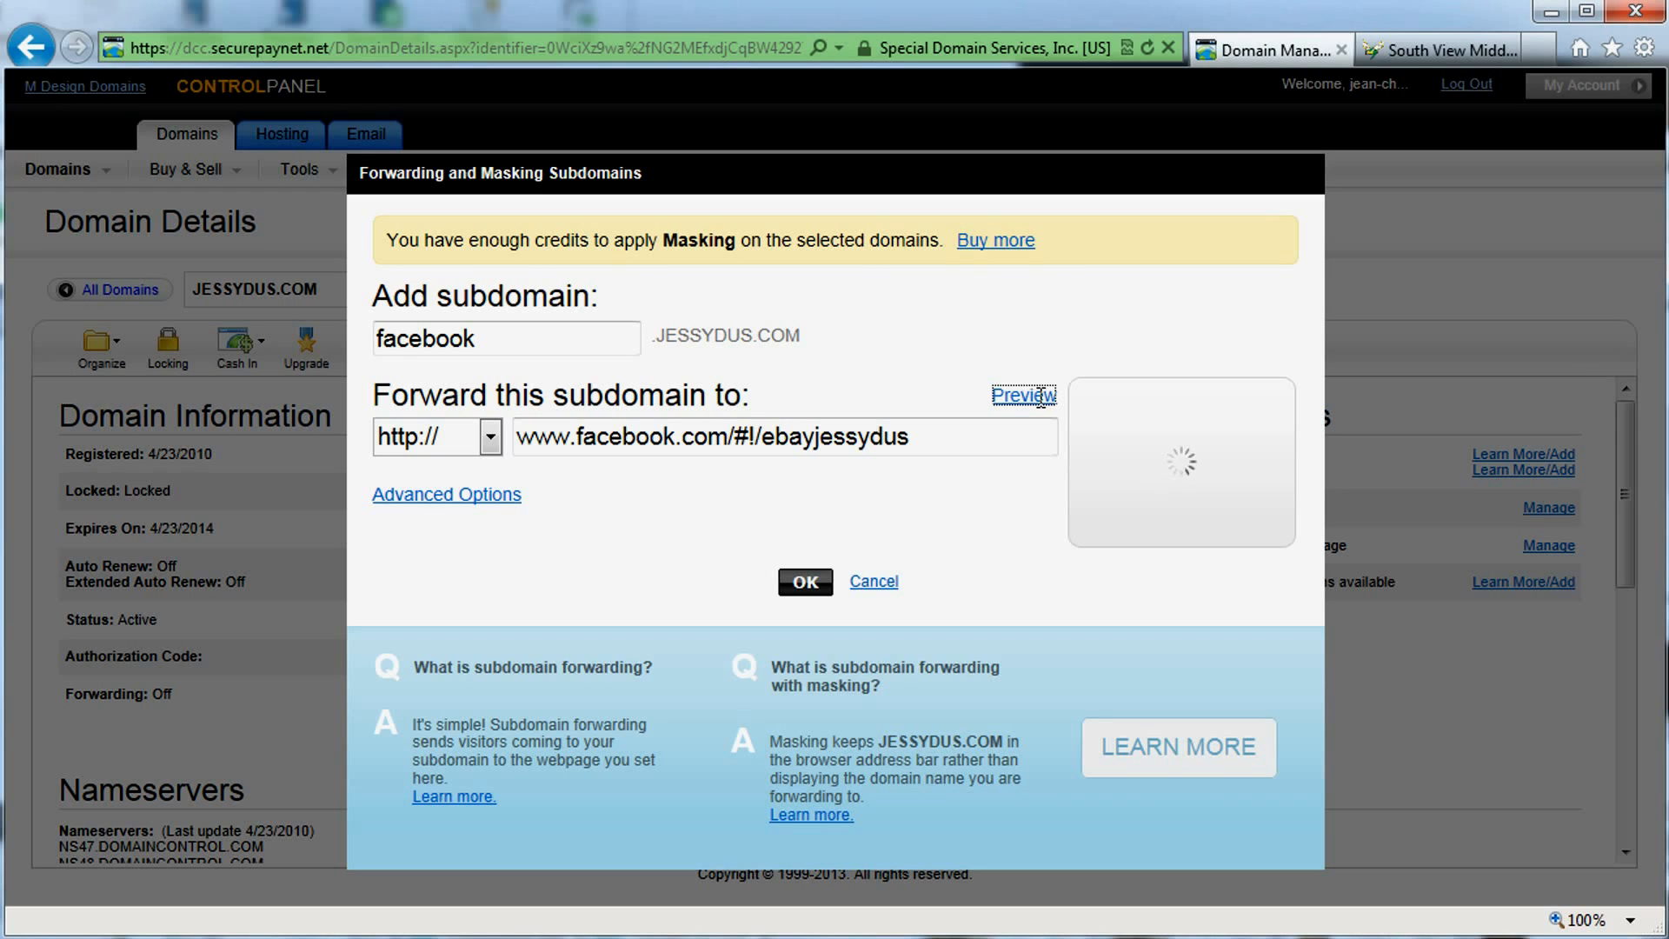
click(678, 437)
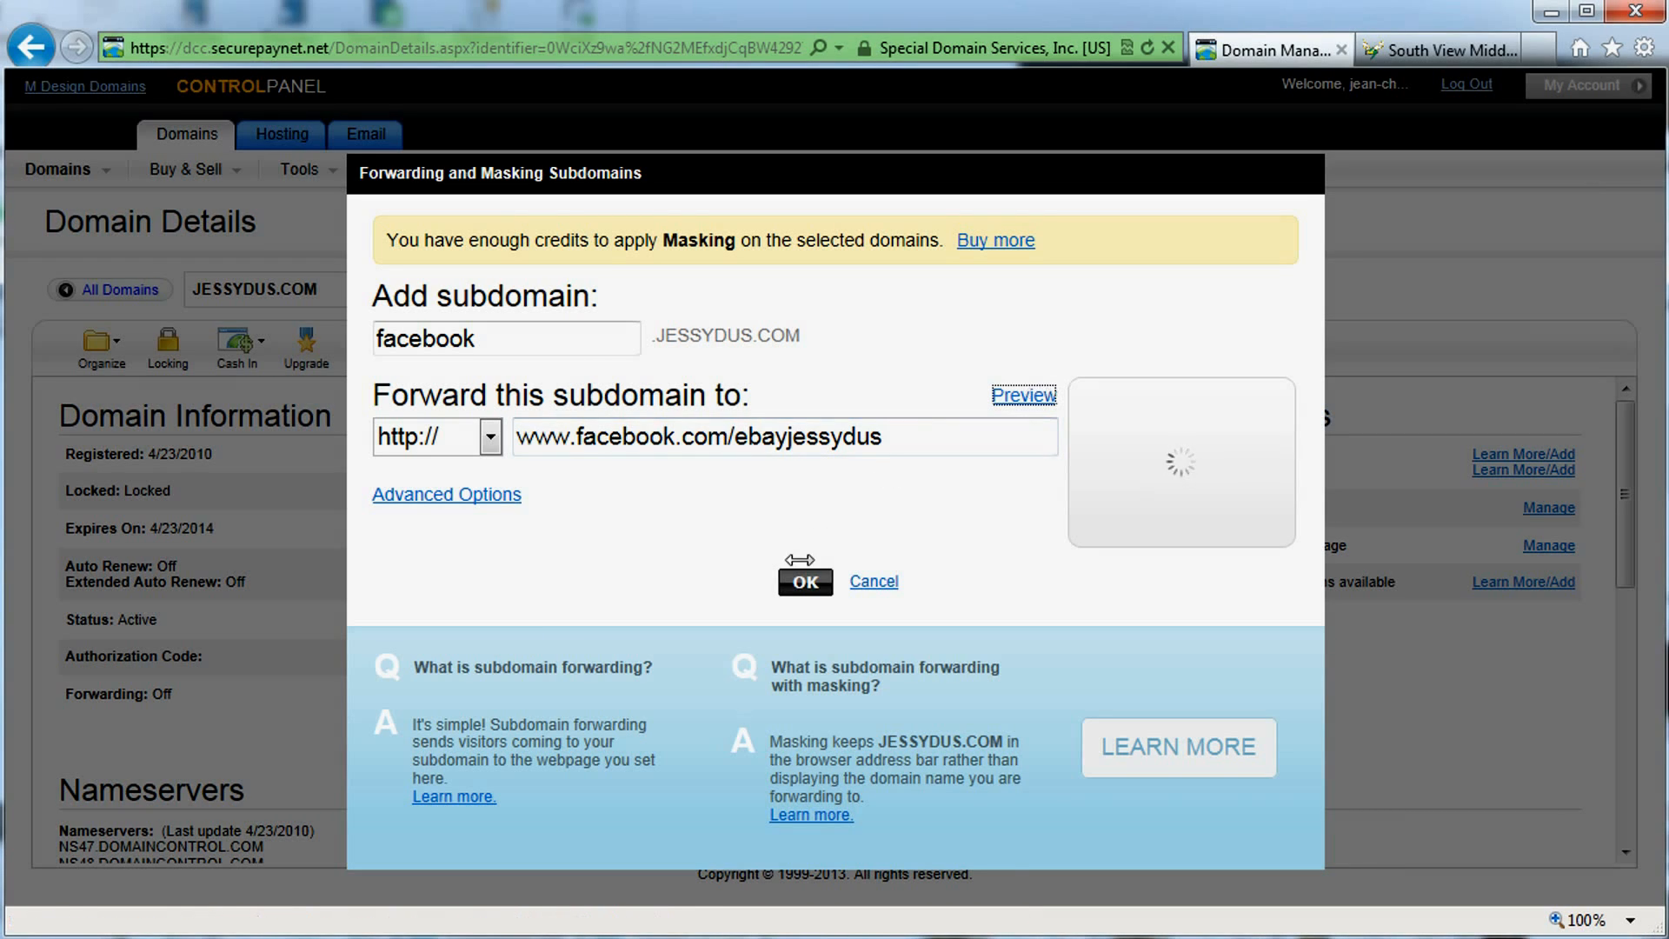
click(805, 580)
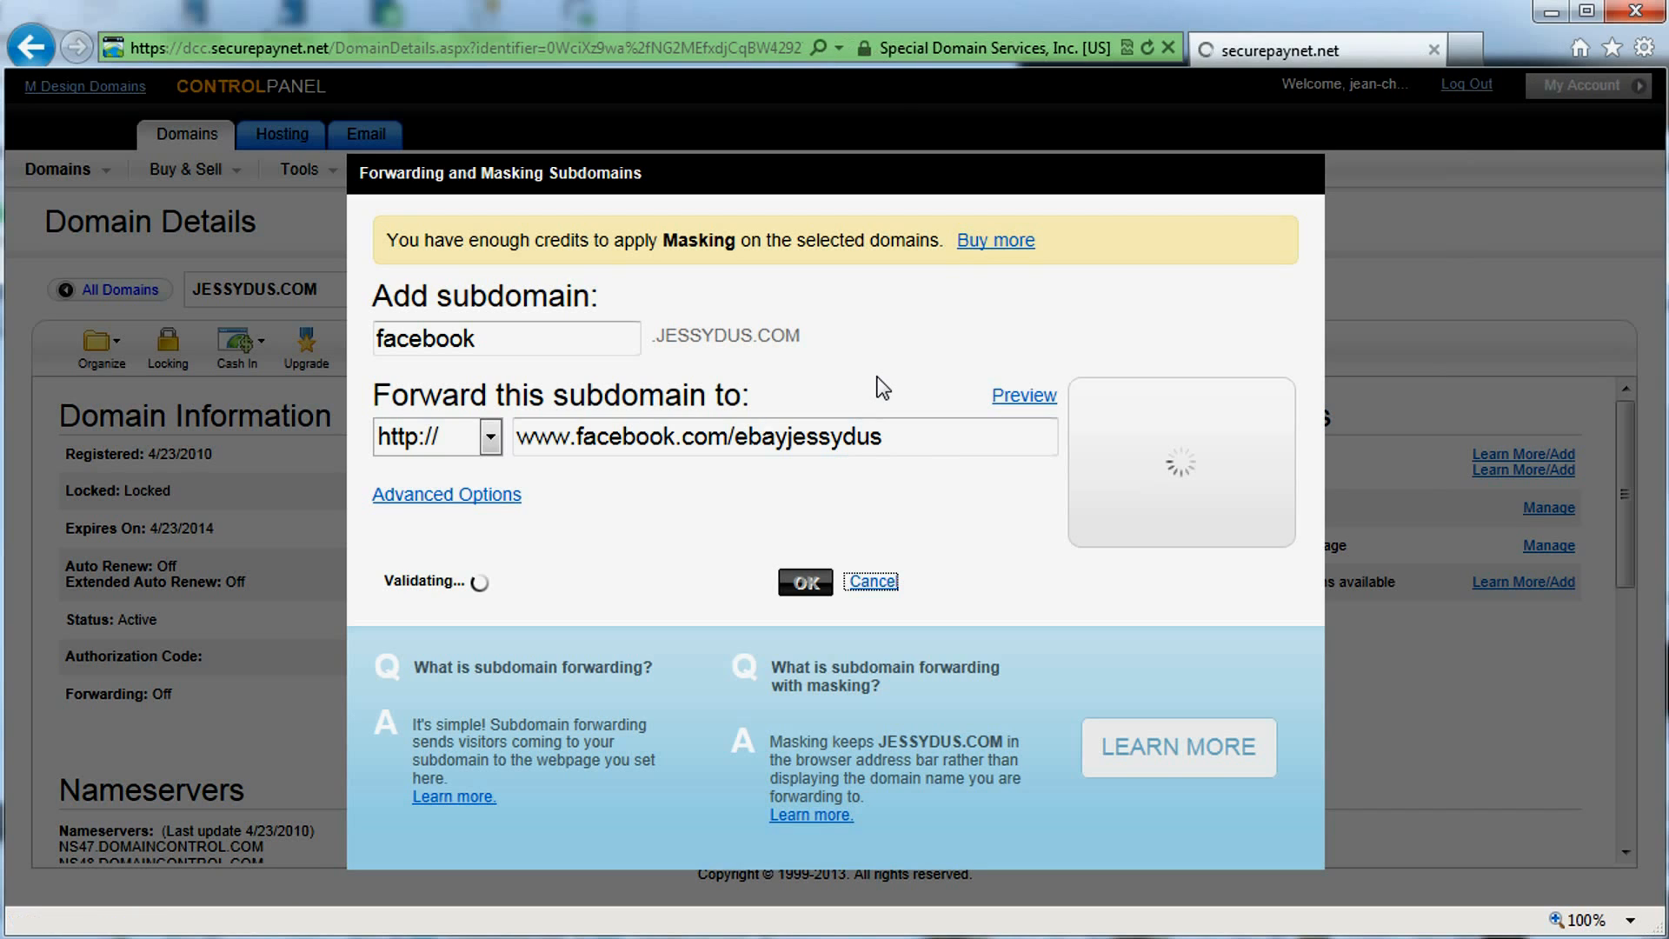
mouse_move(532, 68)
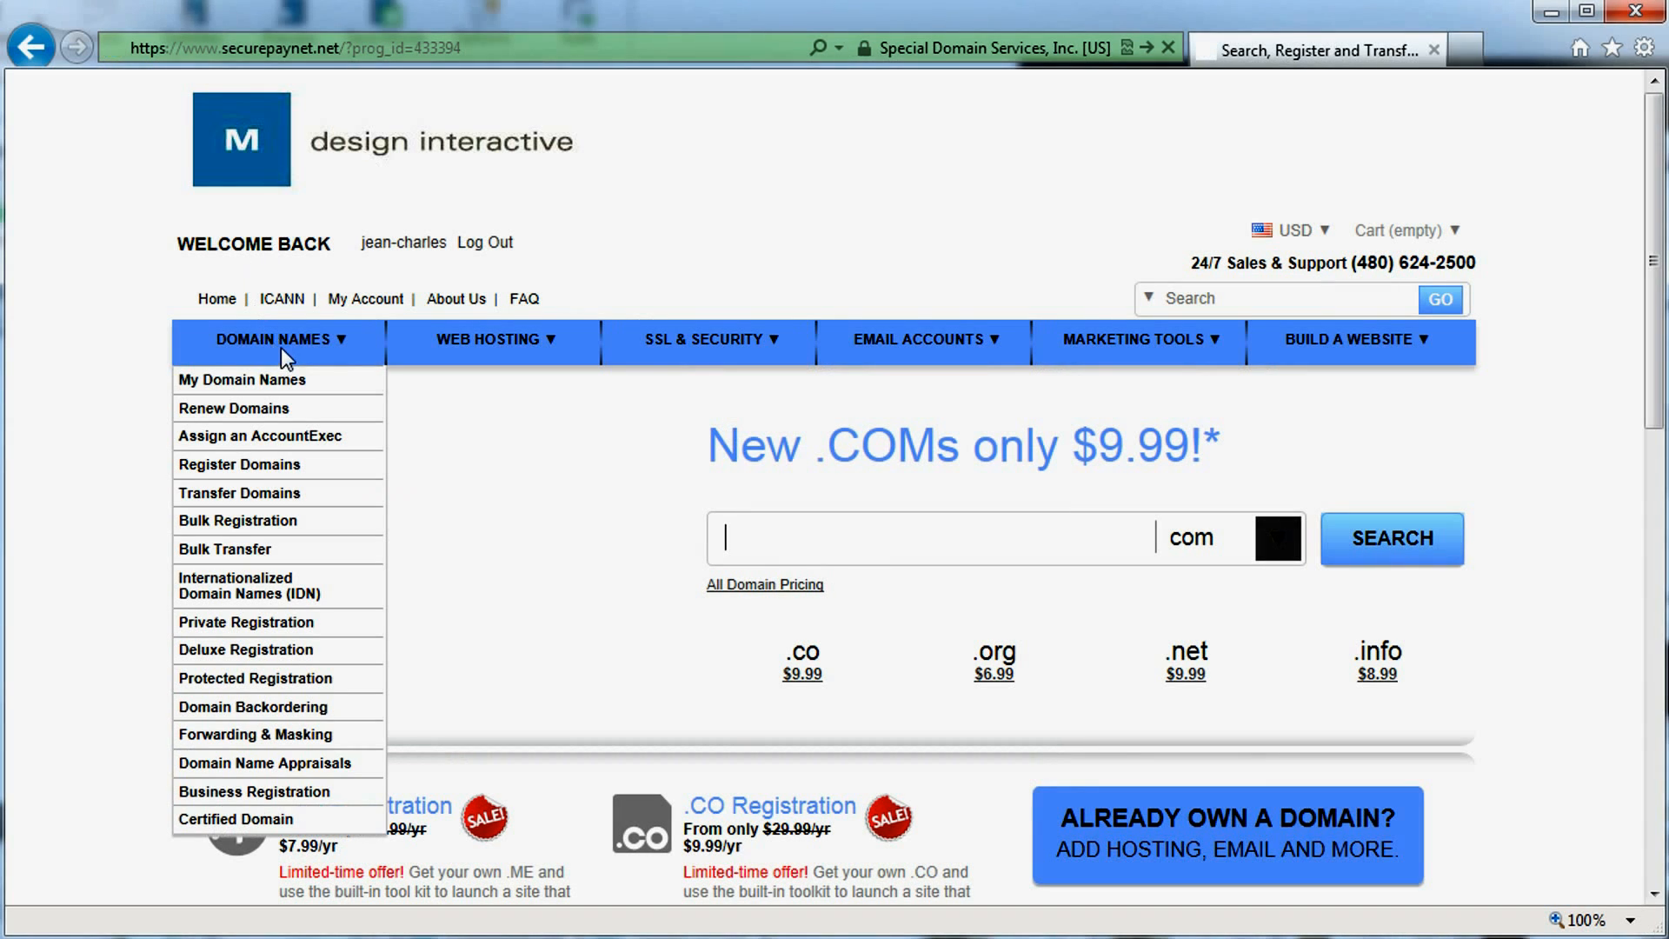
From My Domain Names, reopen the JESSYDUS.COM Domain Details page
click(244, 380)
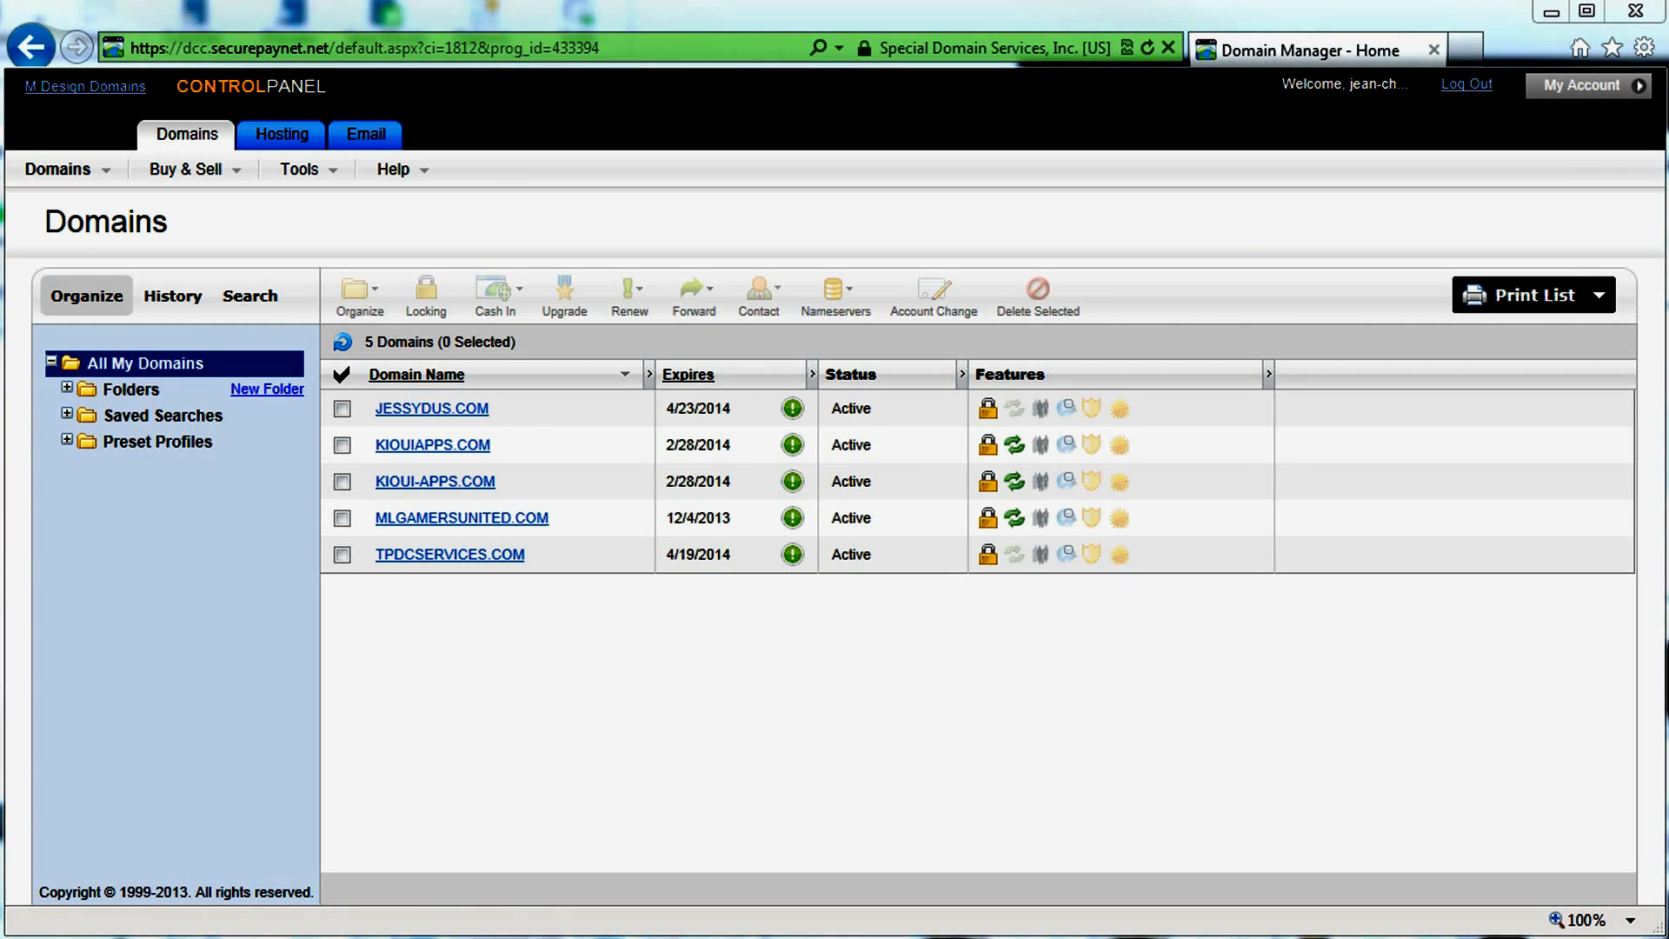
mouse_move(1448, 589)
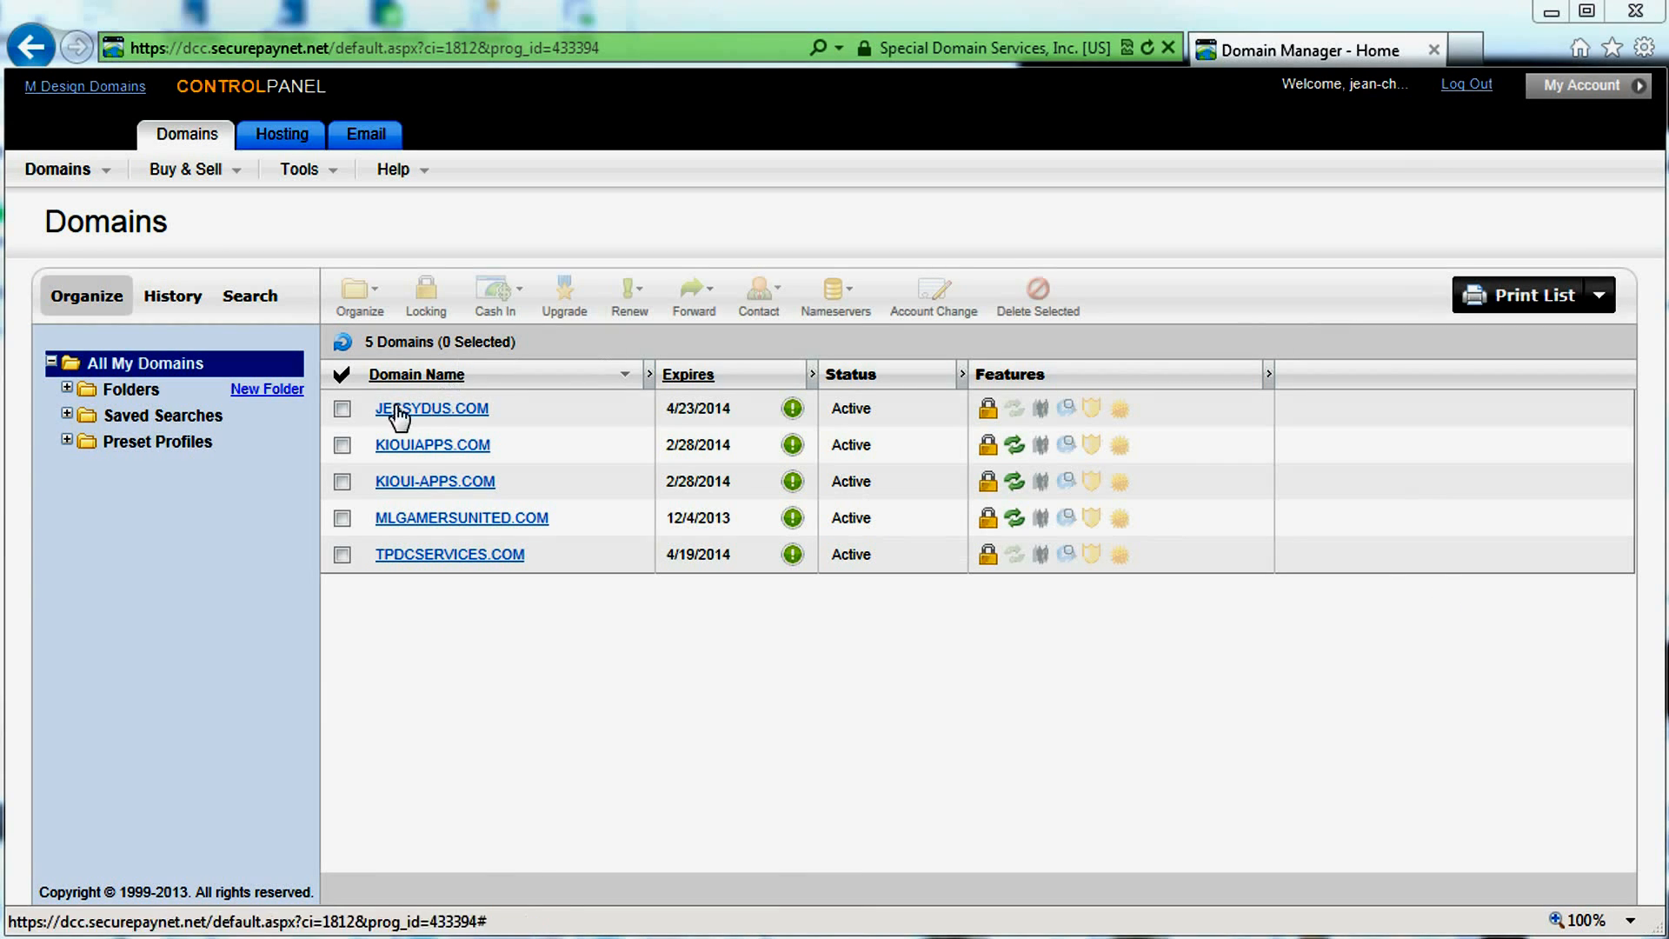
click(342, 409)
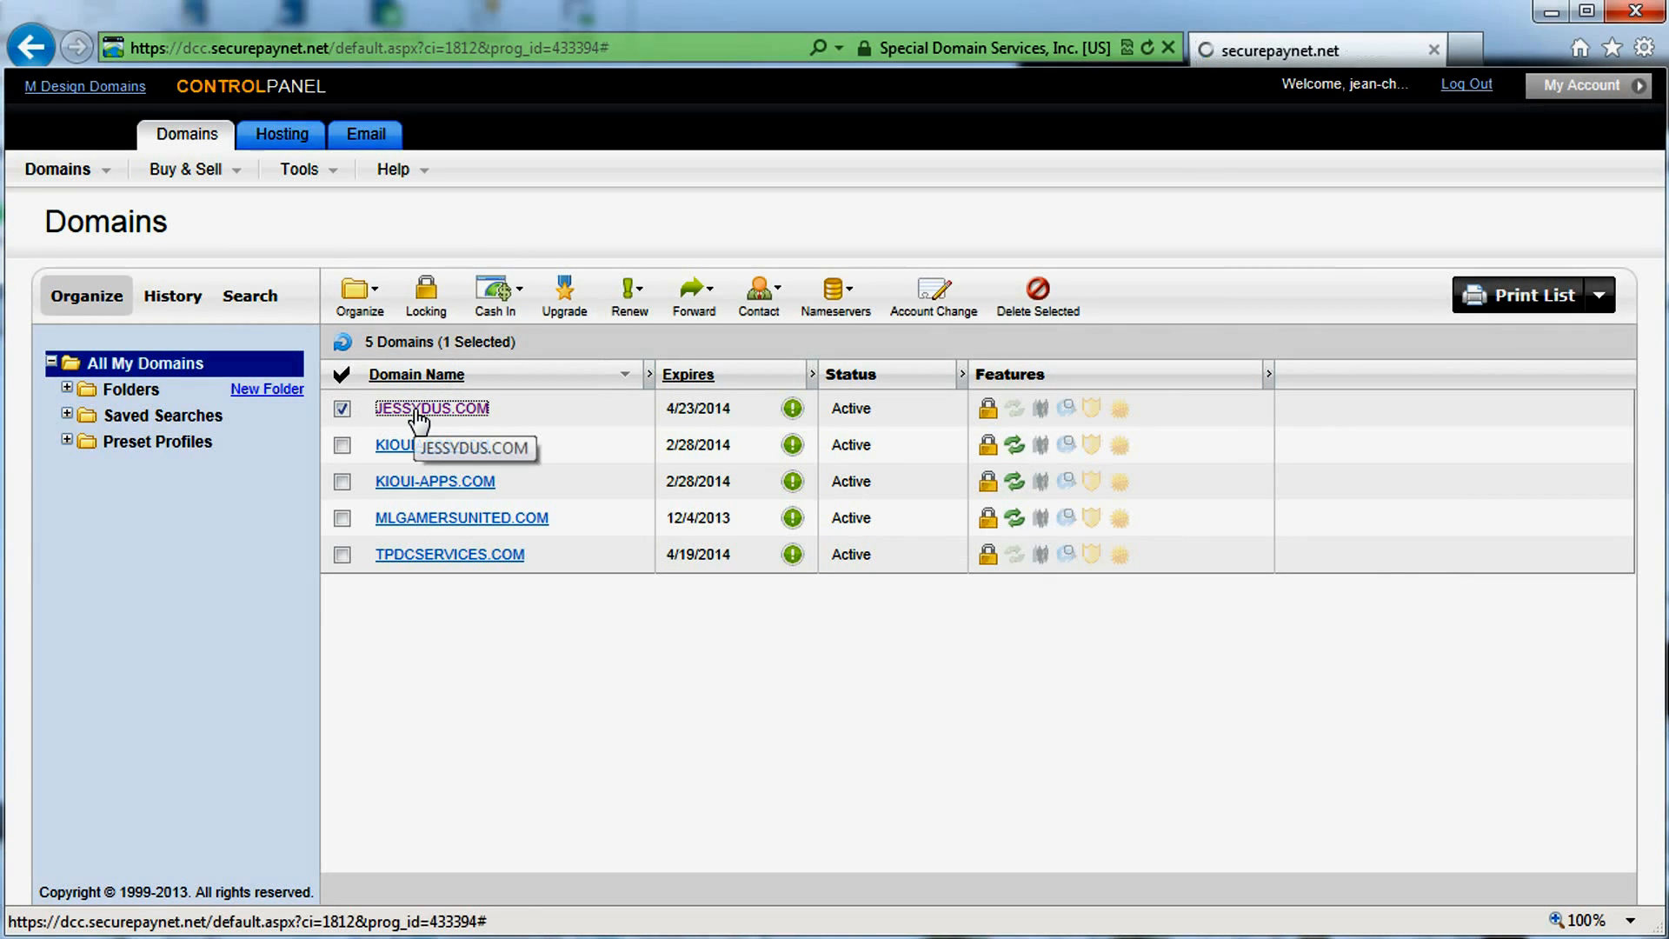
click(431, 407)
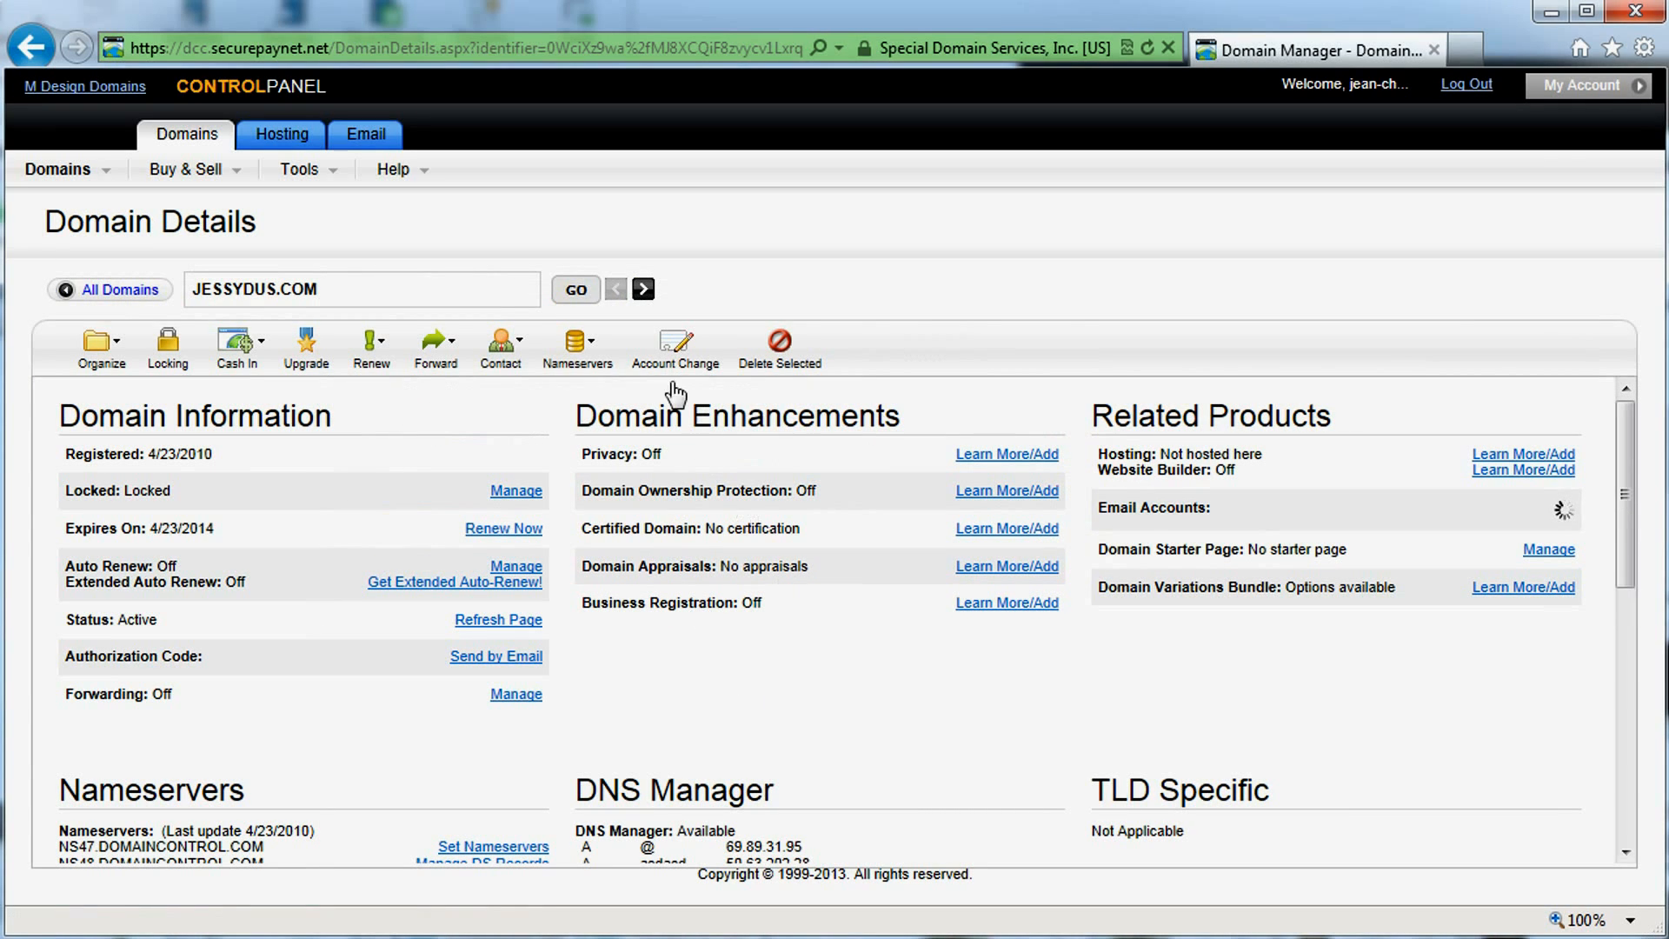
click(435, 346)
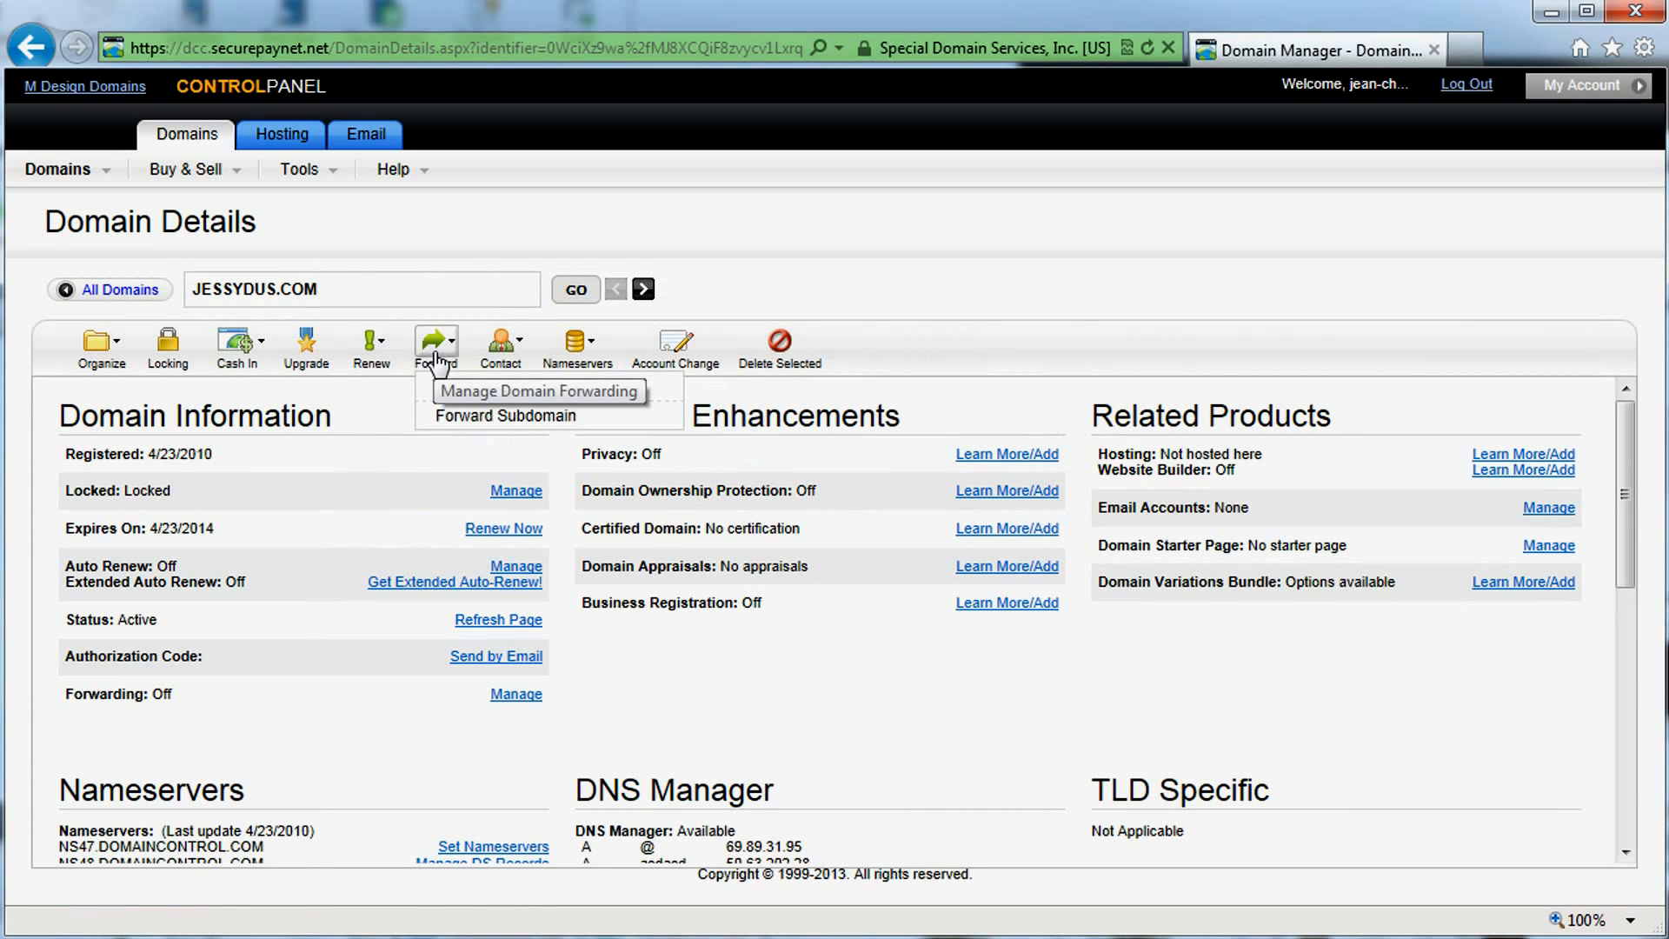
click(537, 391)
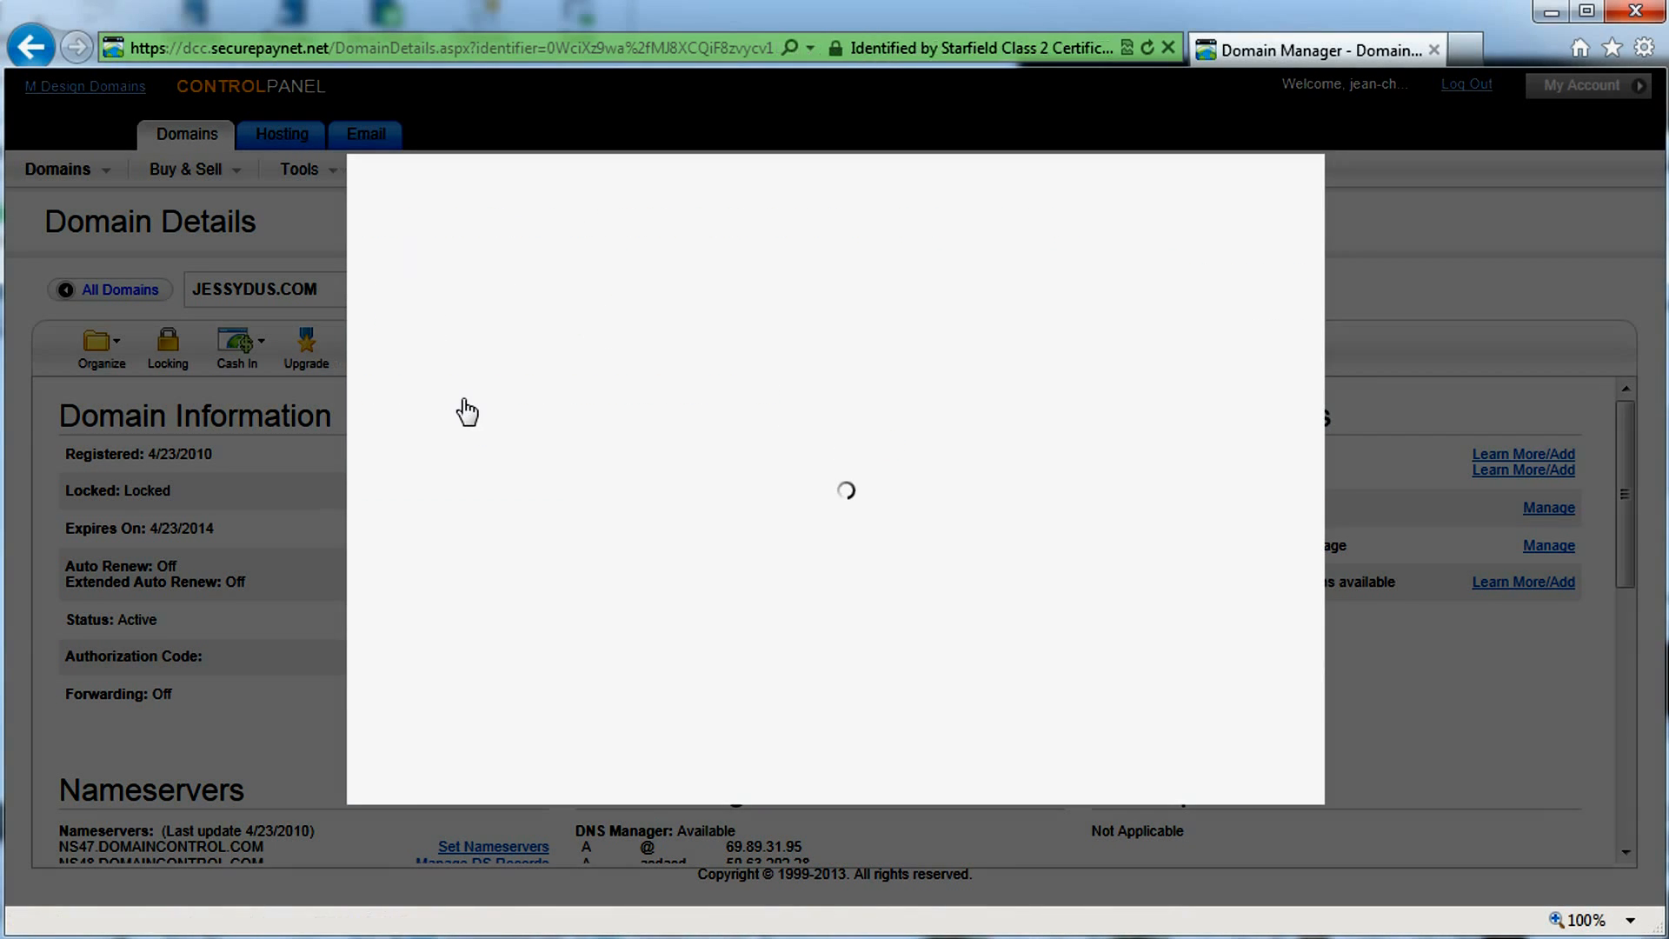
text(facebook)
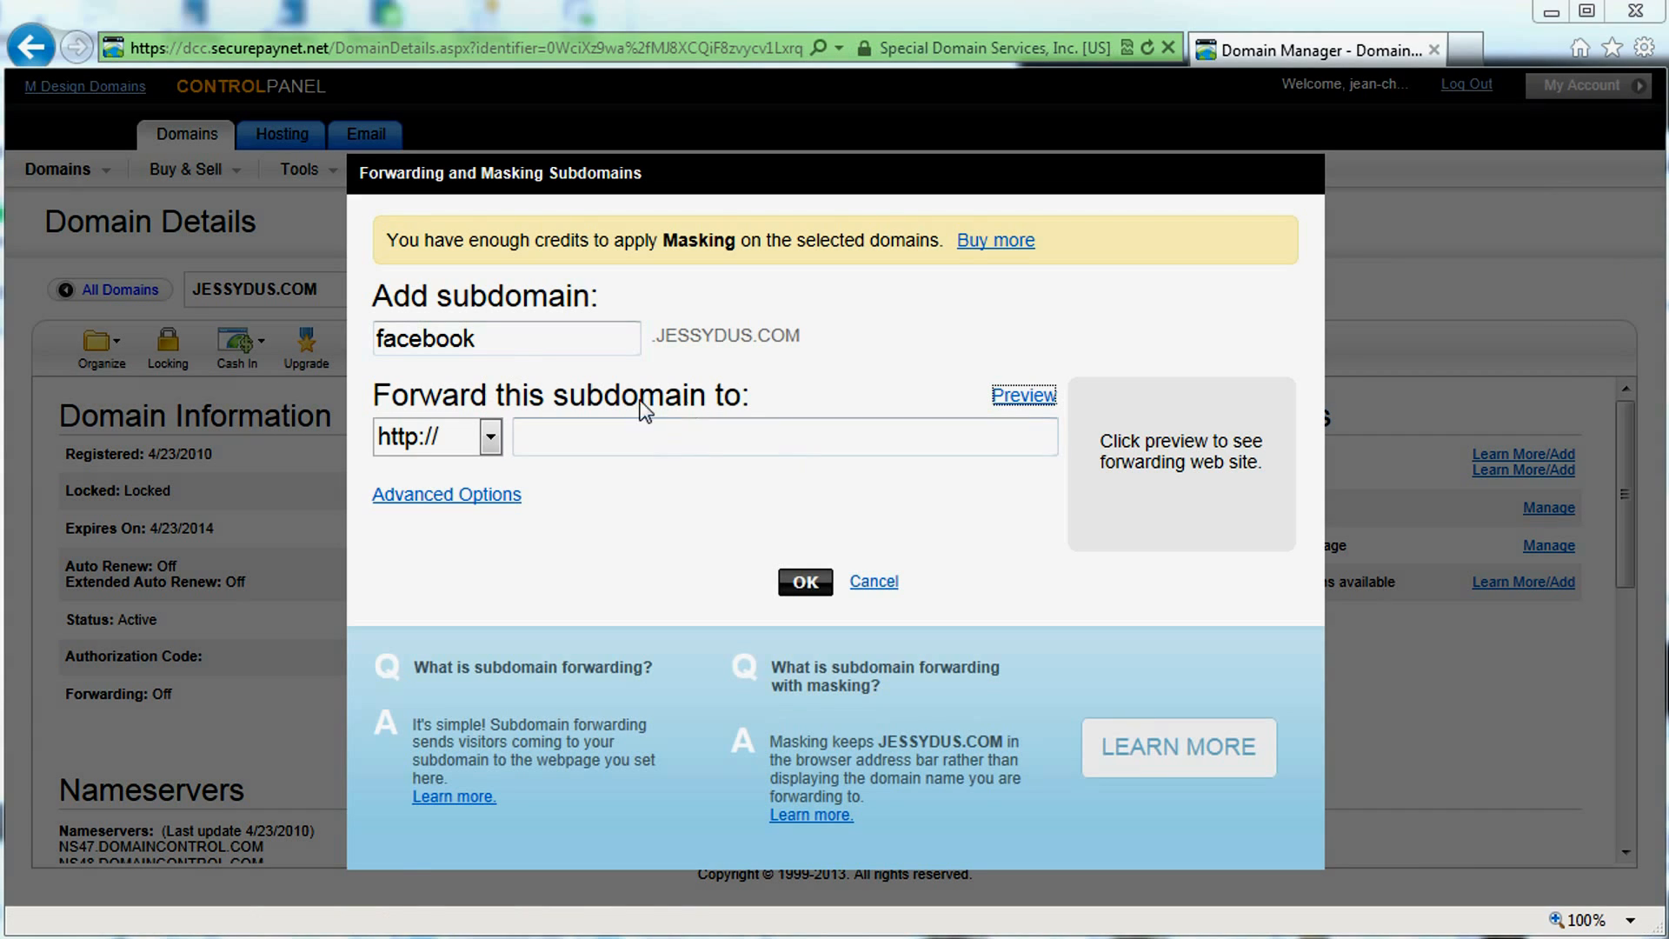
text(https://www.facebook.com/ebayjessydu)
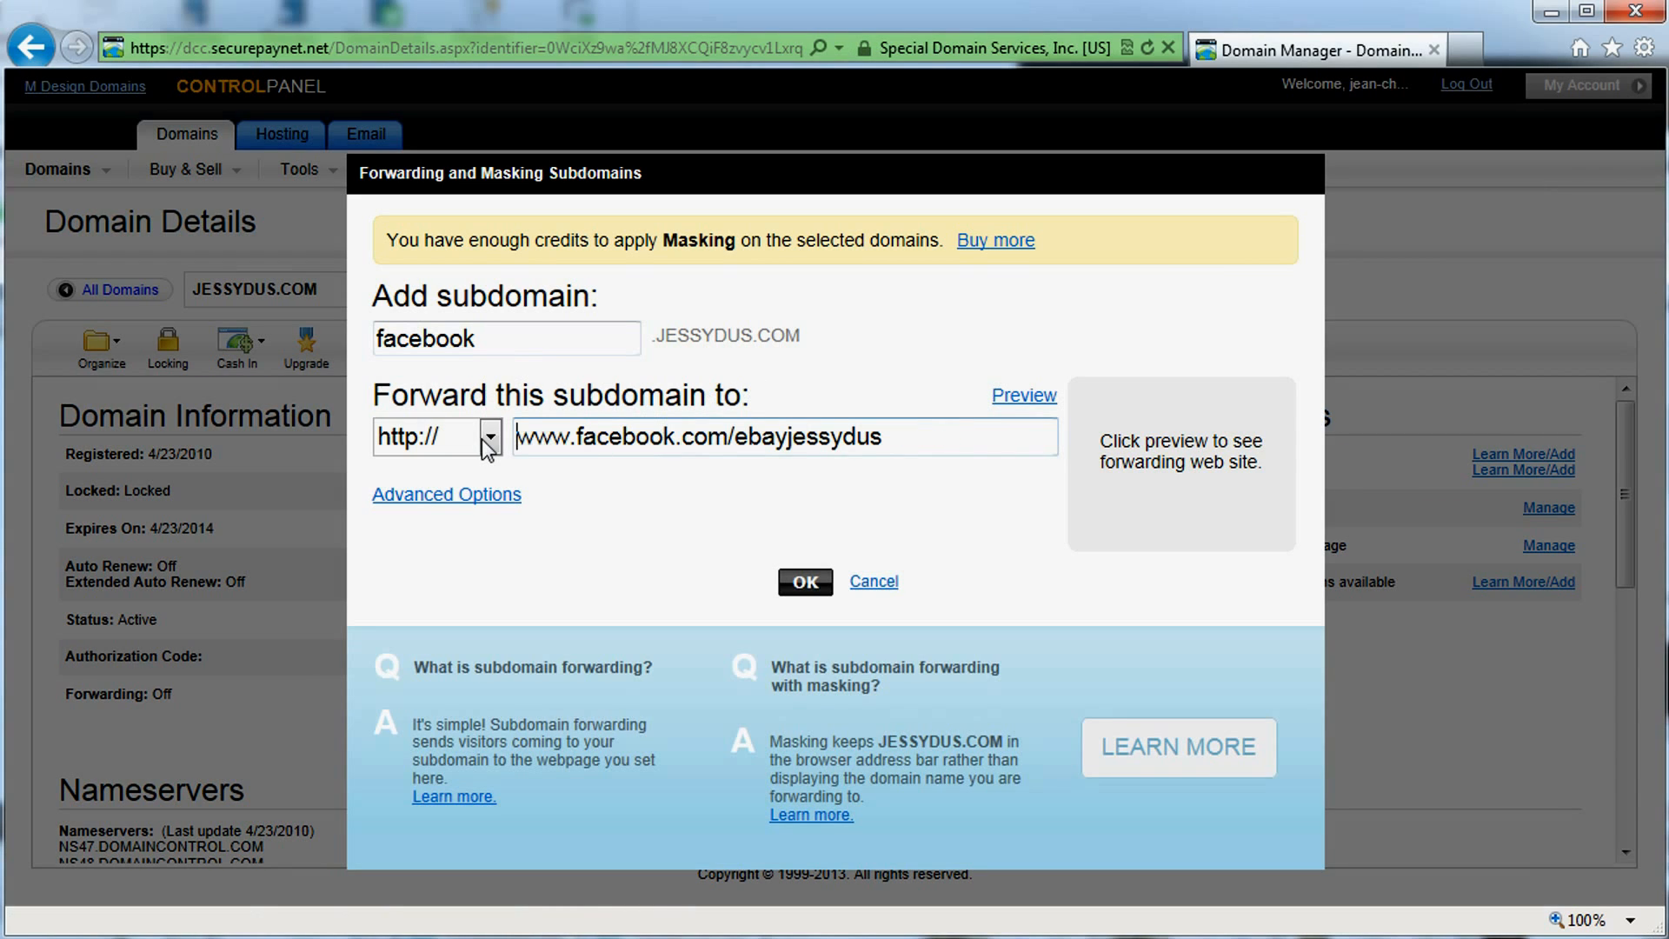
click(431, 436)
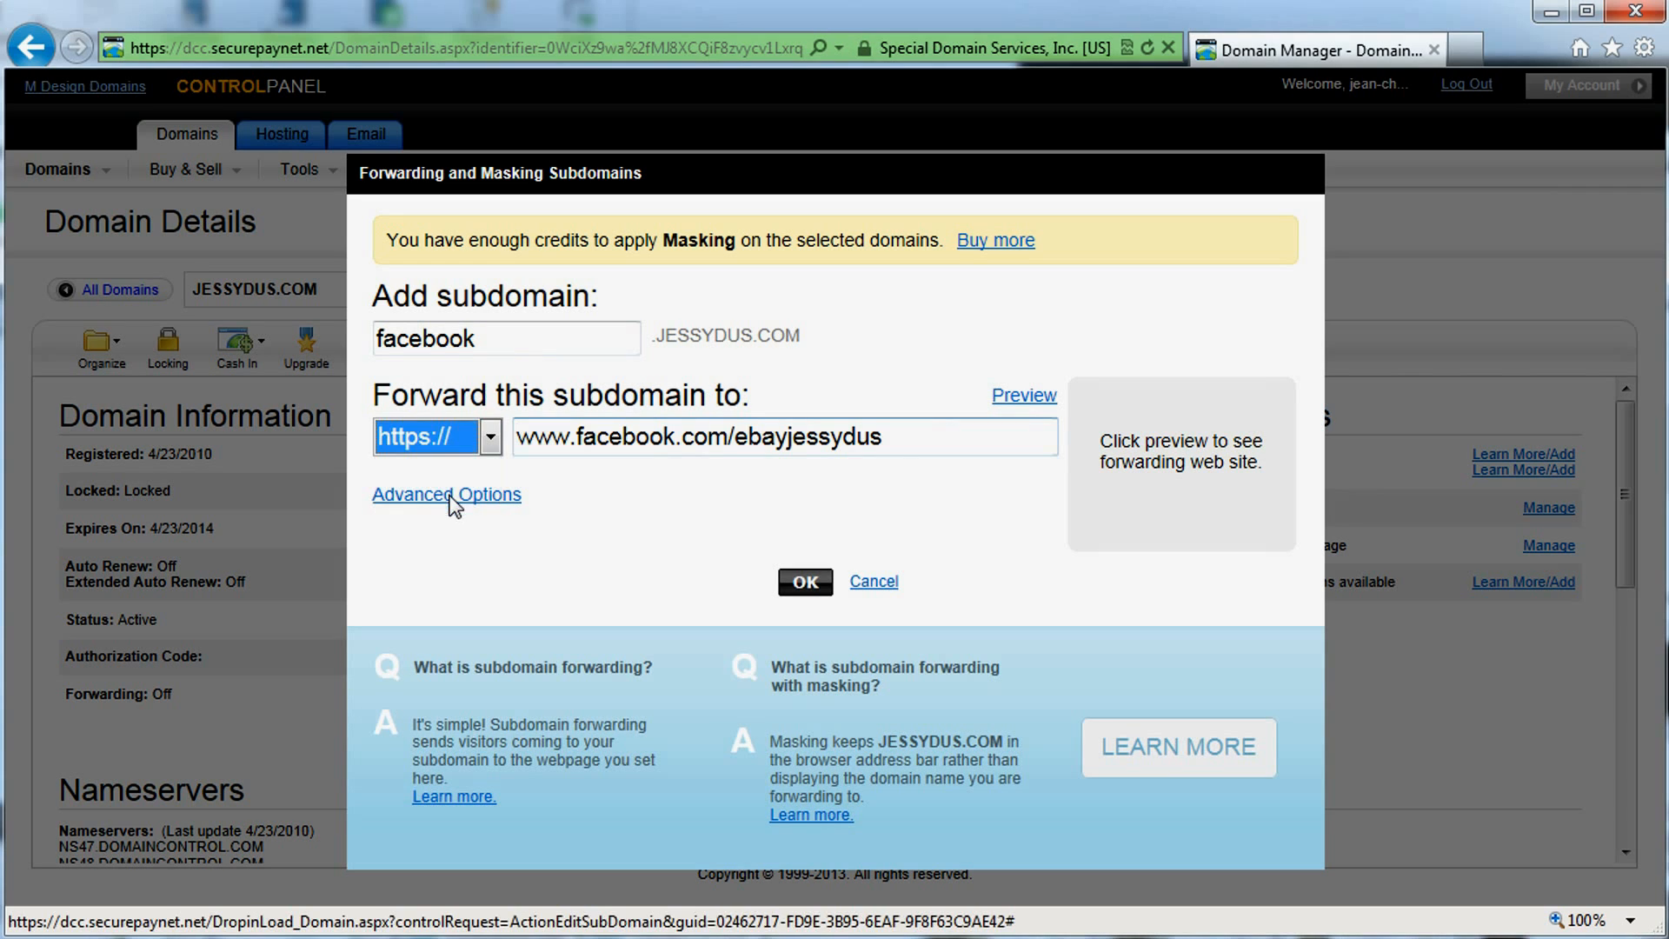
click(805, 581)
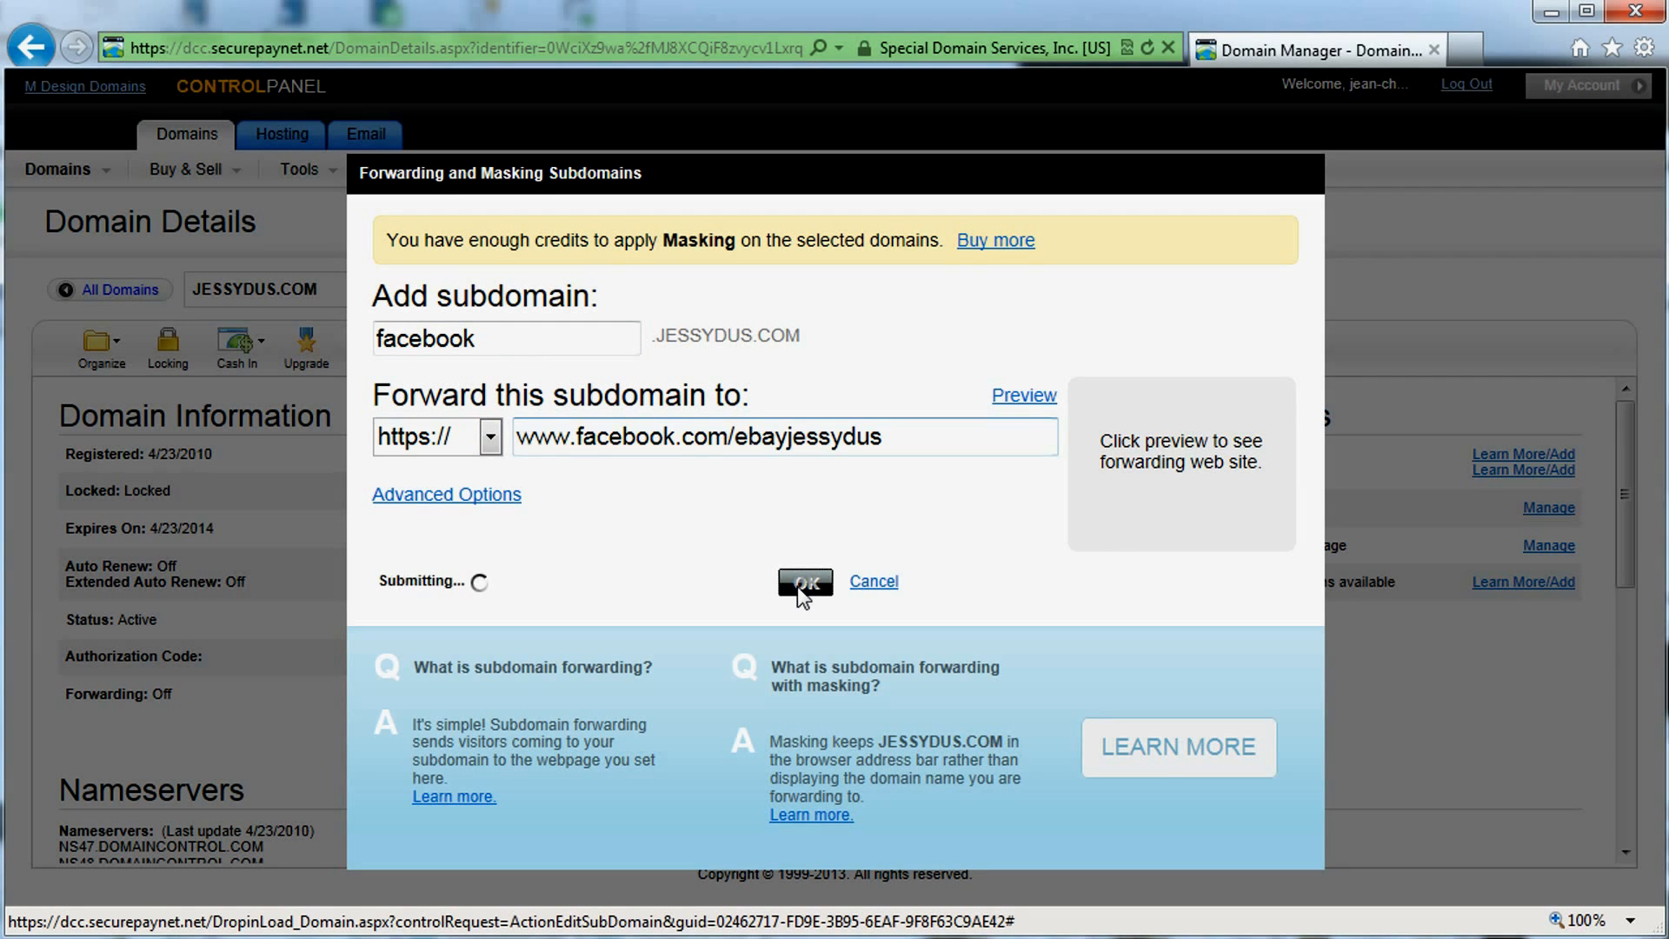
click(805, 581)
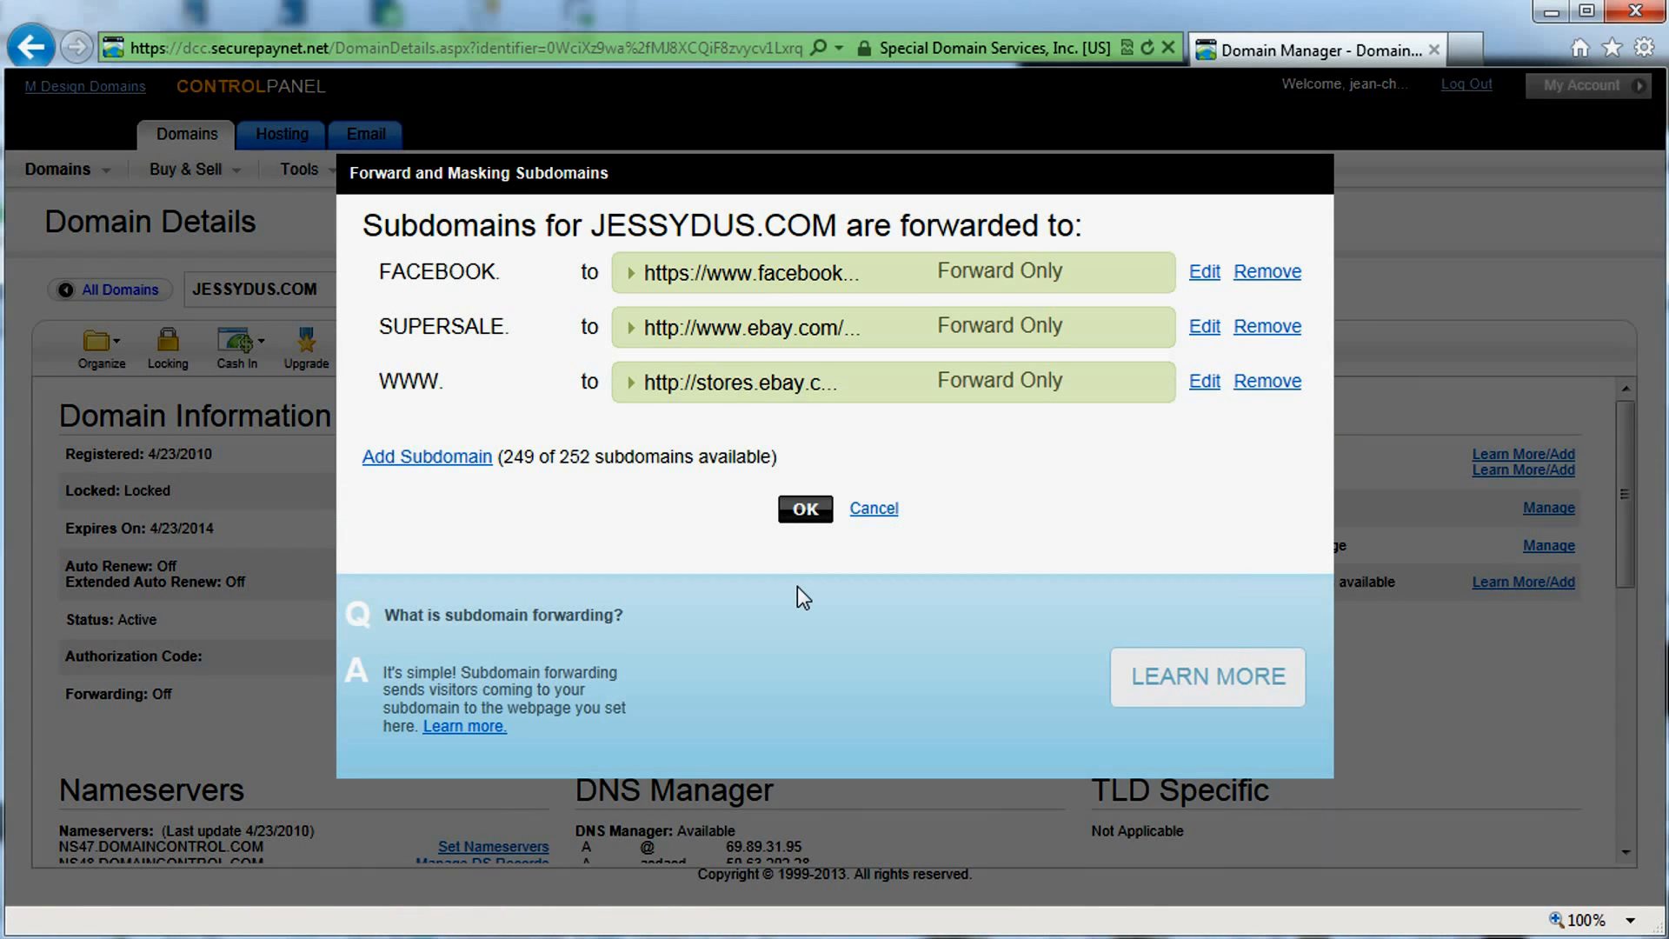
mouse_move(1267, 271)
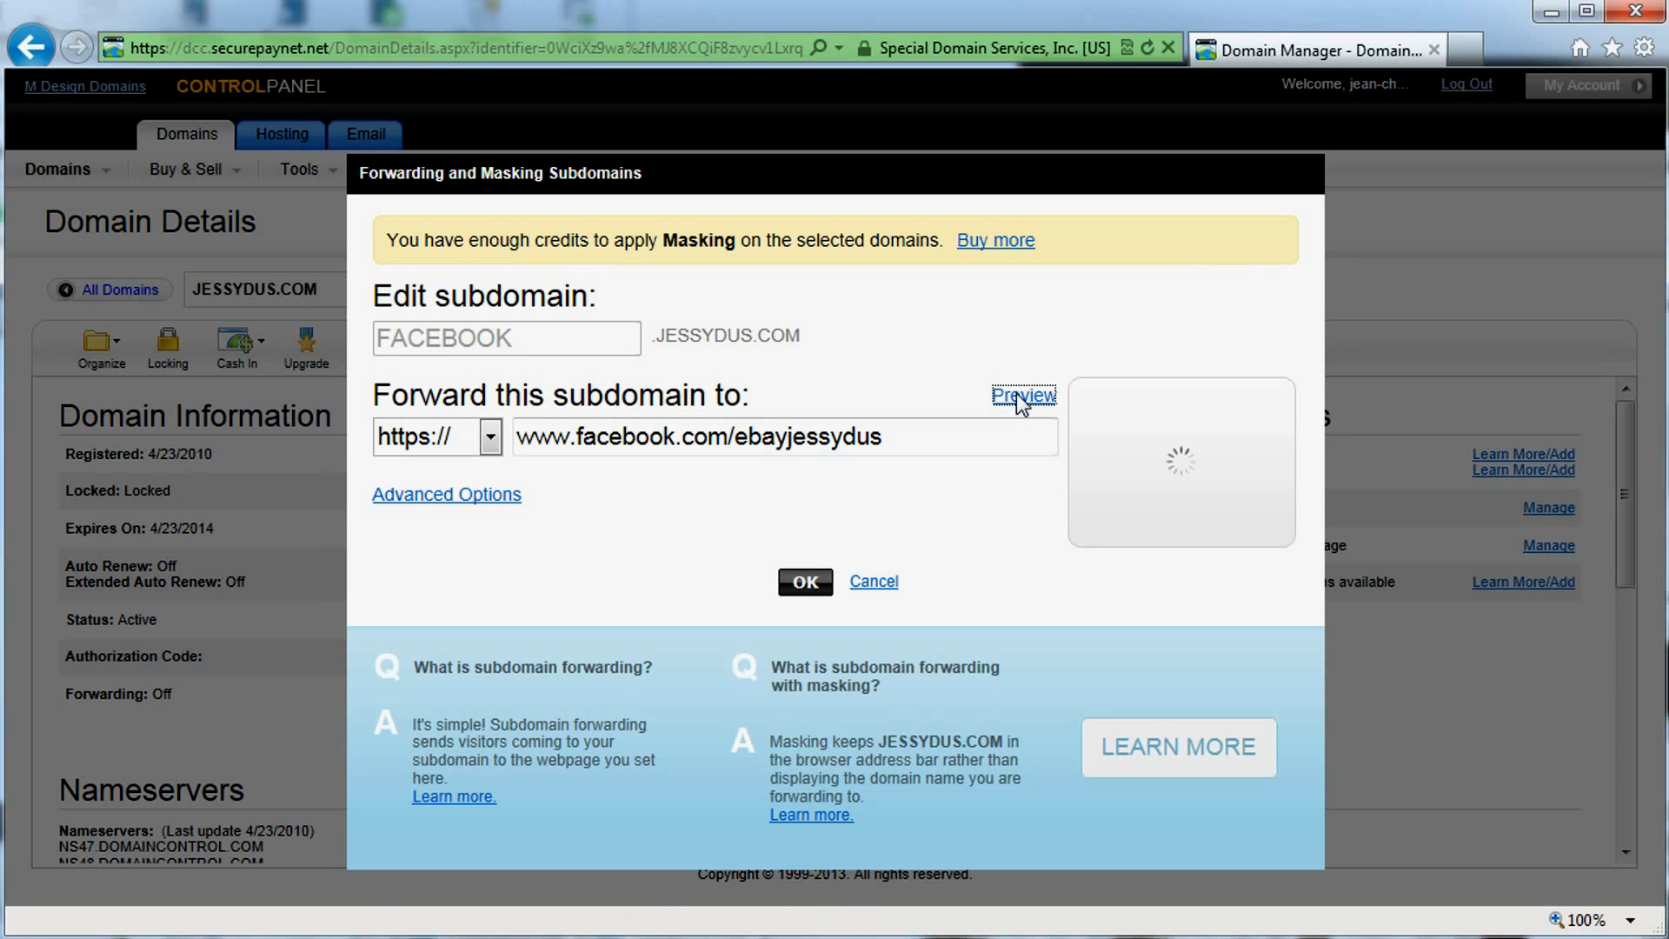
click(1020, 395)
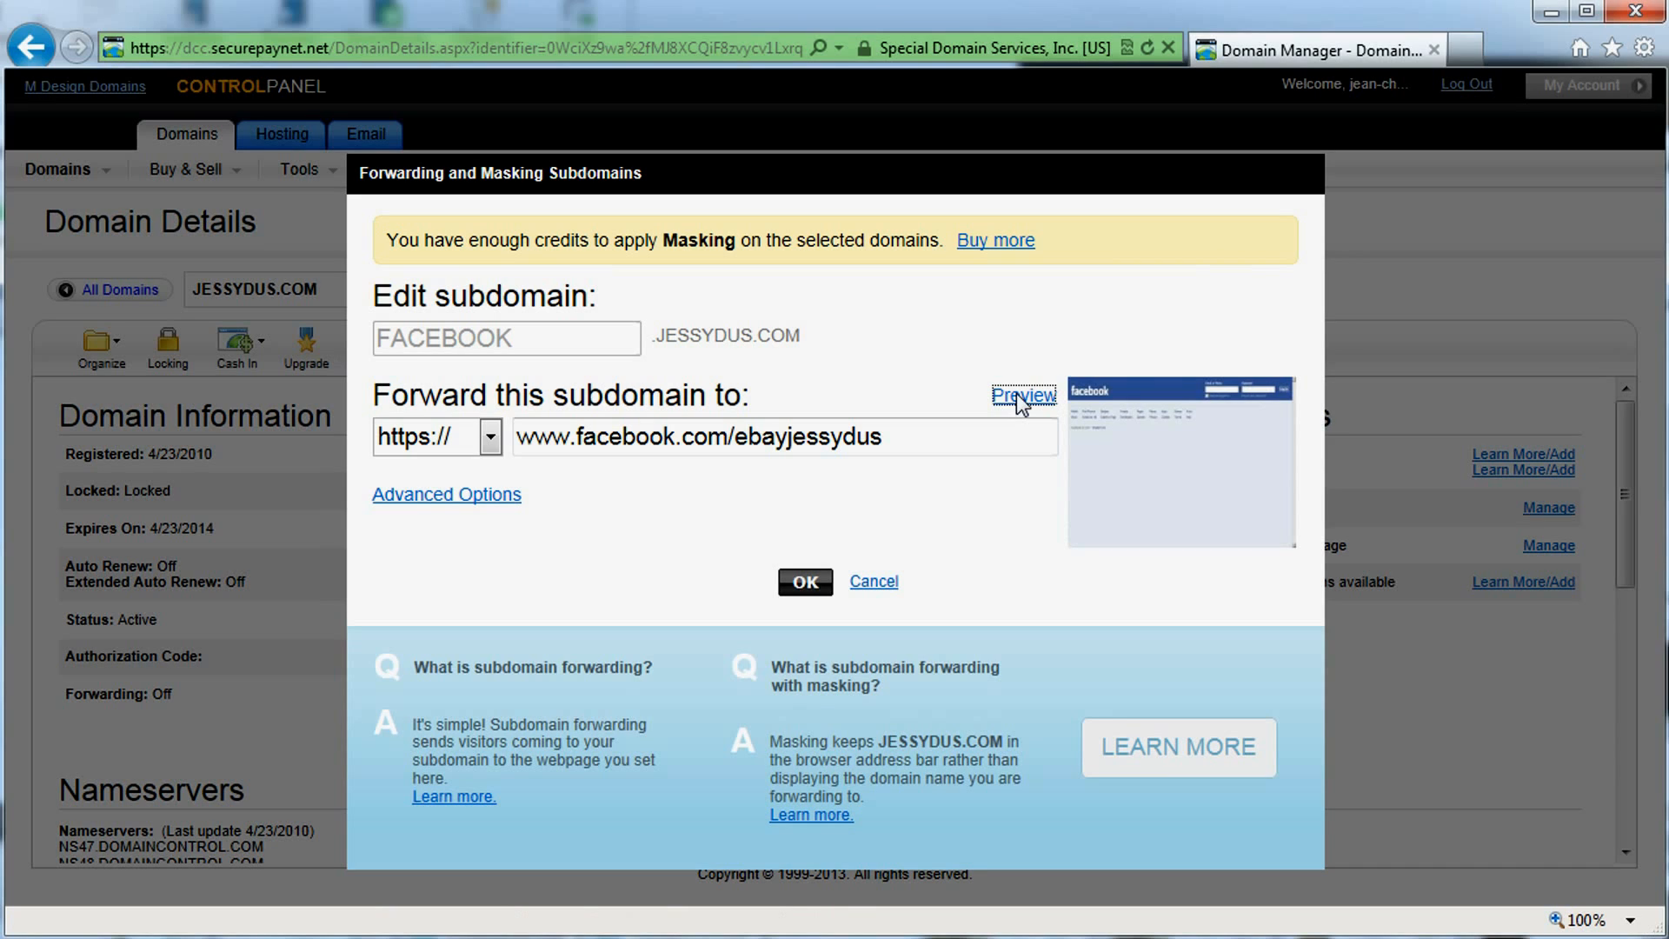
mouse_move(1116, 414)
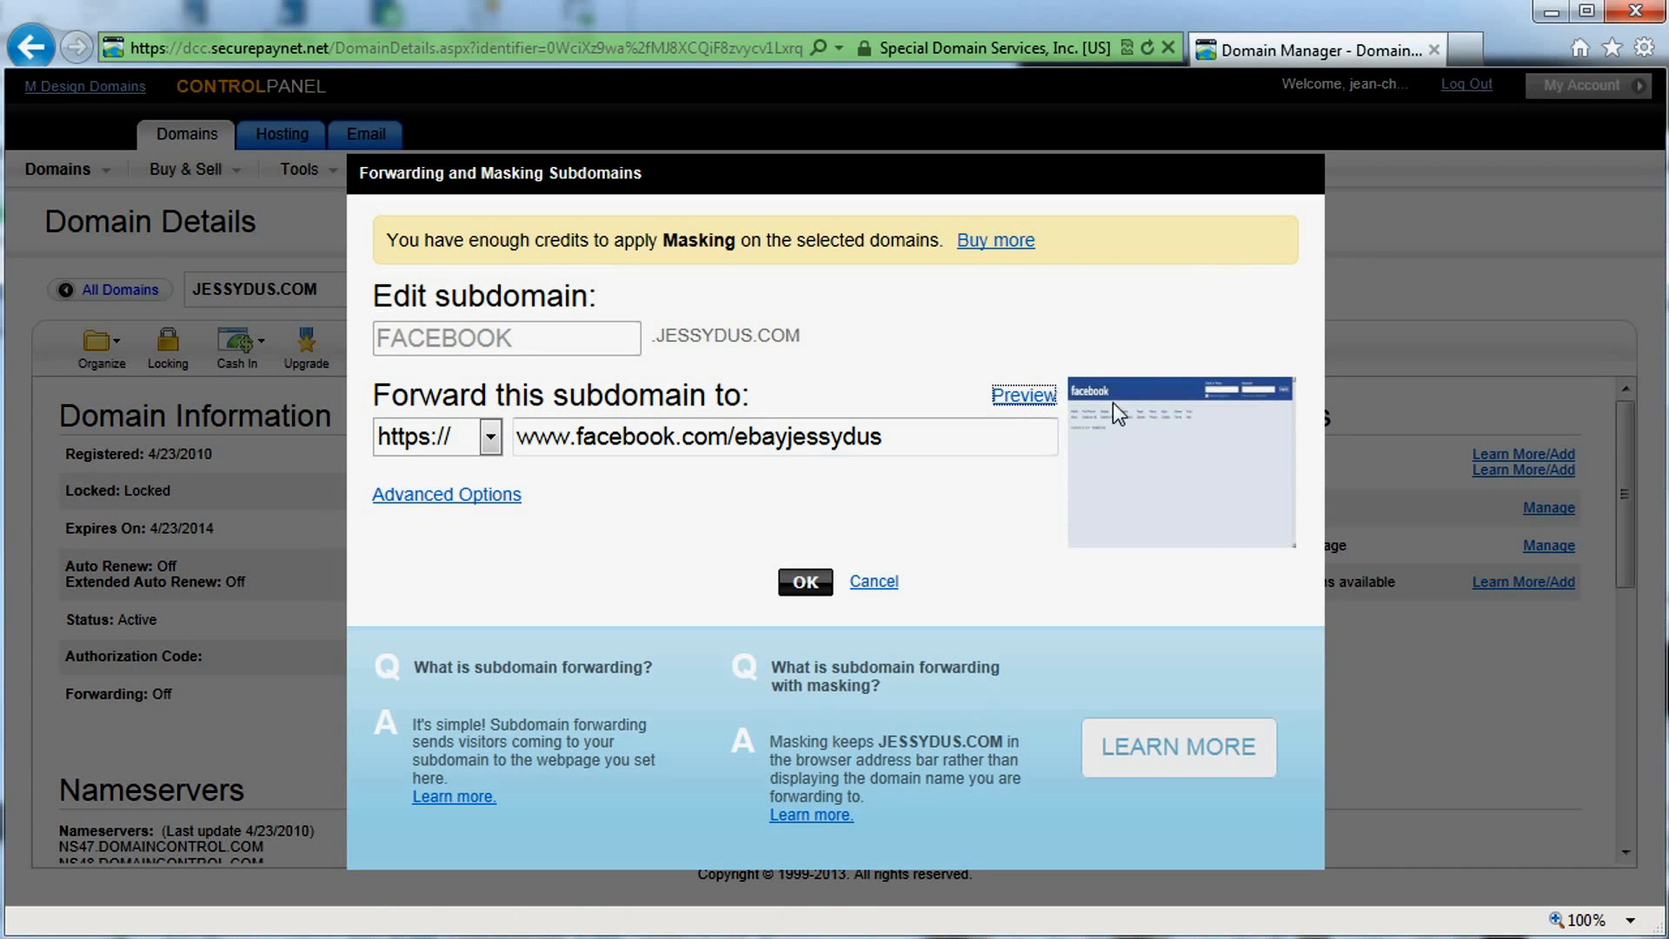
mouse_move(1142, 486)
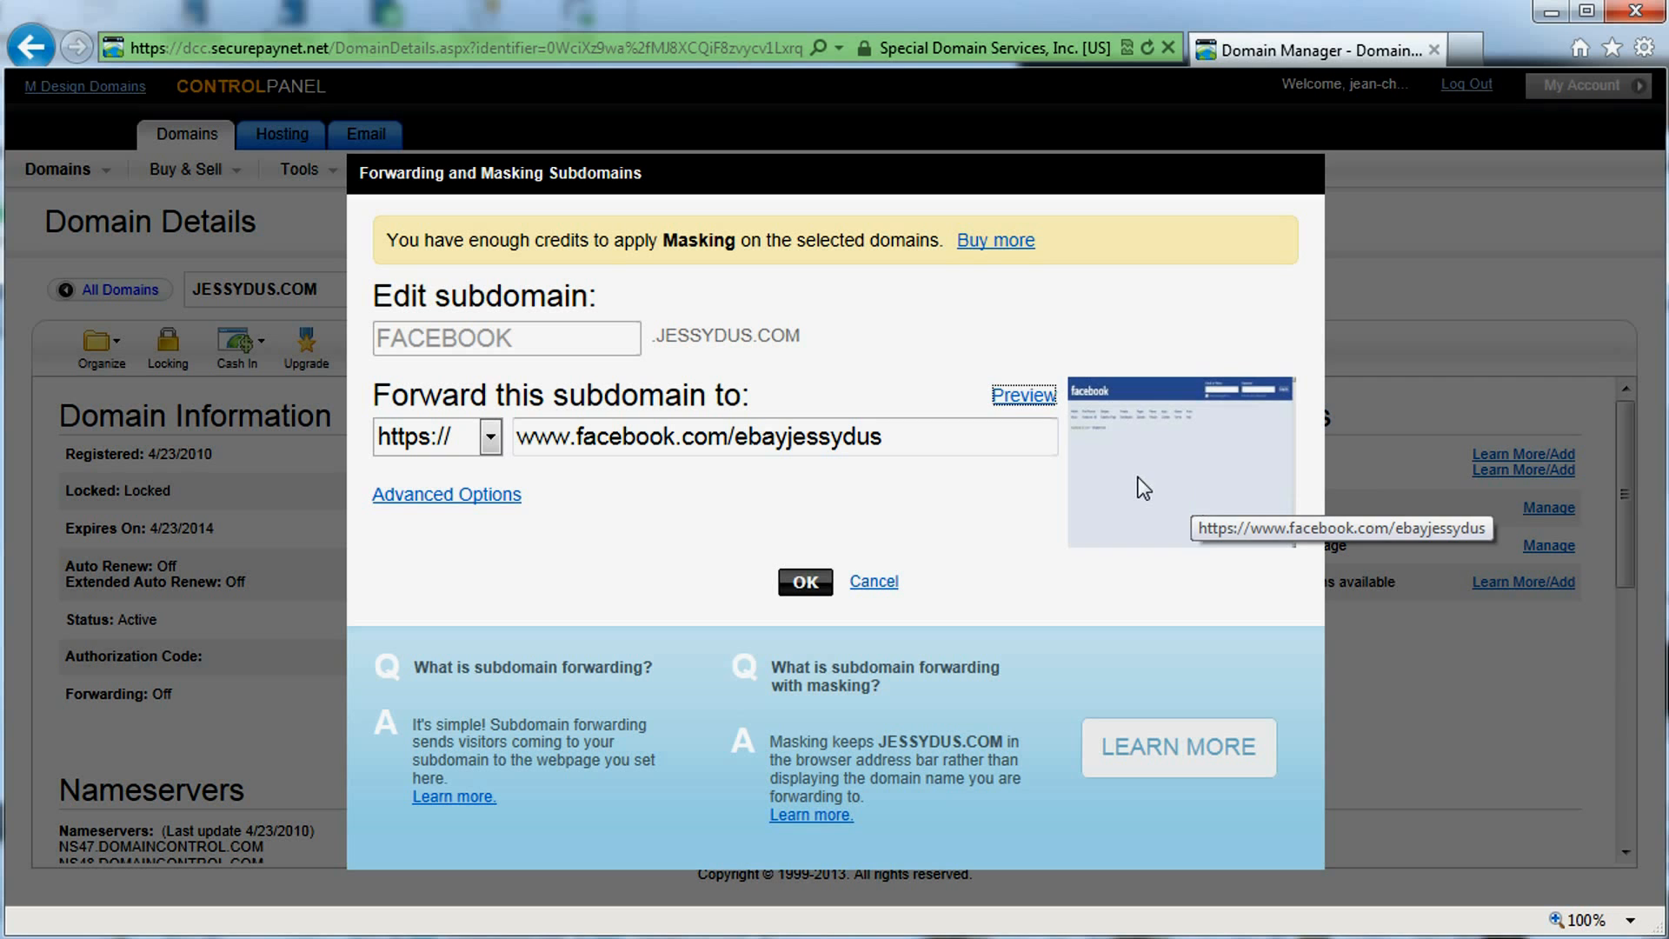
triple_click(702, 436)
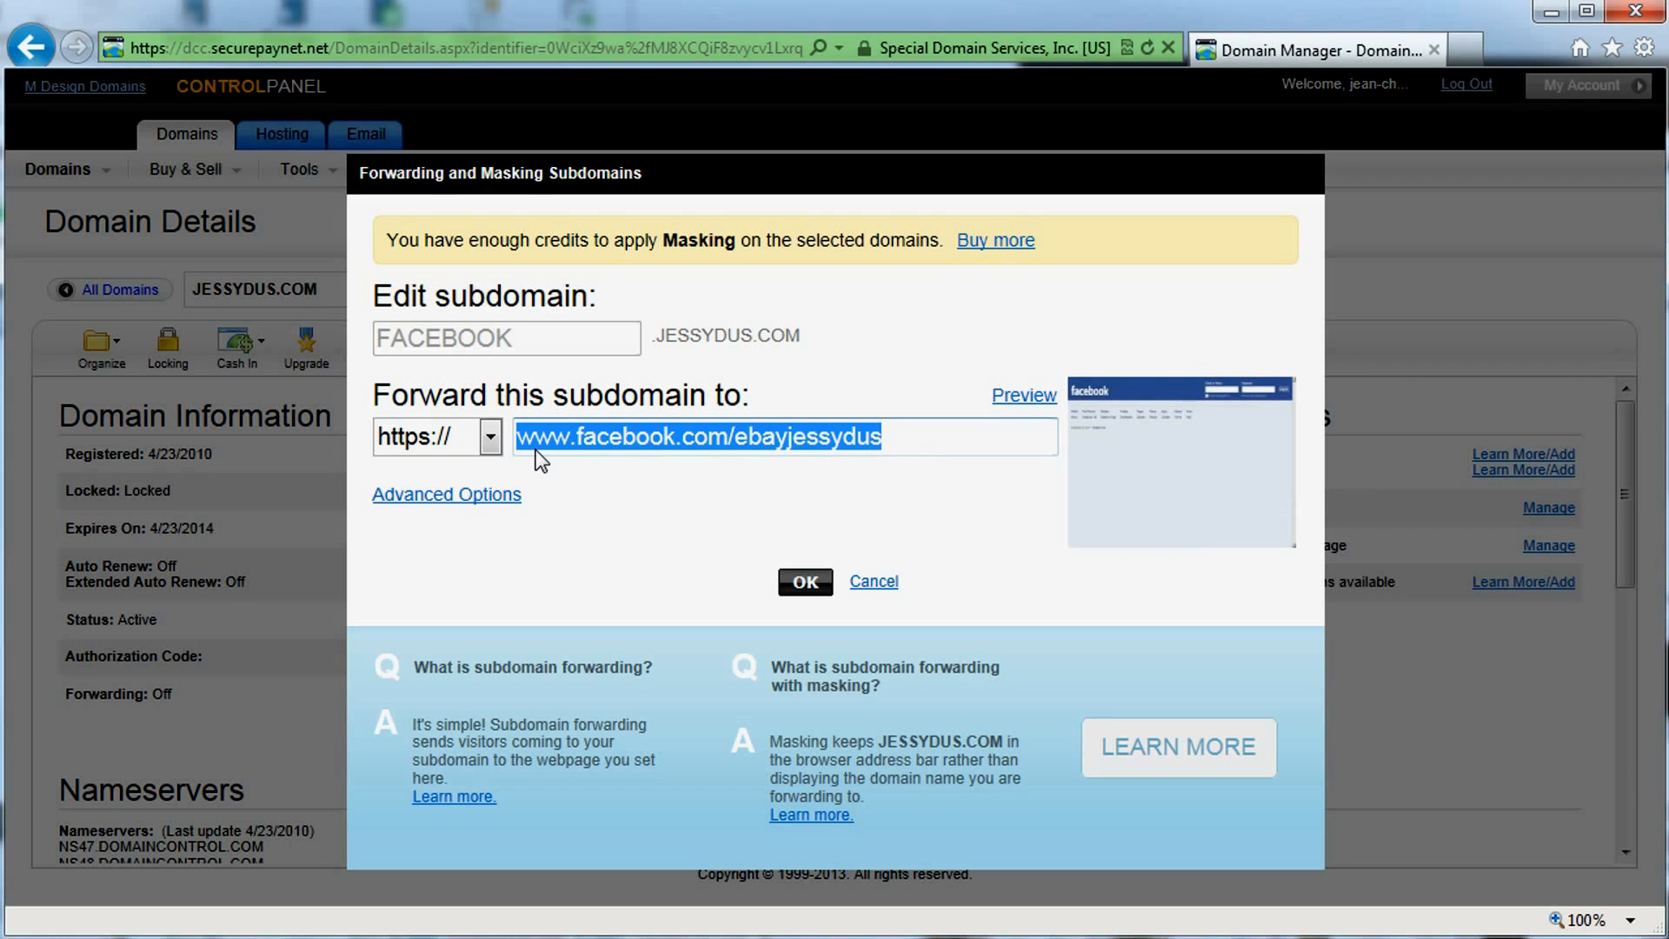
right_click(697, 436)
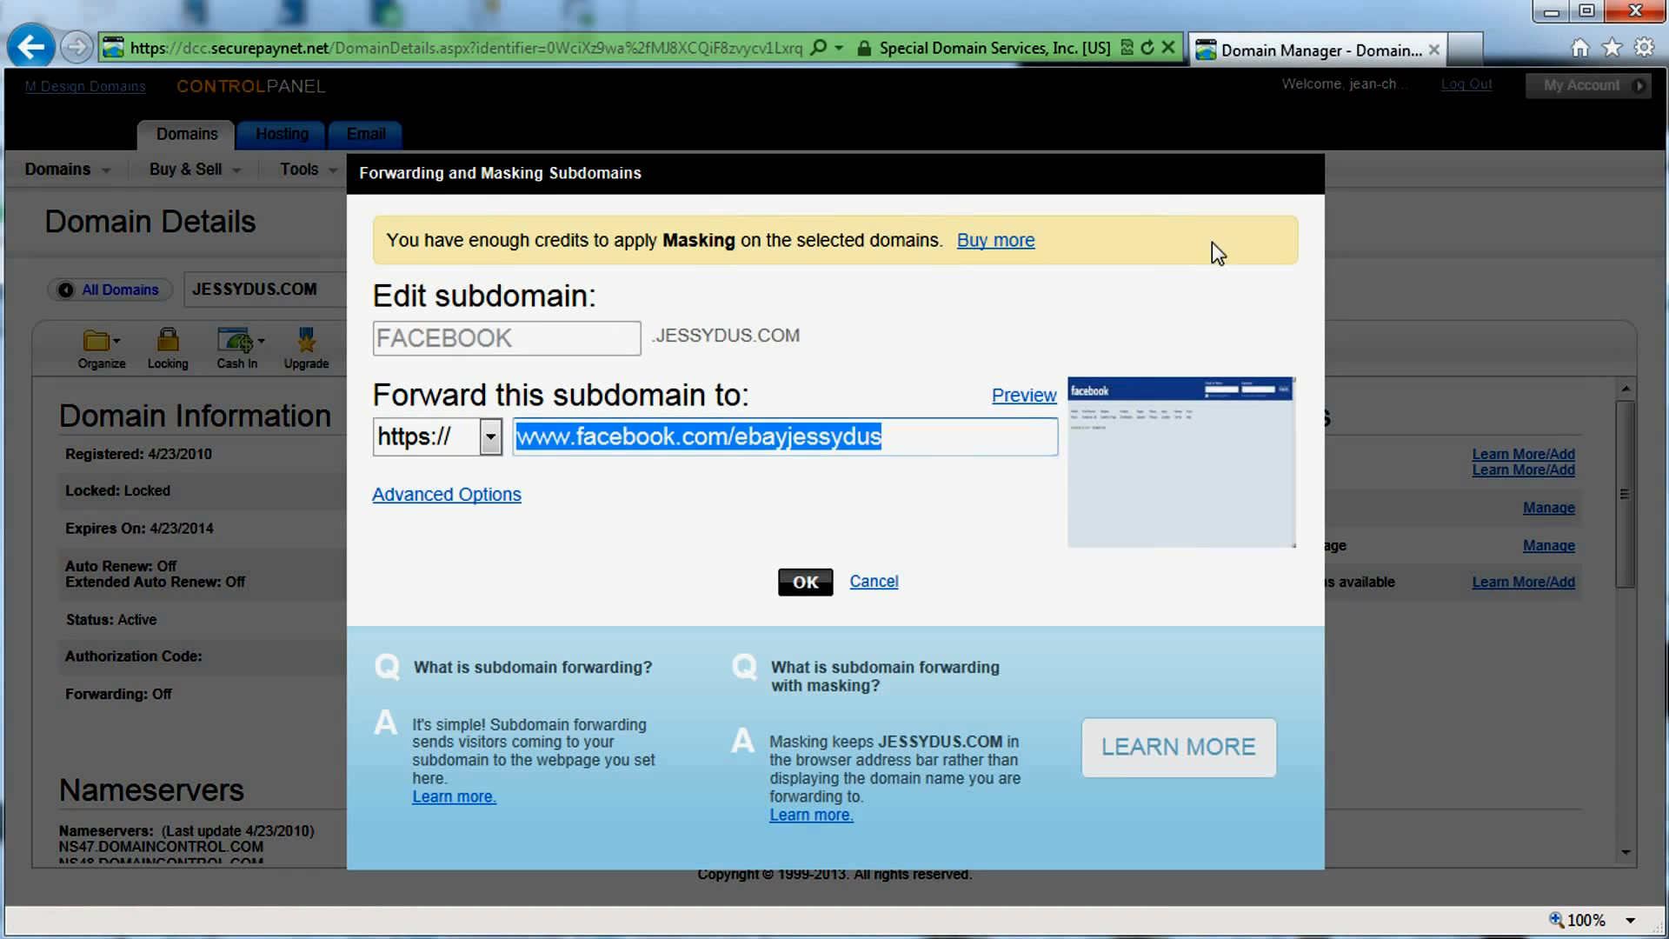
mouse_move(725, 396)
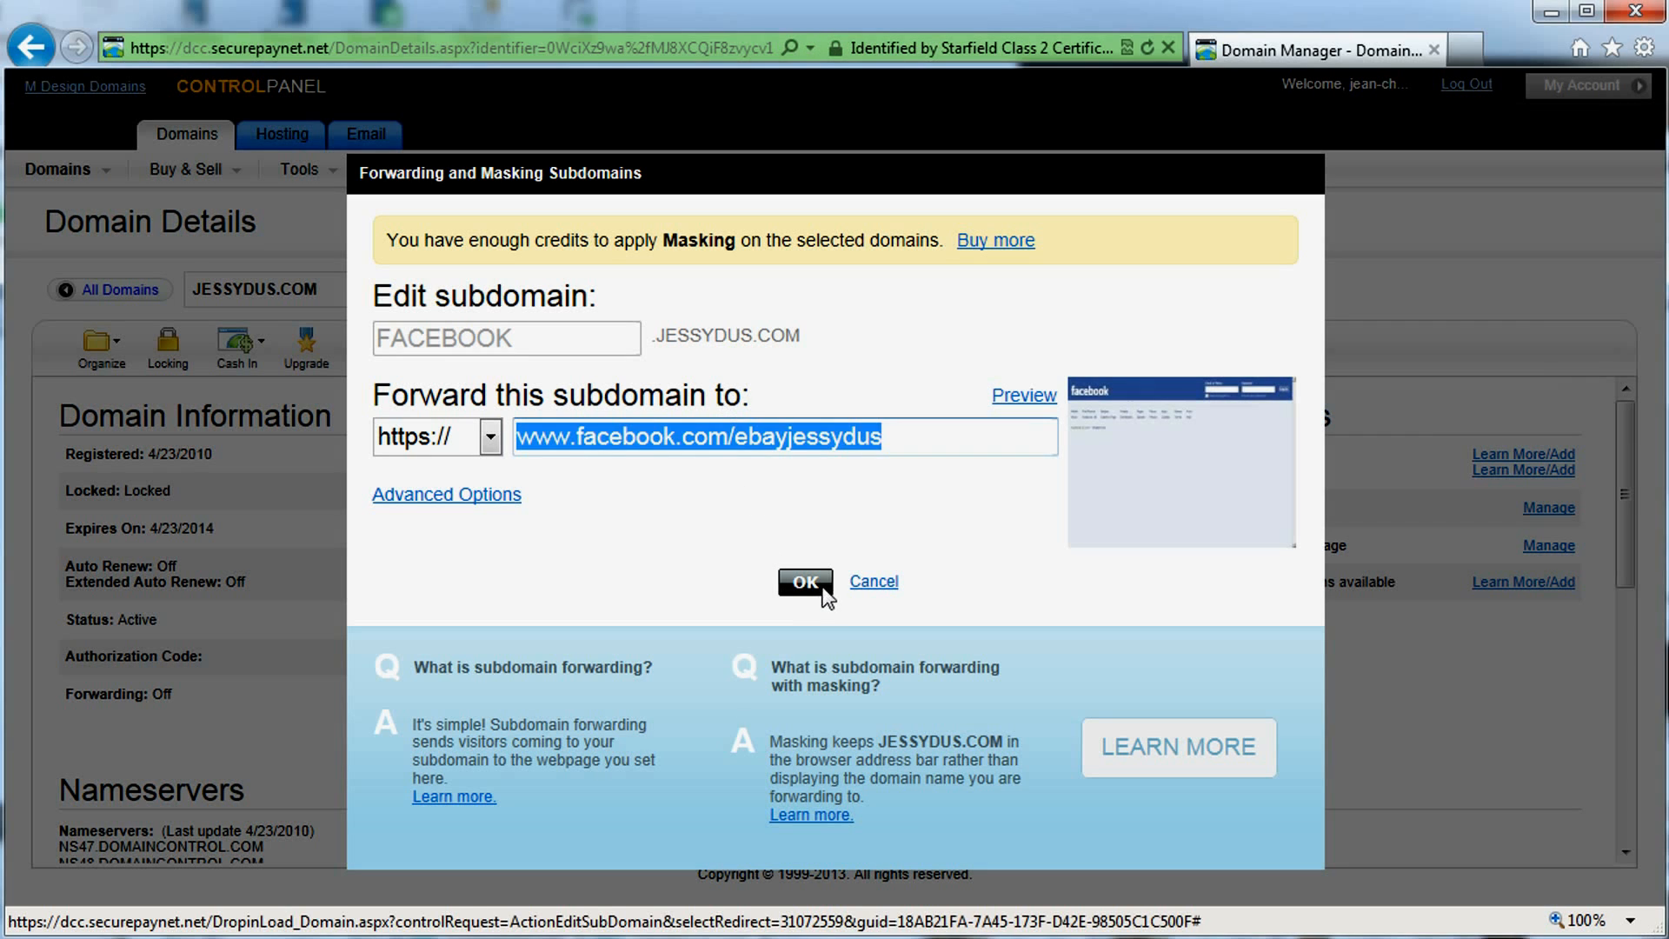
click(805, 584)
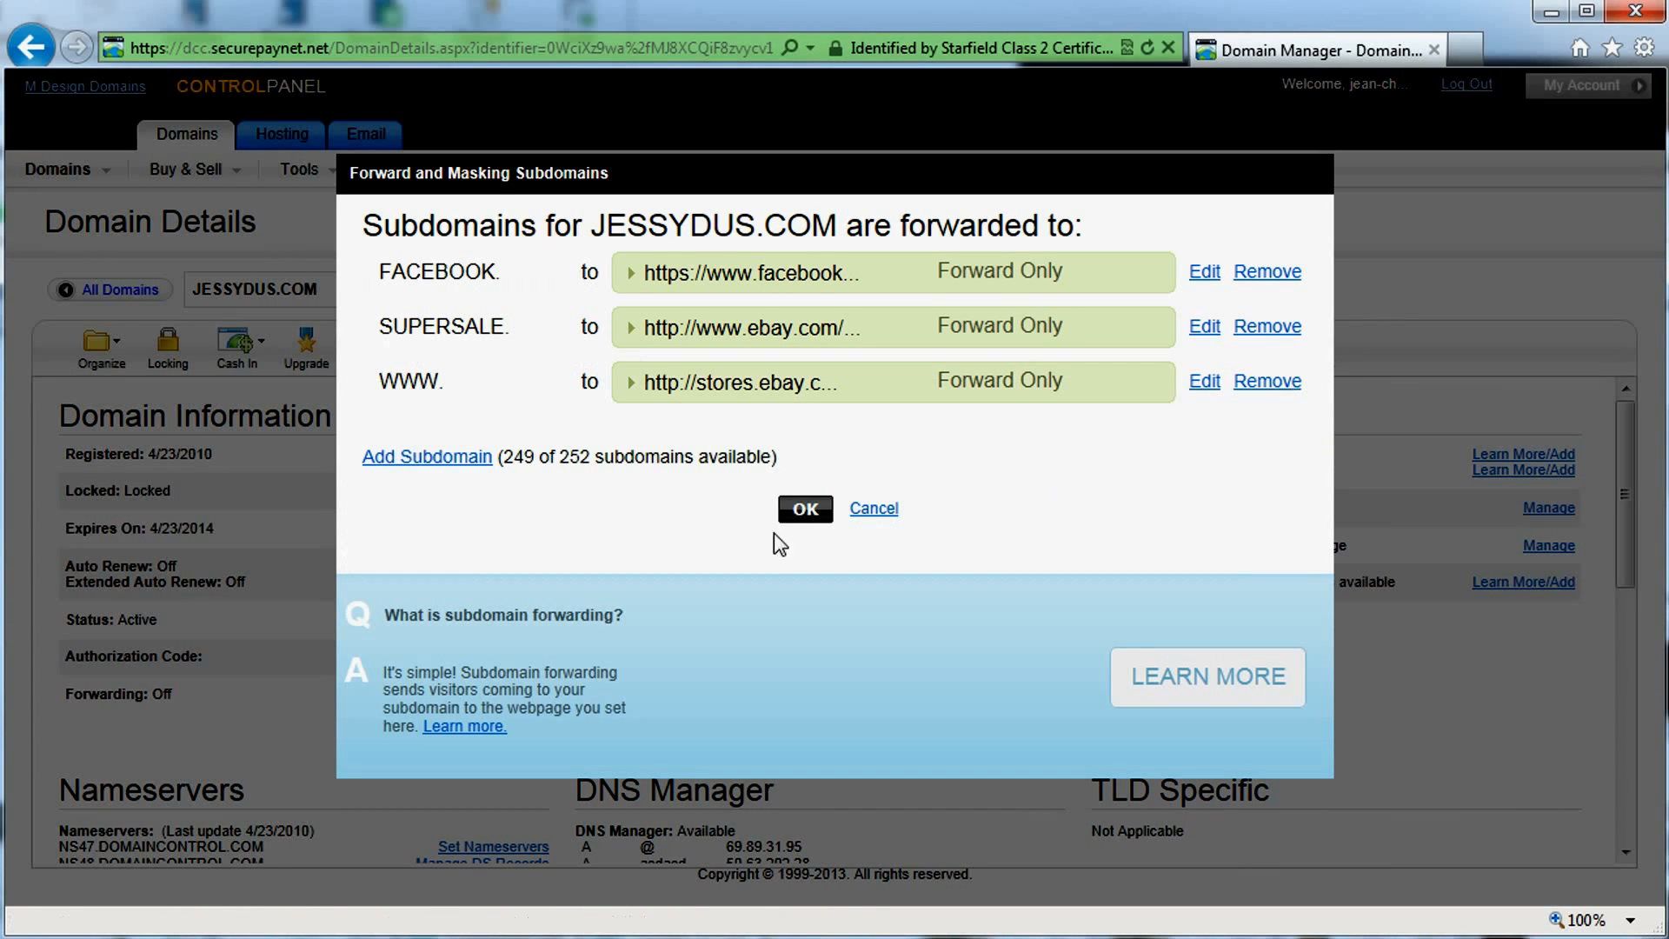
click(805, 508)
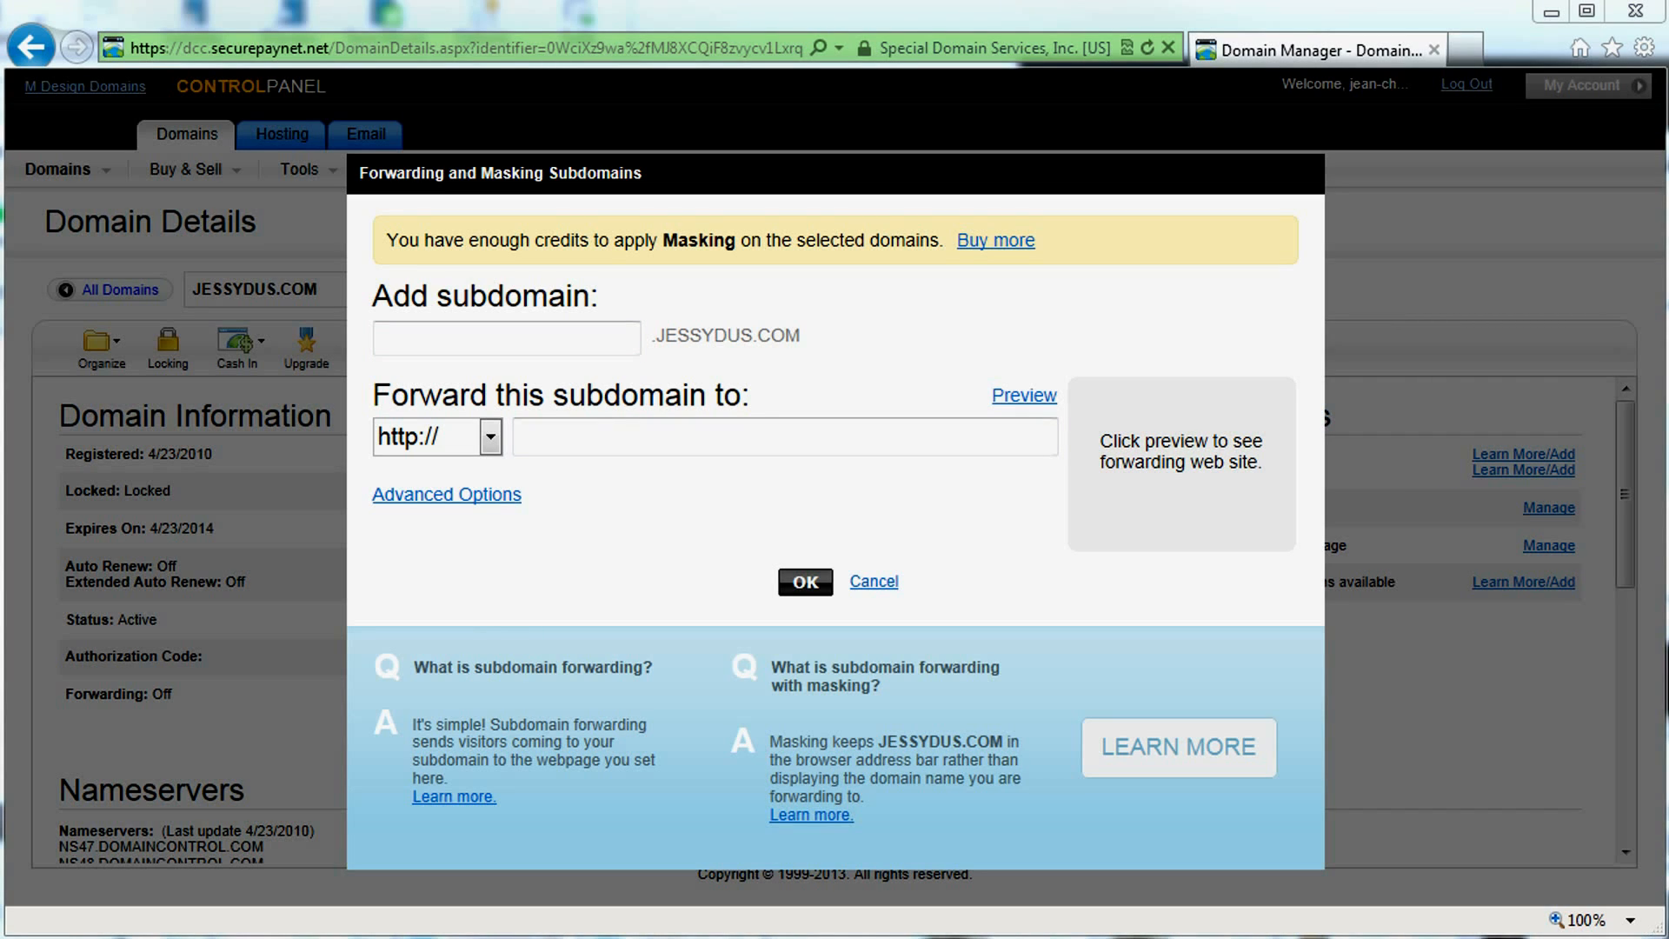
mouse_move(1089, 695)
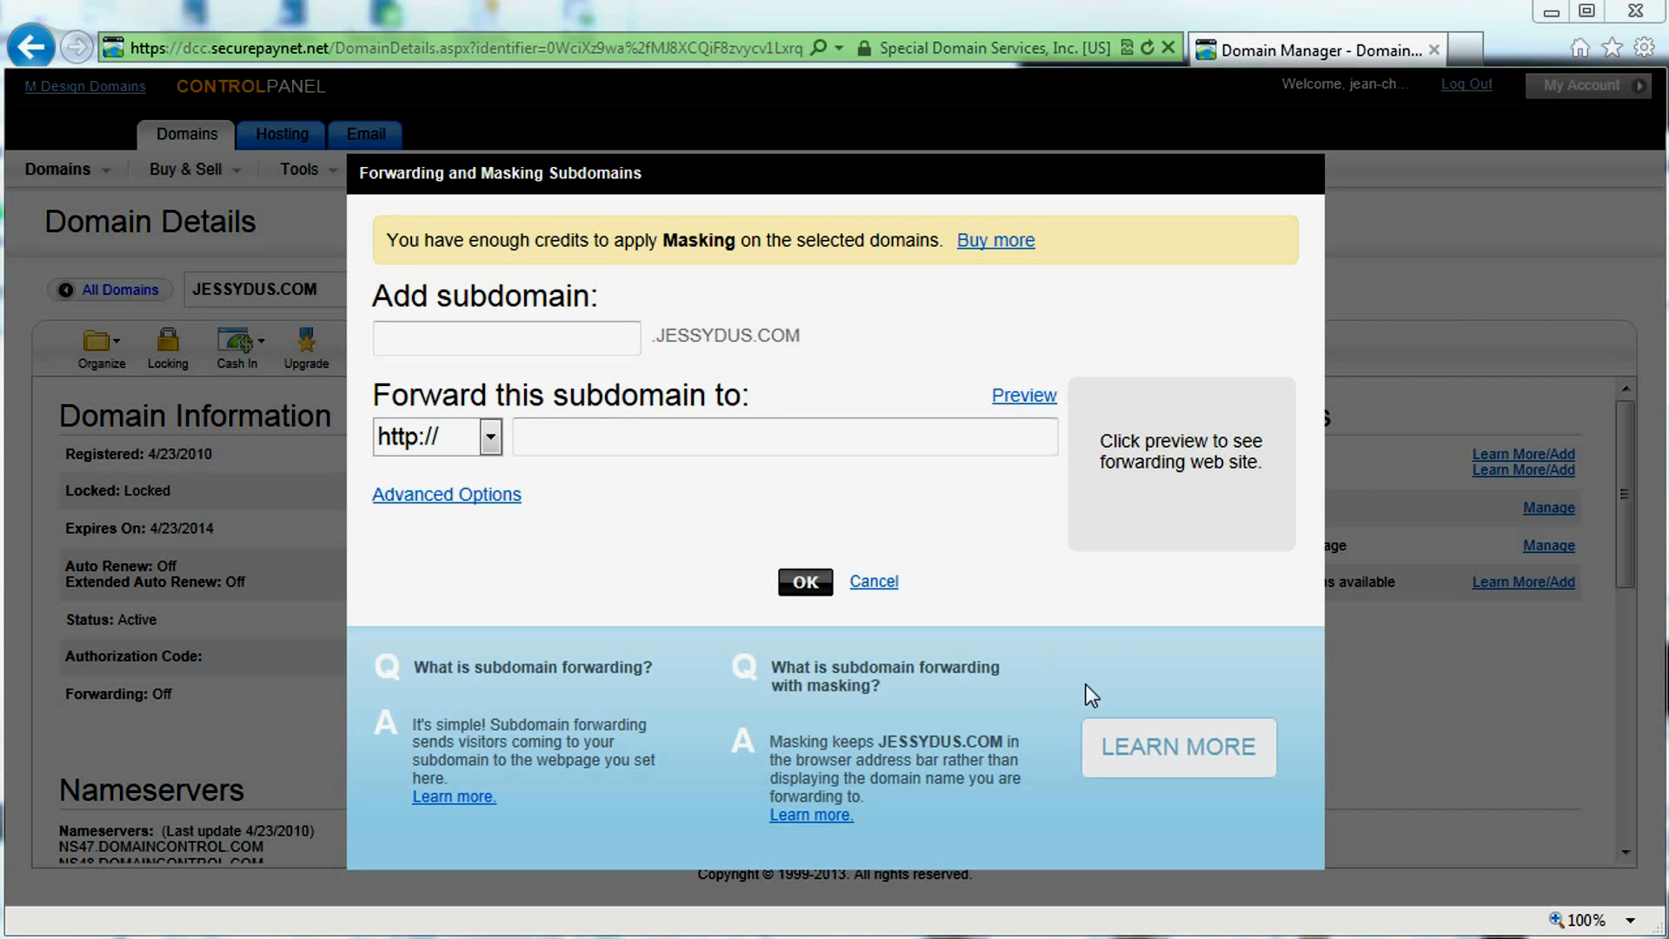
click(506, 337)
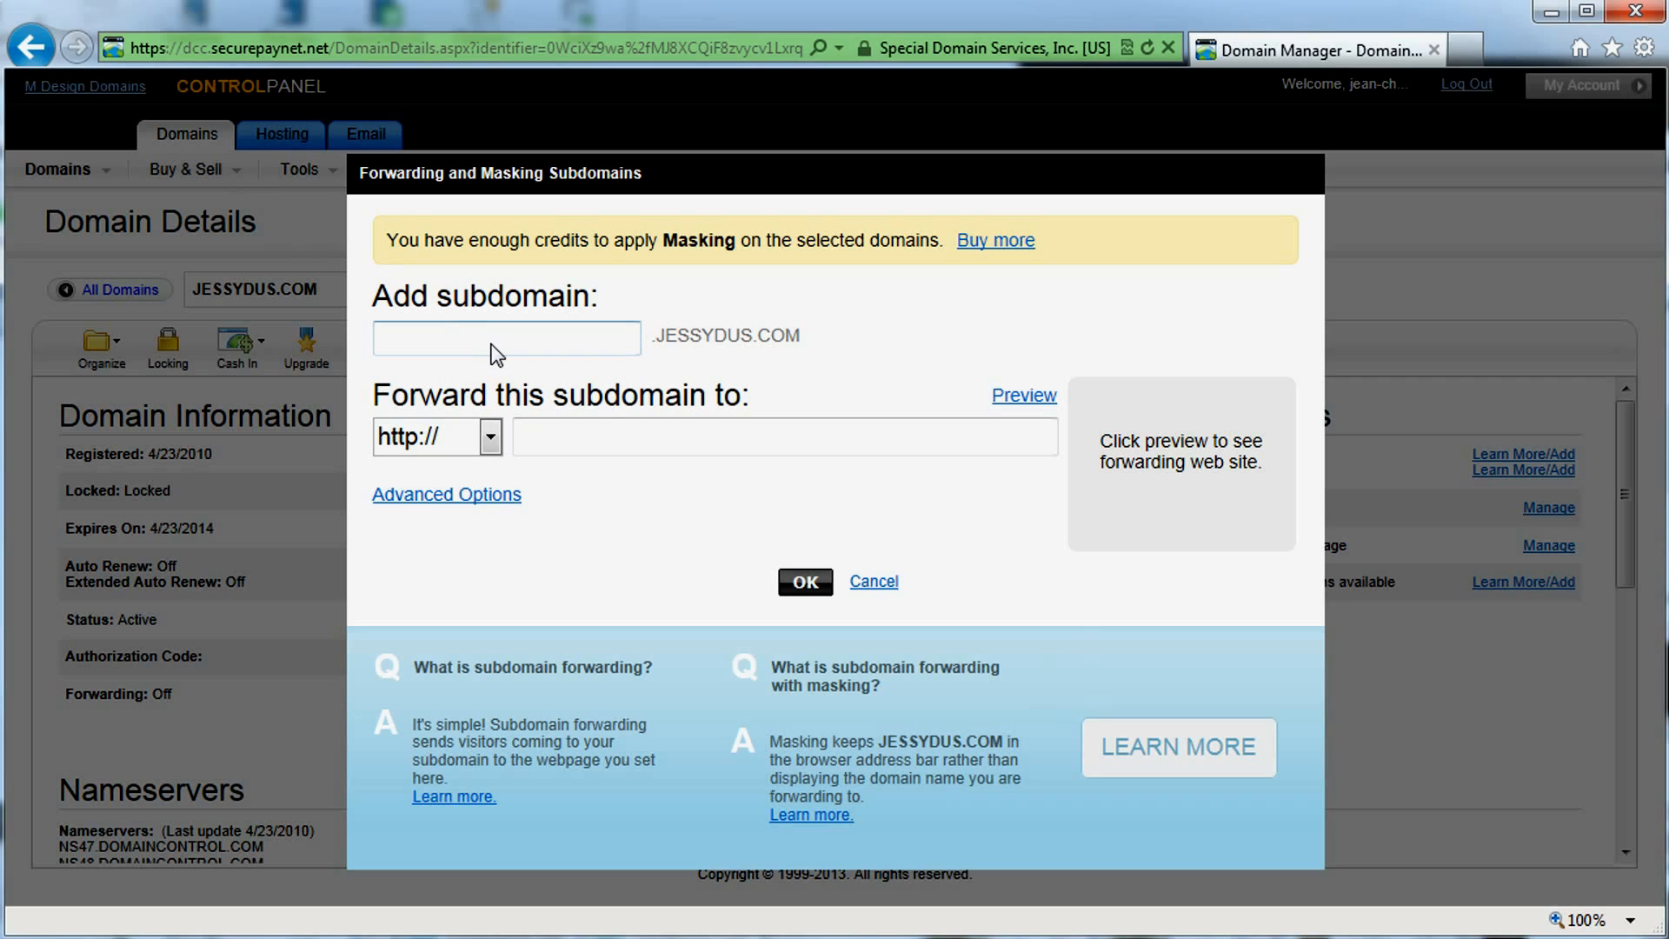
text(black)
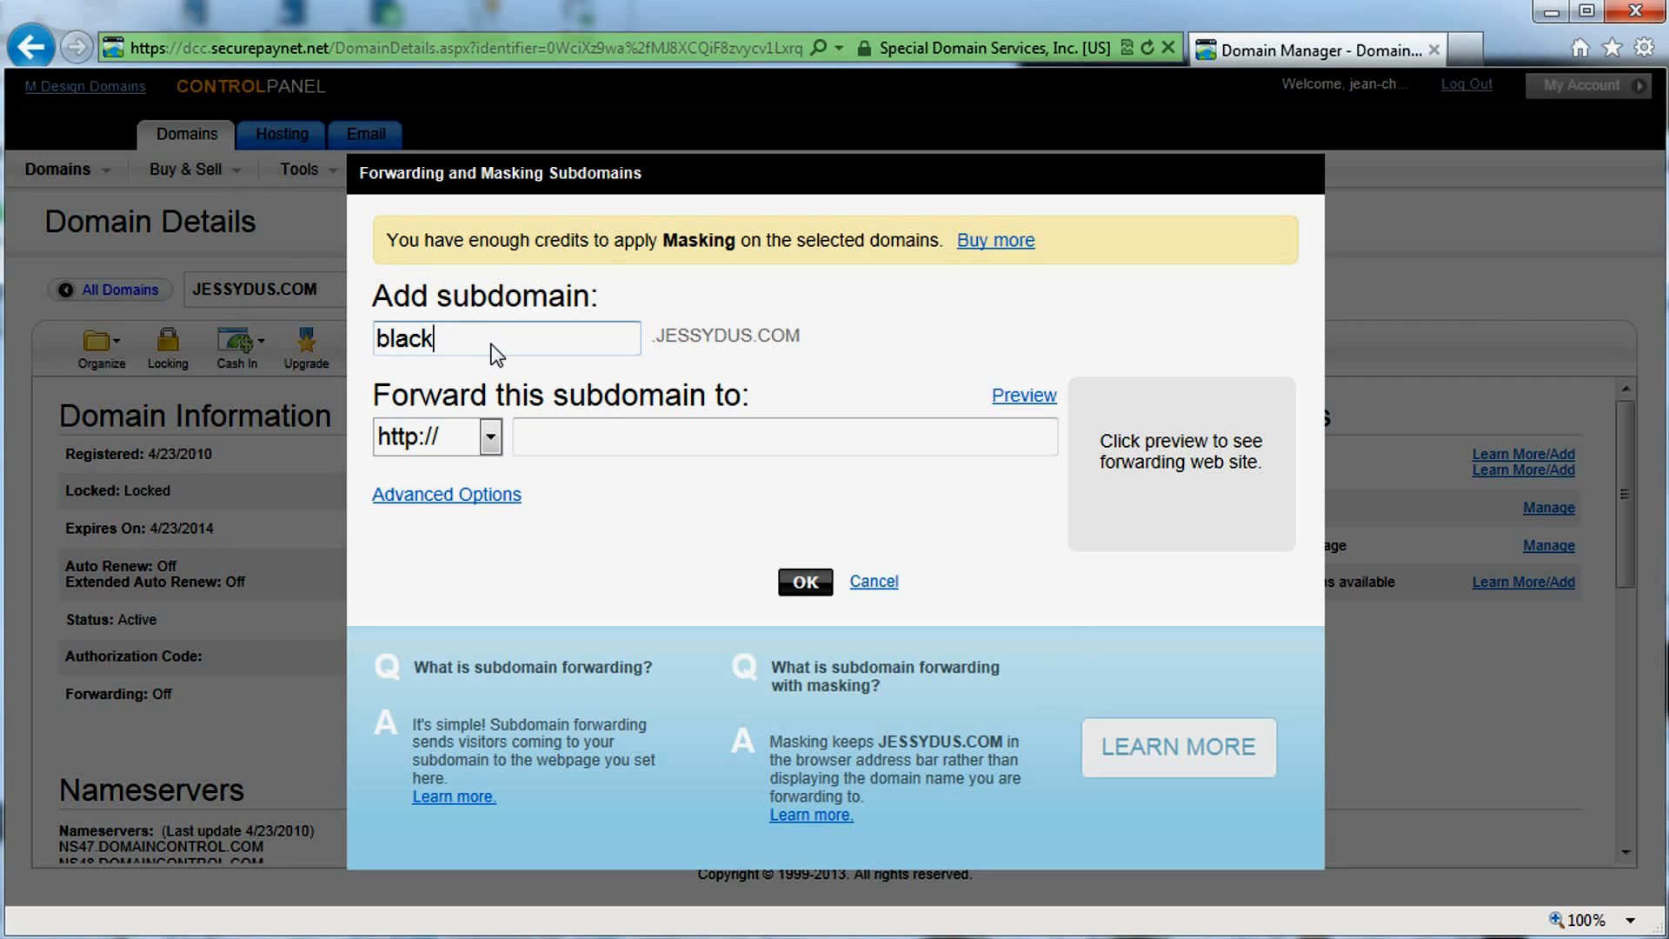
text(wigs)
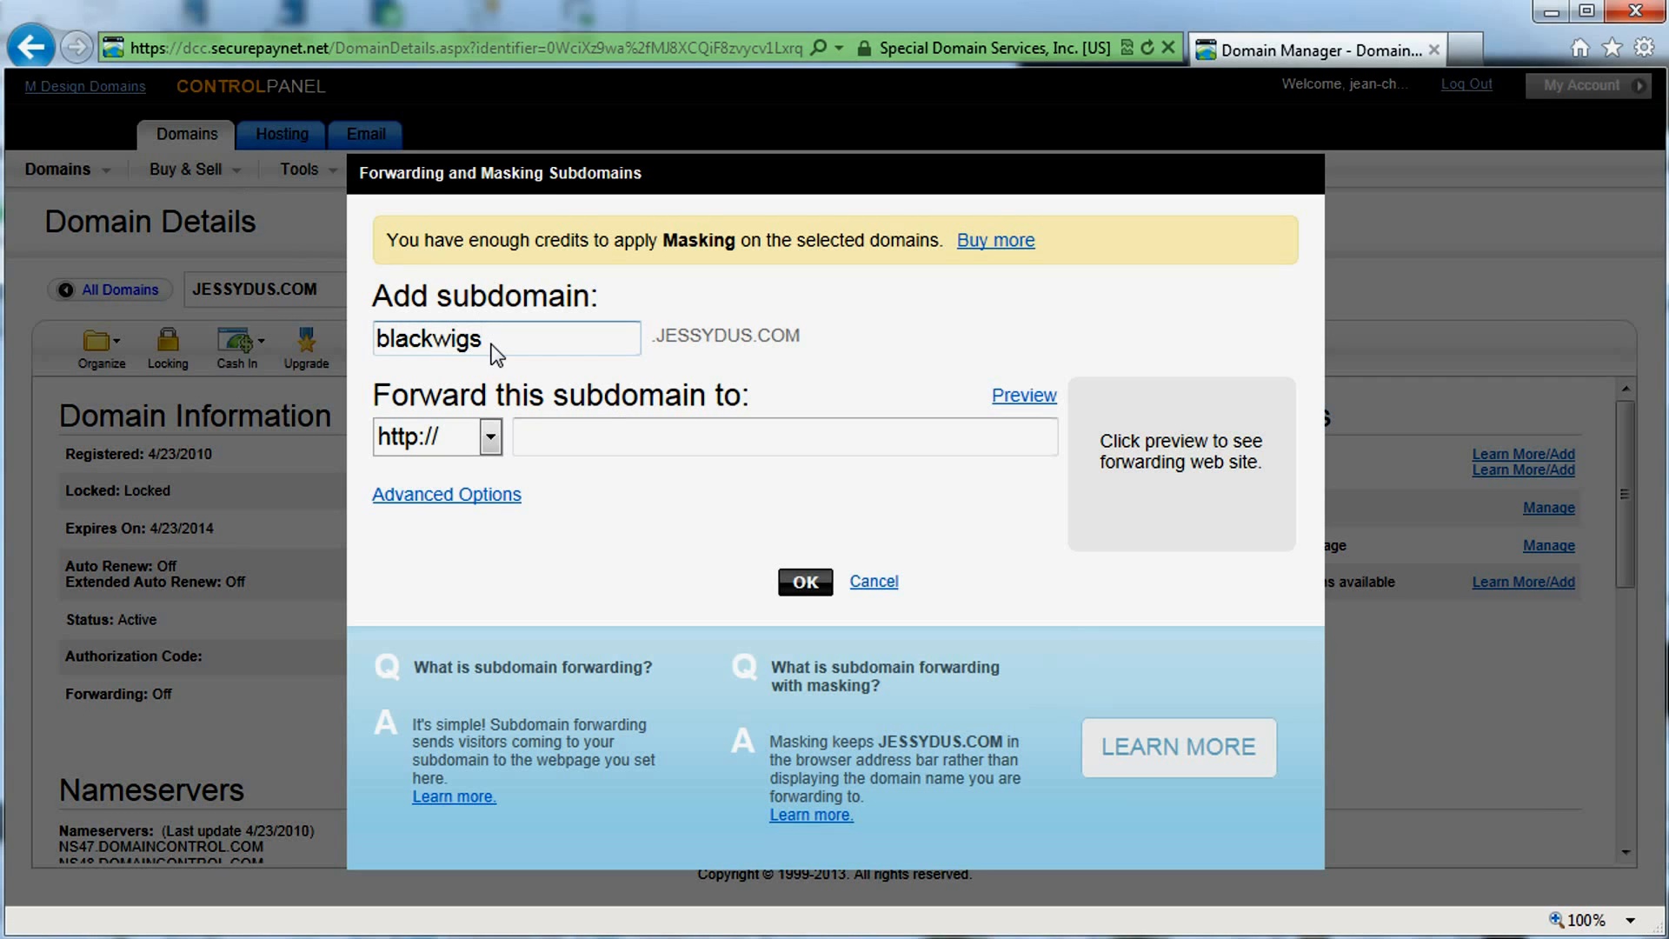
click(383, 337)
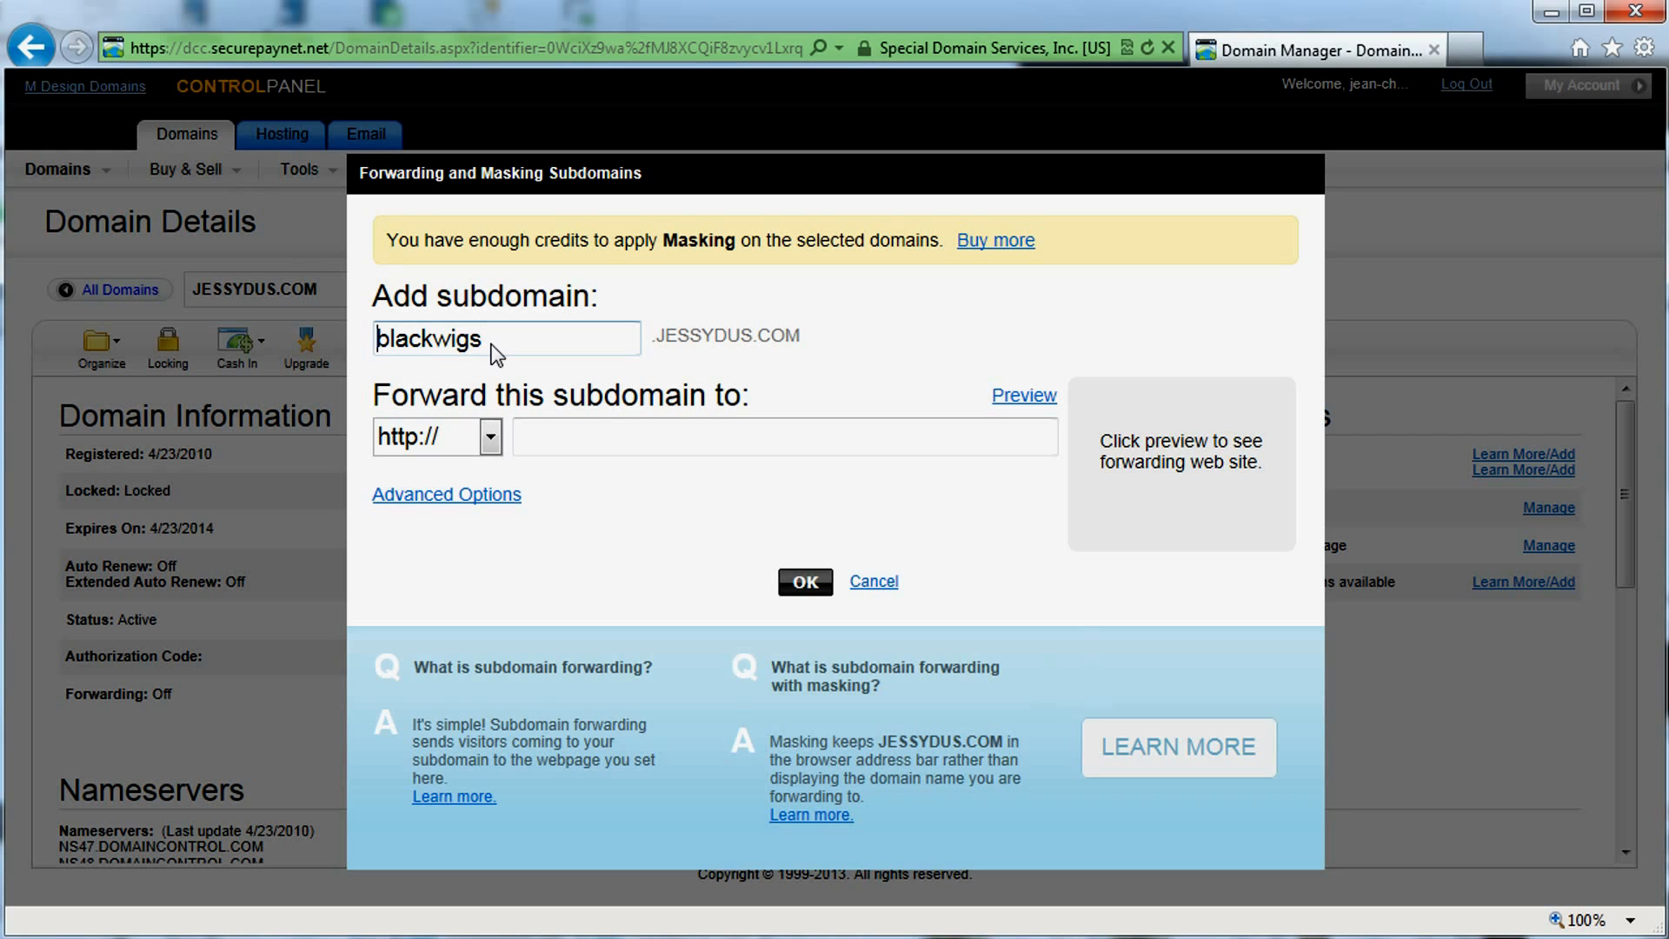
text(www.)
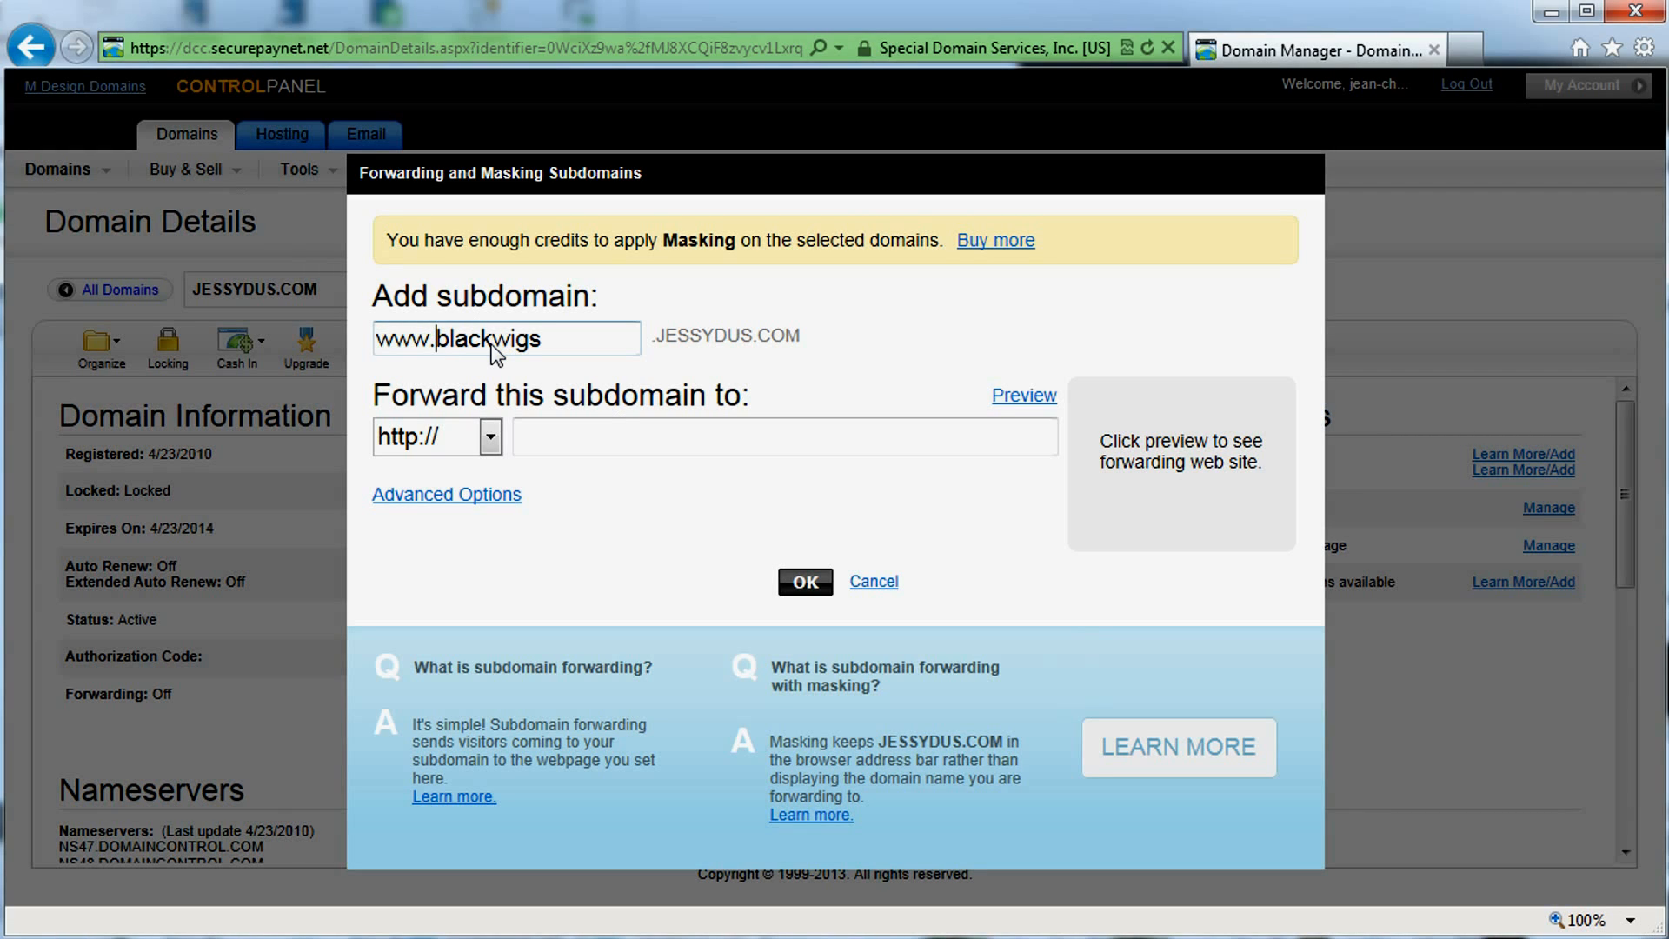
mouse_move(621, 514)
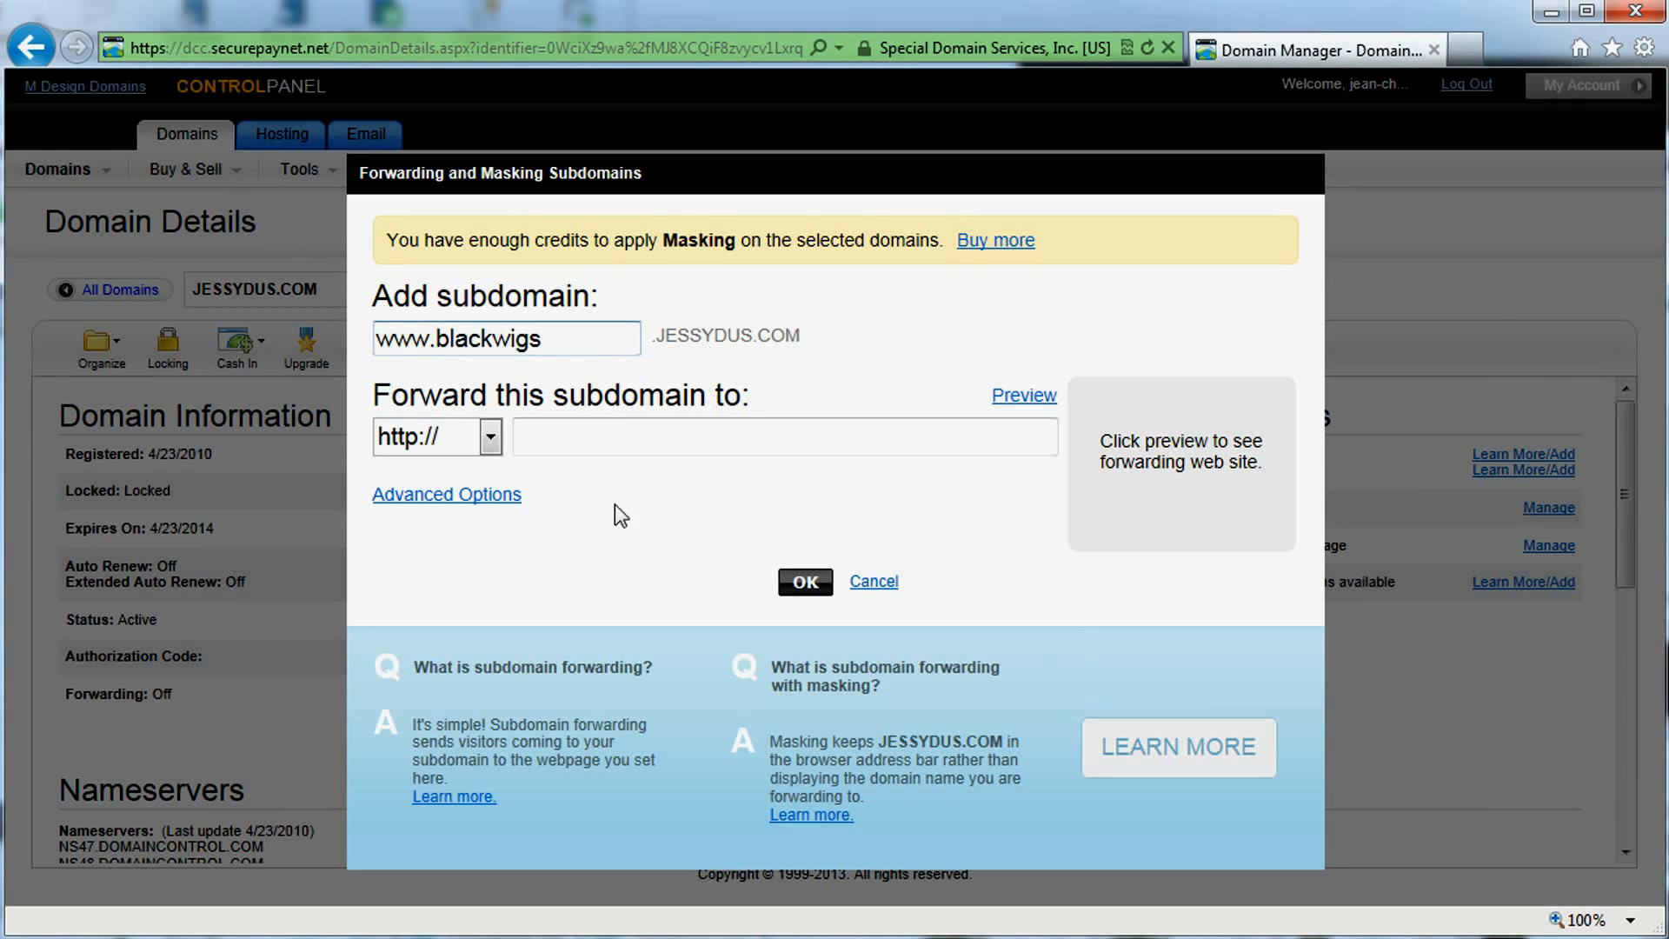
Forward it to the Jessy-Dus Black eBay store URL, preview the page and save
text(4010&_sid=1008463530&_trksid=p4634.c0.m322)
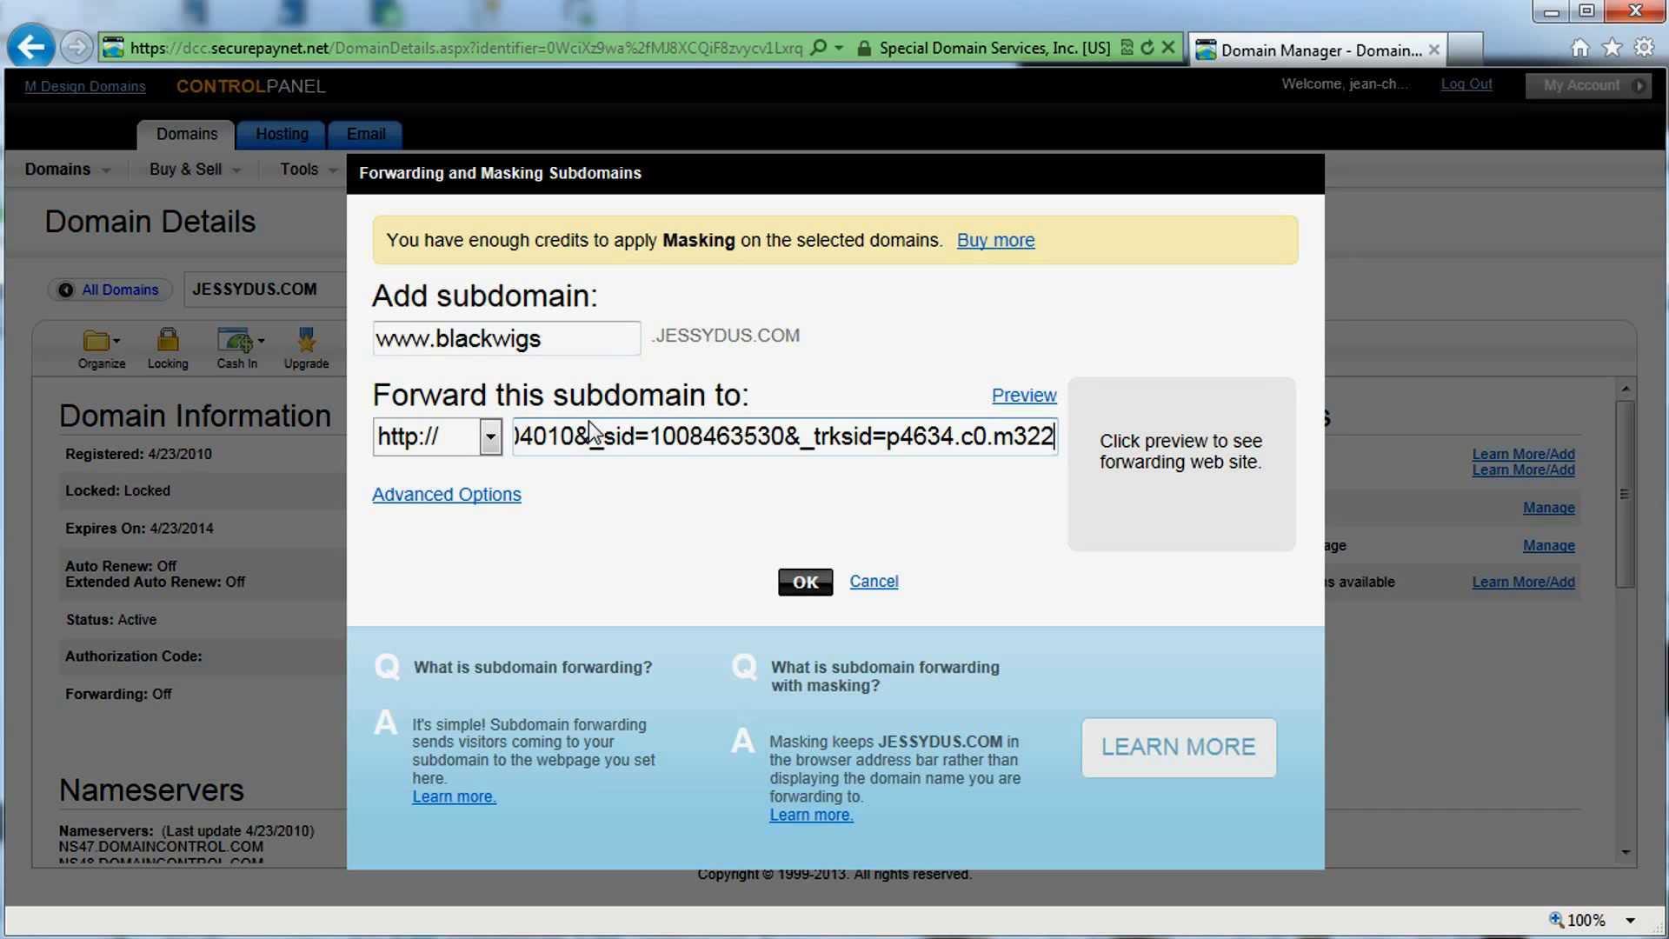
click(782, 436)
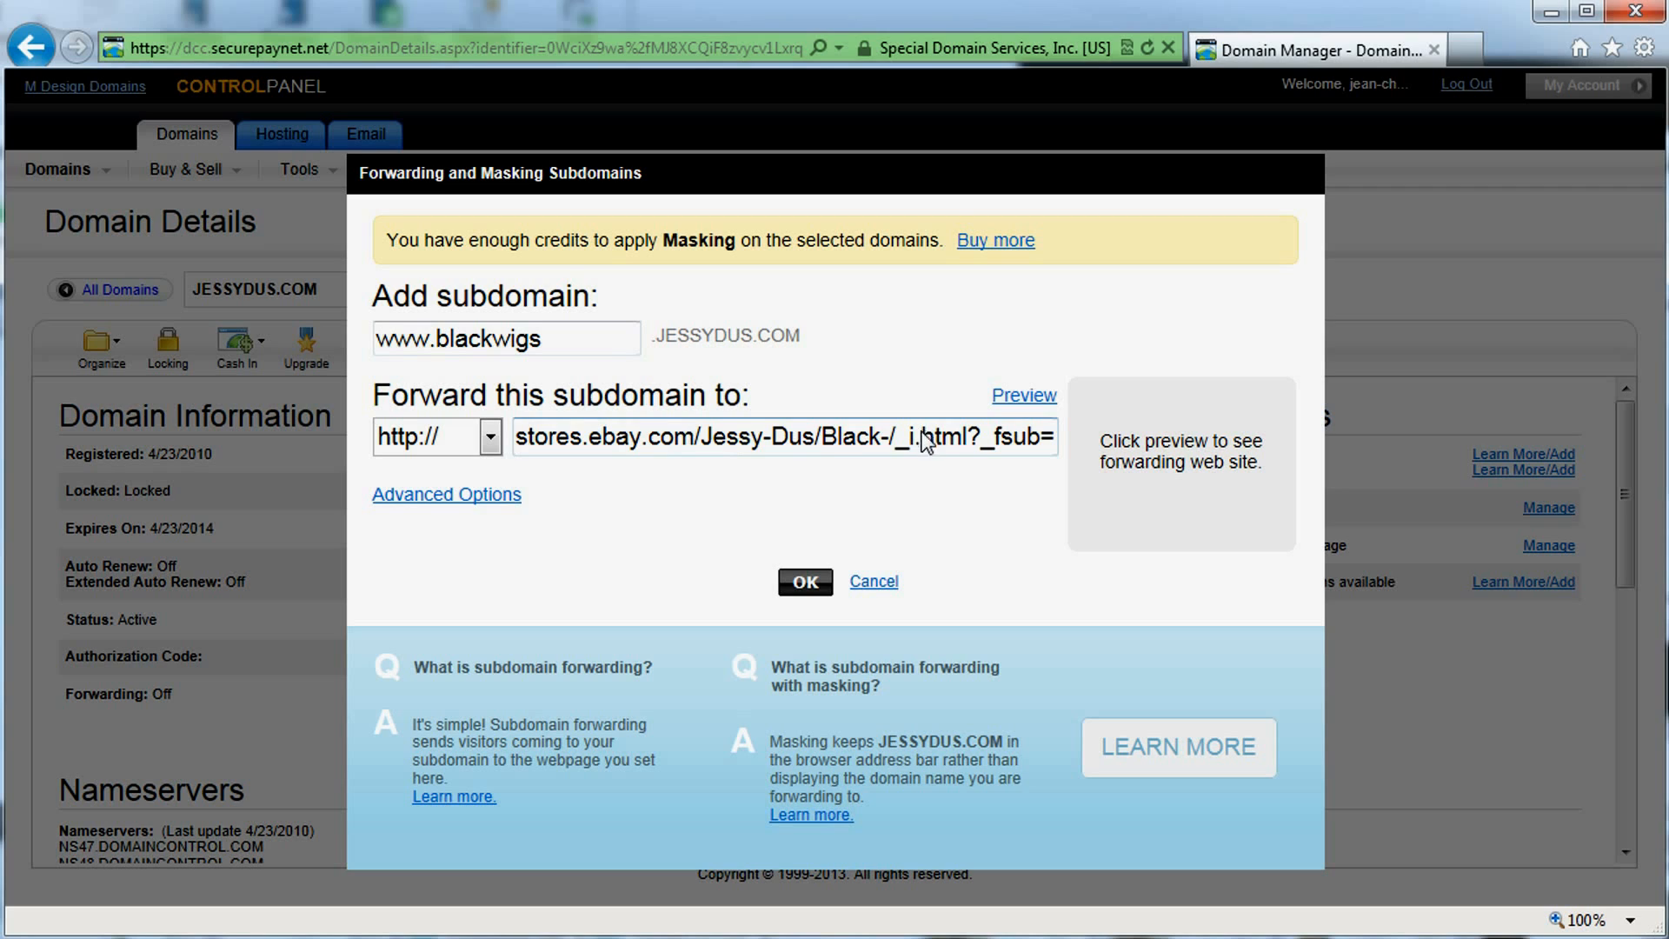
click(1022, 394)
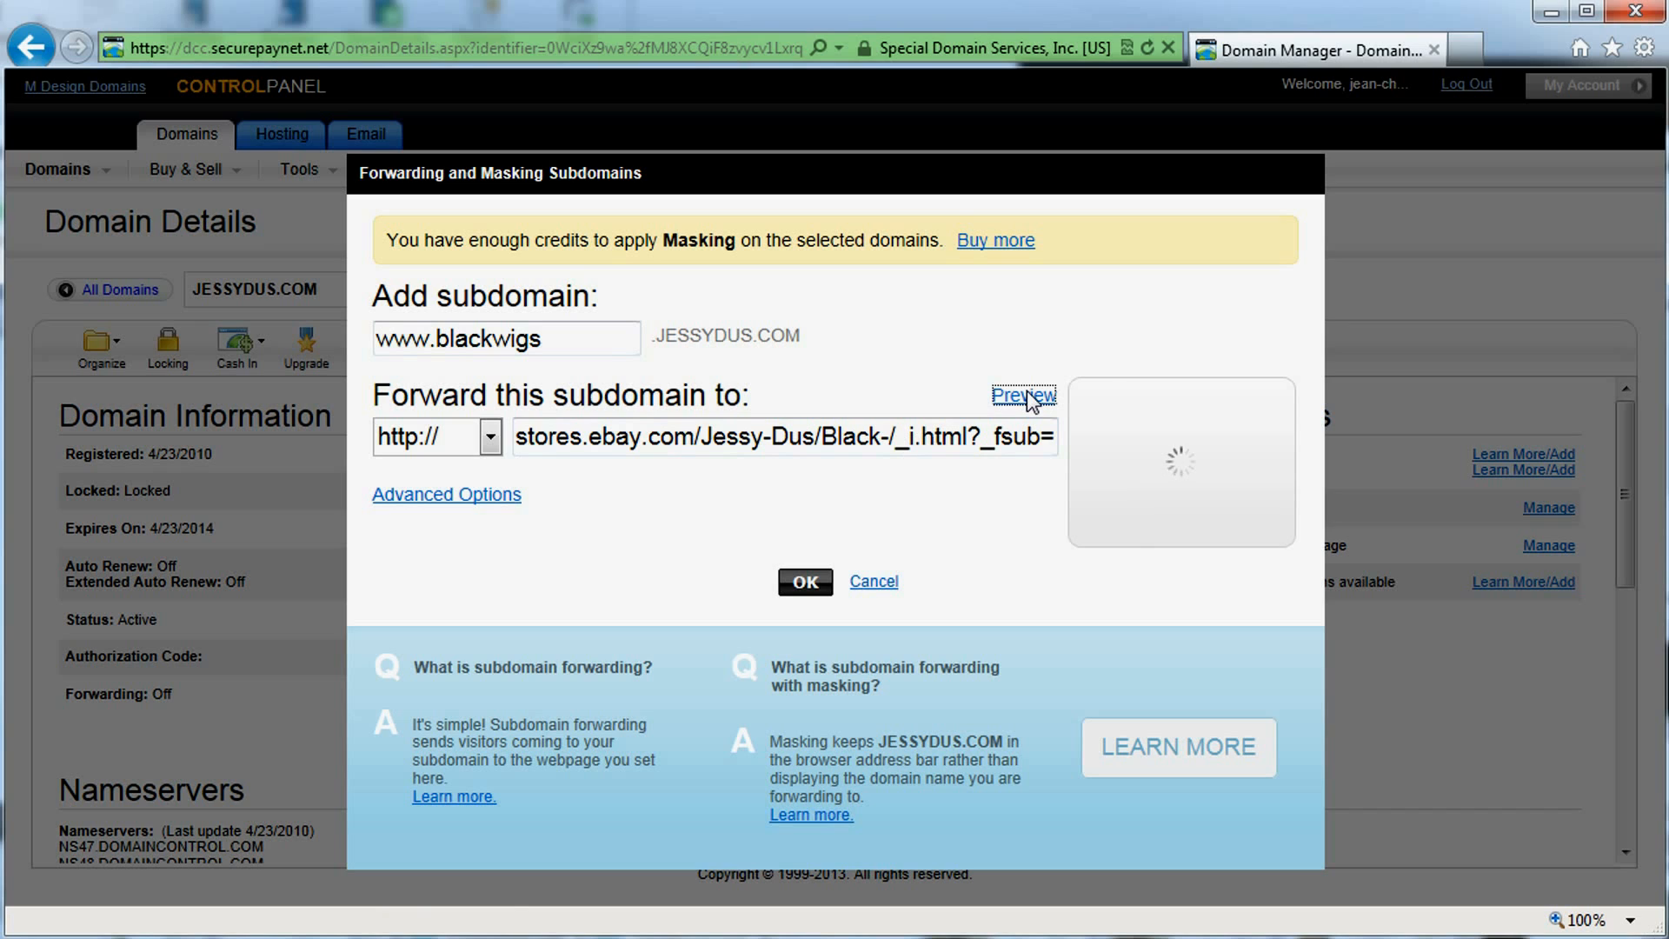
click(1021, 394)
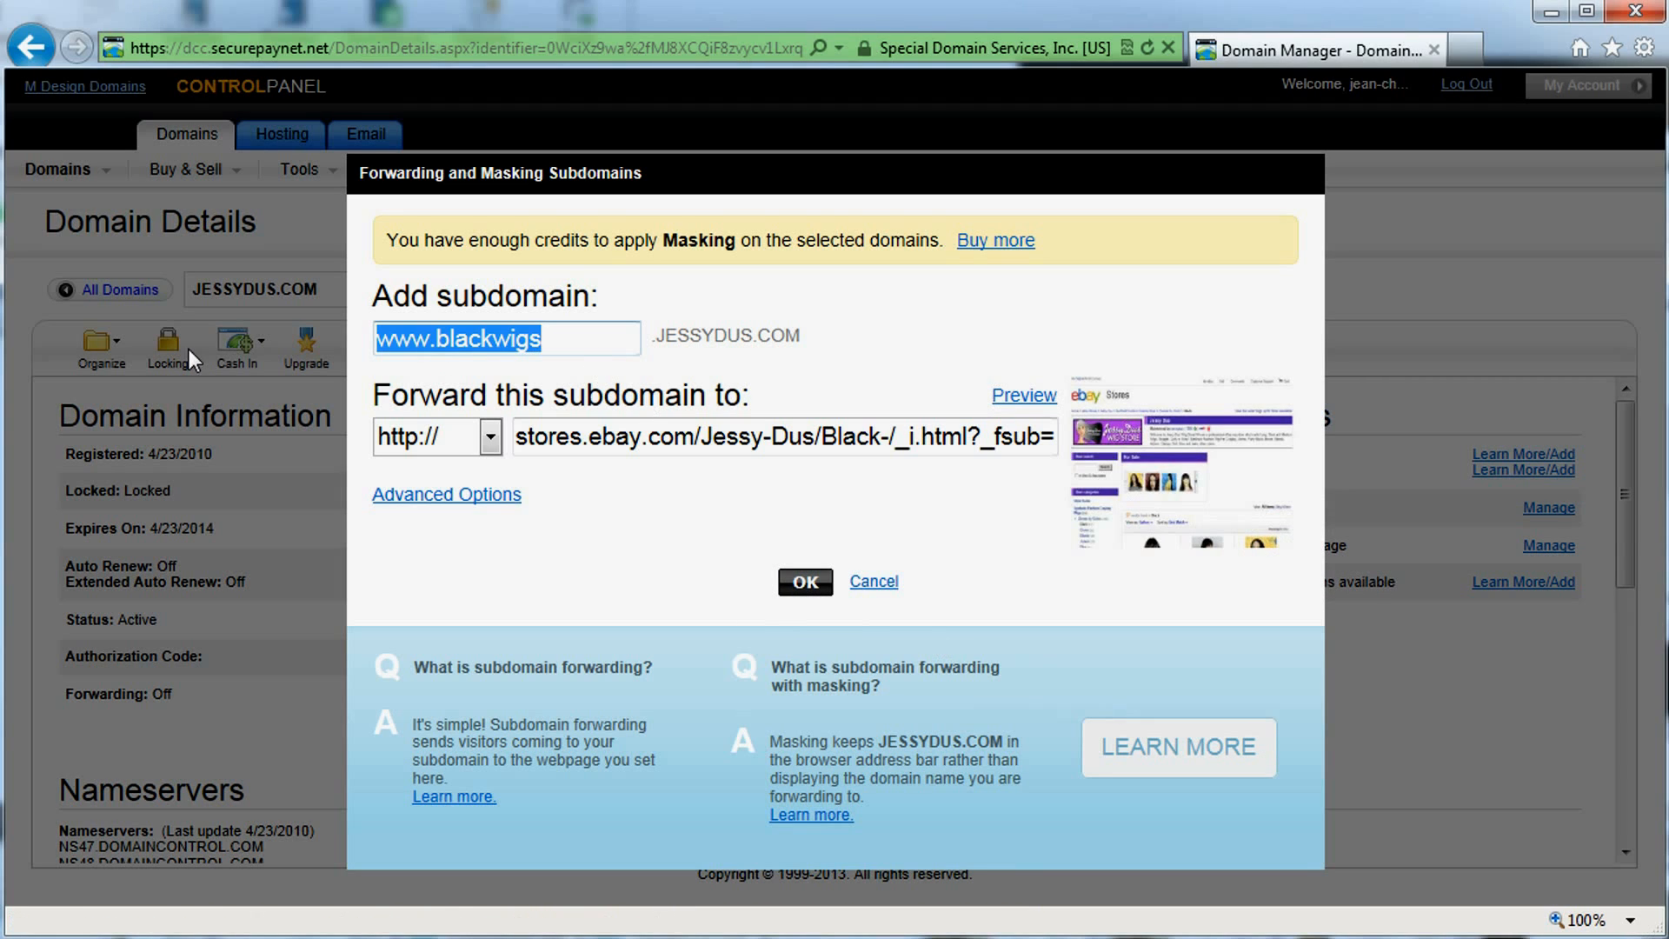
click(803, 582)
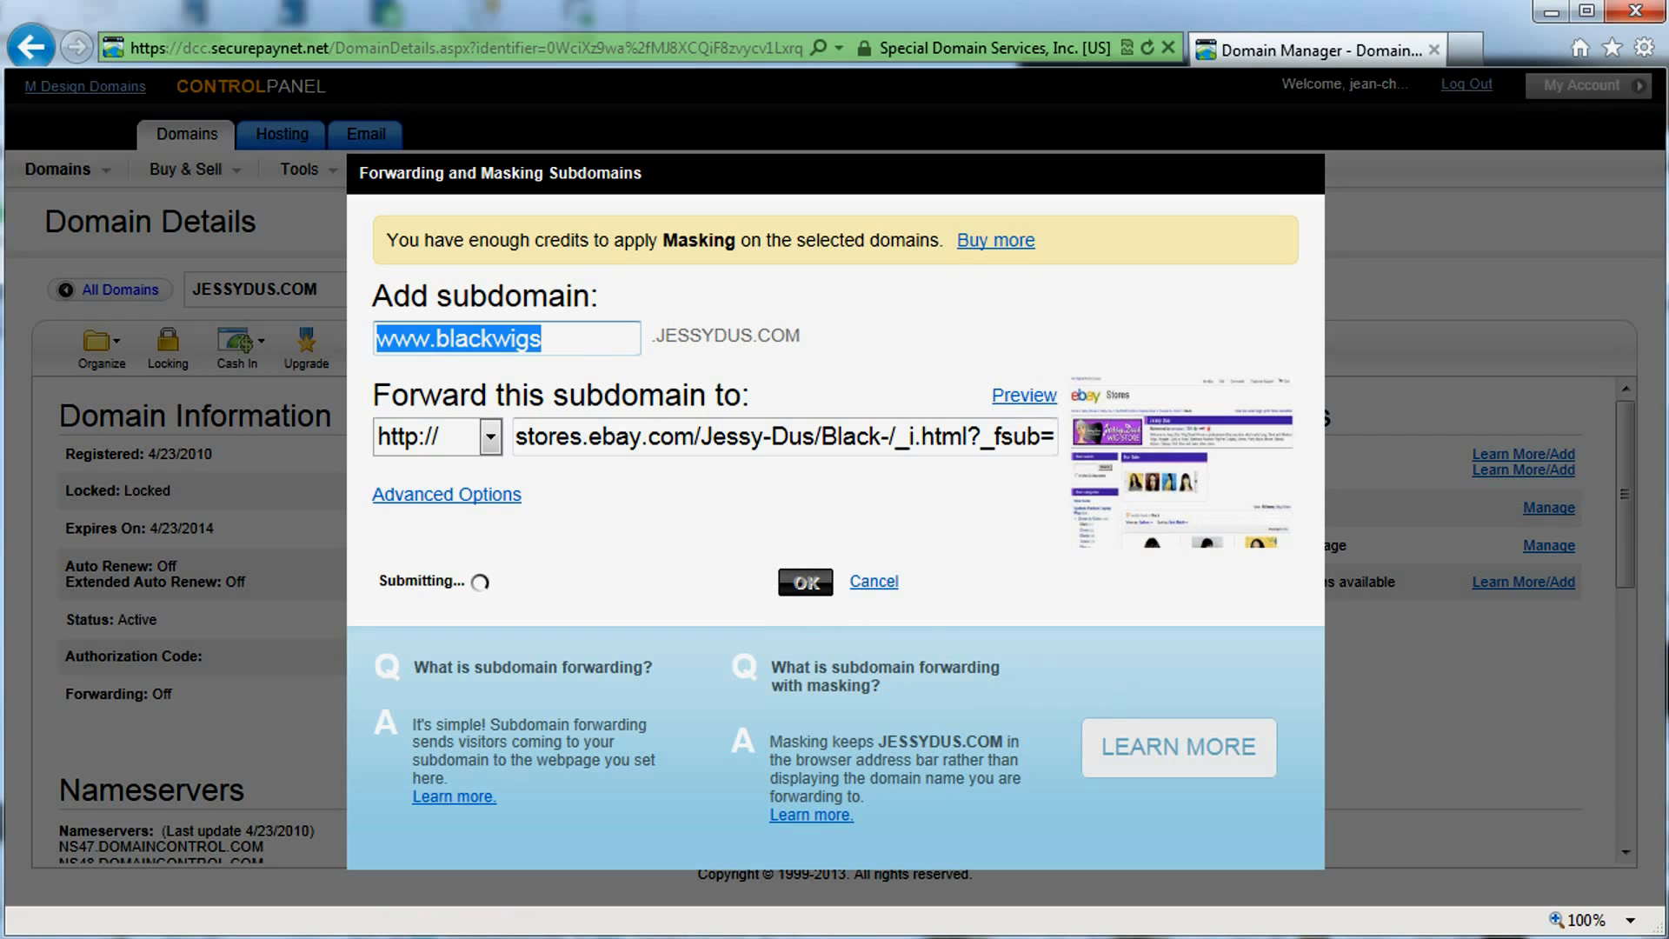
click(803, 581)
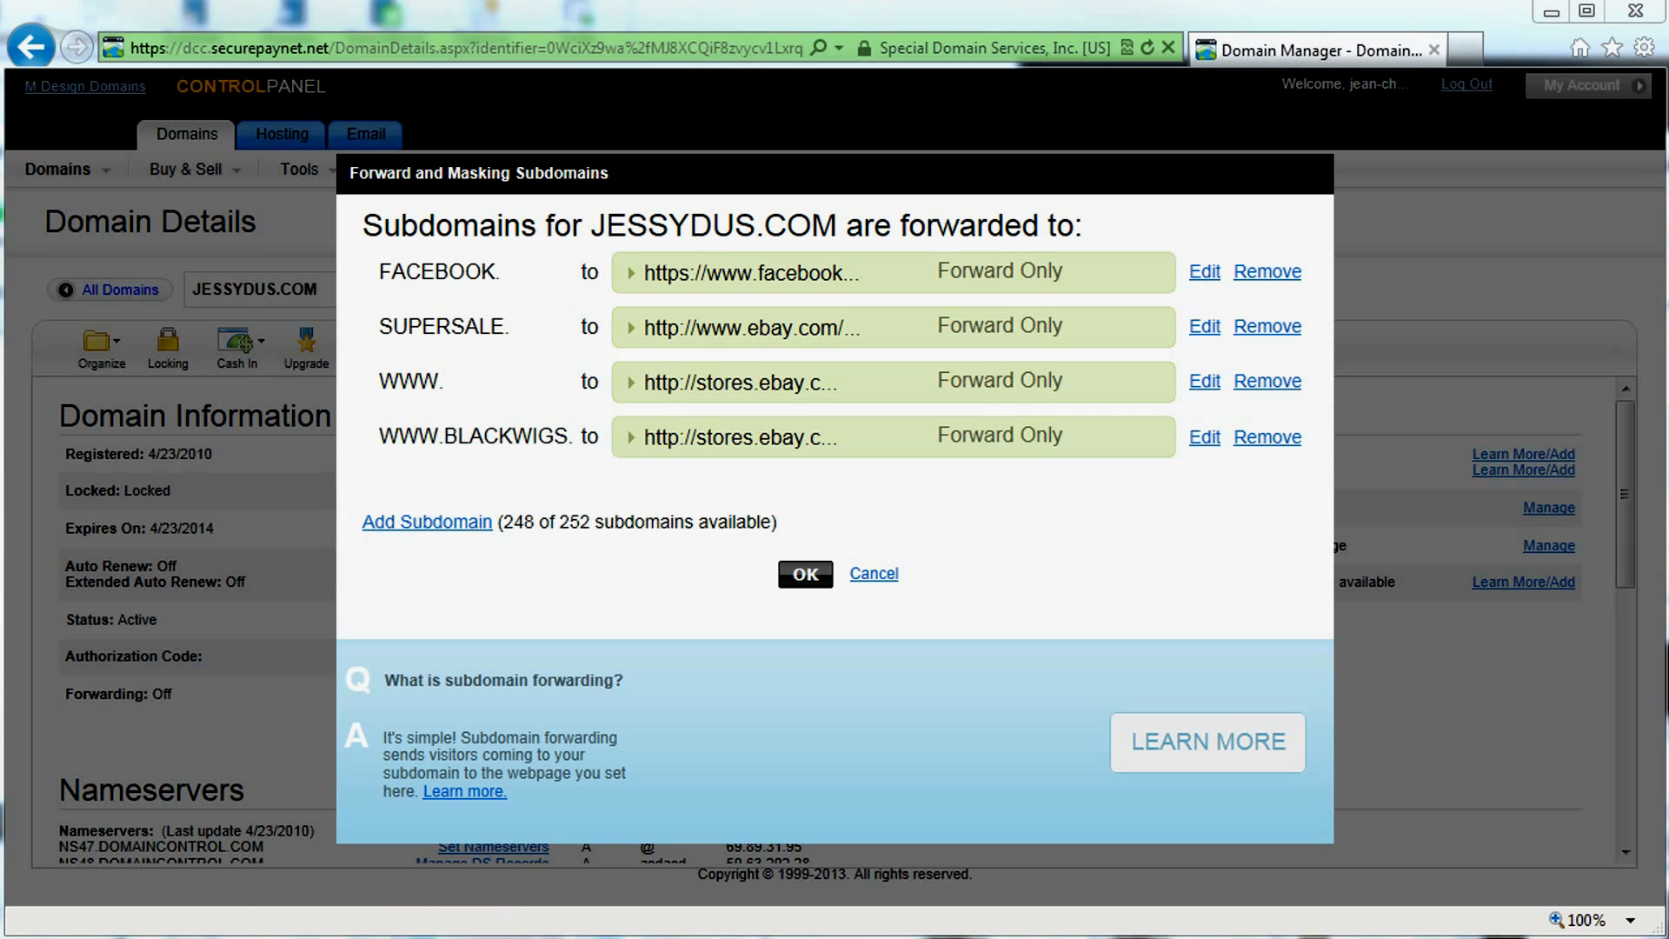
click(426, 521)
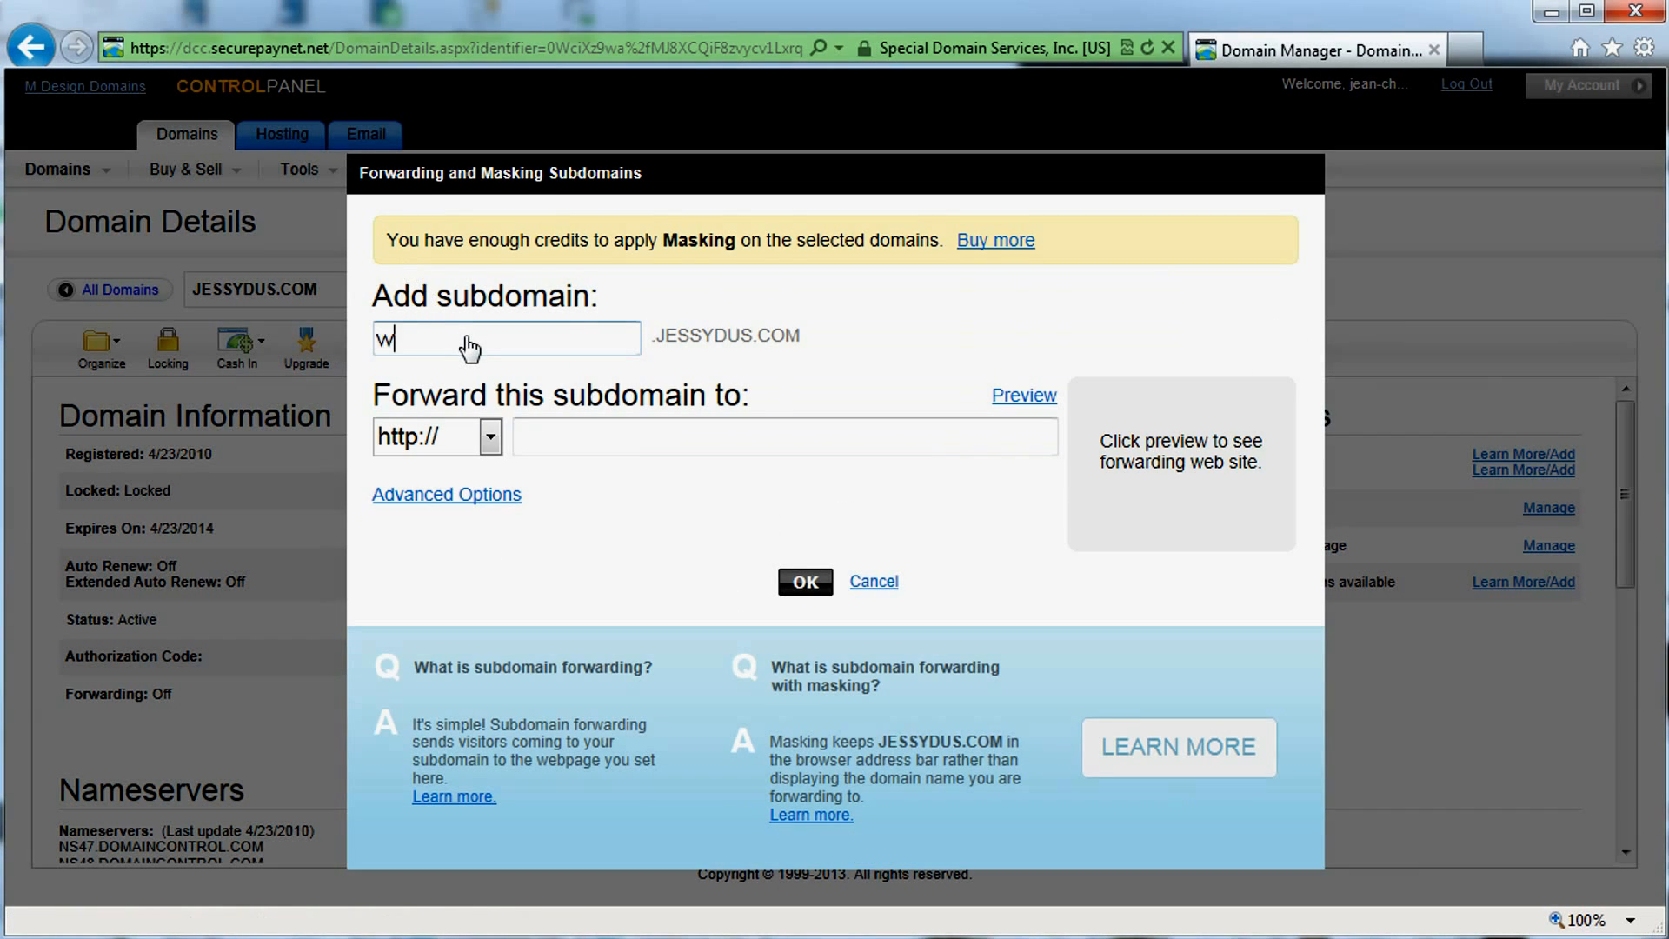
text(ww.)
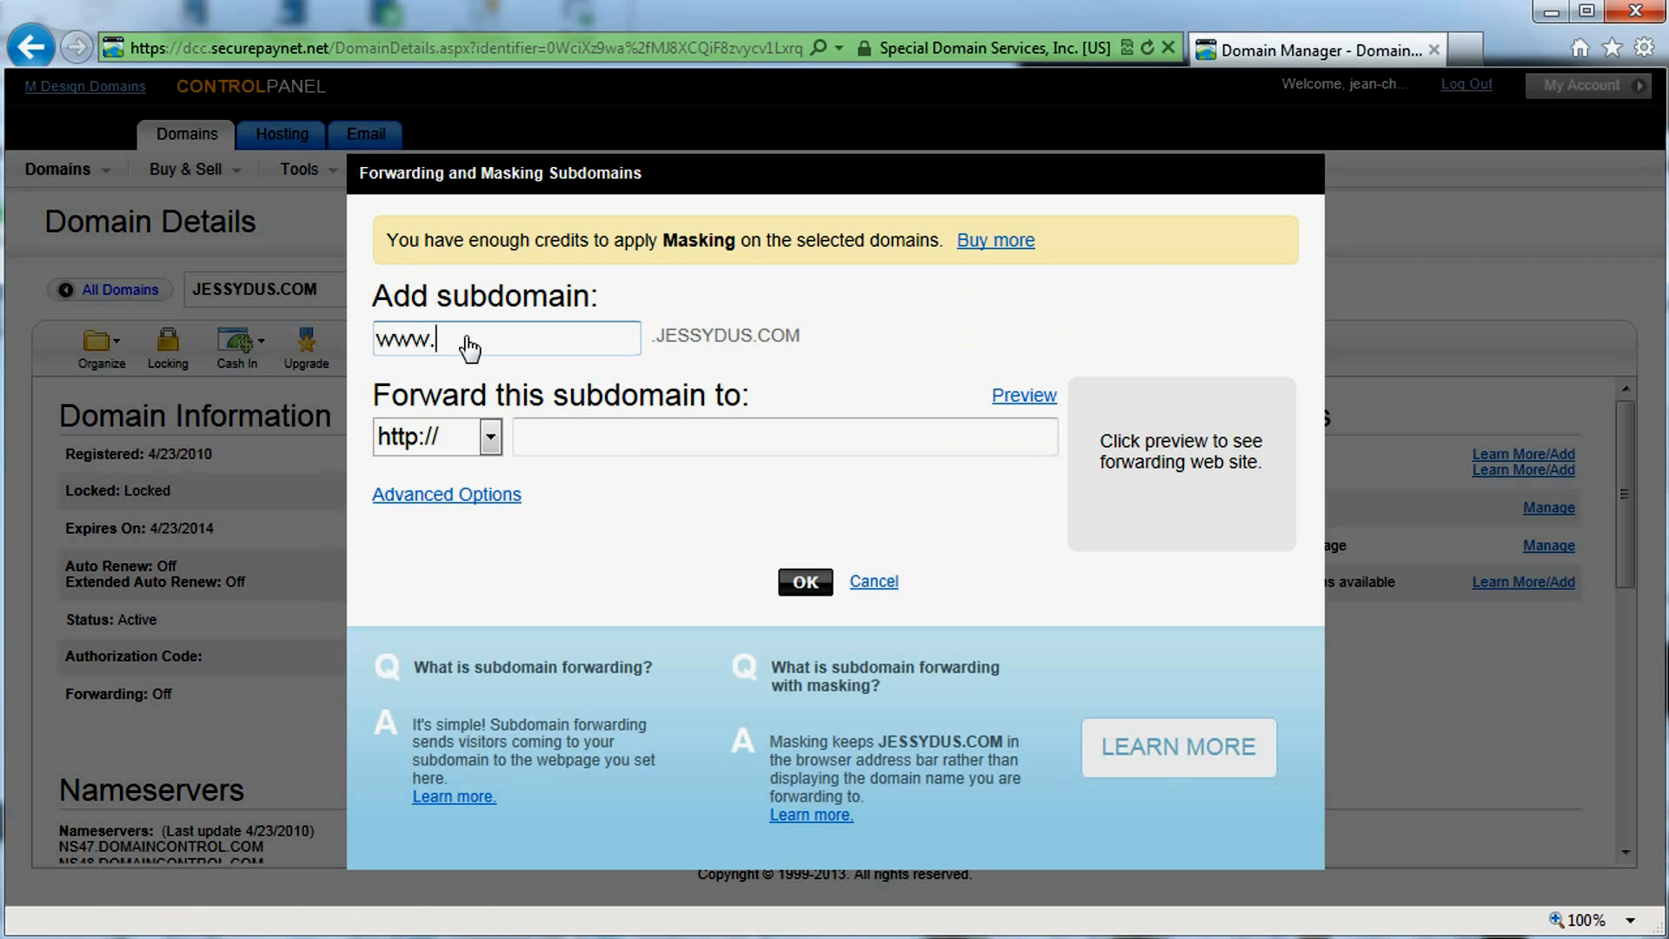
text(yellow)
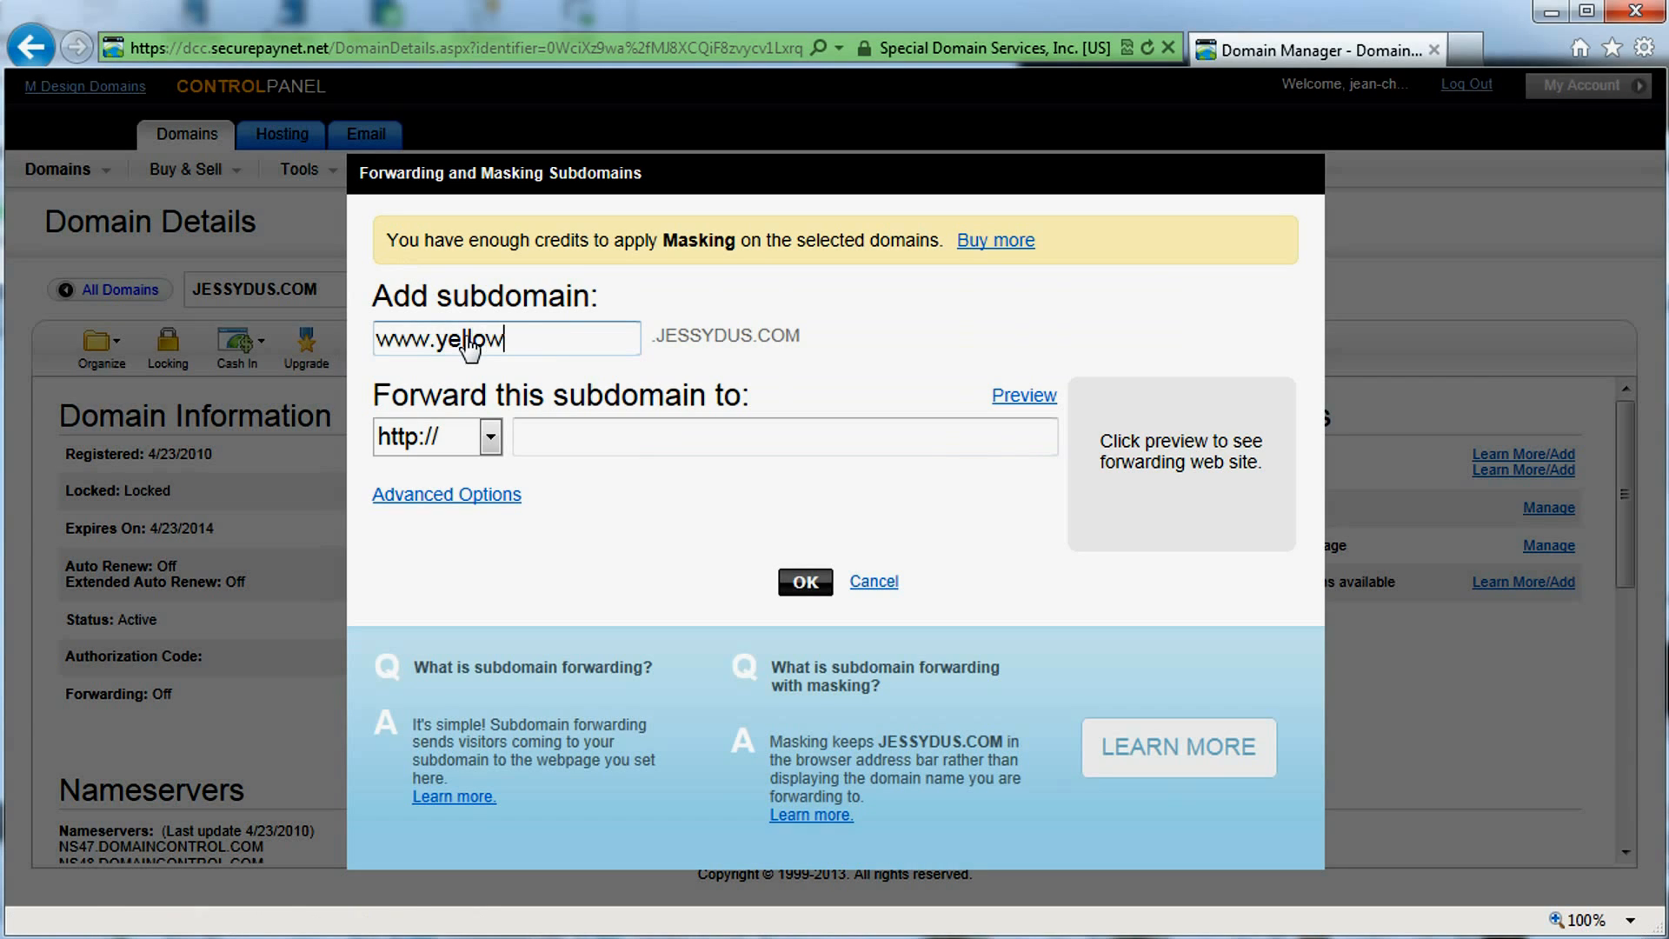
text(wigs)
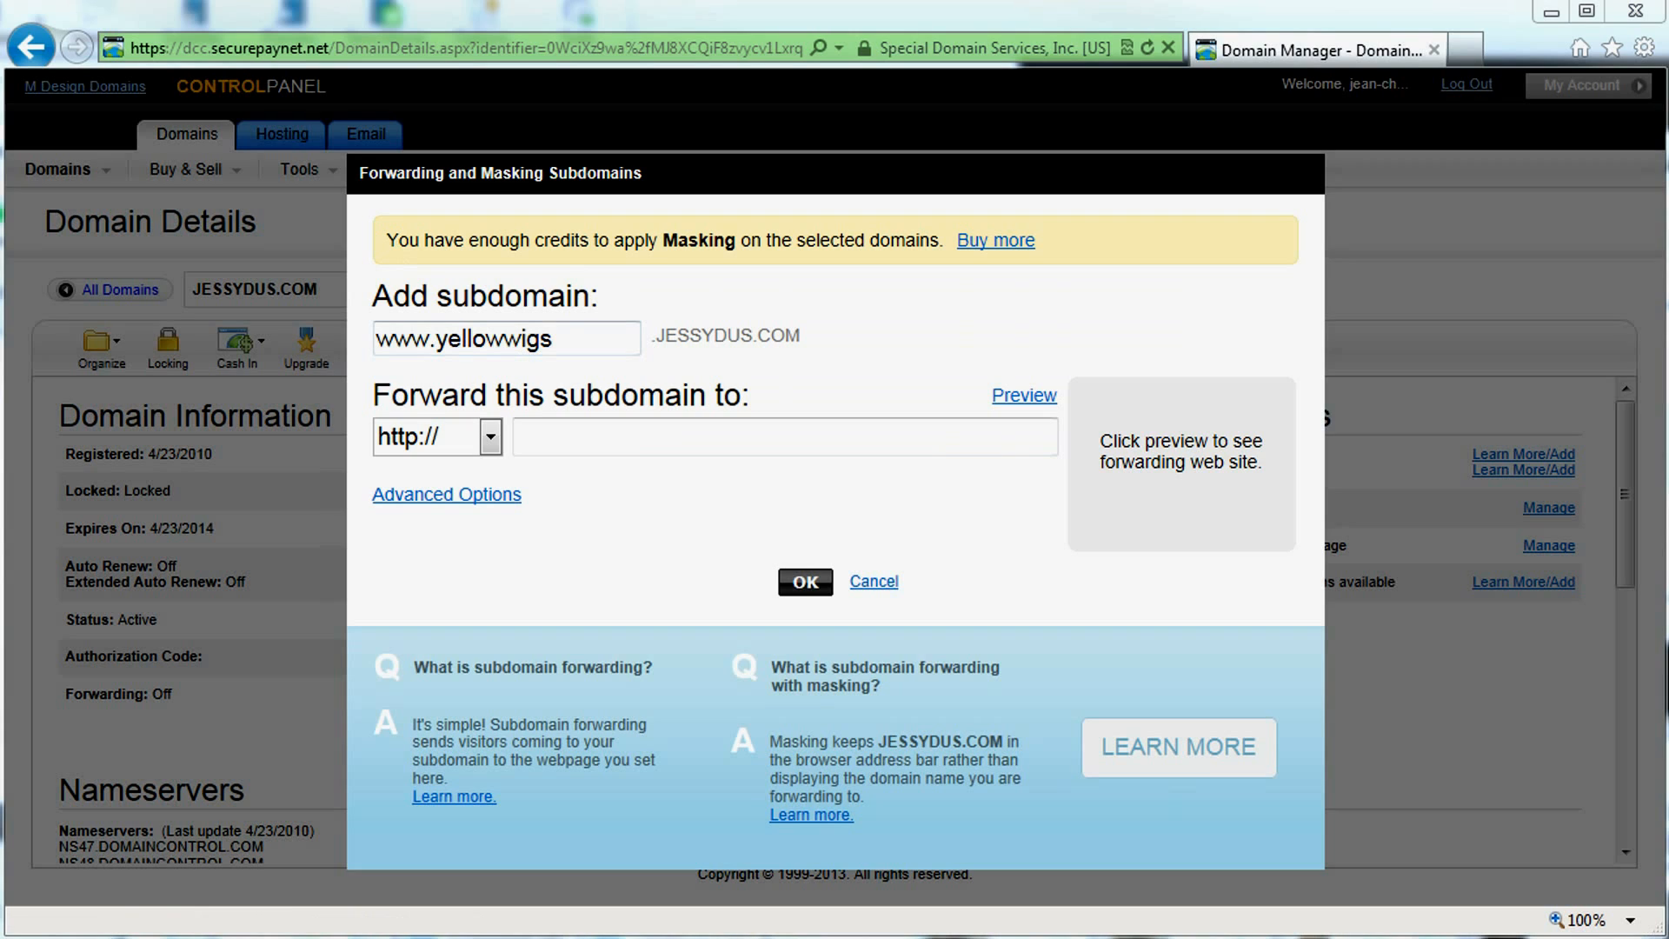
text(03010&_sid=1008463530&_trksid=p4634.c0.m322)
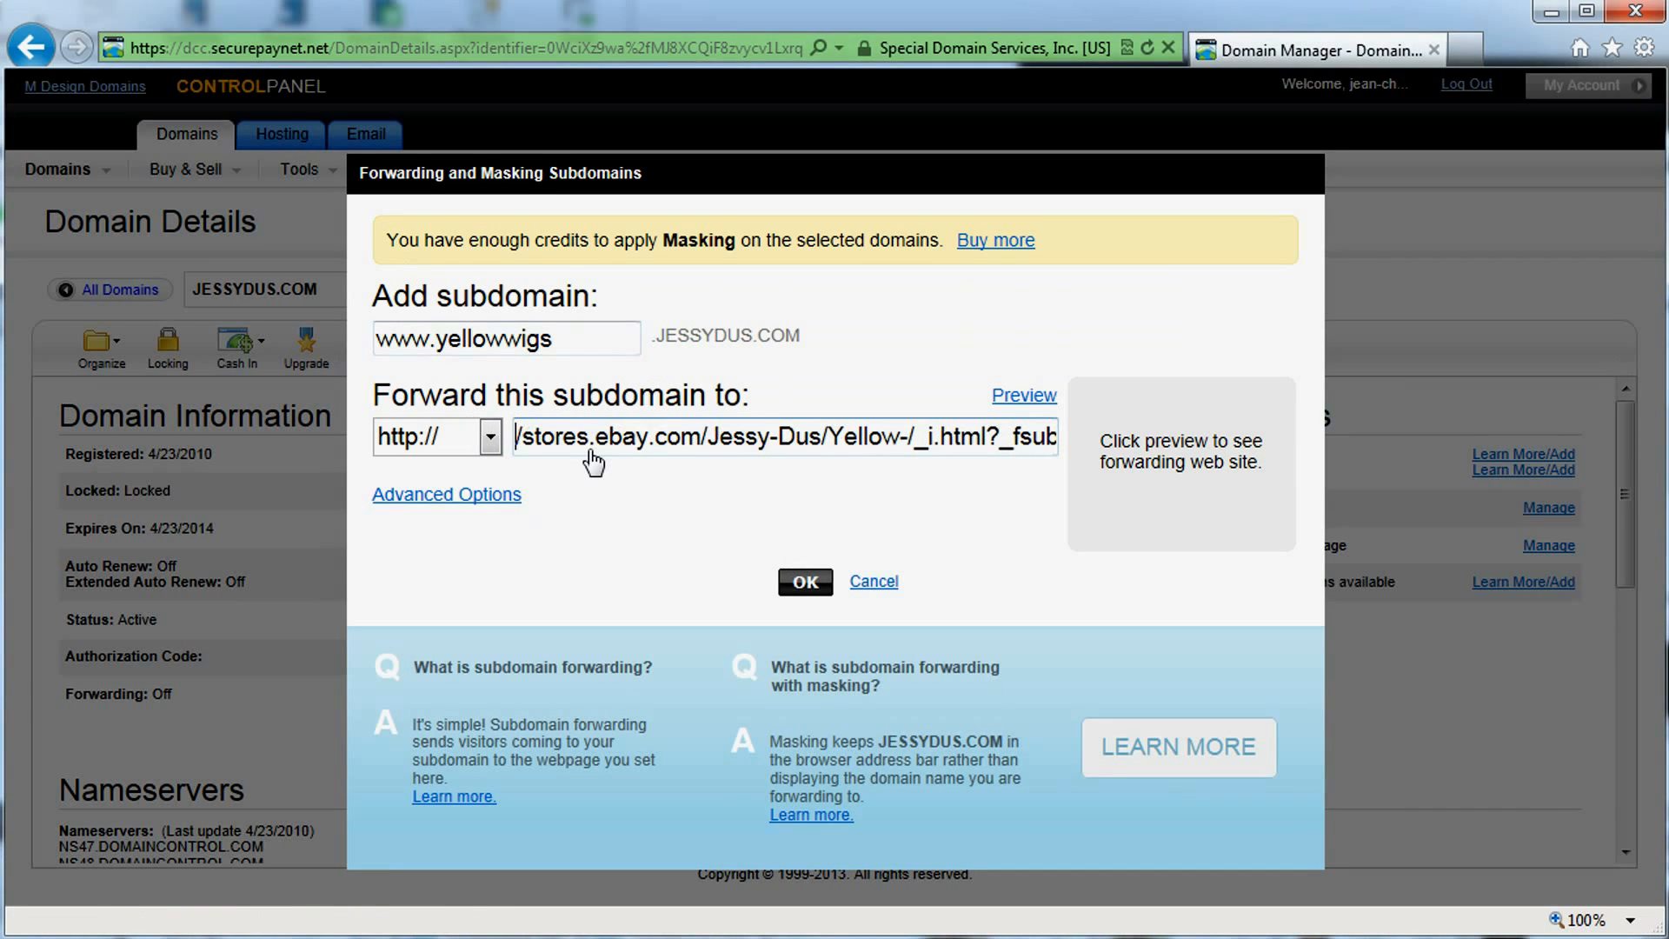
Preview the Yellow eBay store destination and save the yellowwigs forward
click(1022, 394)
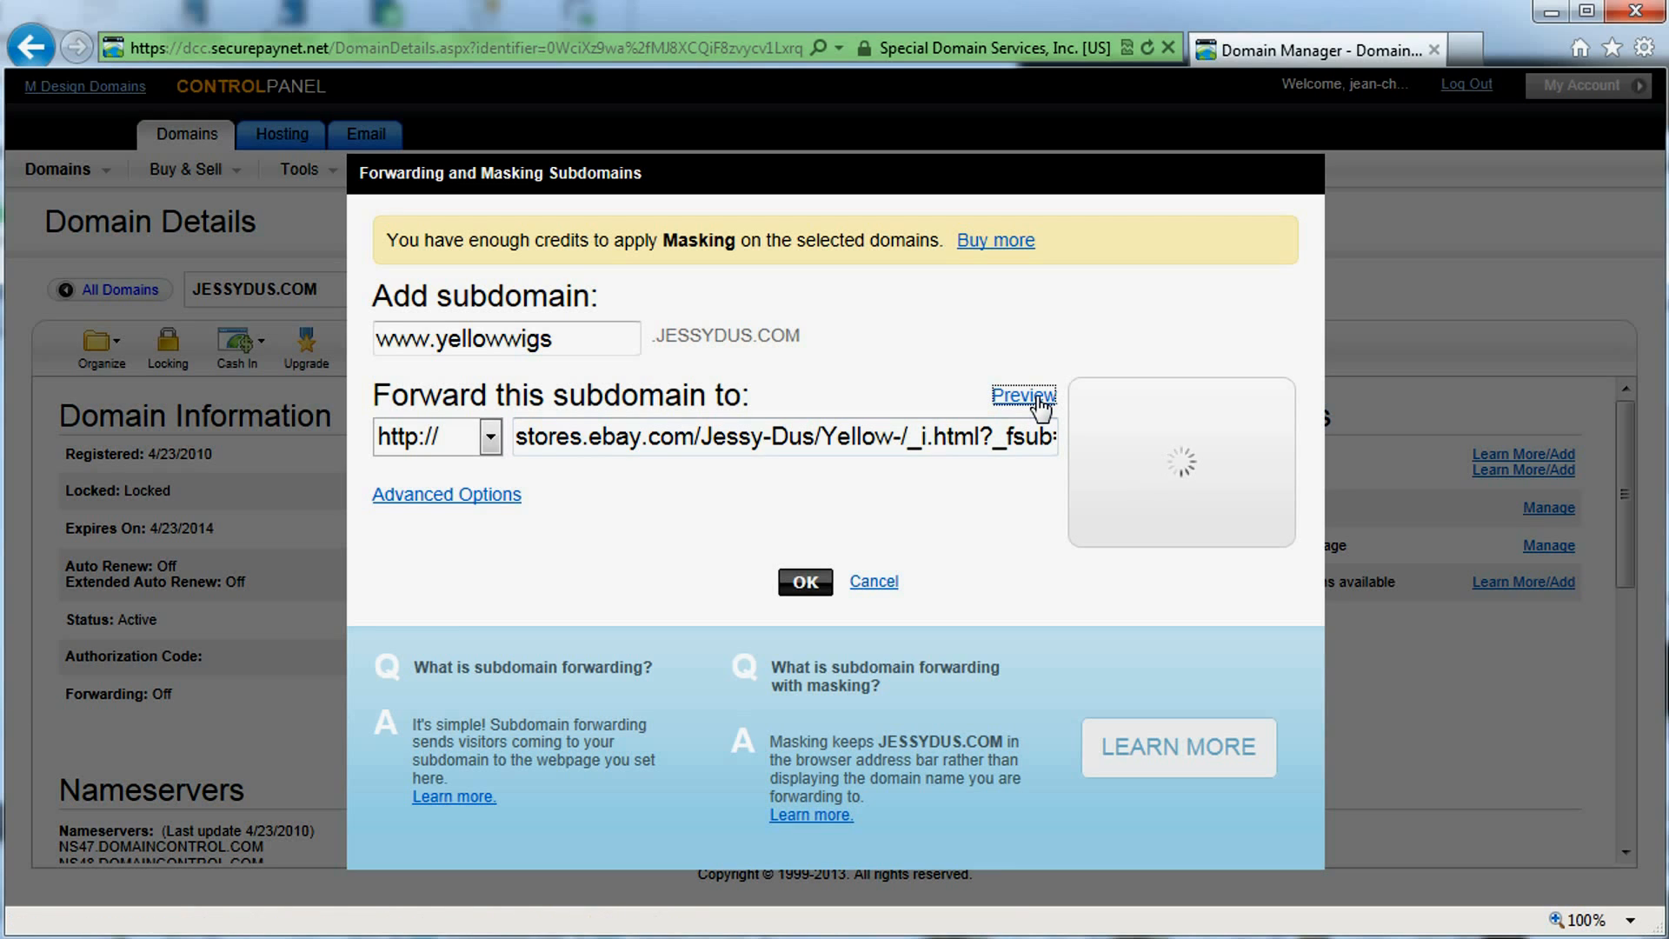
click(1023, 395)
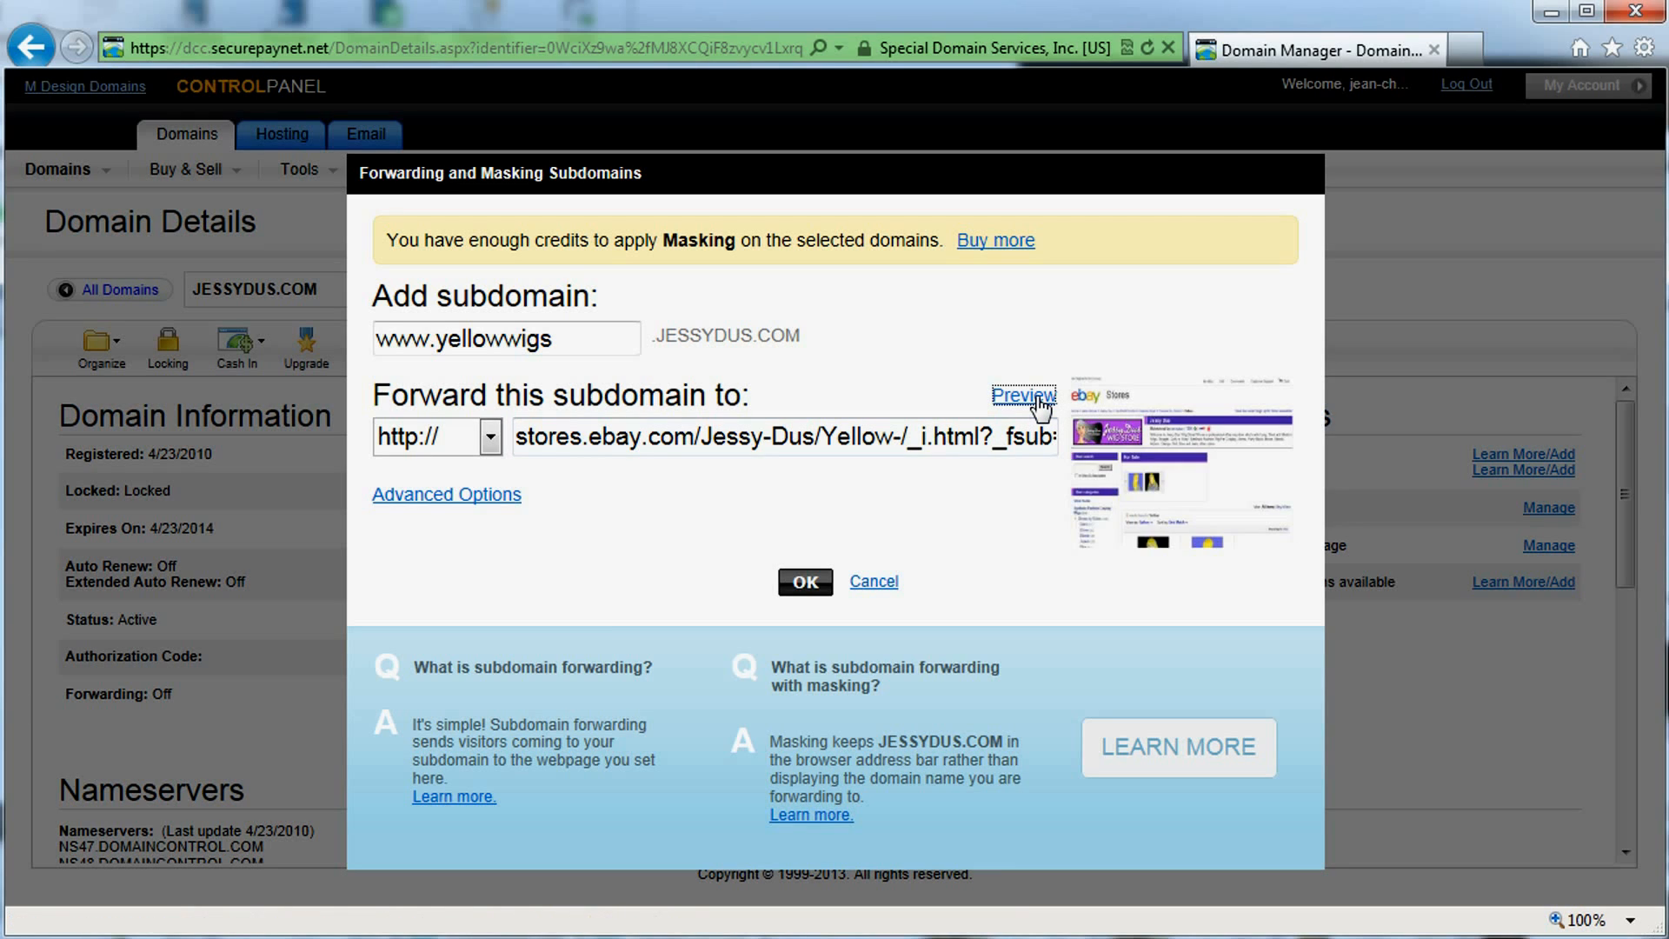
mouse_move(1227, 465)
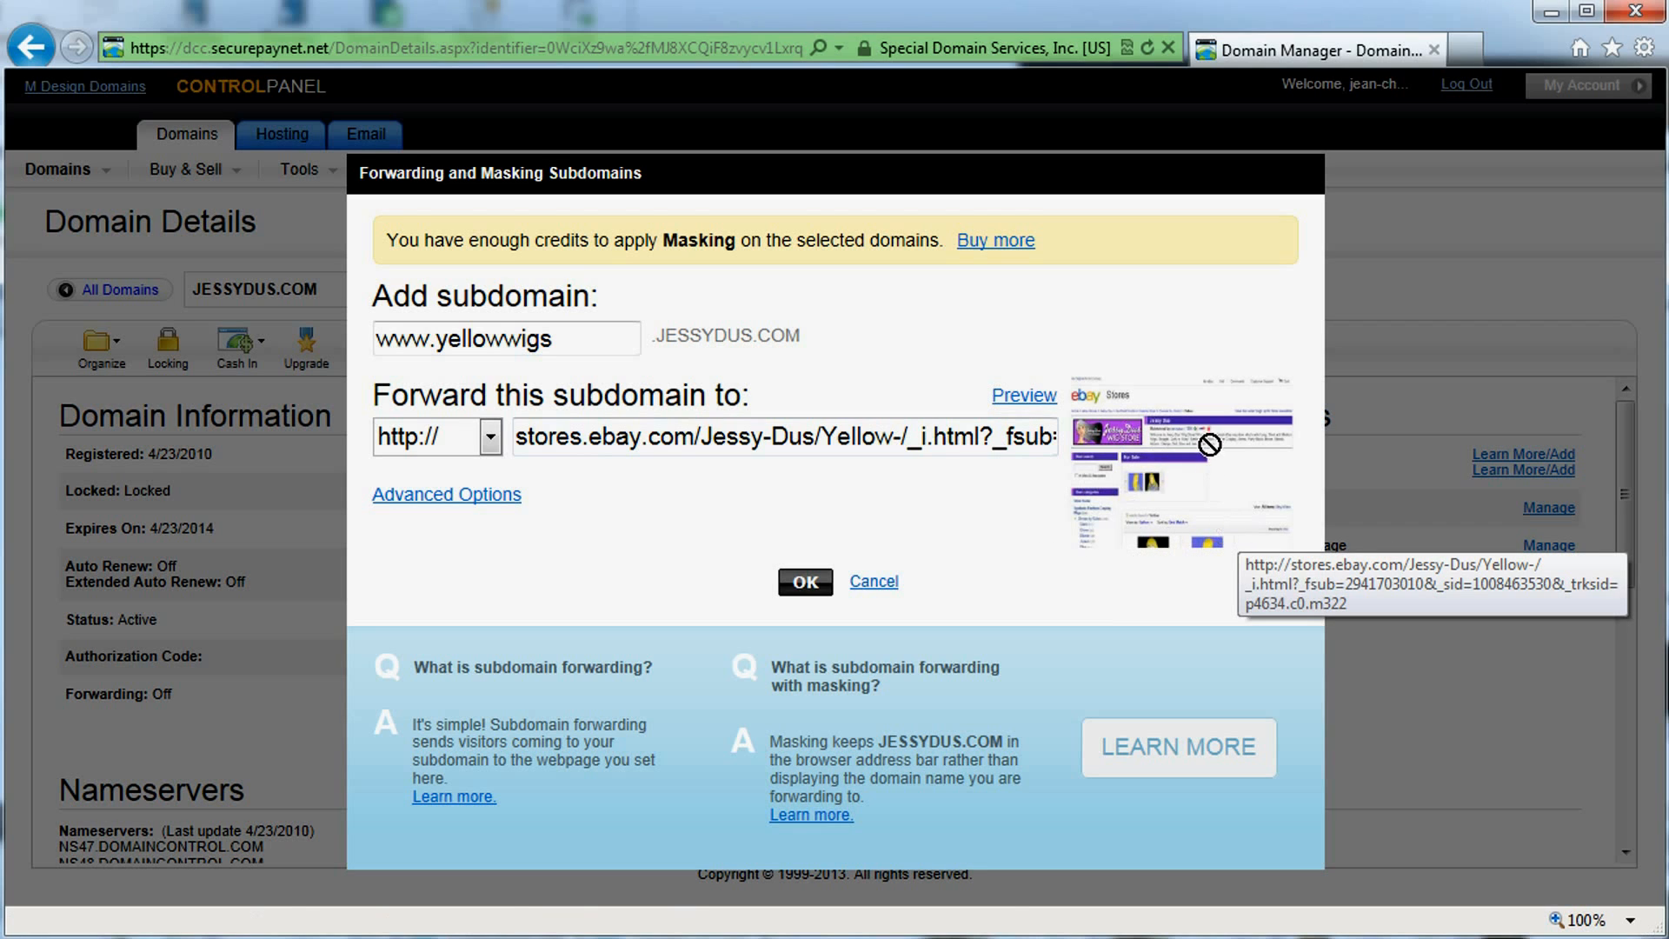
click(803, 583)
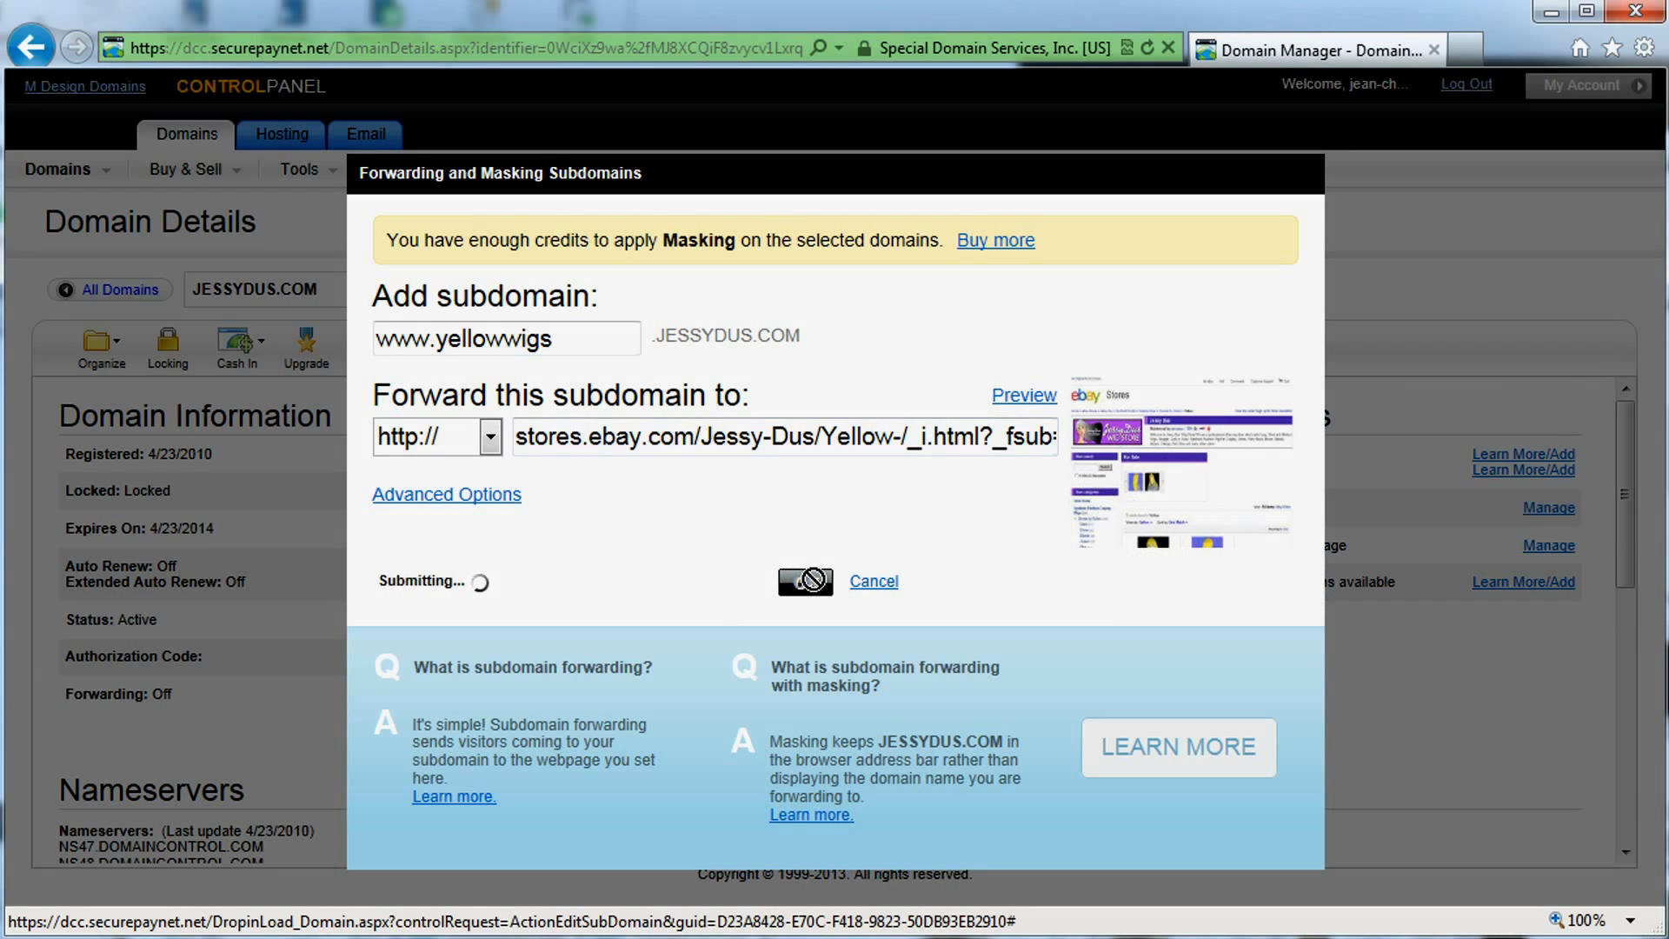
click(805, 580)
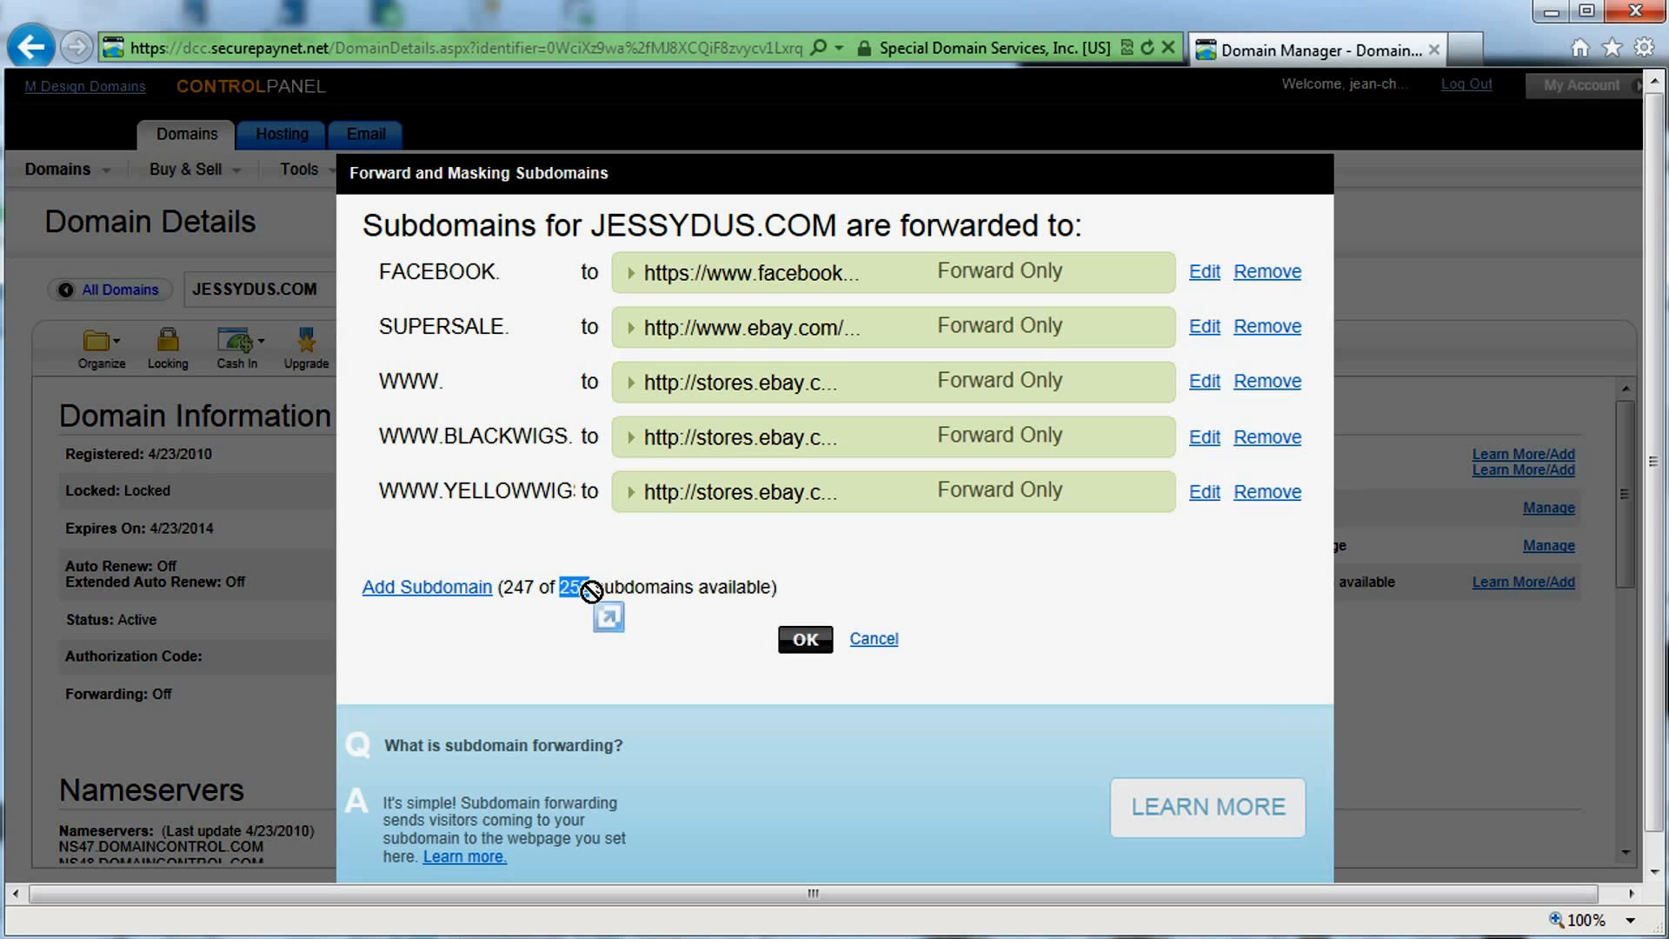
mouse_move(509, 485)
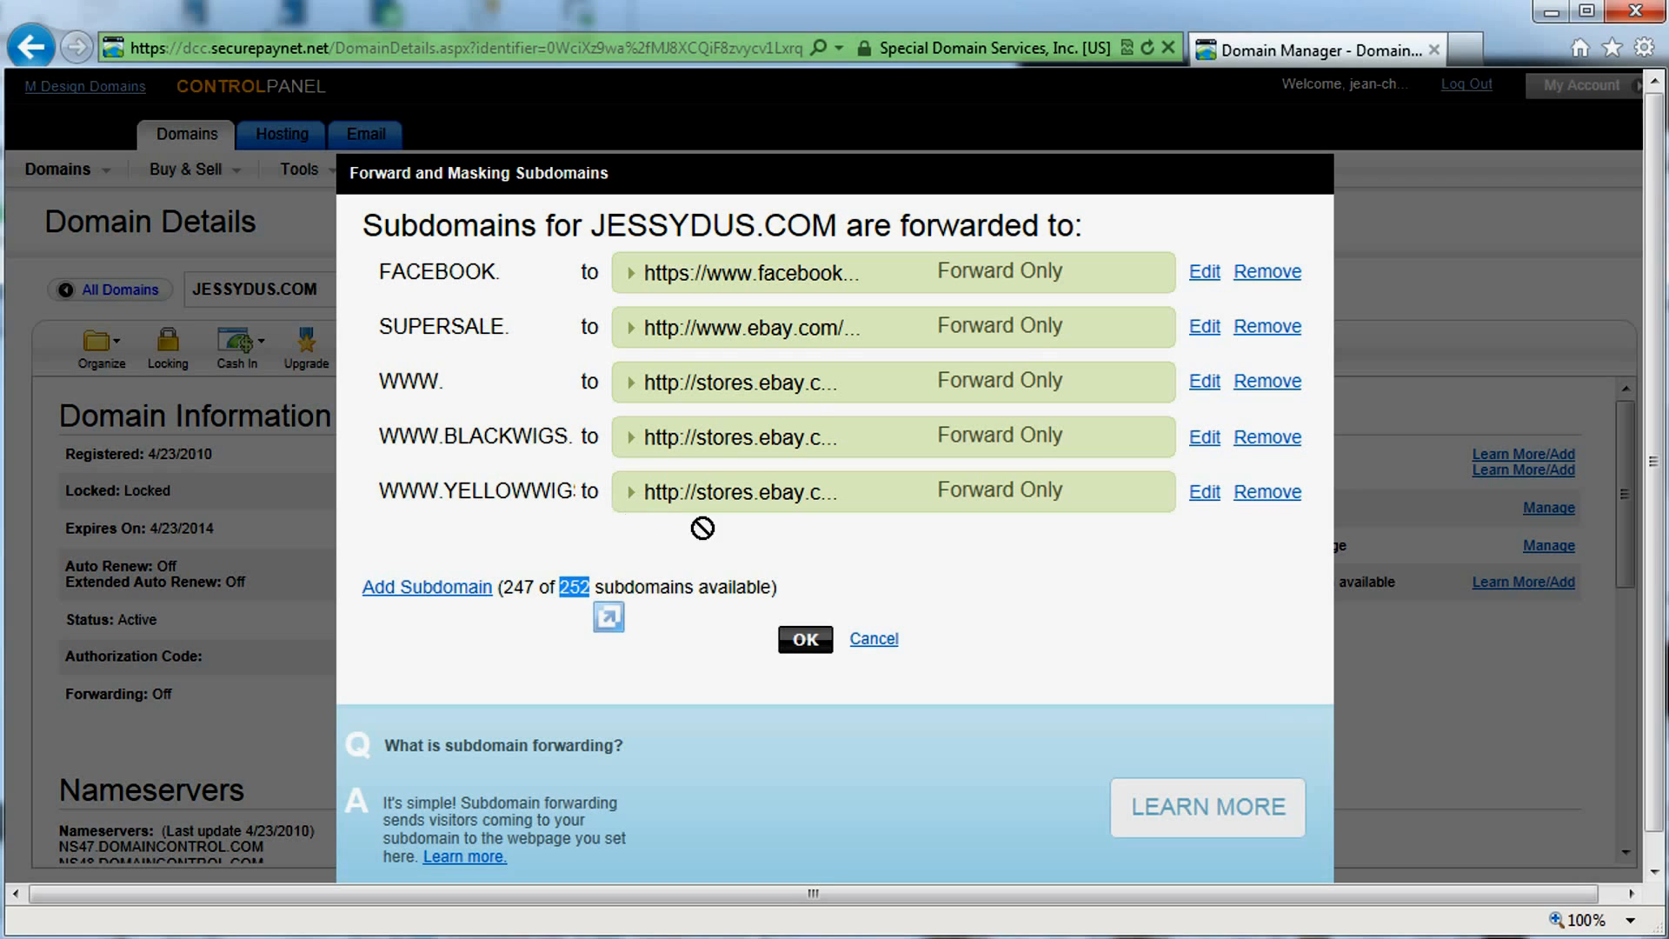
mouse_move(711, 535)
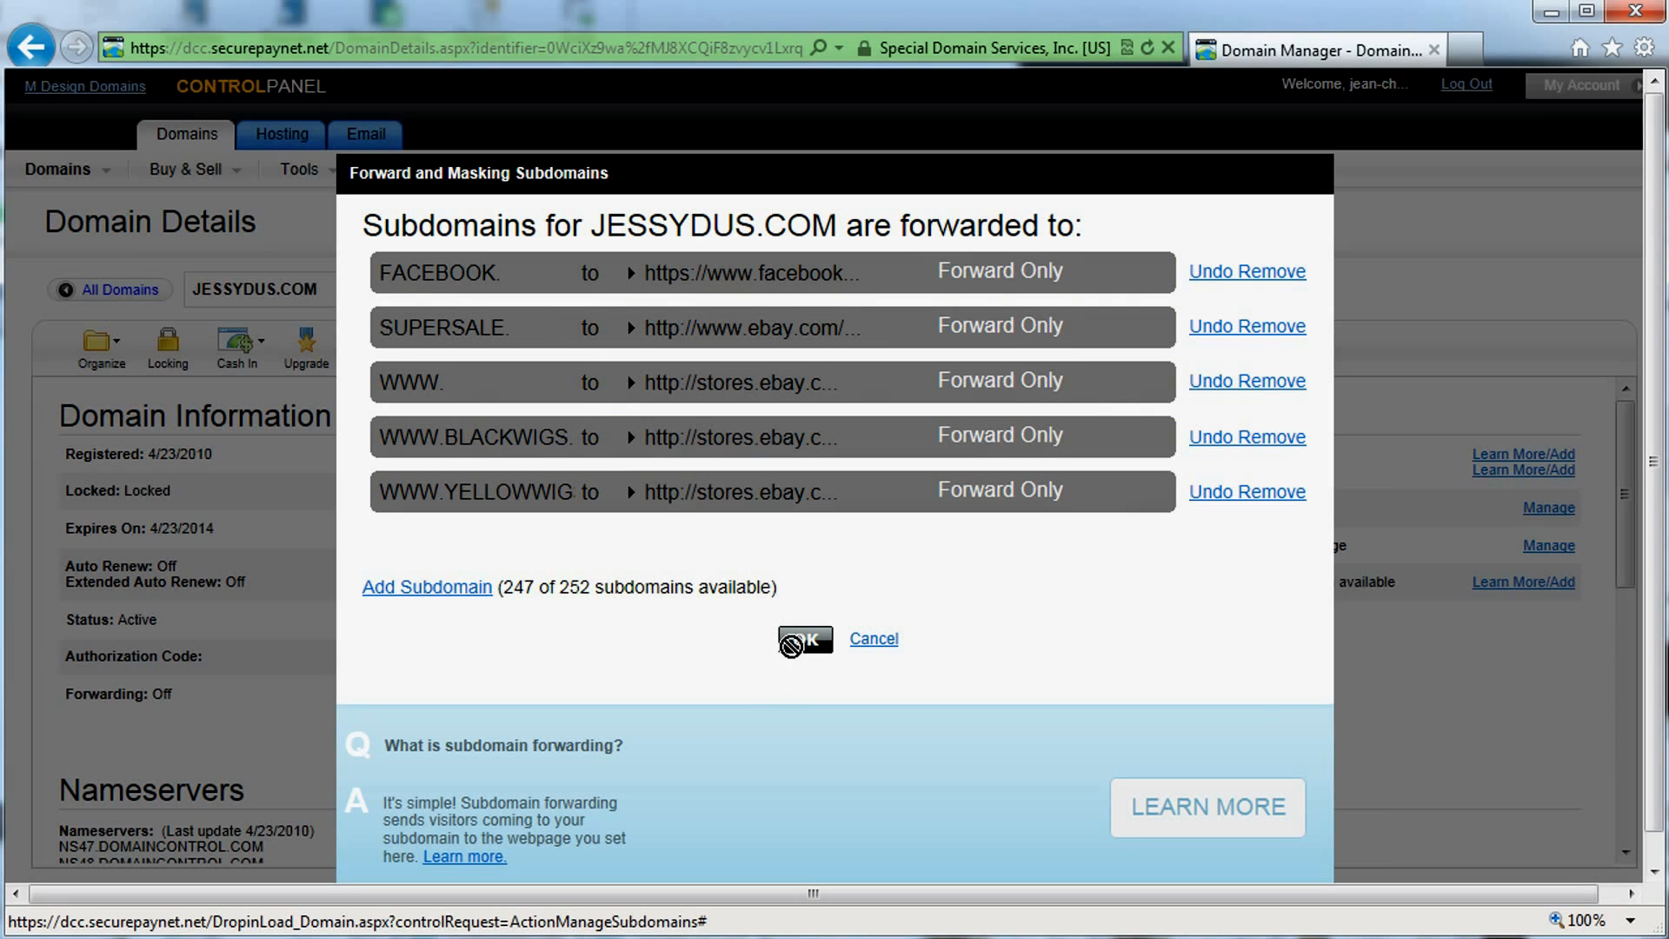
Submit the five subdomain forwards and dismiss the changes-submitted confirmation
click(803, 638)
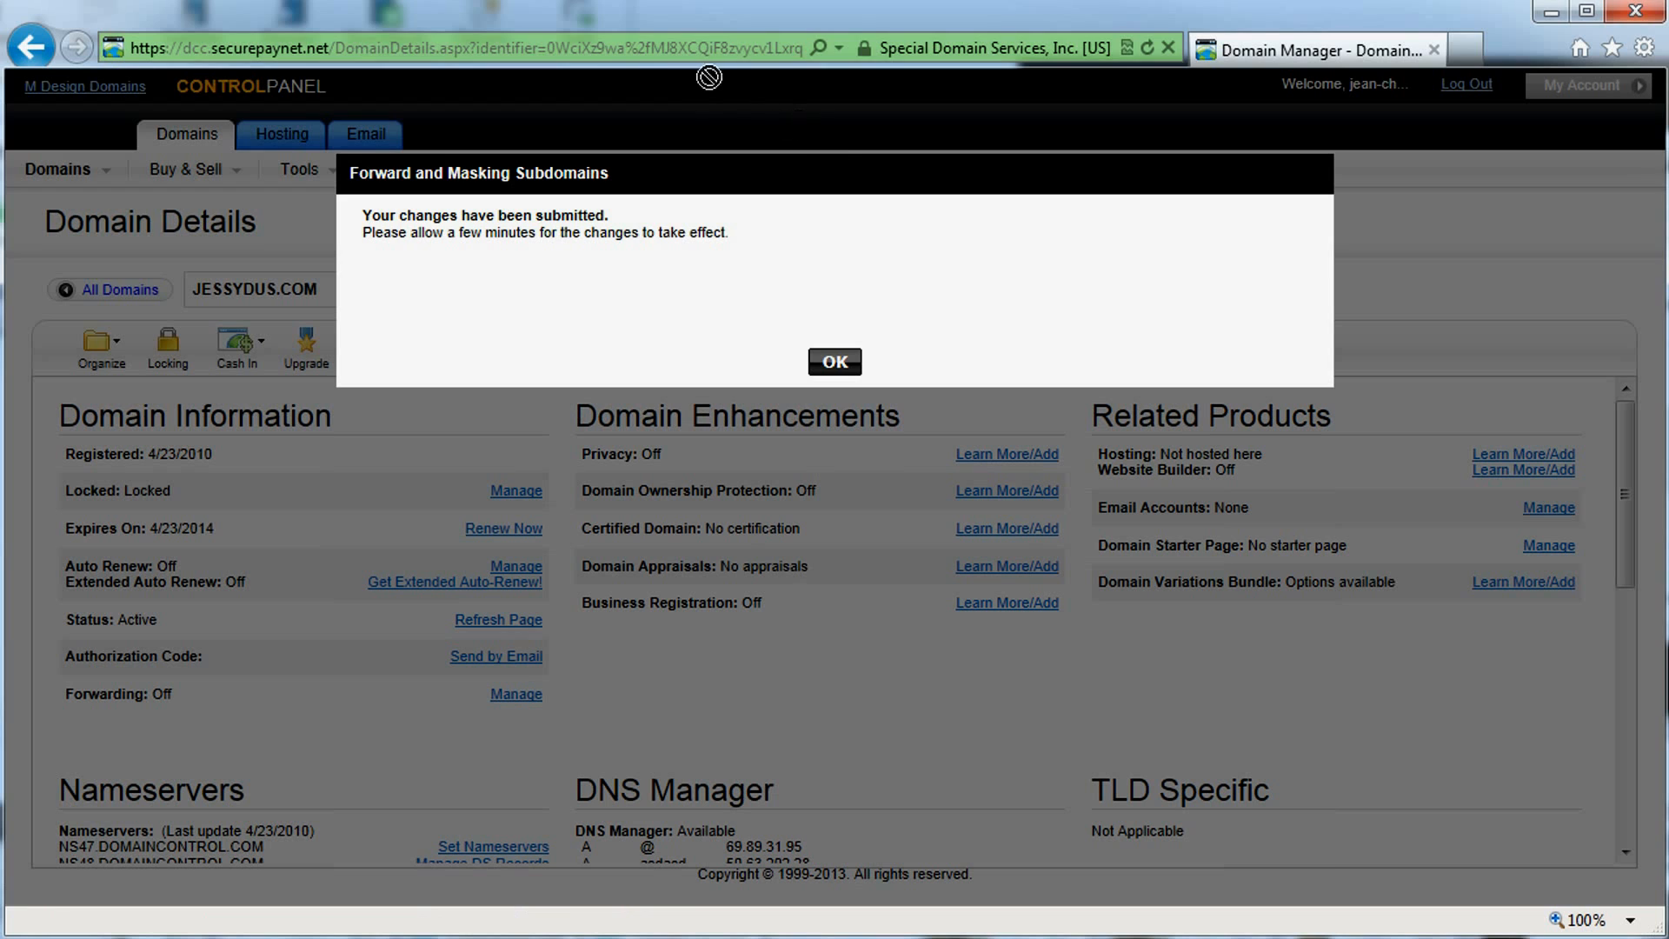
click(835, 361)
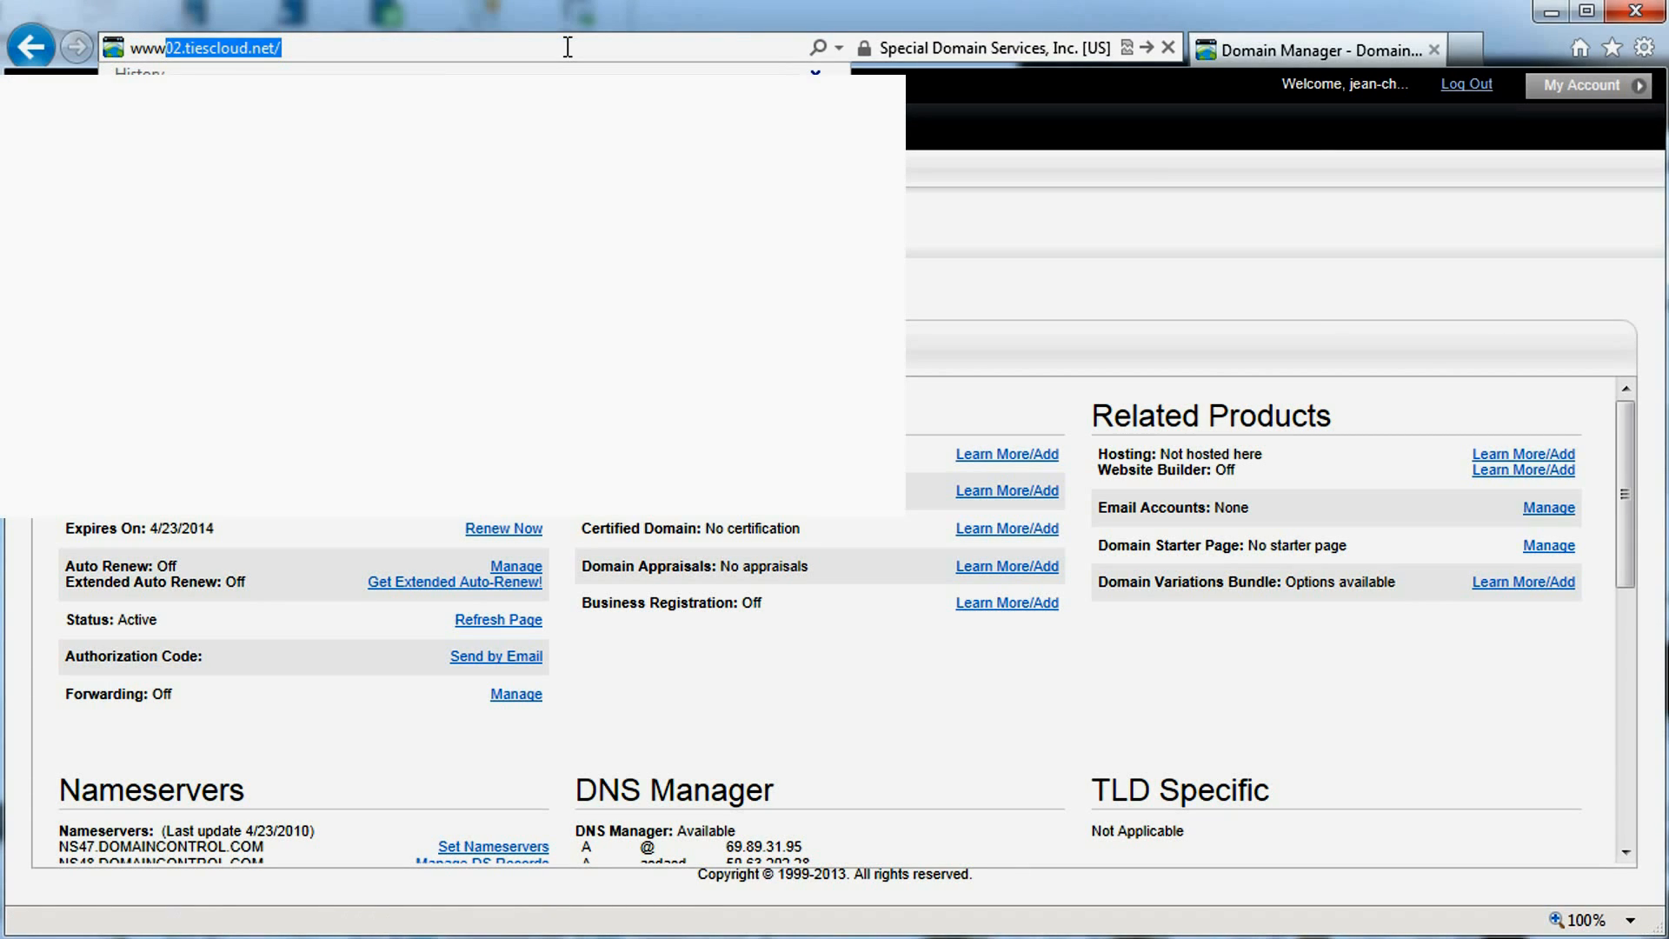
text(www.kioui-apps.com/)
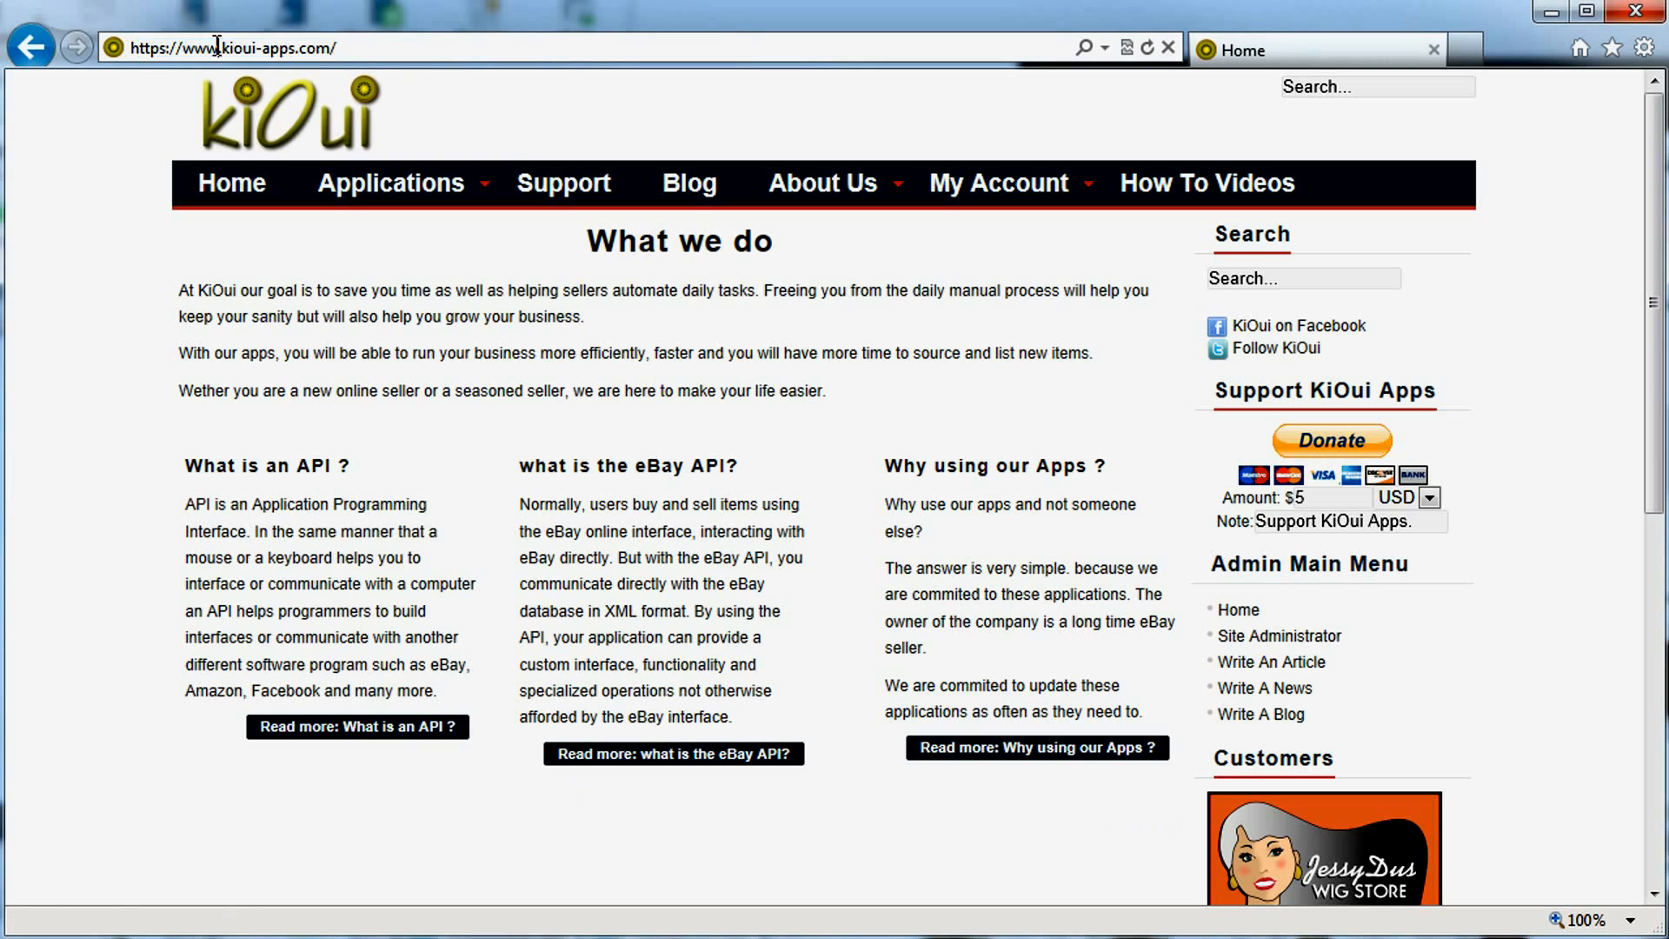
text(faceboo)
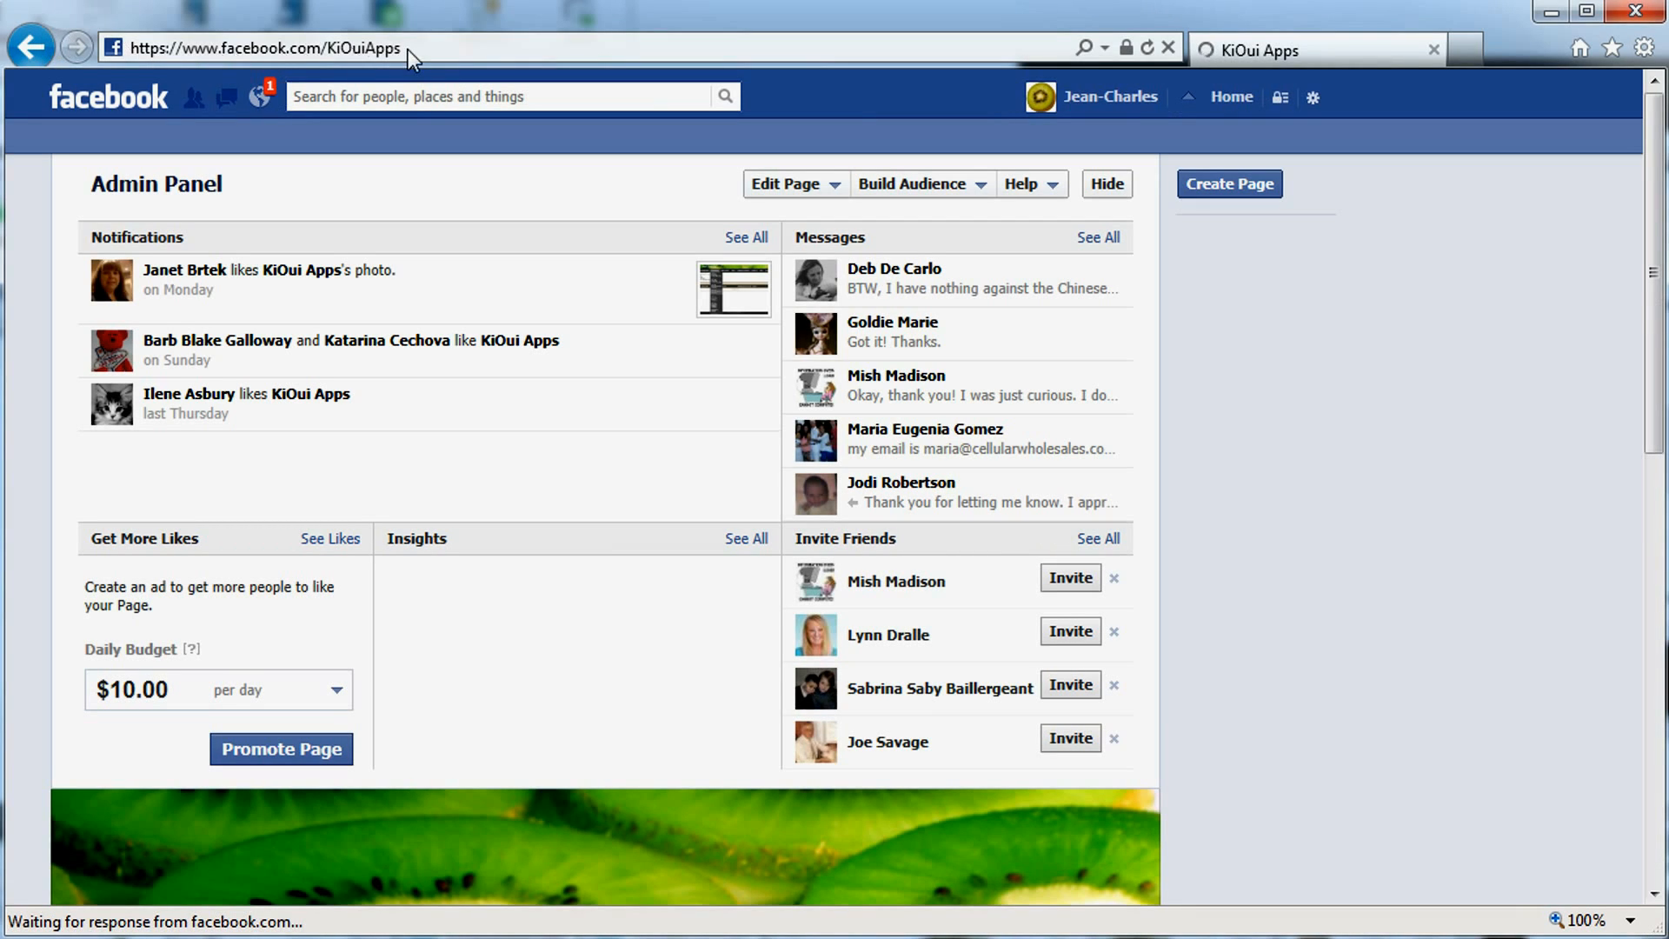
text(http://facebook.kioui-apps.com/)
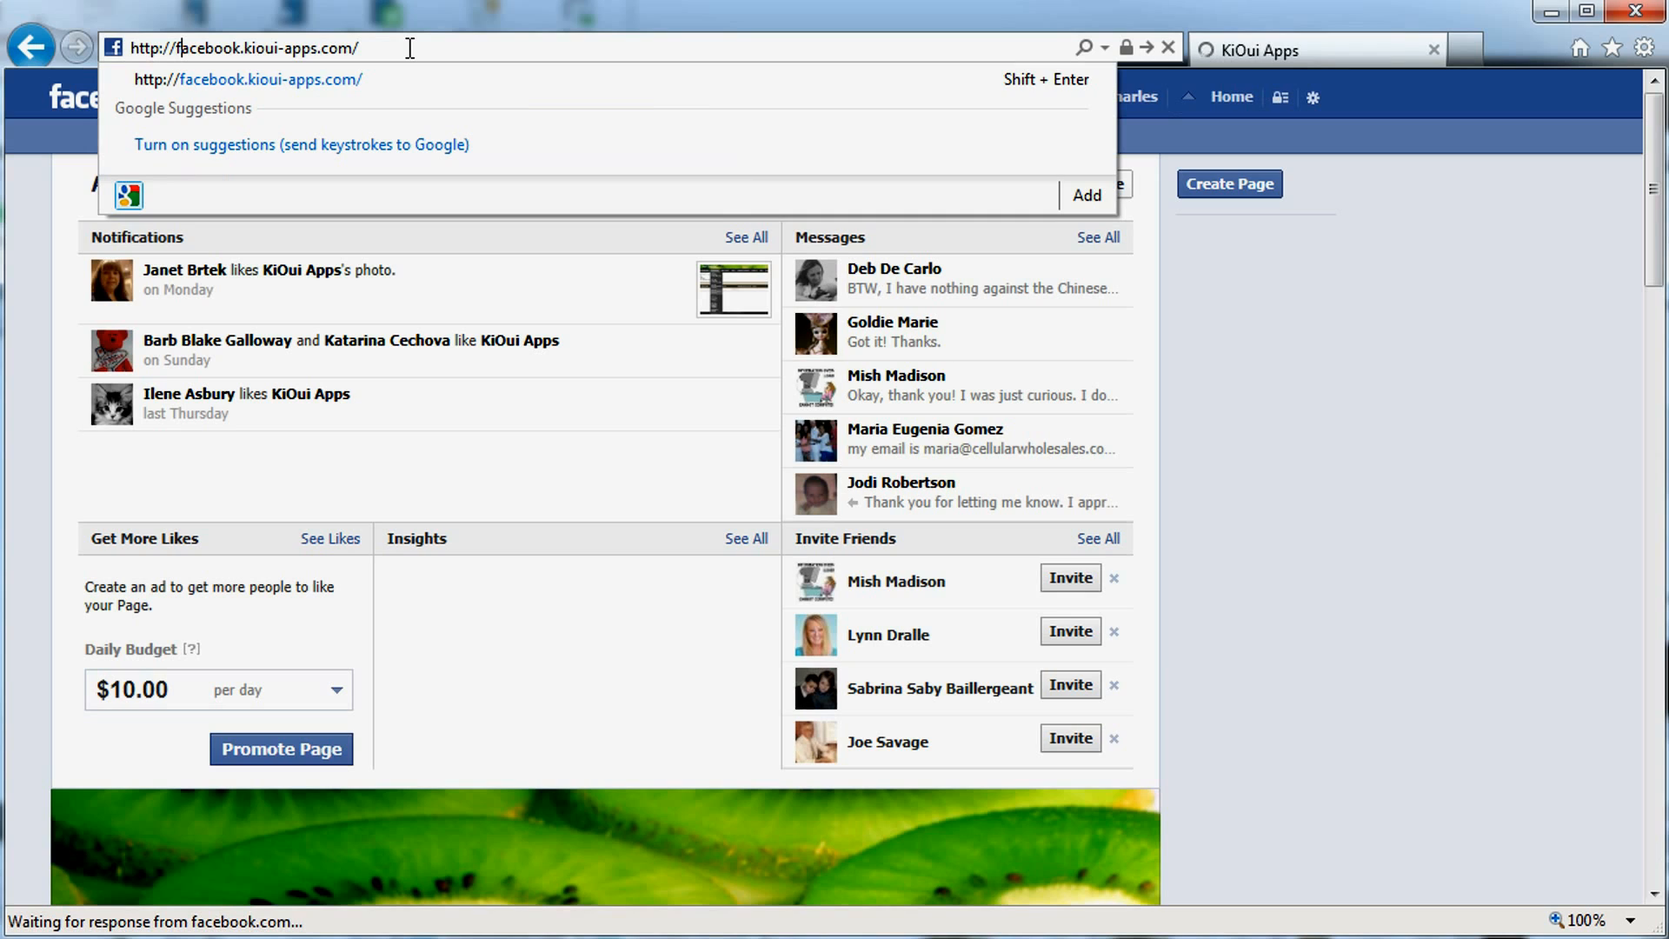
text(youtube.com/user/KiOuiApps)
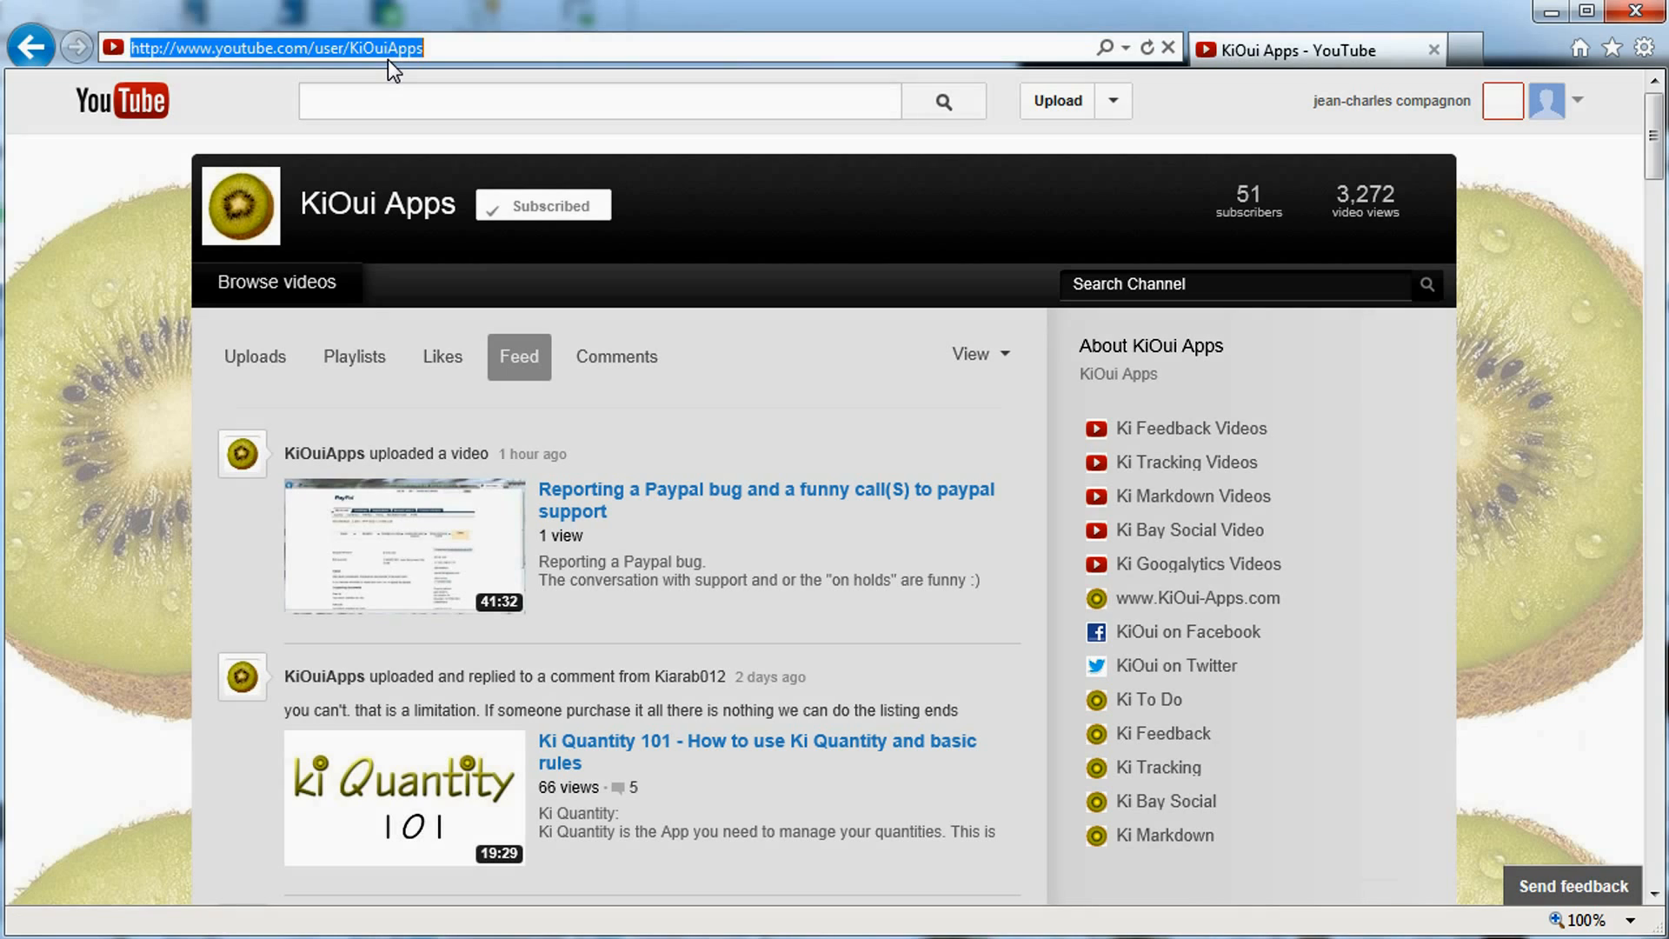
text(mdesigndomains.com)
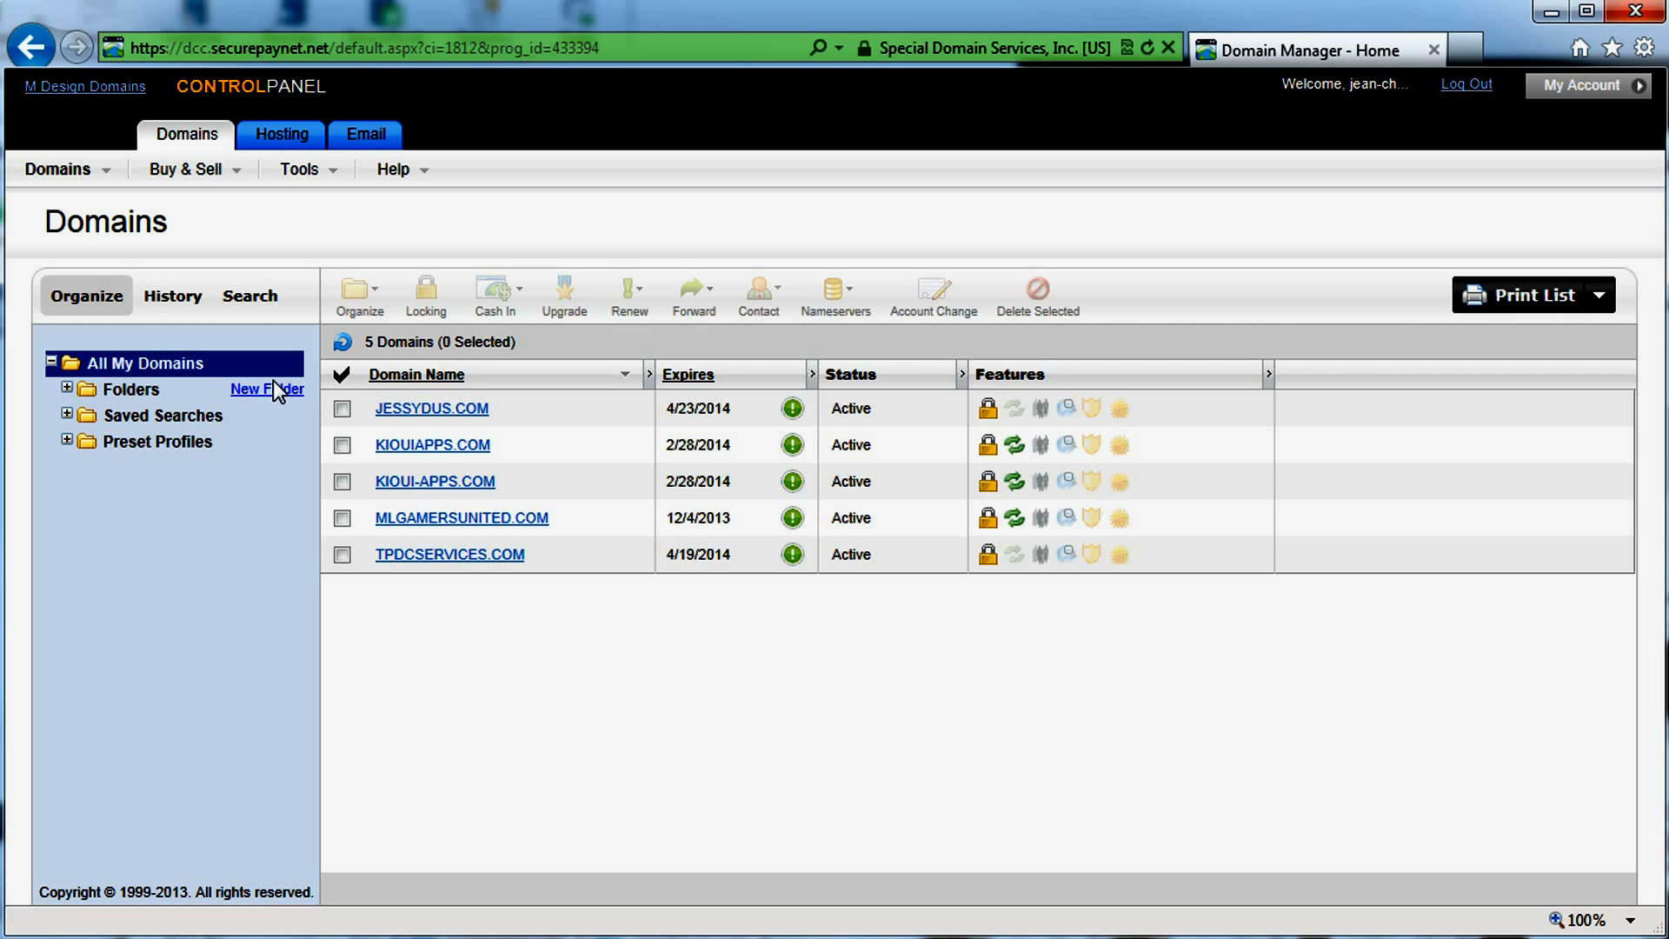
Replace the address with networksolutions.com and load the Network Solutions home page
click(361, 47)
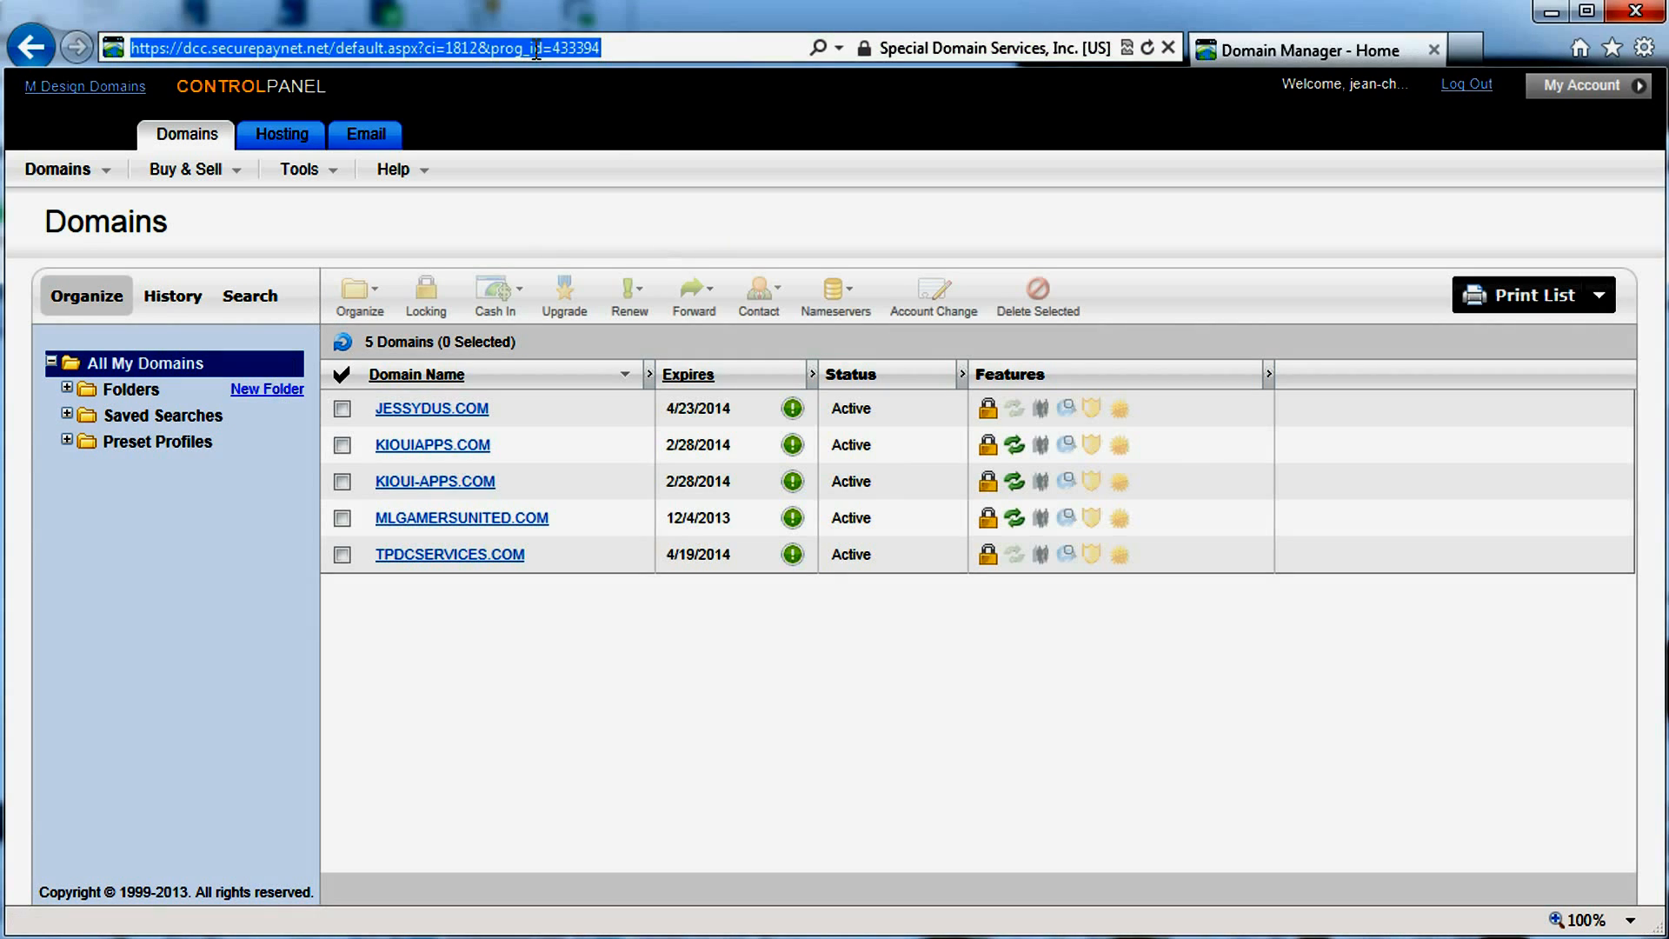
text(networksolutions.)
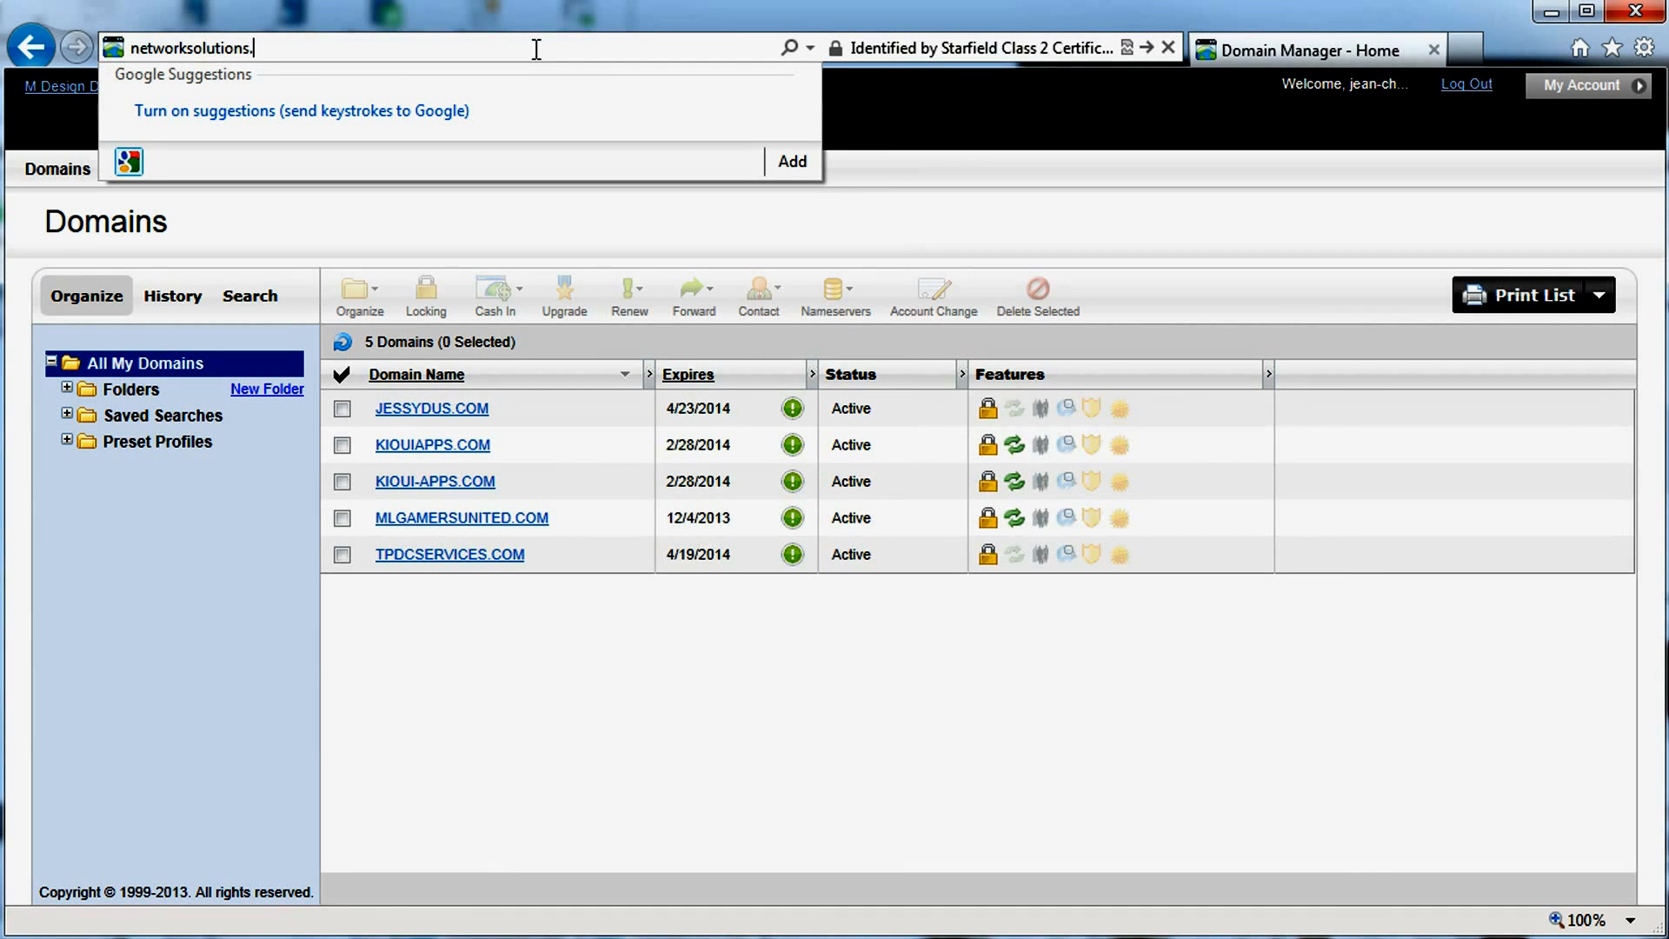
text(com/)
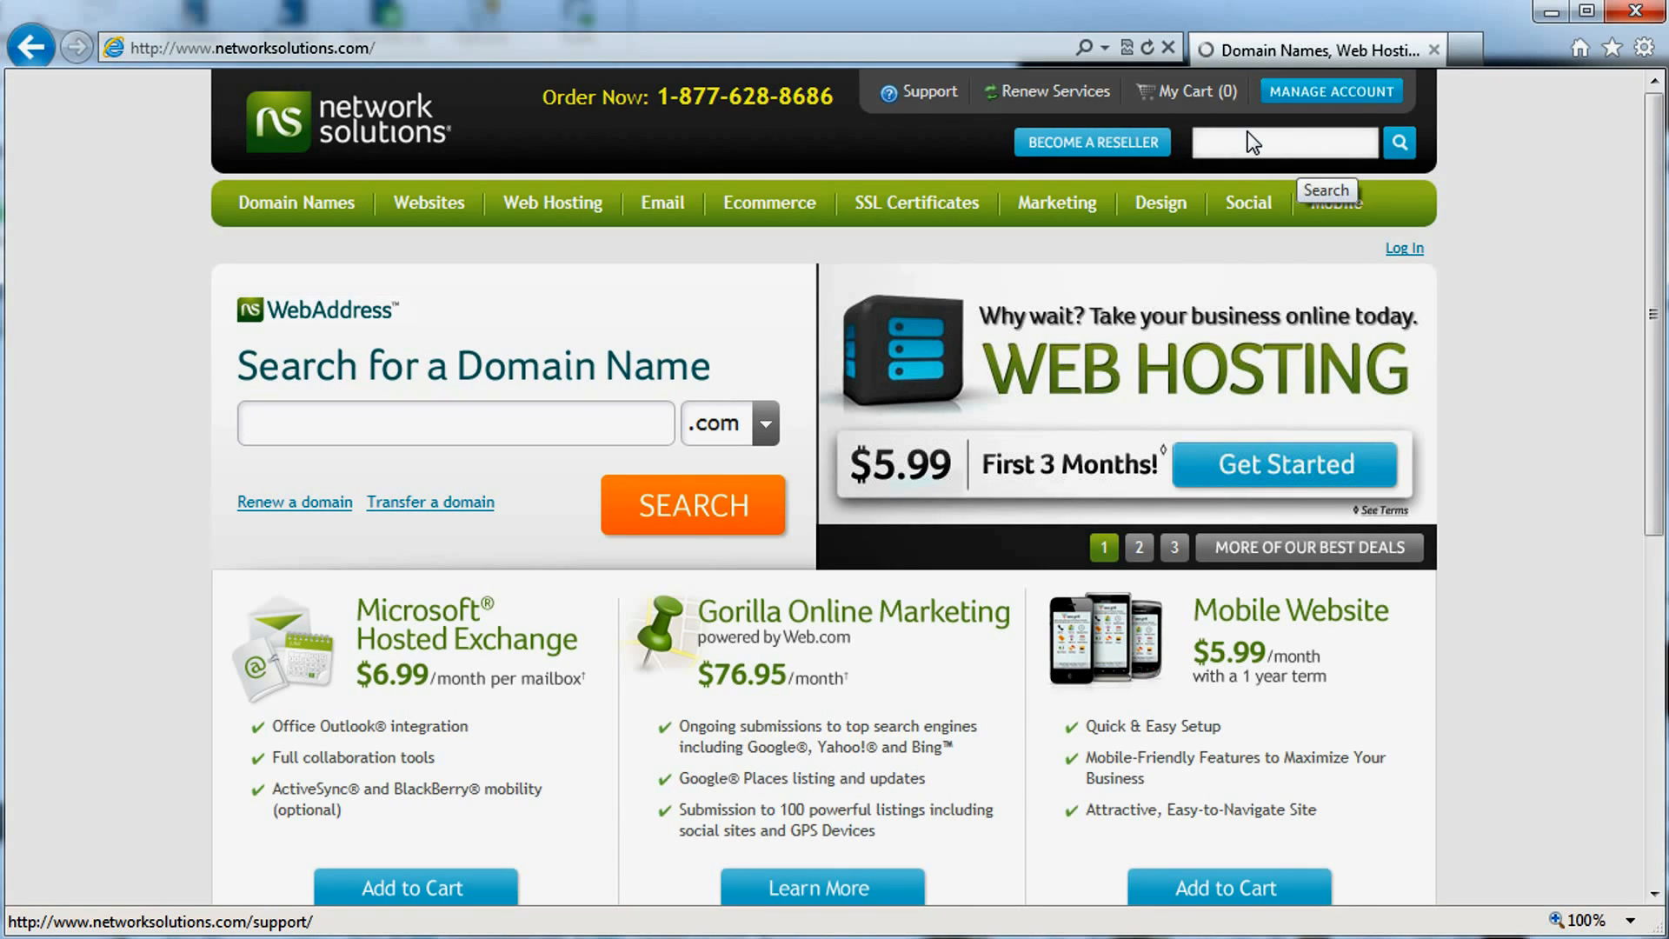
Search the Network Solutions site for 'forwarding' and look through the help results
text(forwarding)
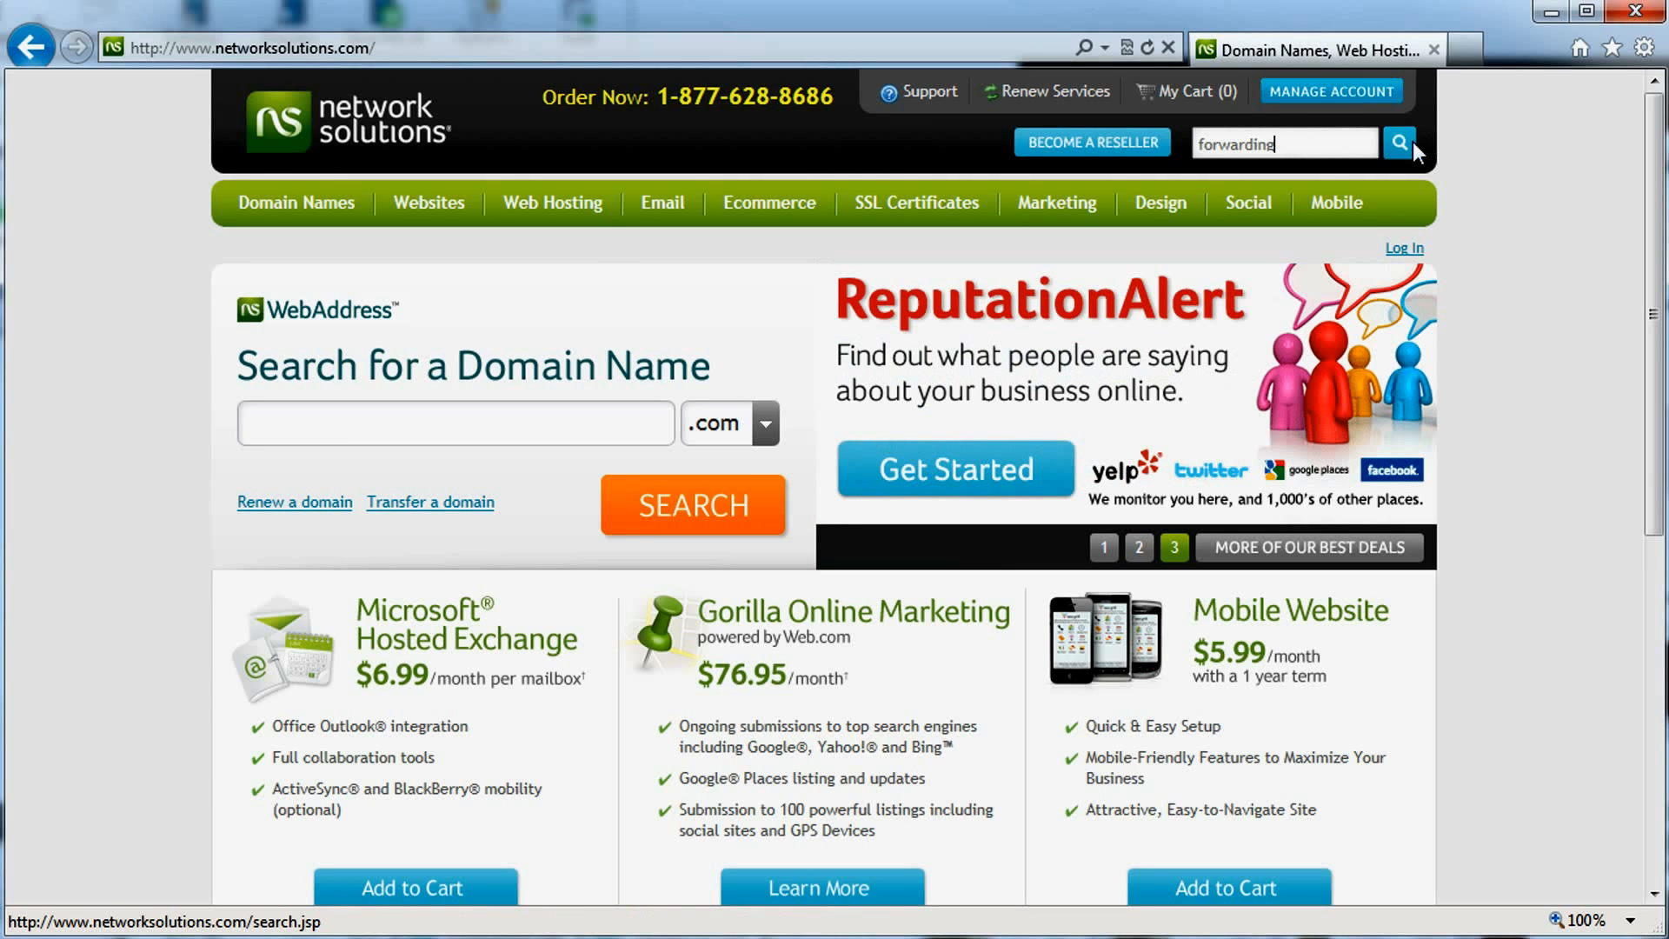
click(1397, 142)
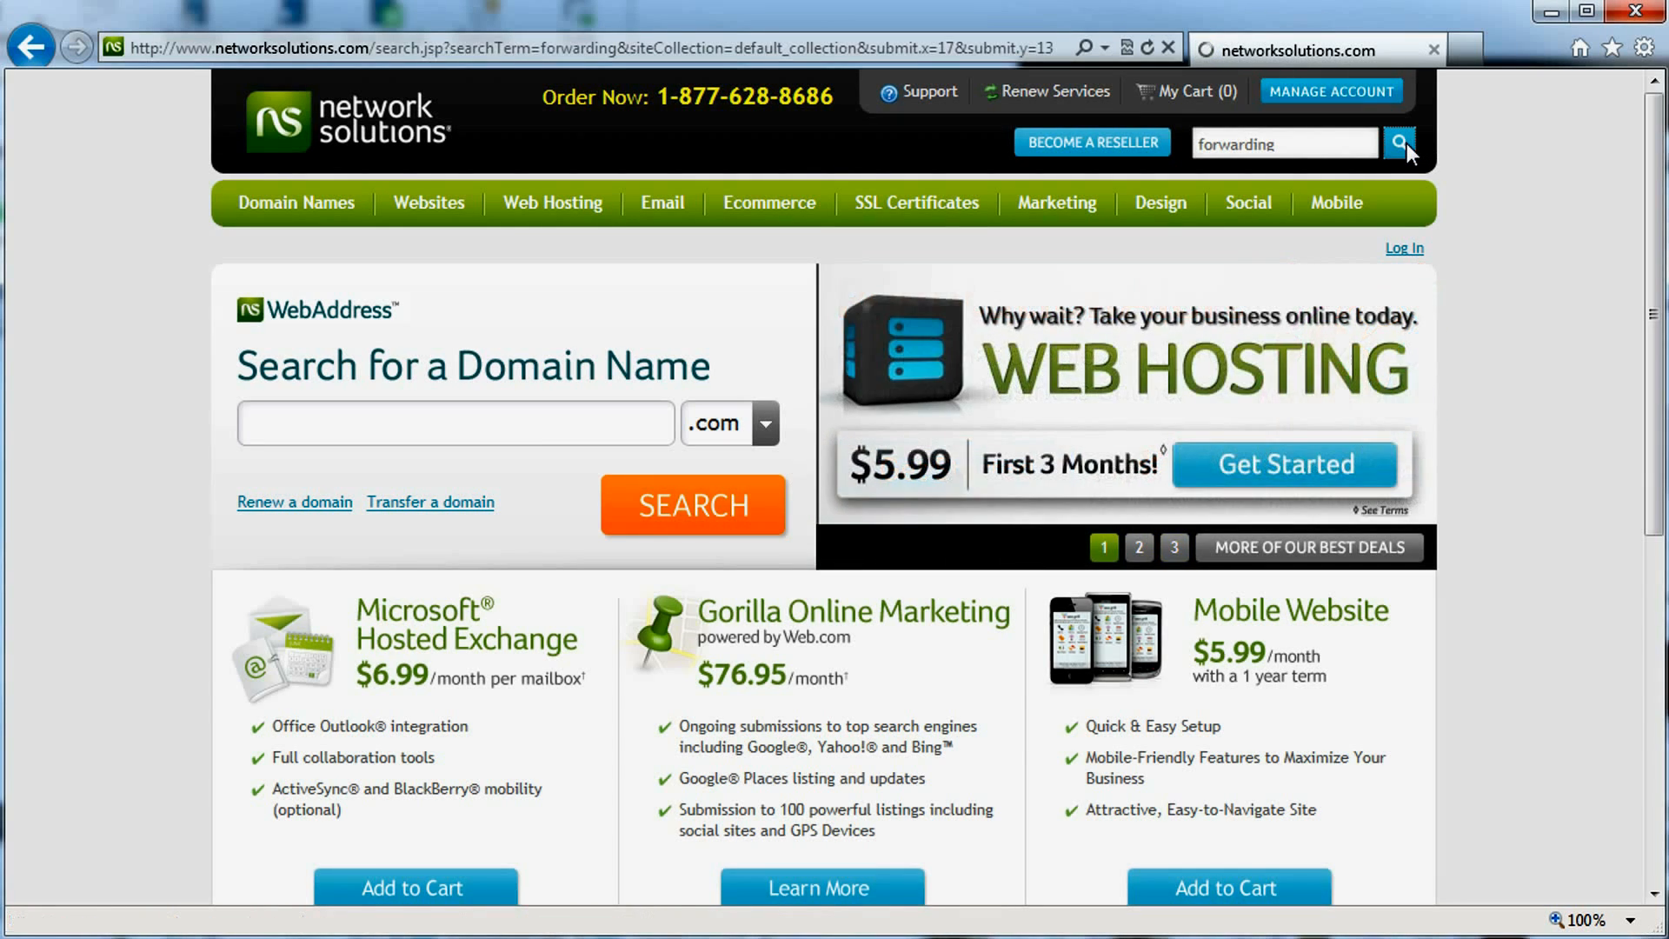
click(1397, 142)
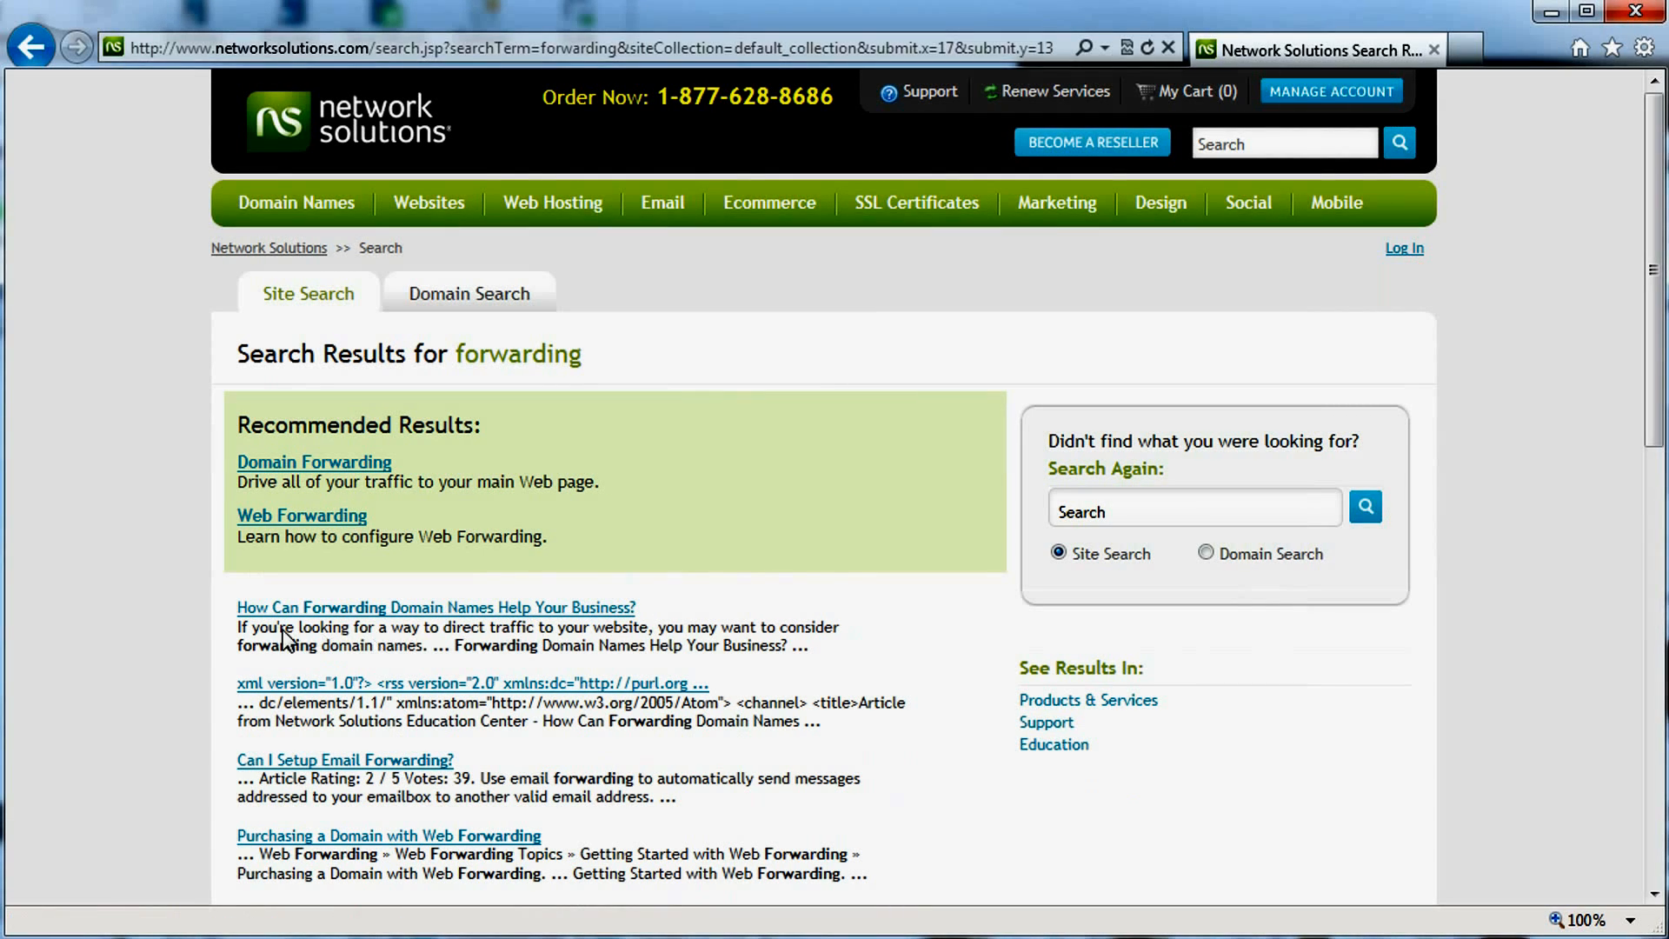
mouse_move(310, 615)
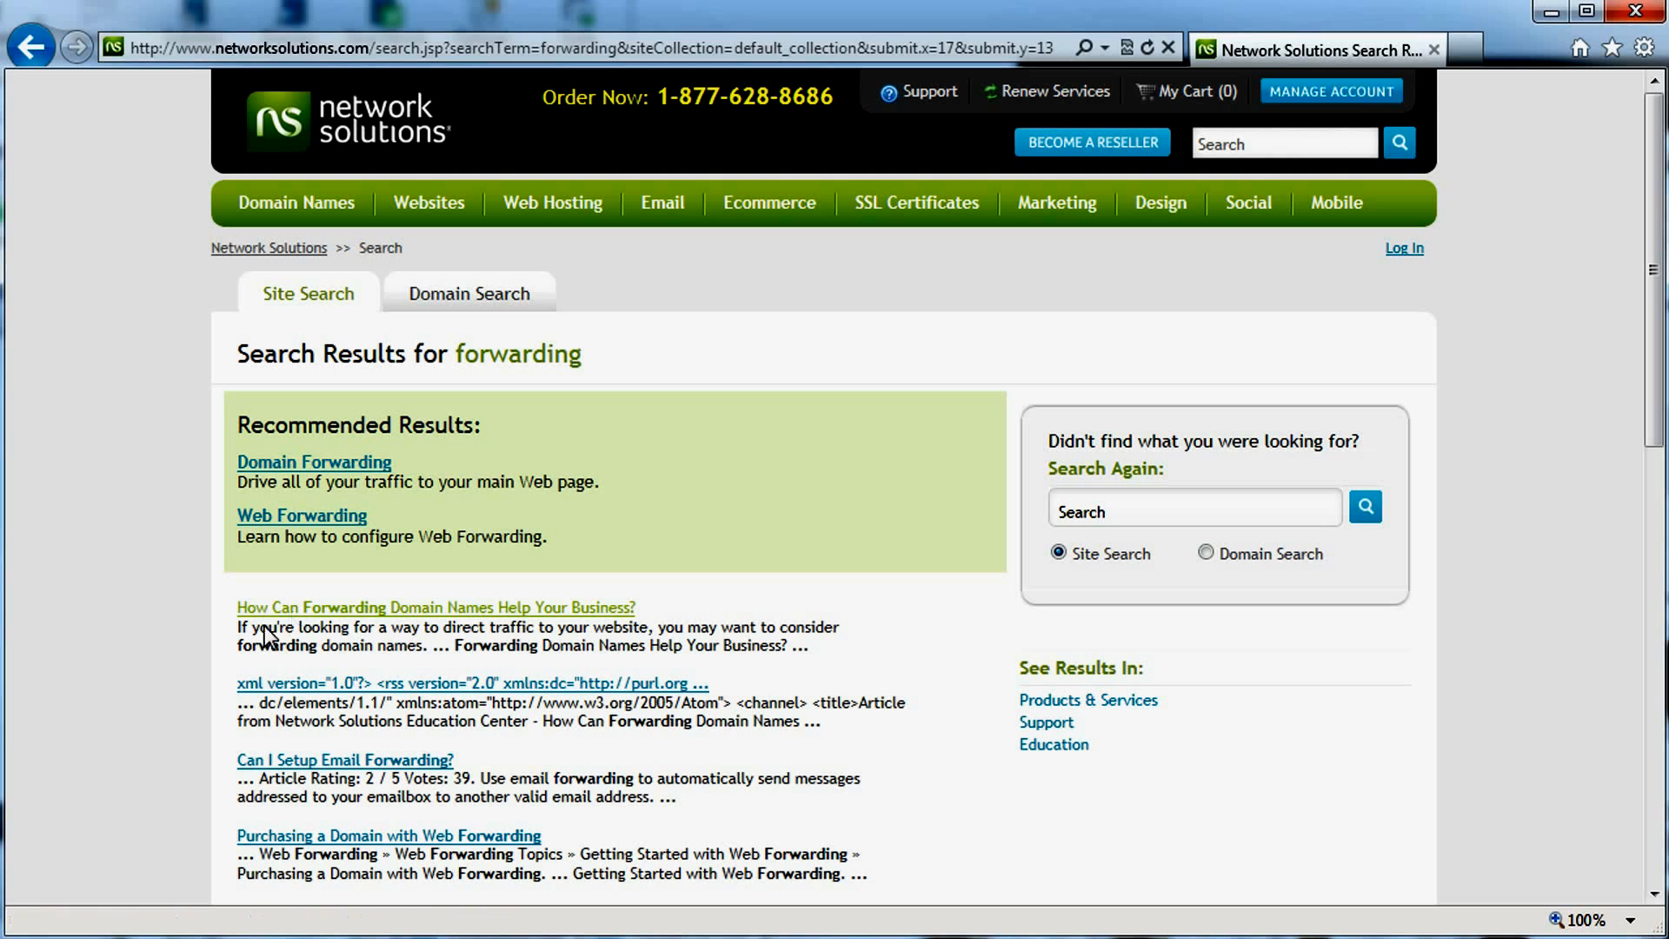
mouse_move(376, 855)
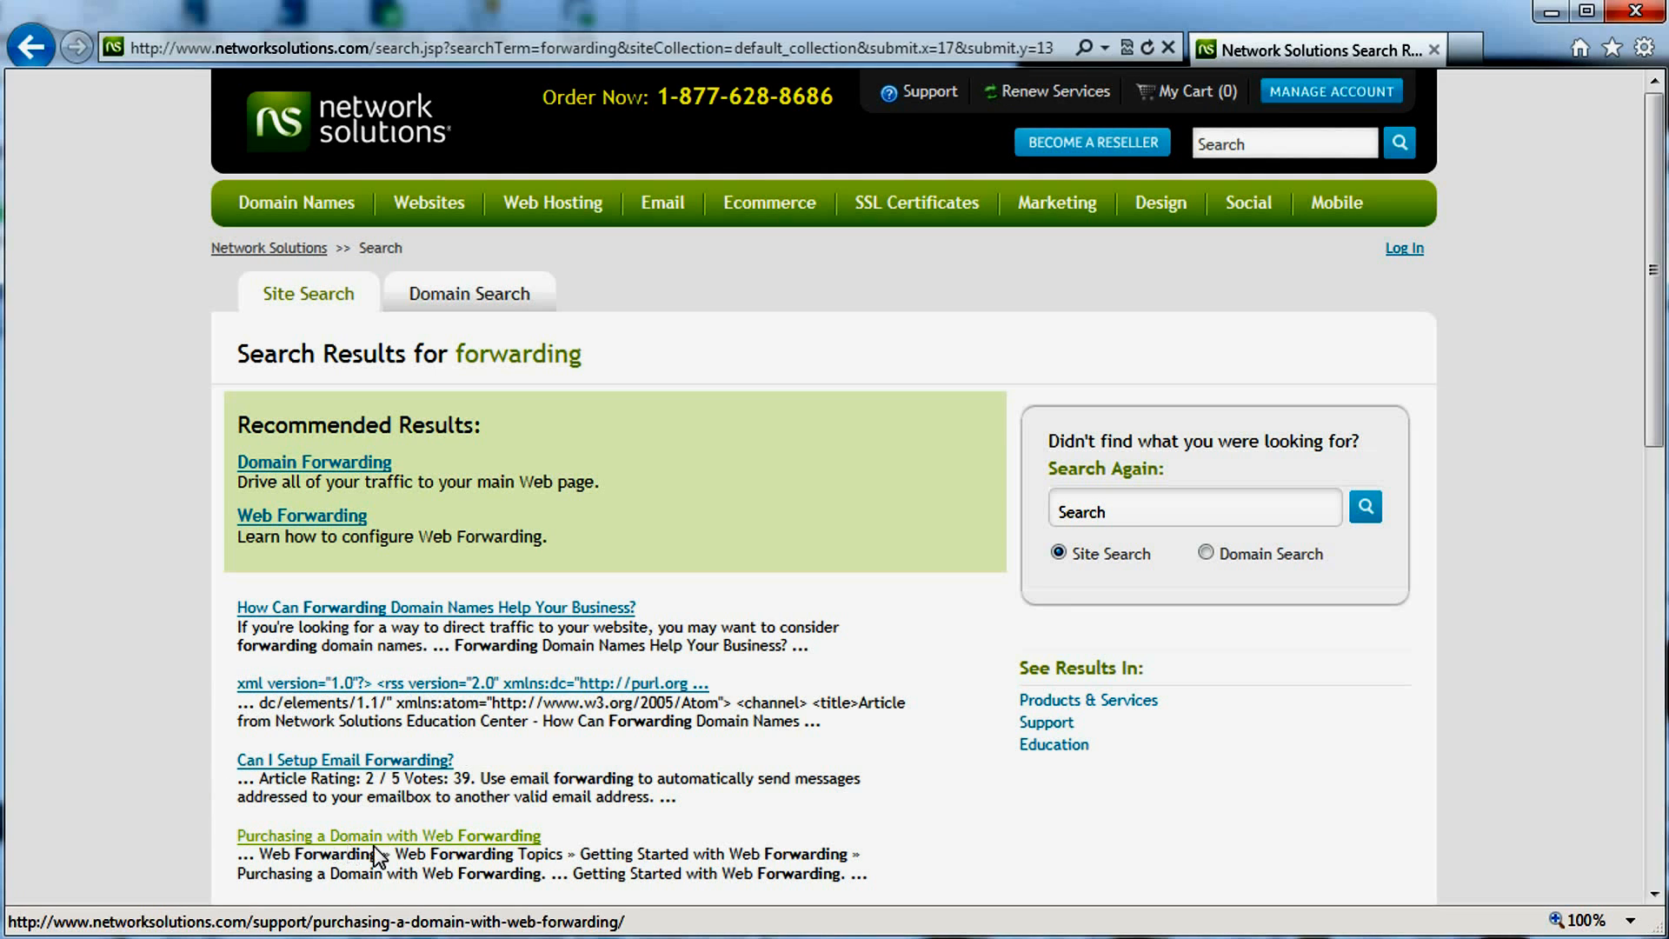
scroll(down, 3)
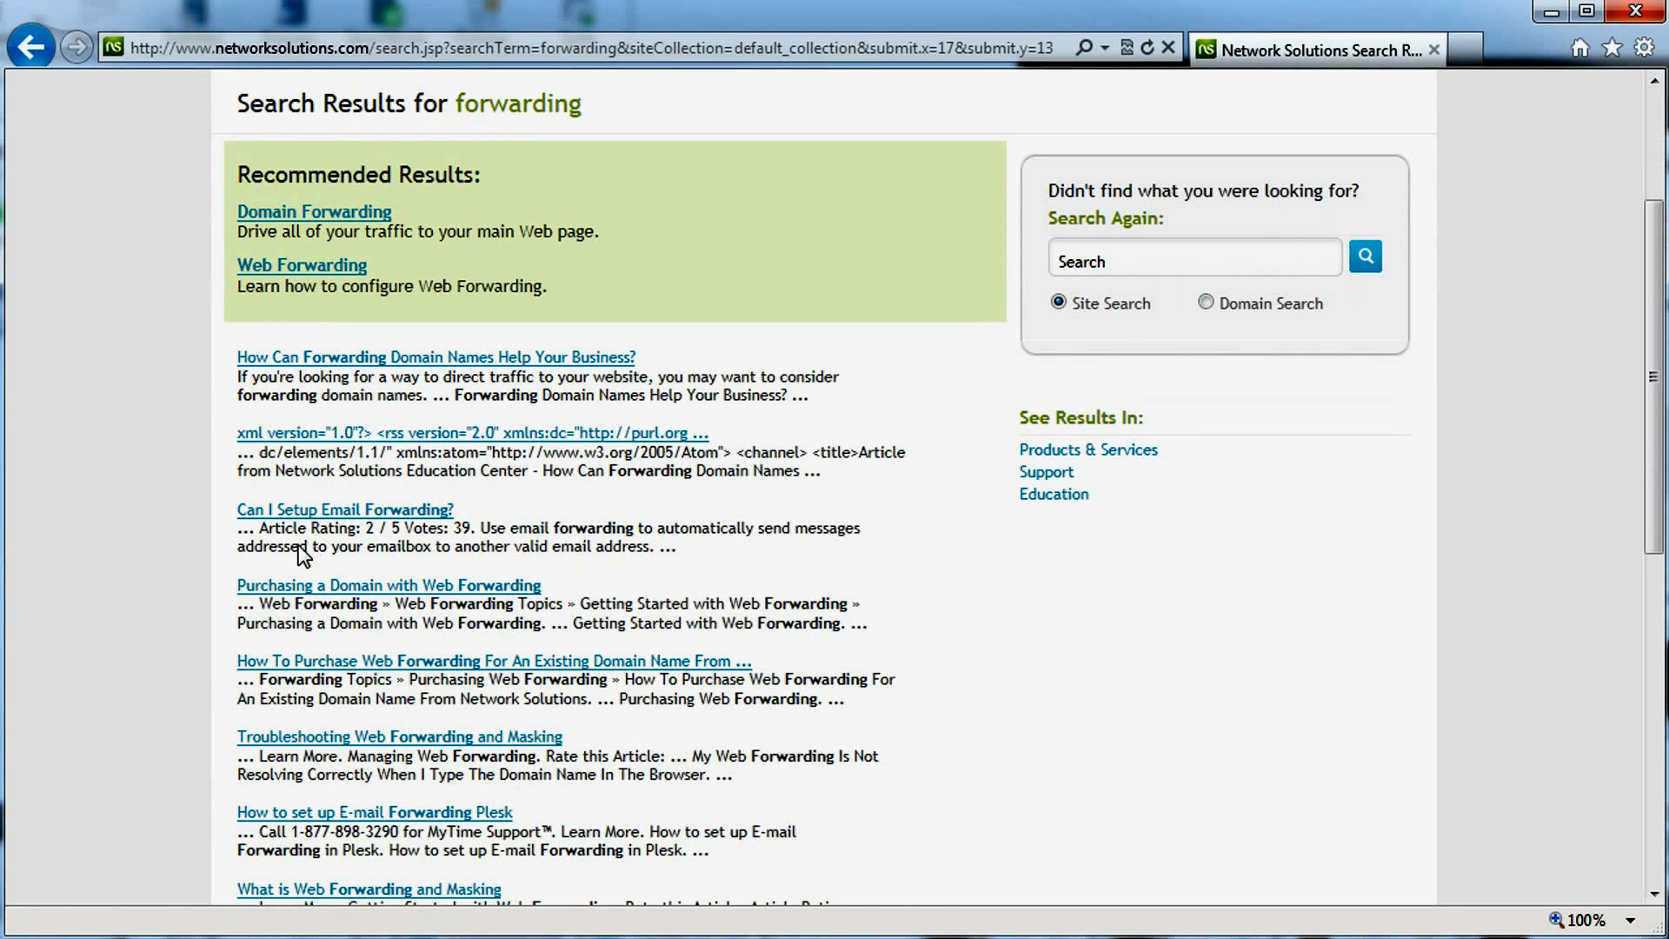
mouse_move(679, 690)
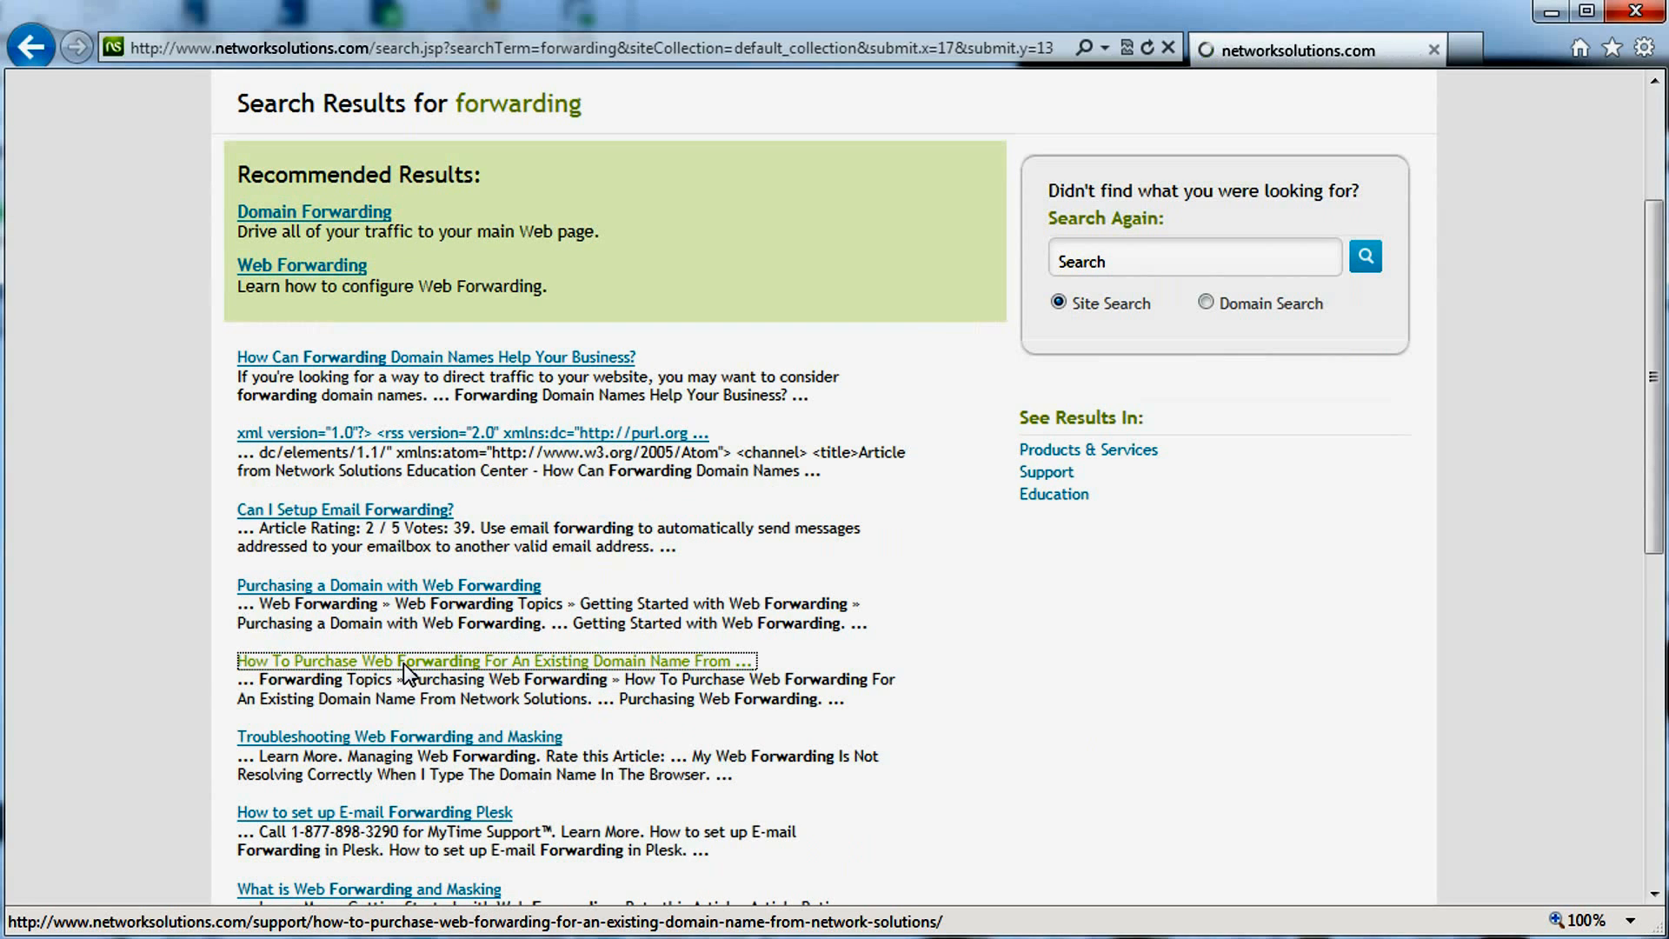
Read the 'How To Purchase Web Forwarding For An Existing Domain Name' article
click(496, 661)
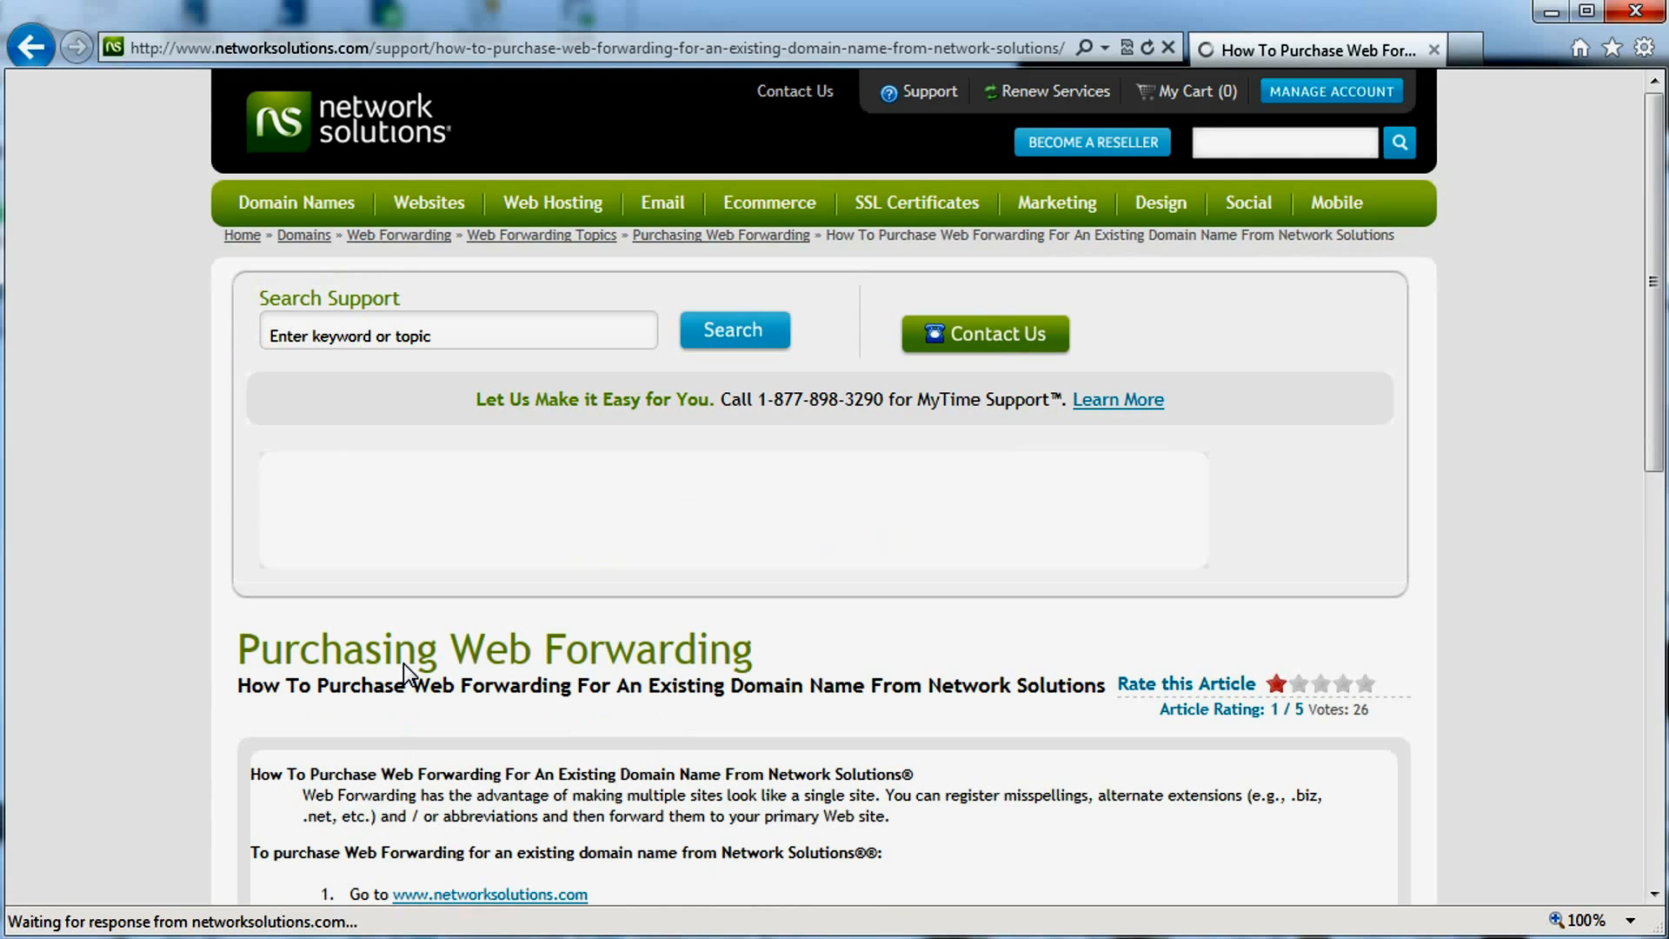
scroll(down, 3)
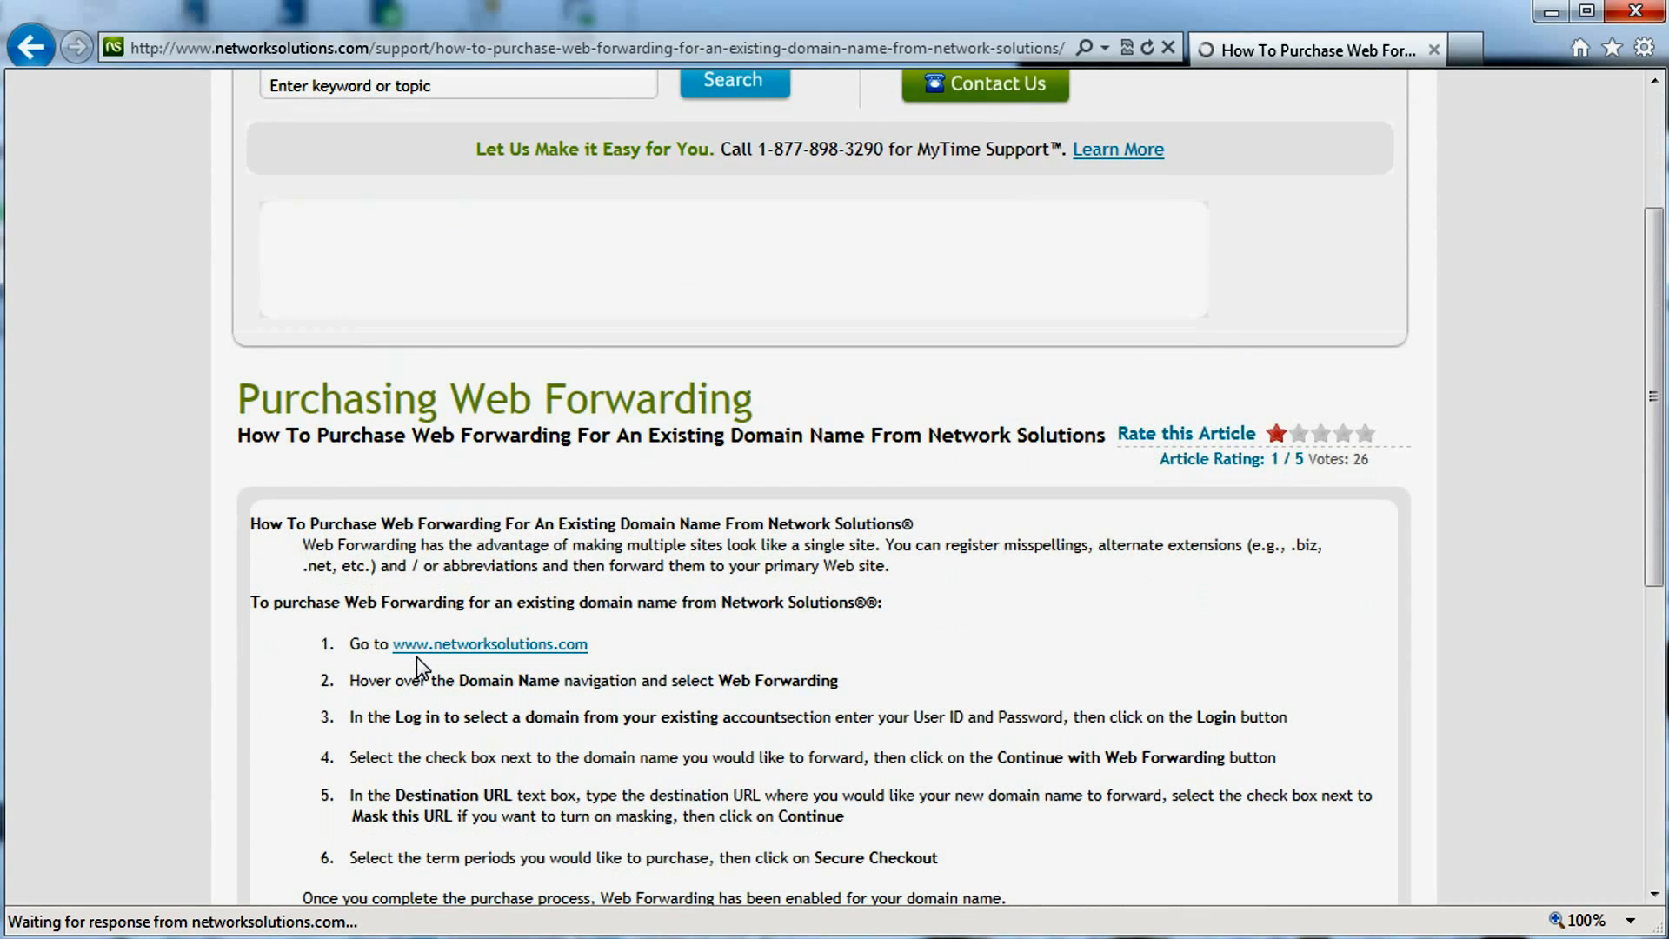
mouse_move(325, 592)
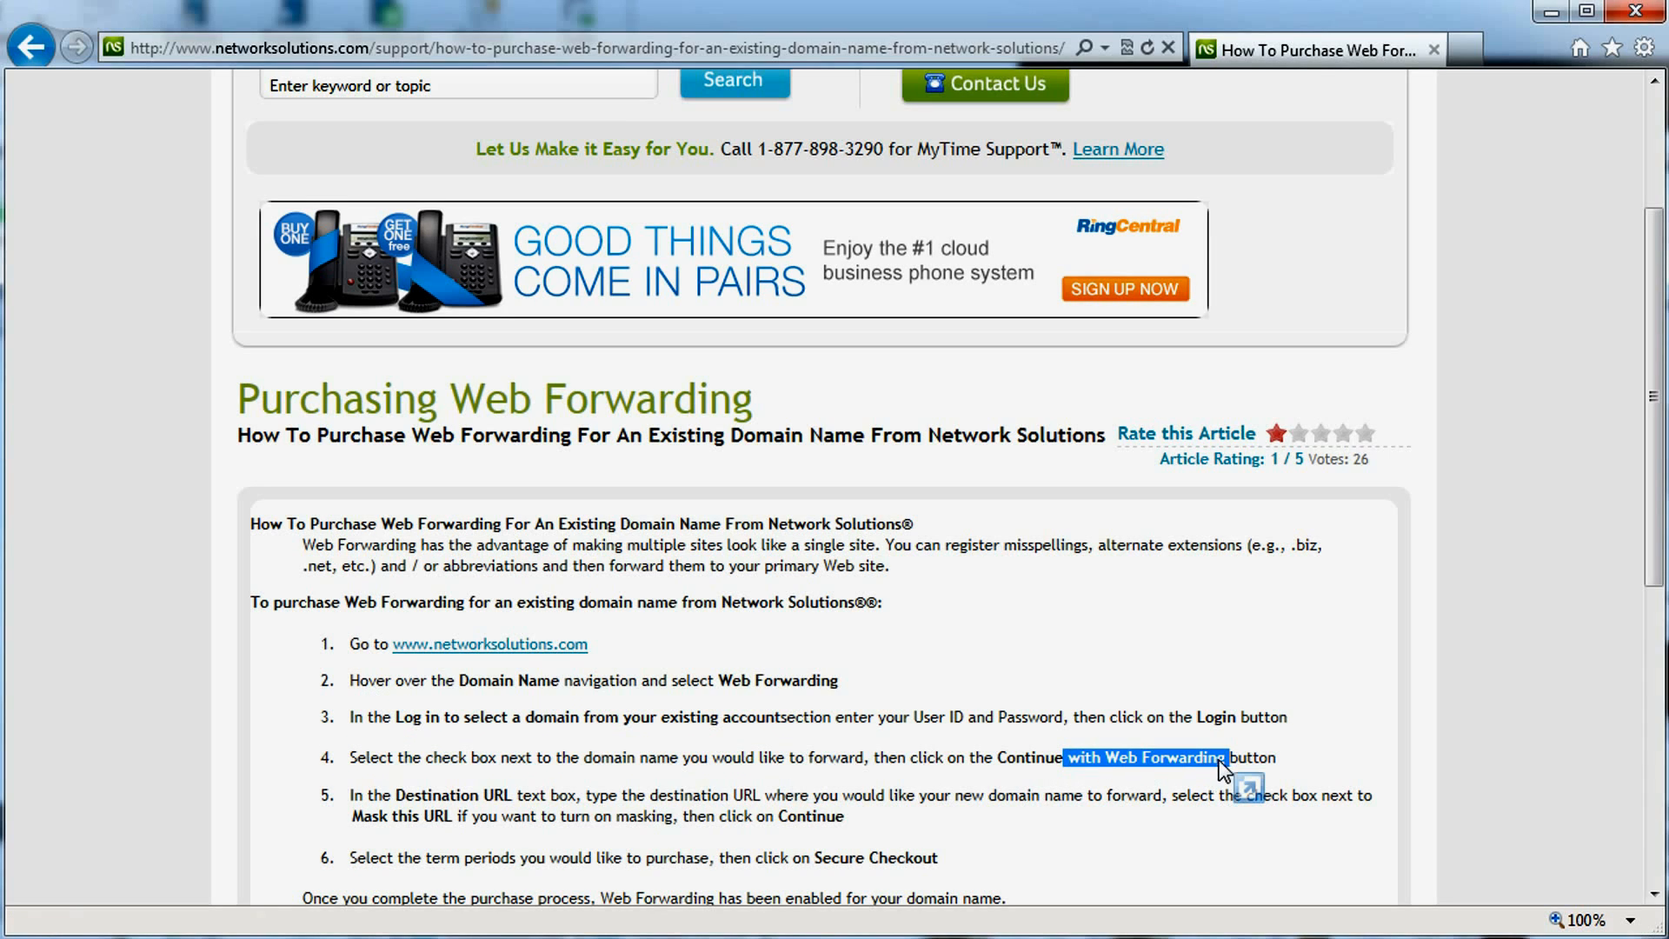
mouse_move(888, 565)
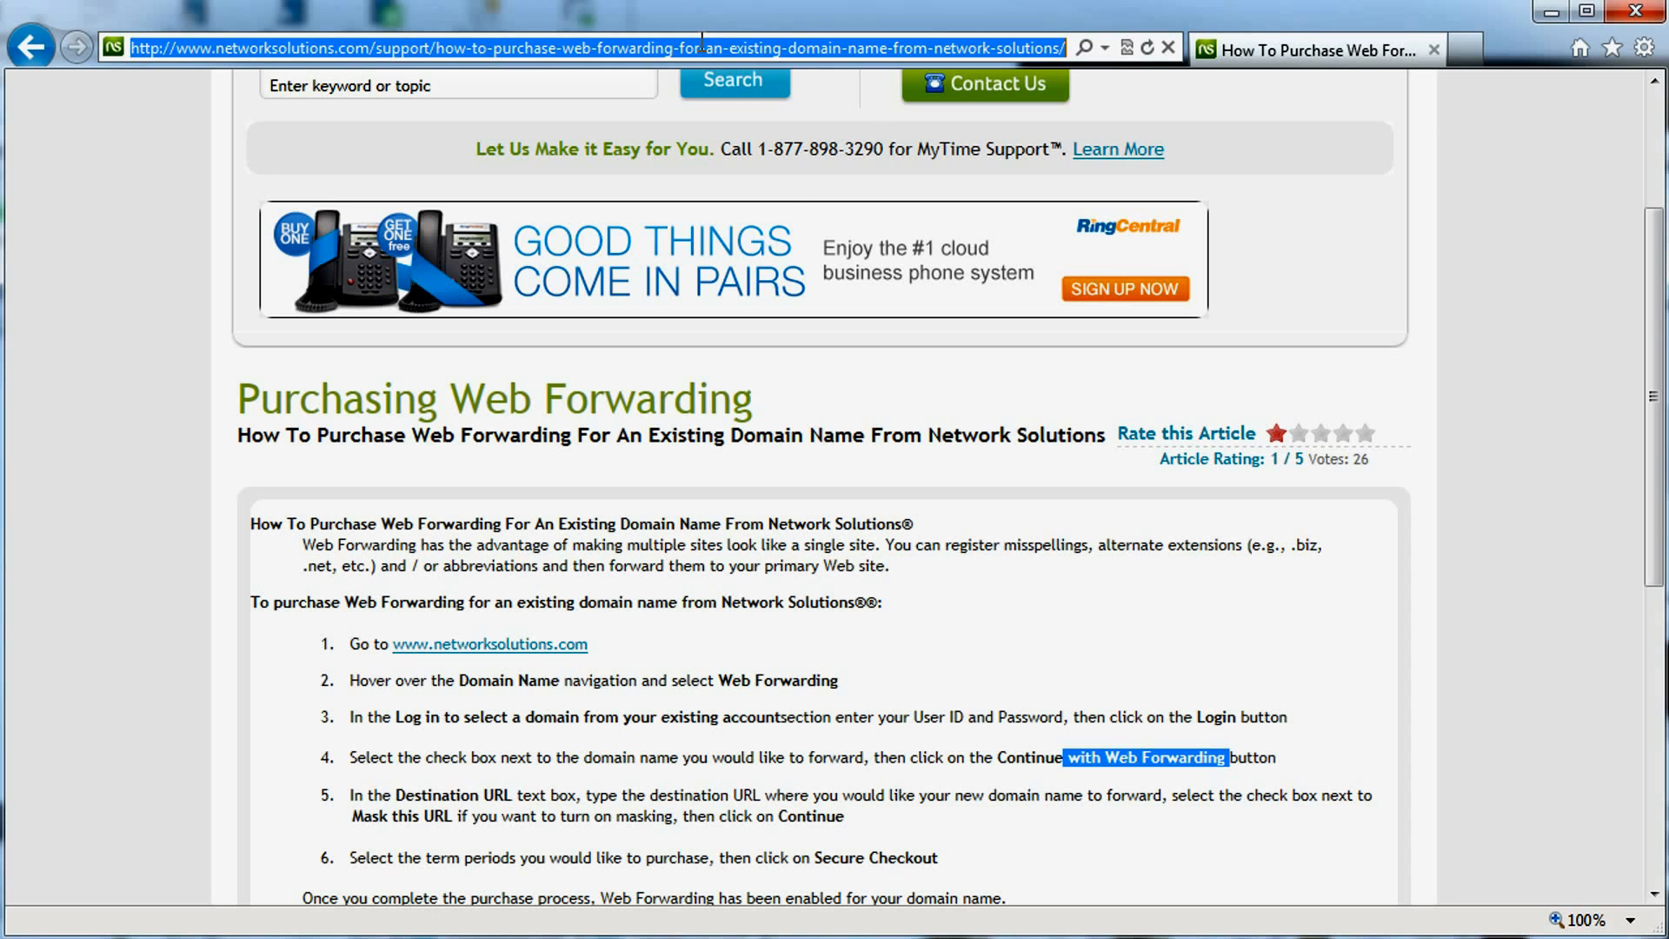
Enter facebook.kioui-apps.com in the address bar and begin replacing 'facebook' with 'ki'
text(http://facebook.kioui-apps.com/)
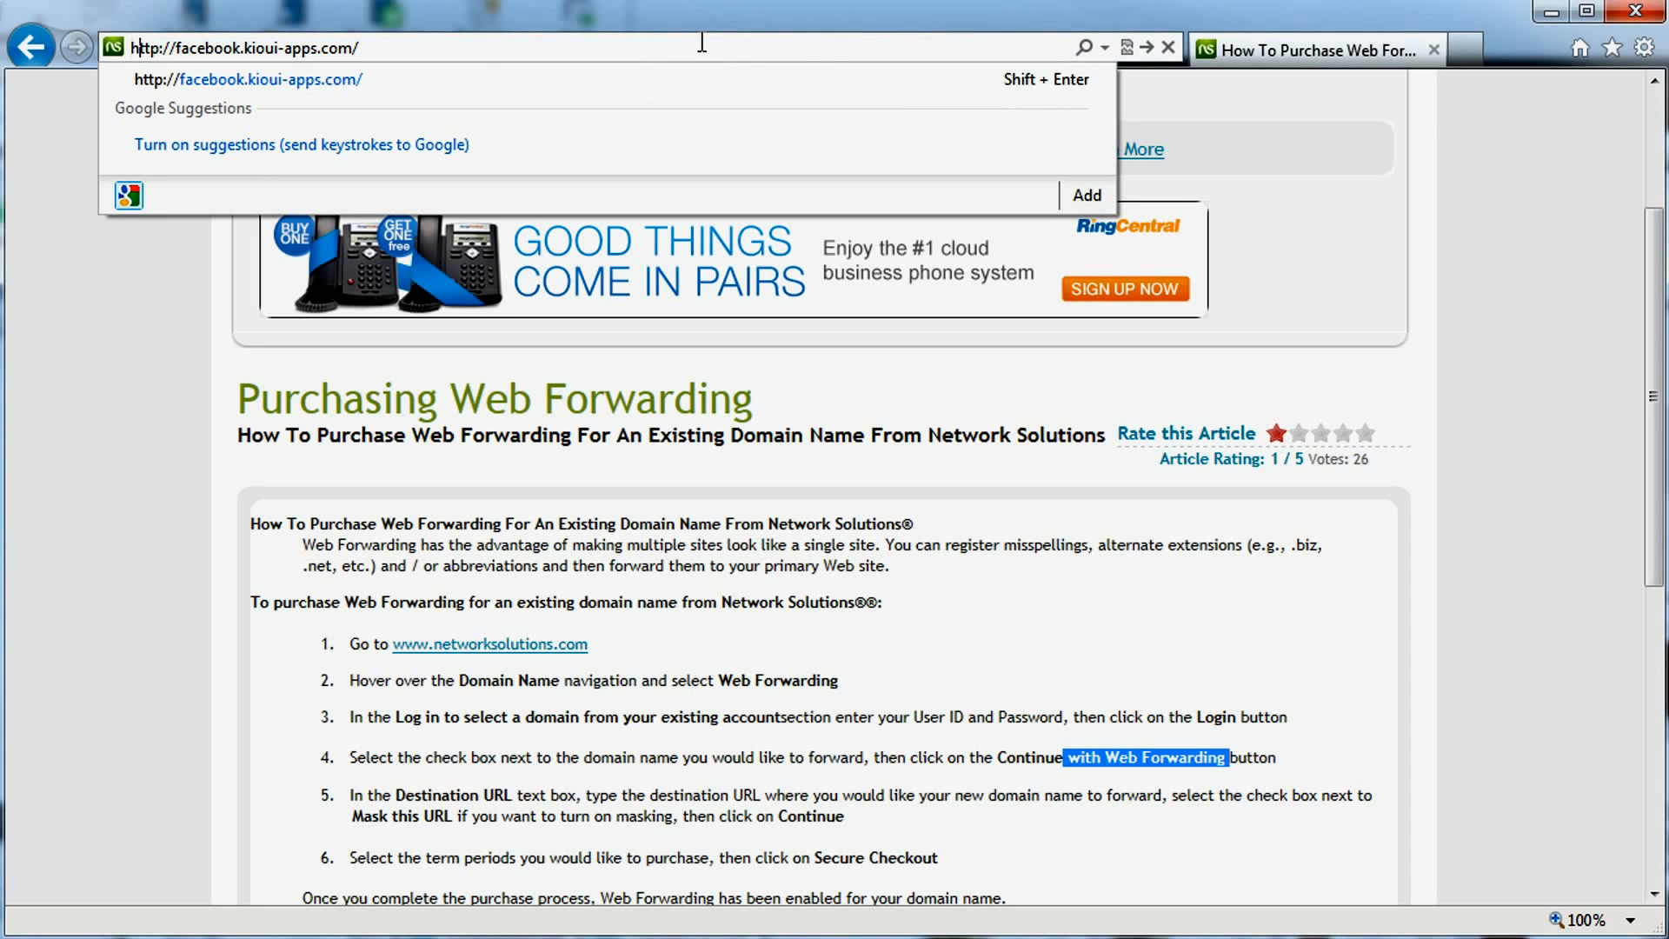
double_click(180, 47)
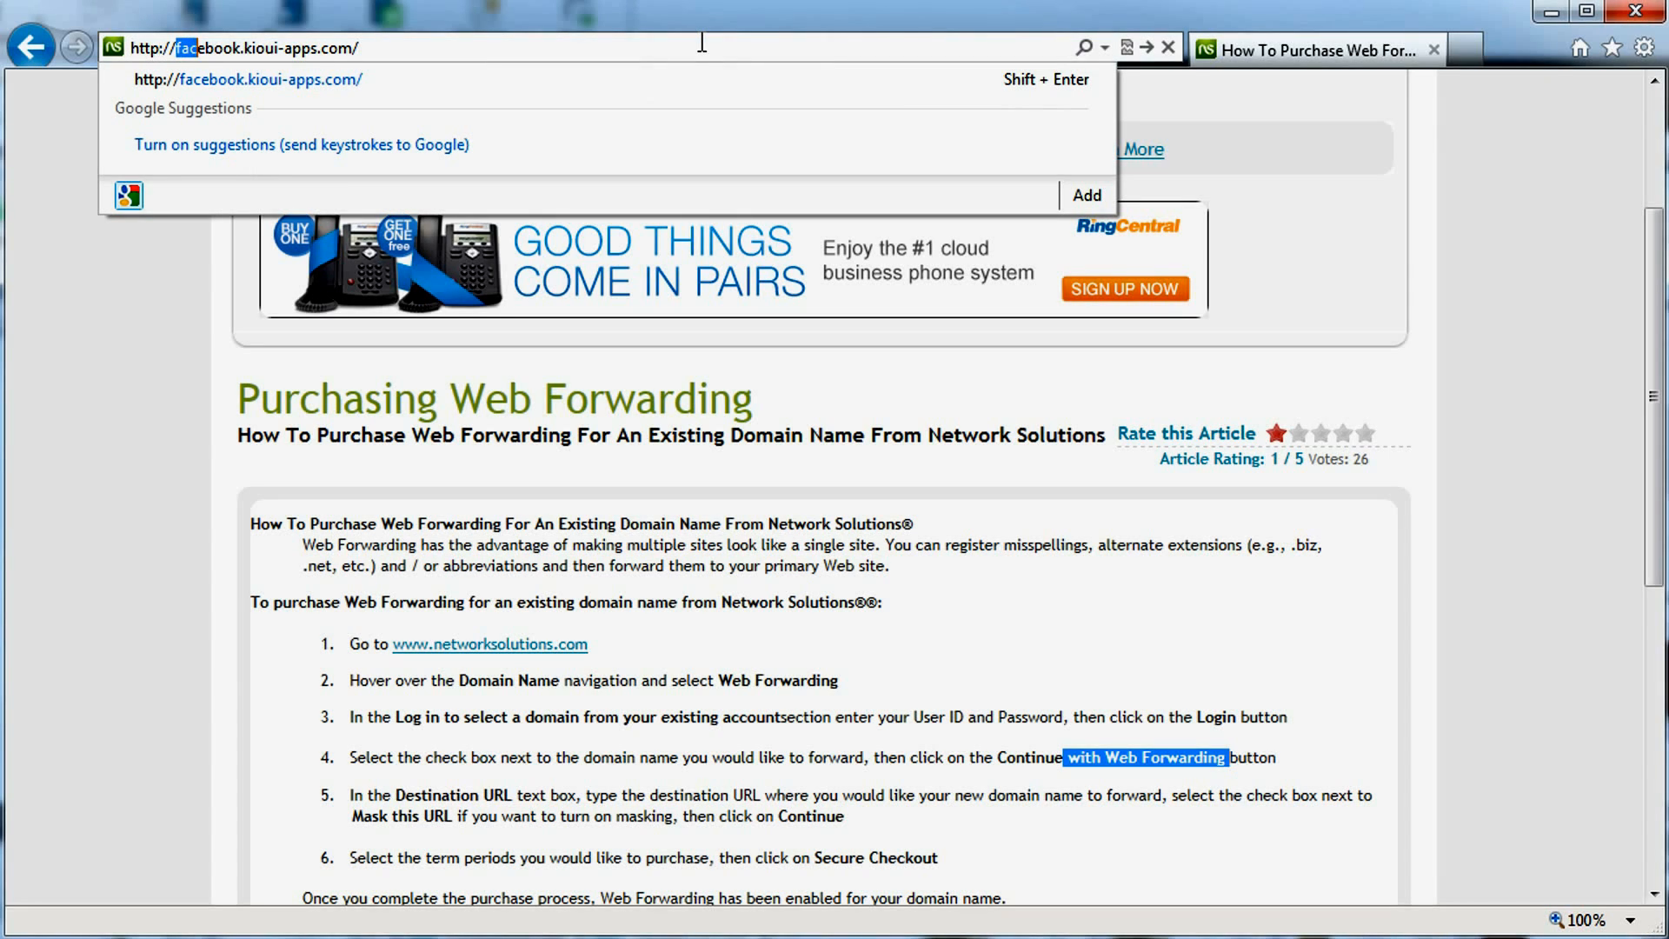
text(ki)
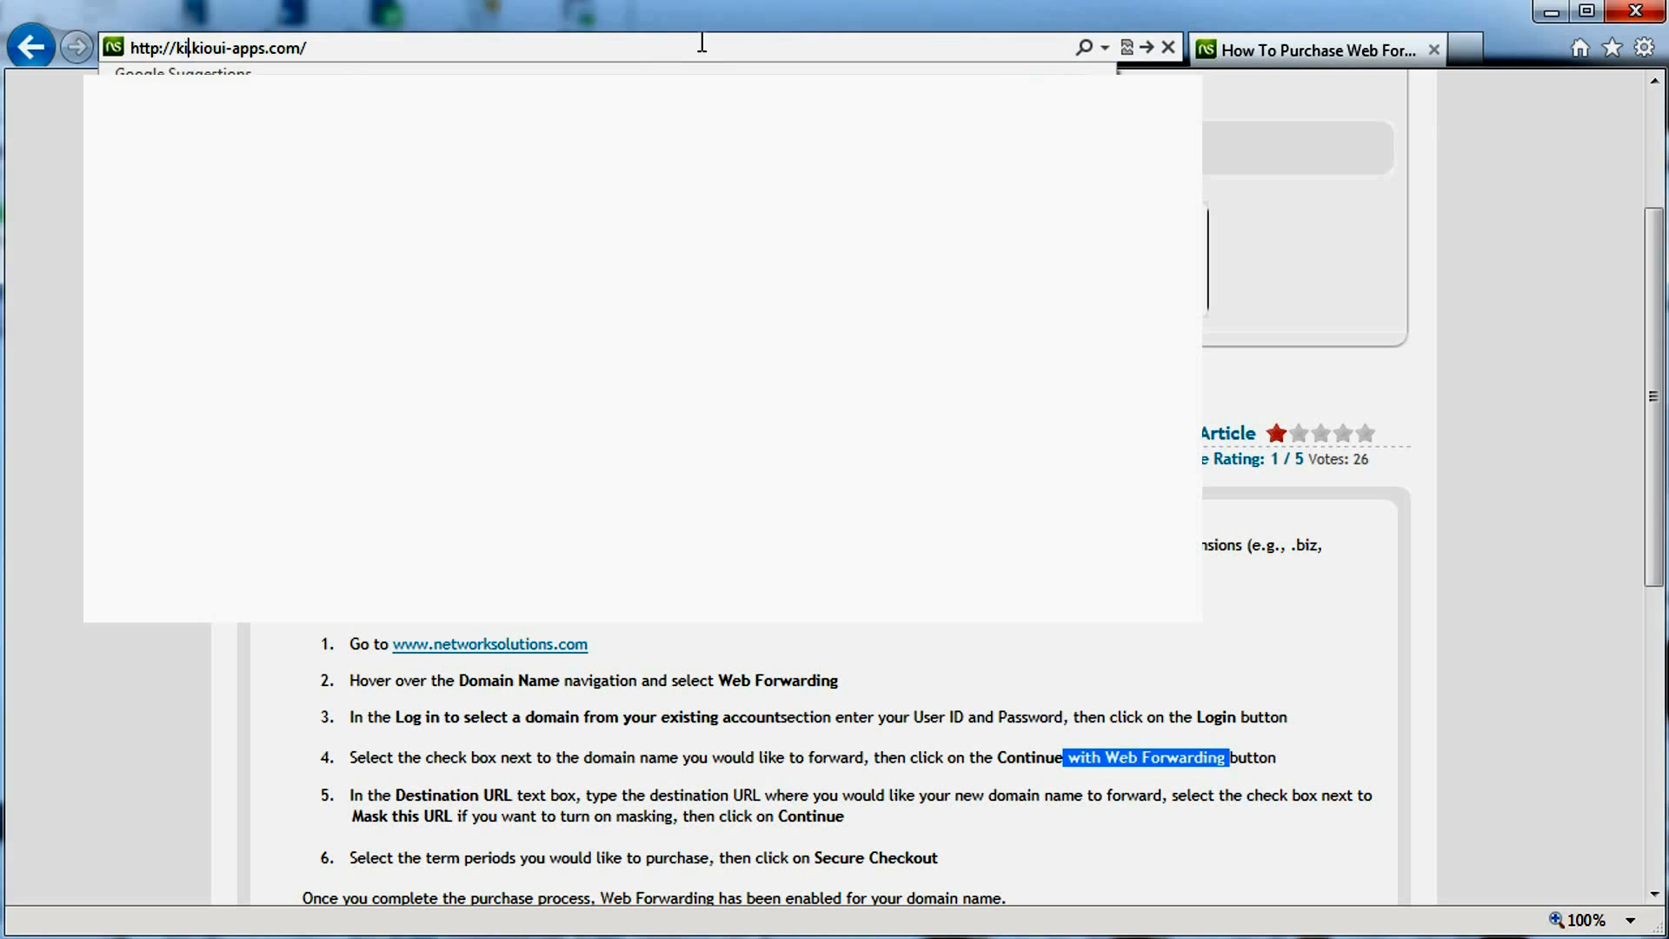